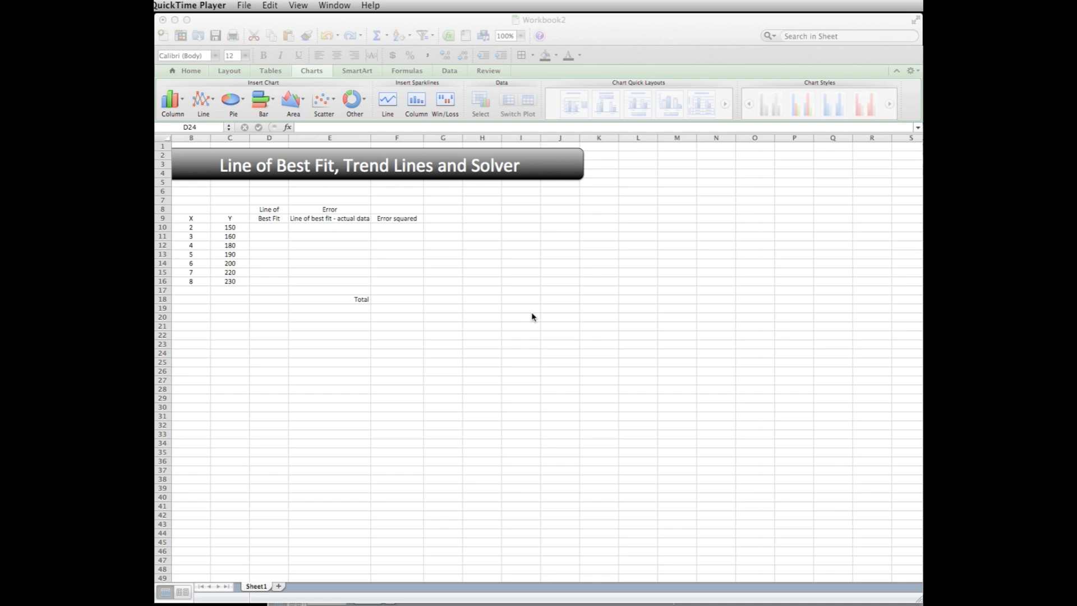
# Step: Insert a Scatter with Lines chart of the X and Y data in B9:C16
pyautogui.hscroll(-3)
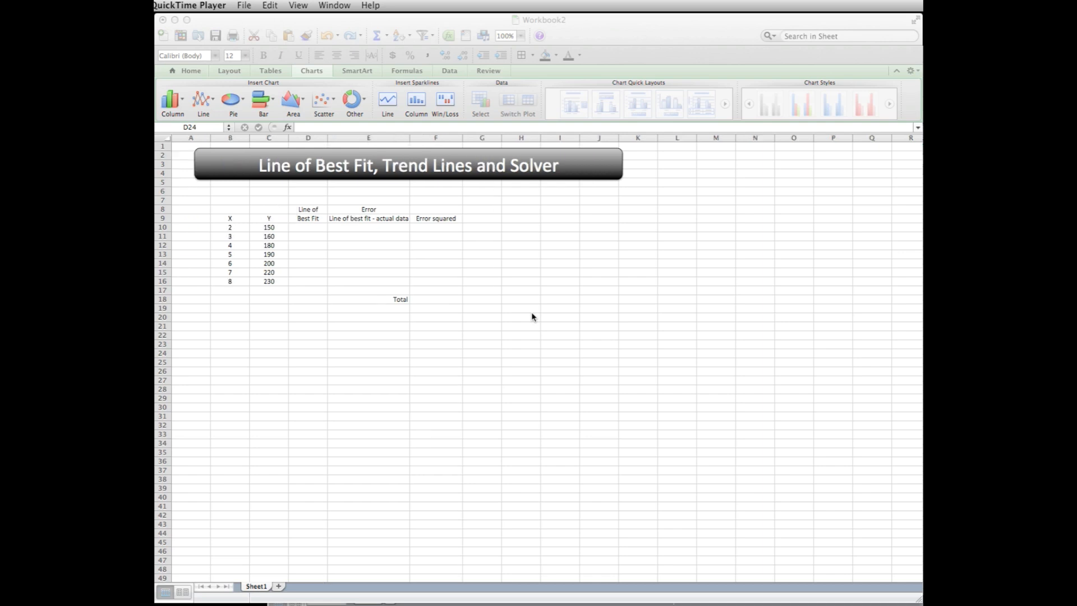
pyautogui.moveTo(463, 394)
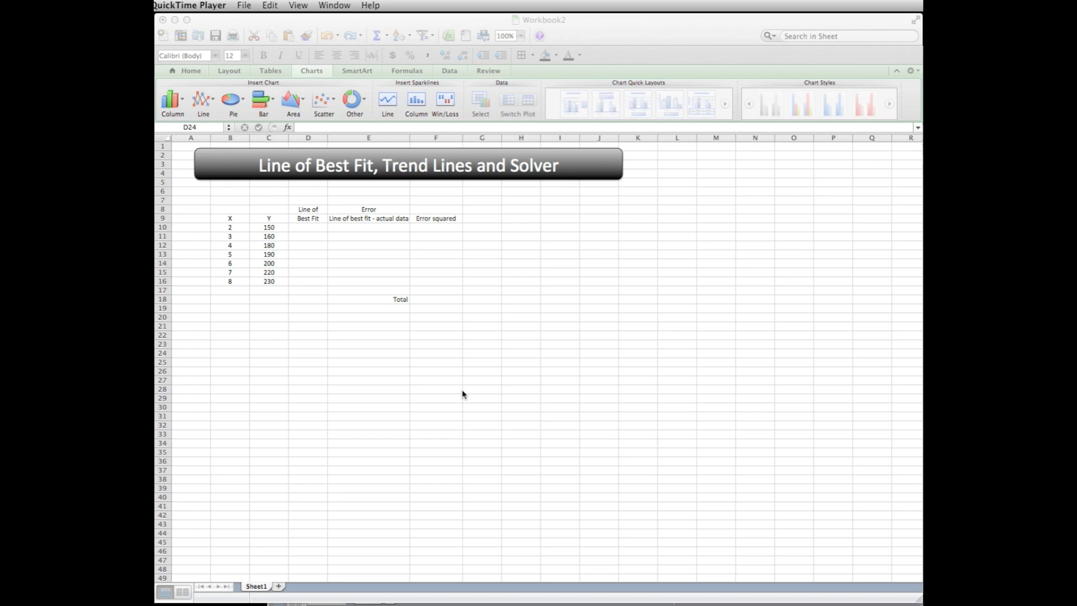
pyautogui.moveTo(427, 383)
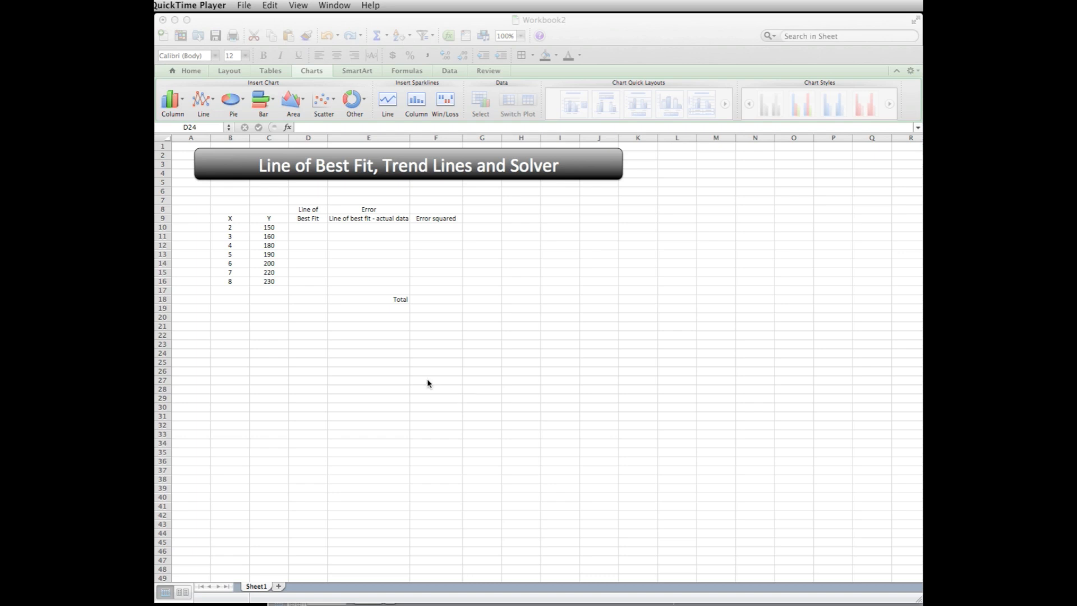
pyautogui.moveTo(326, 283)
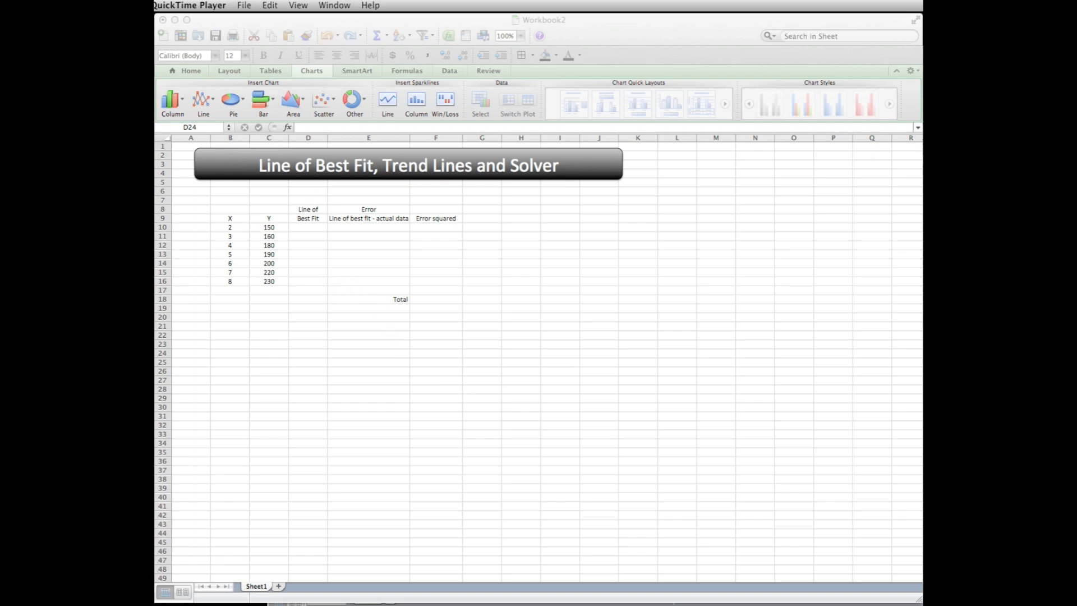
pyautogui.moveTo(230, 296)
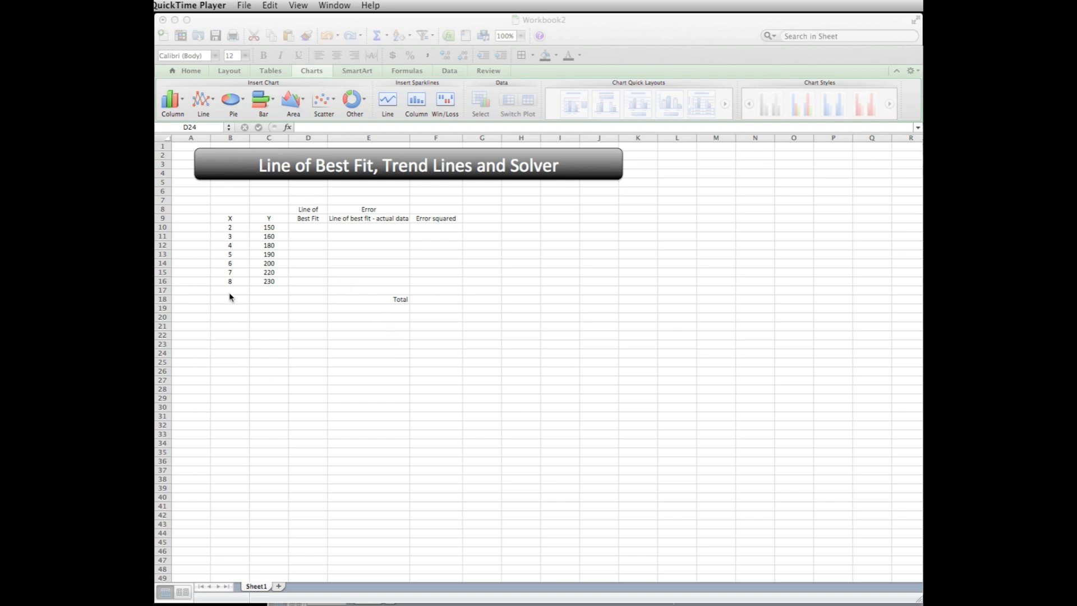
pyautogui.click(307, 353)
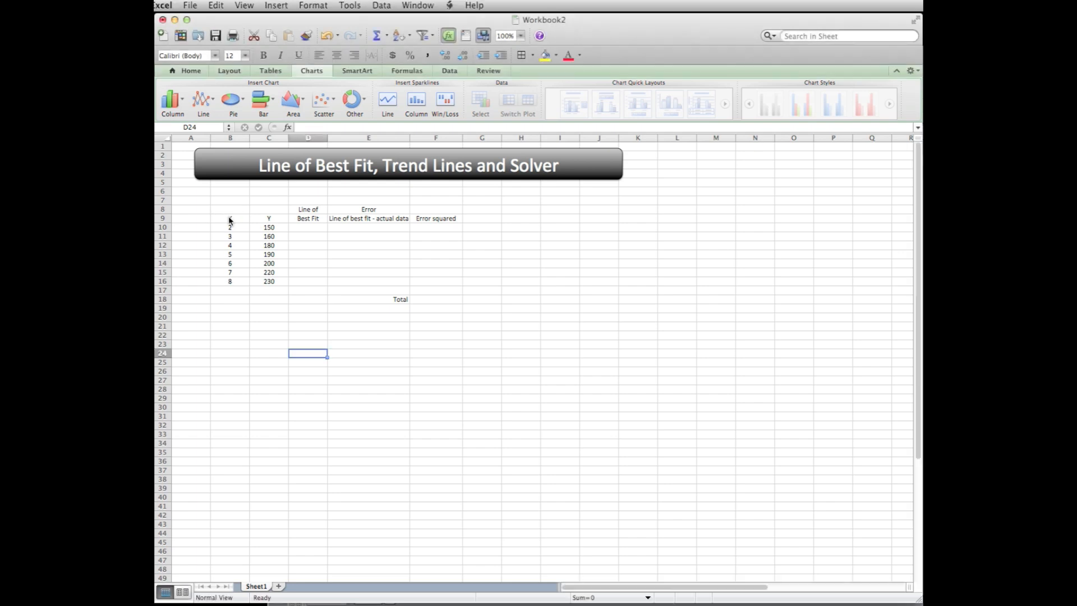
pyautogui.moveTo(229, 219); pyautogui.dragTo(229, 246)
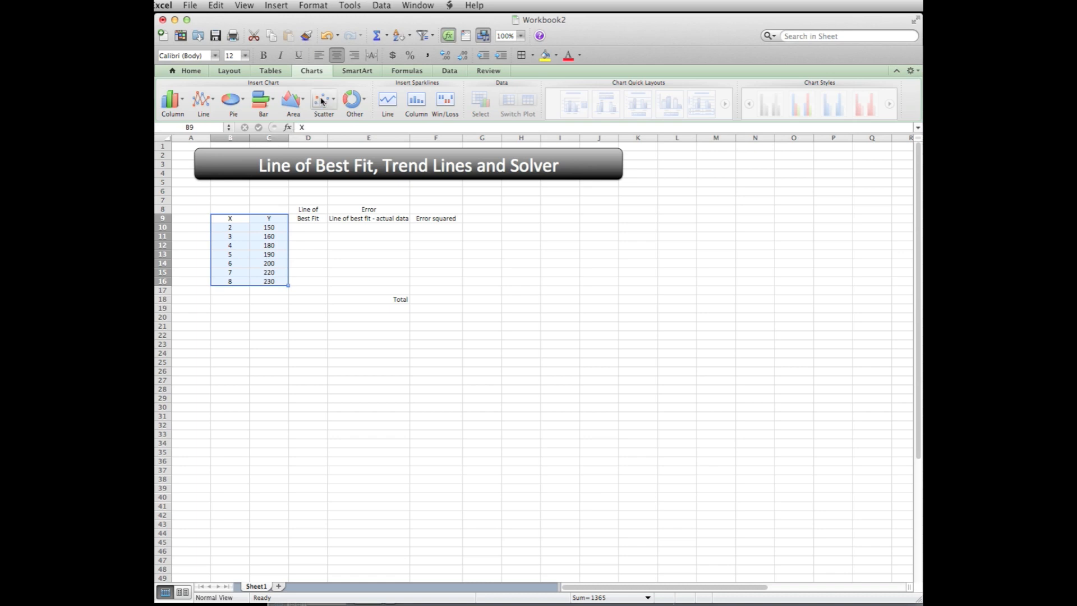
pyautogui.click(311, 70)
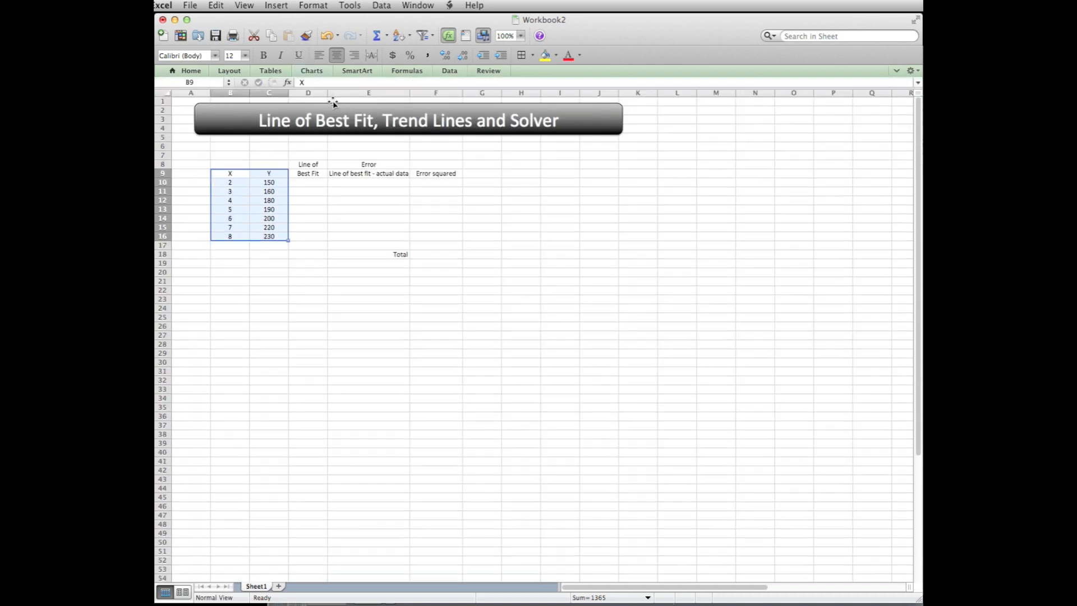
pyautogui.click(311, 70)
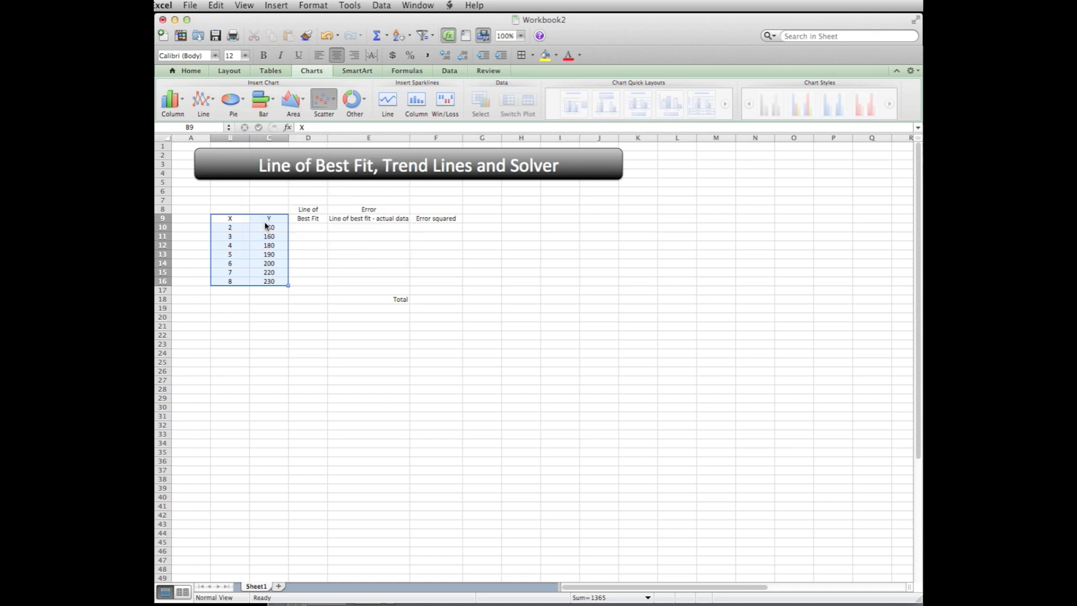
pyautogui.click(323, 100)
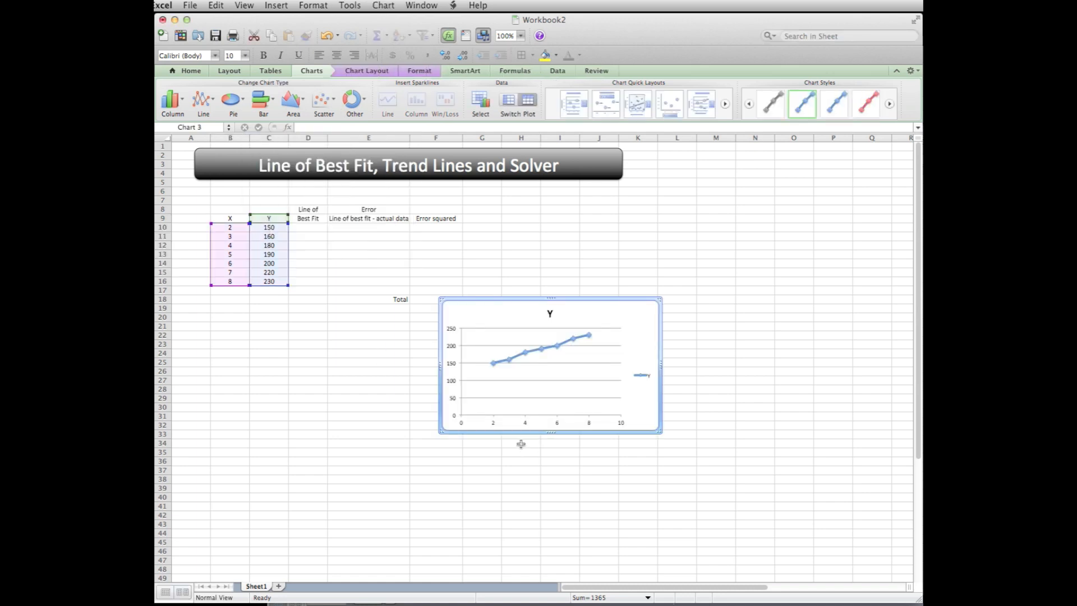
pyautogui.moveTo(533, 375)
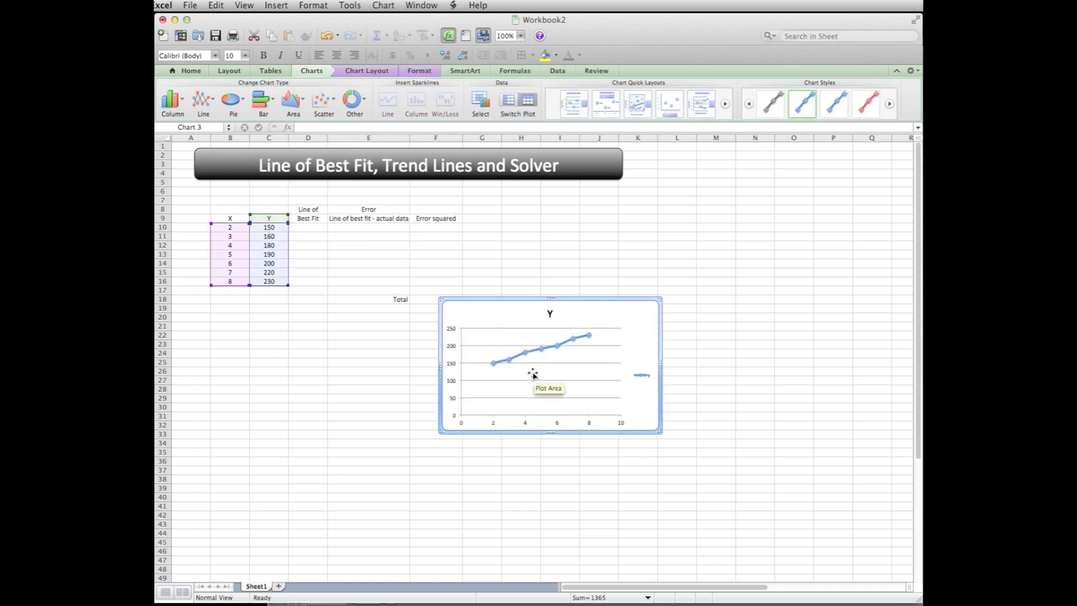
pyautogui.moveTo(532, 356)
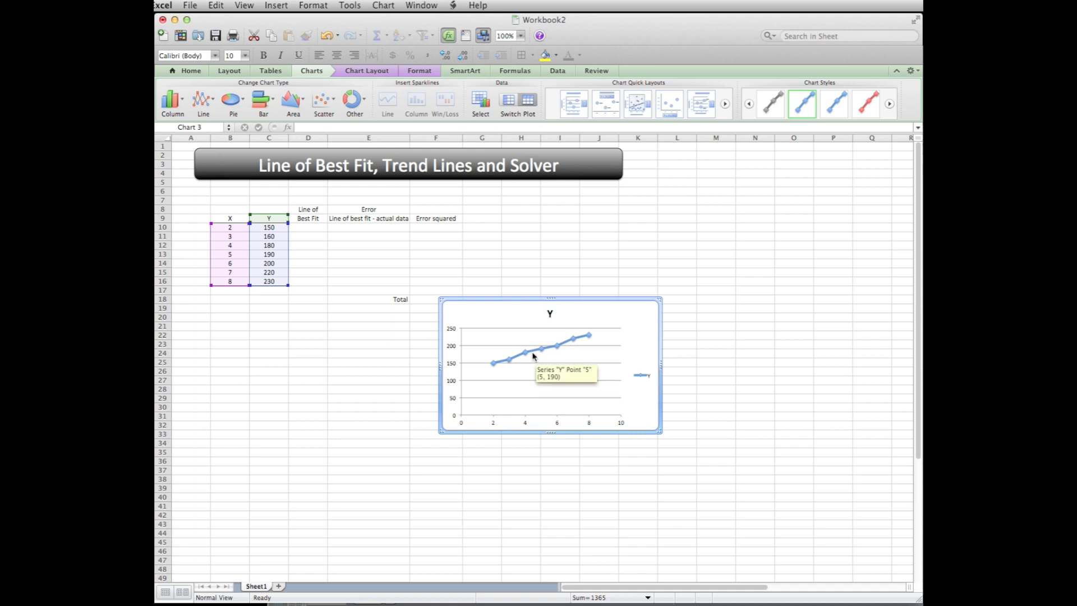
pyautogui.moveTo(524, 352)
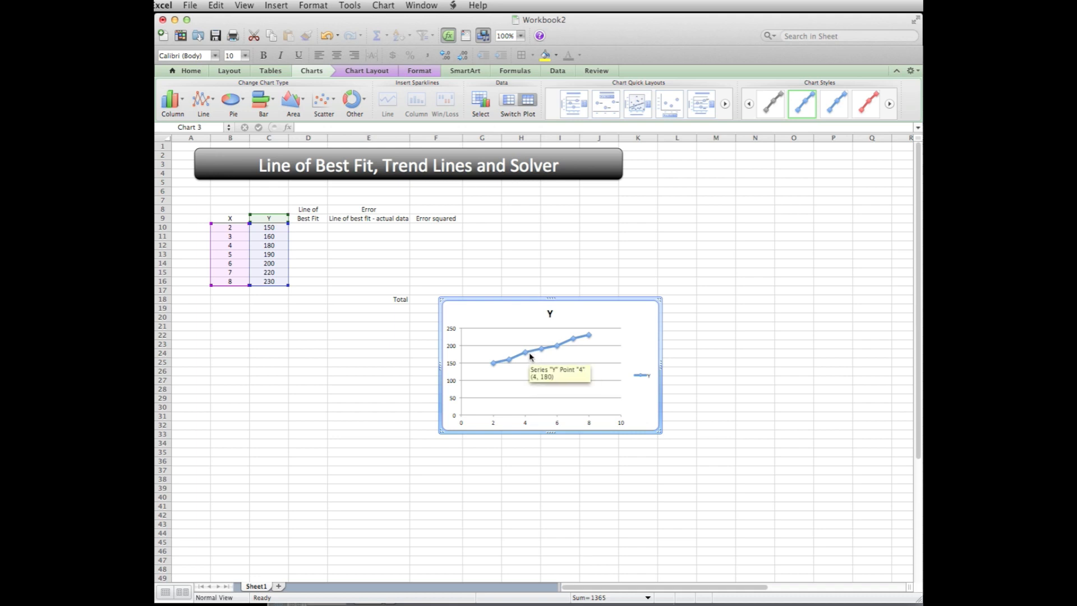
# Step: Set the vertical axis minimum to a fixed 110 so the Y line spreads across the plot
pyautogui.rightClick(530, 357)
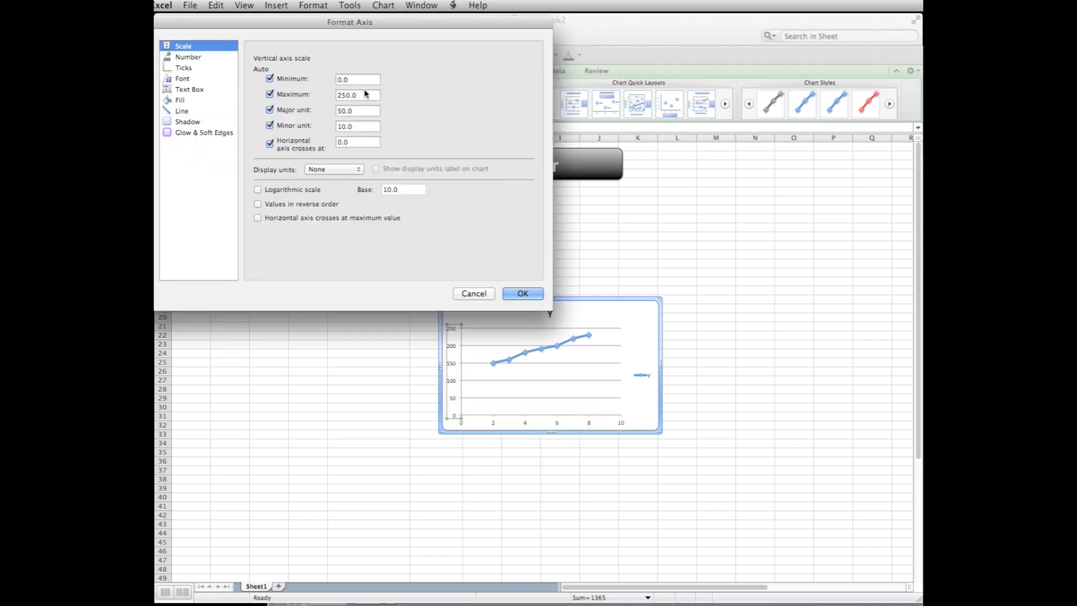
pyautogui.click(357, 78)
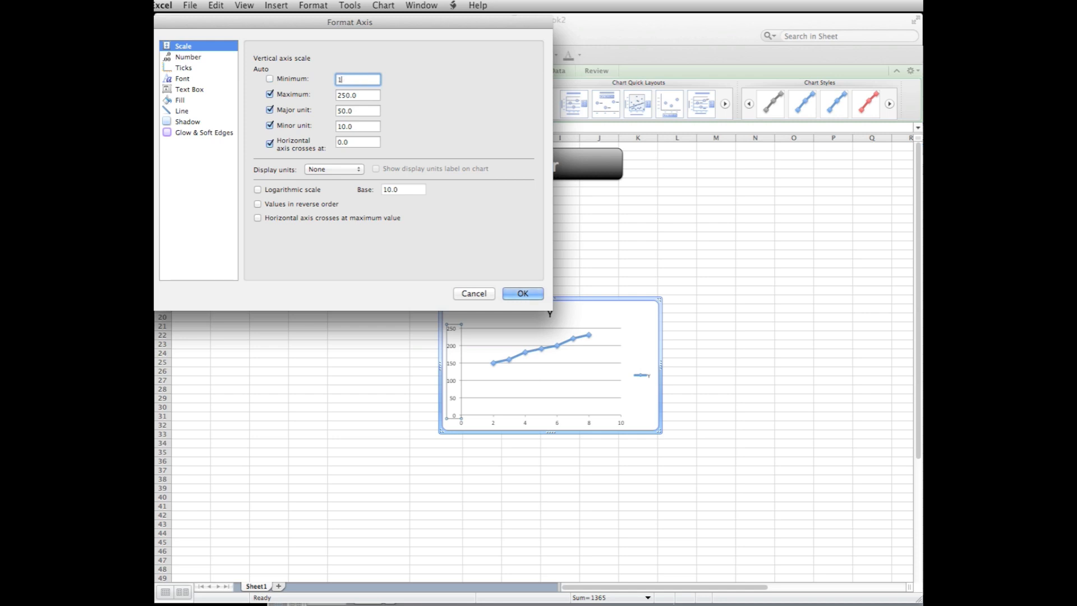
pyautogui.write('110')
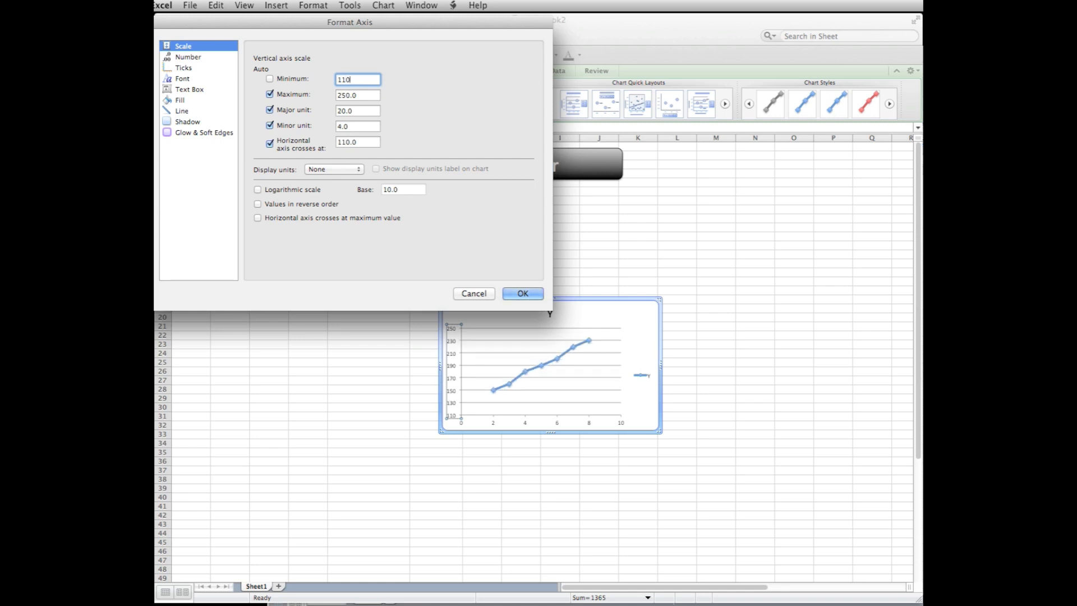
pyautogui.moveTo(428, 235)
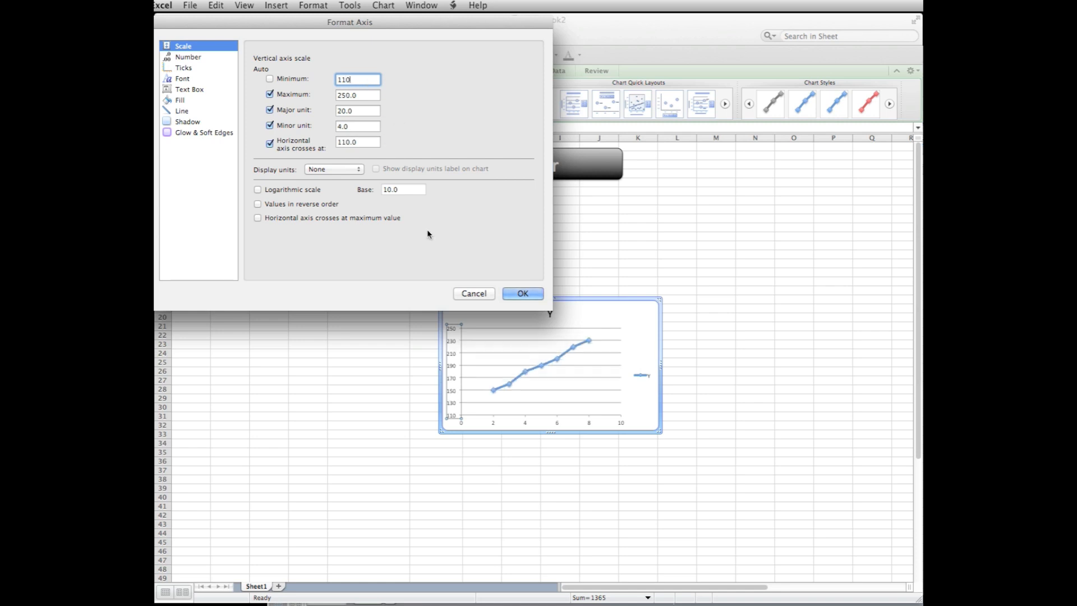
pyautogui.click(522, 293)
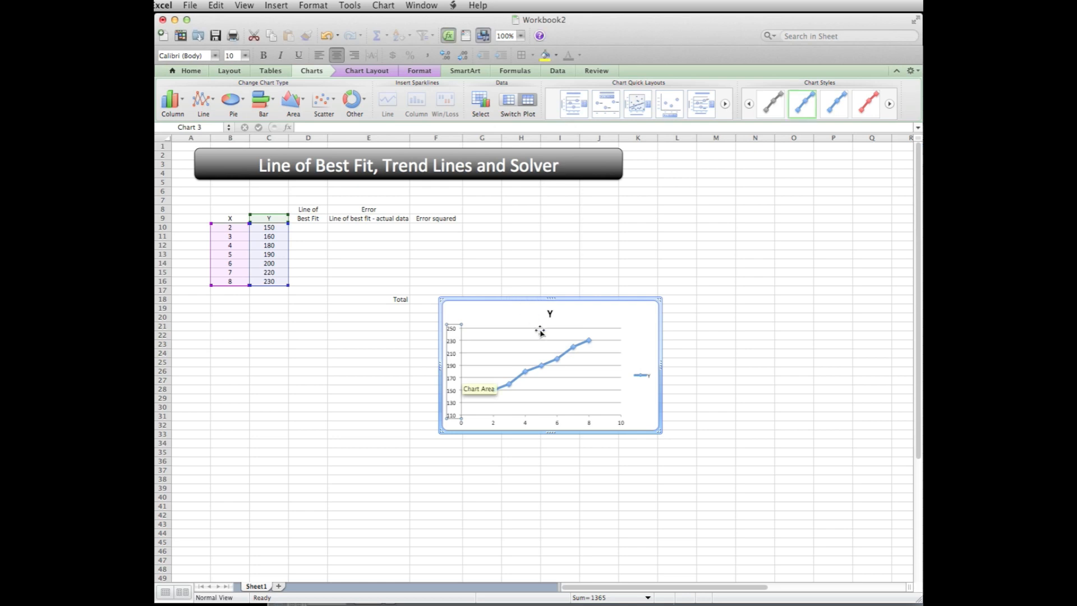
pyautogui.click(677, 352)
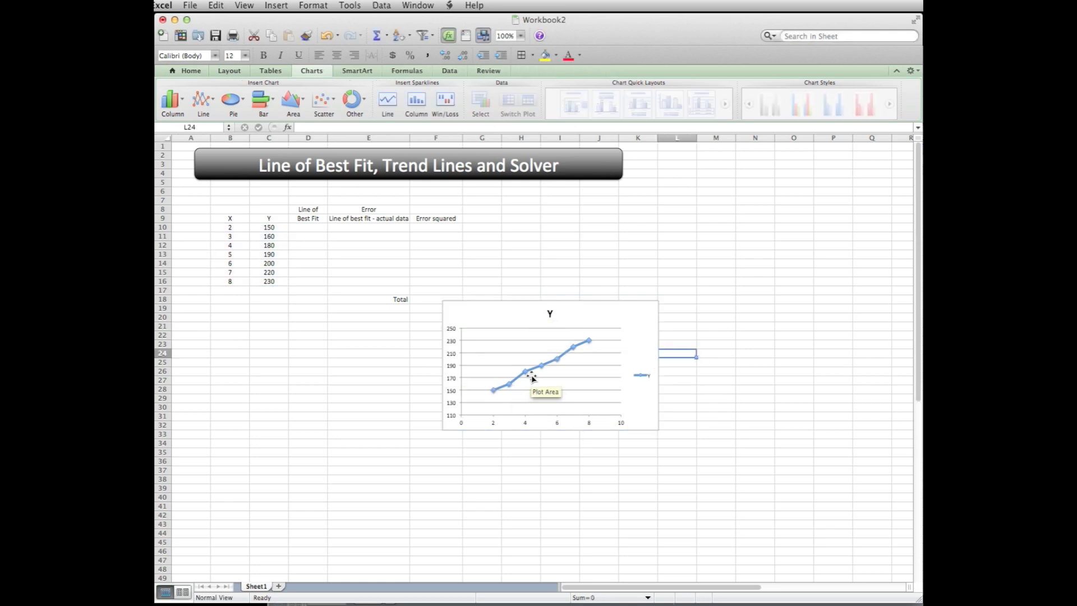
# Step: Format the Y series with No Line, leaving only the data point markers
pyautogui.rightClick(532, 374)
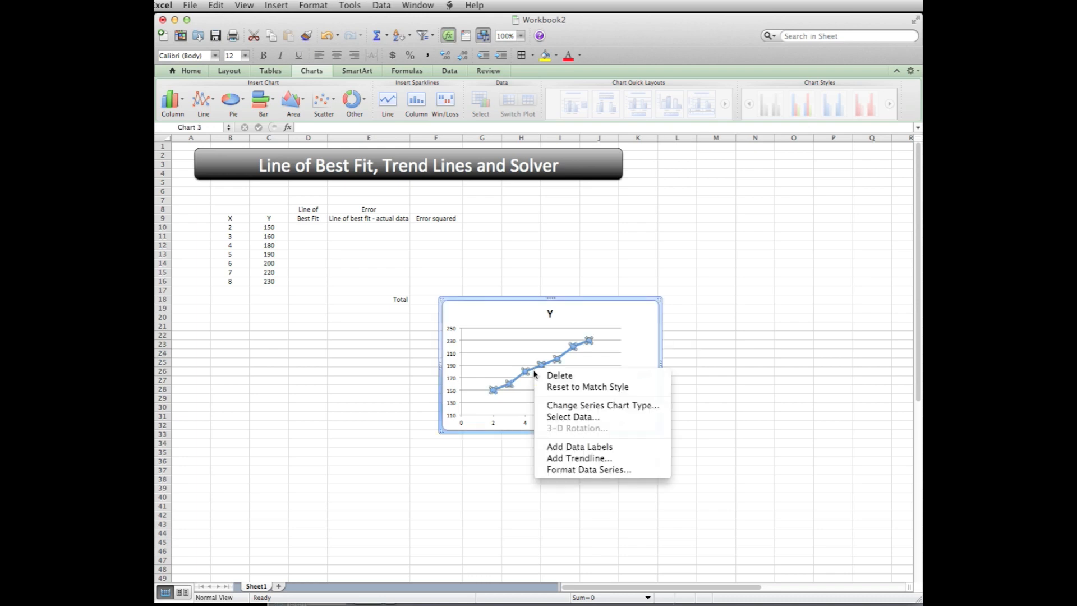
pyautogui.moveTo(570, 469)
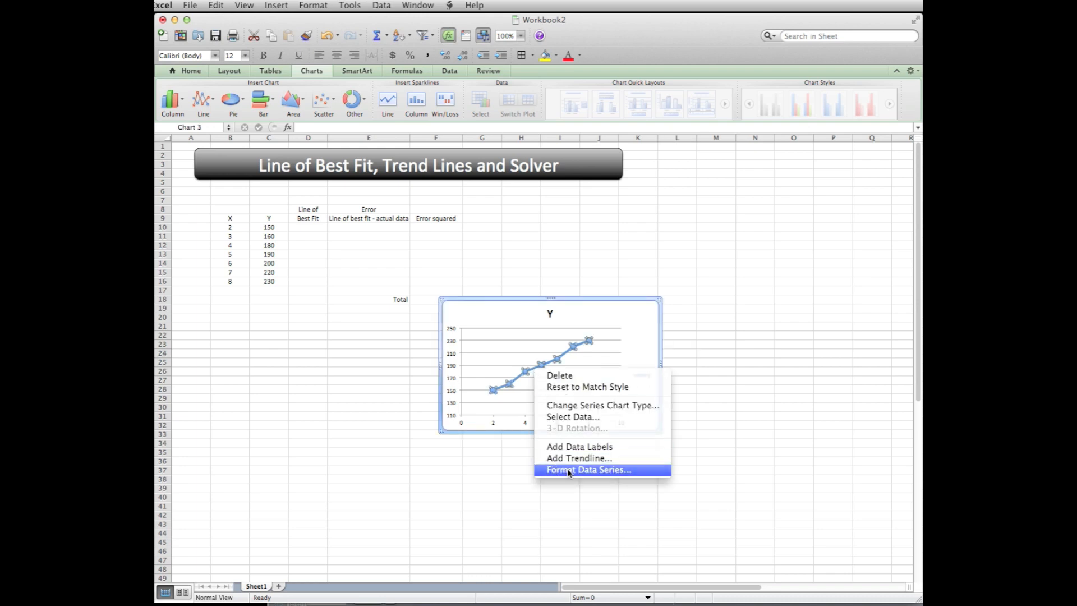
pyautogui.click(587, 469)
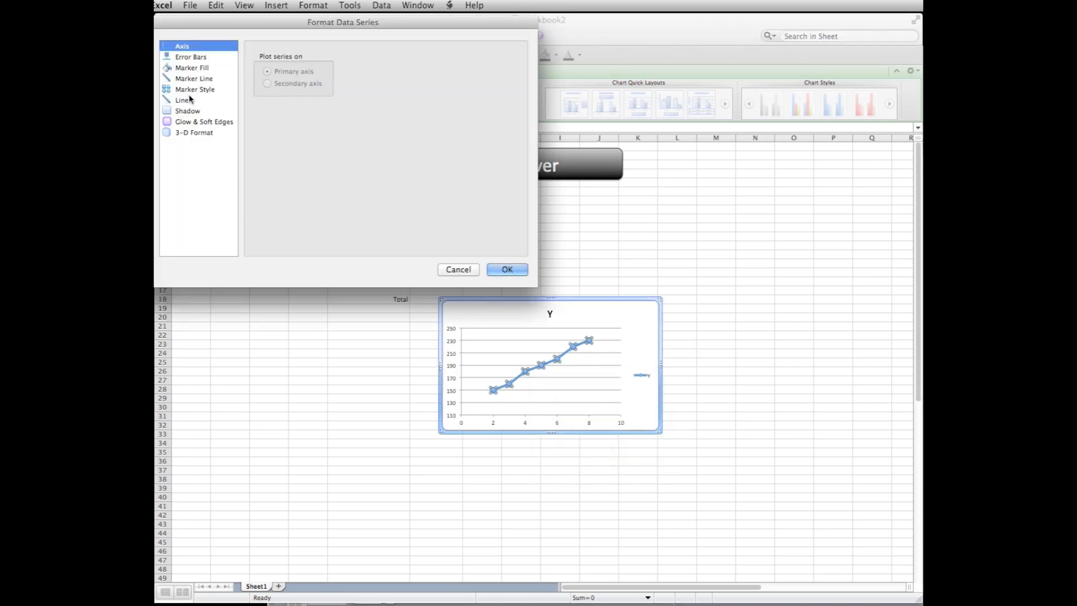
pyautogui.click(183, 100)
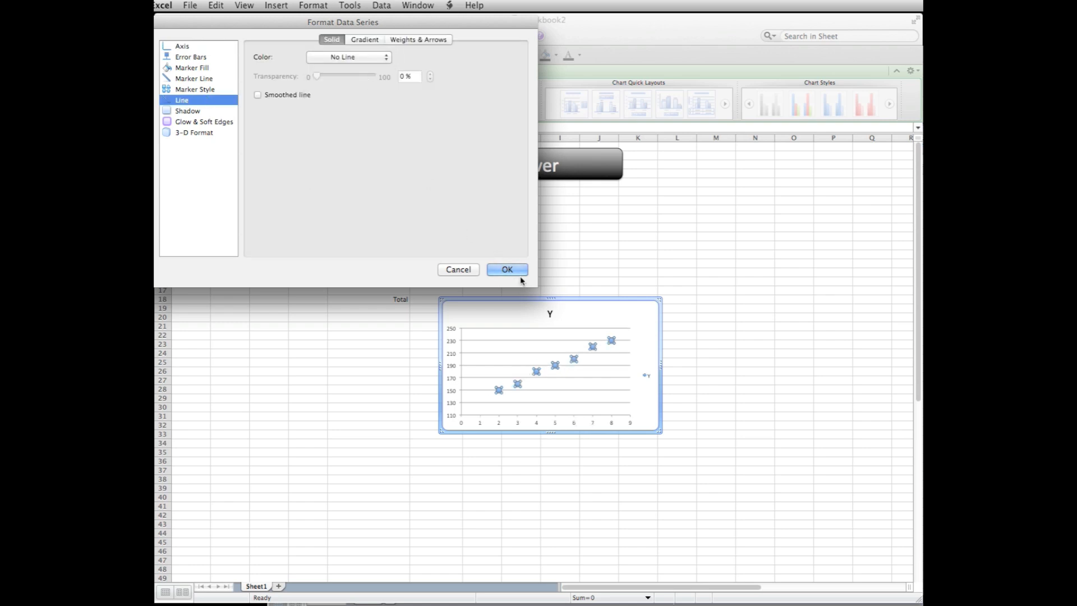
pyautogui.click(506, 268)
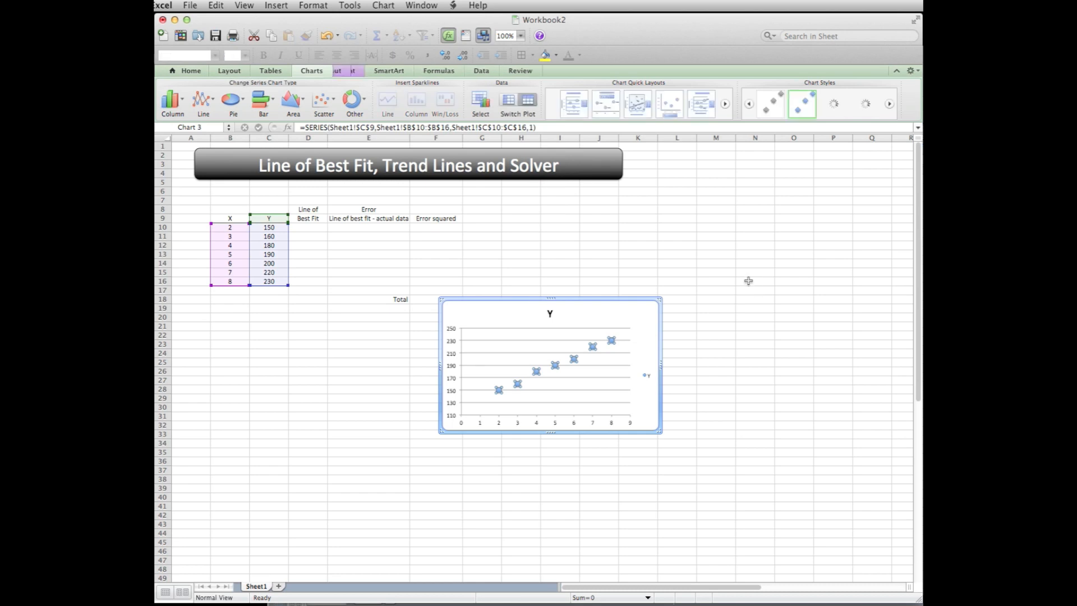
pyautogui.click(754, 282)
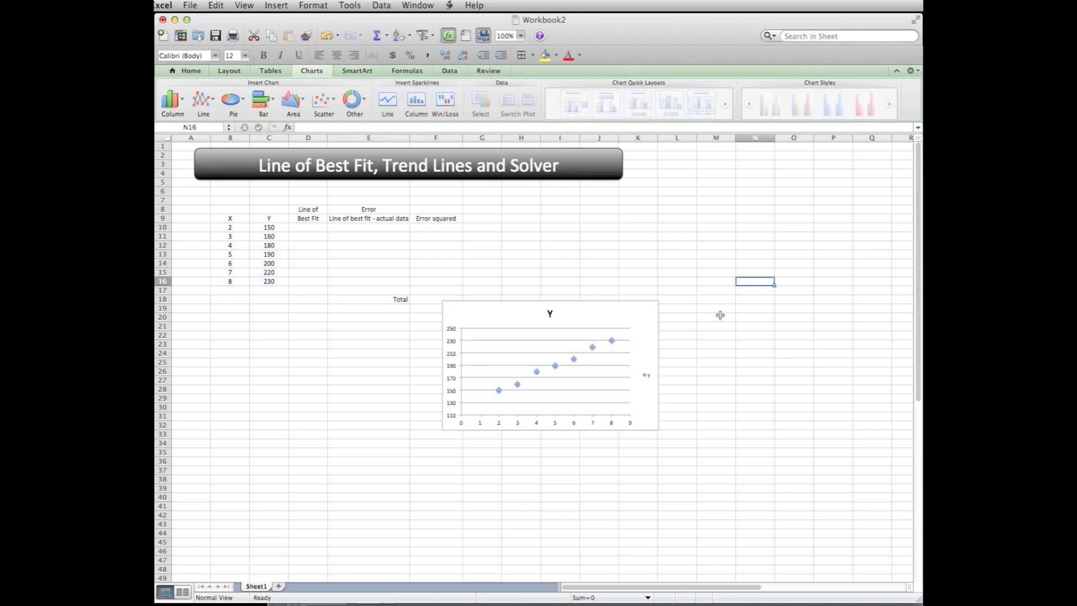
pyautogui.moveTo(279, 387)
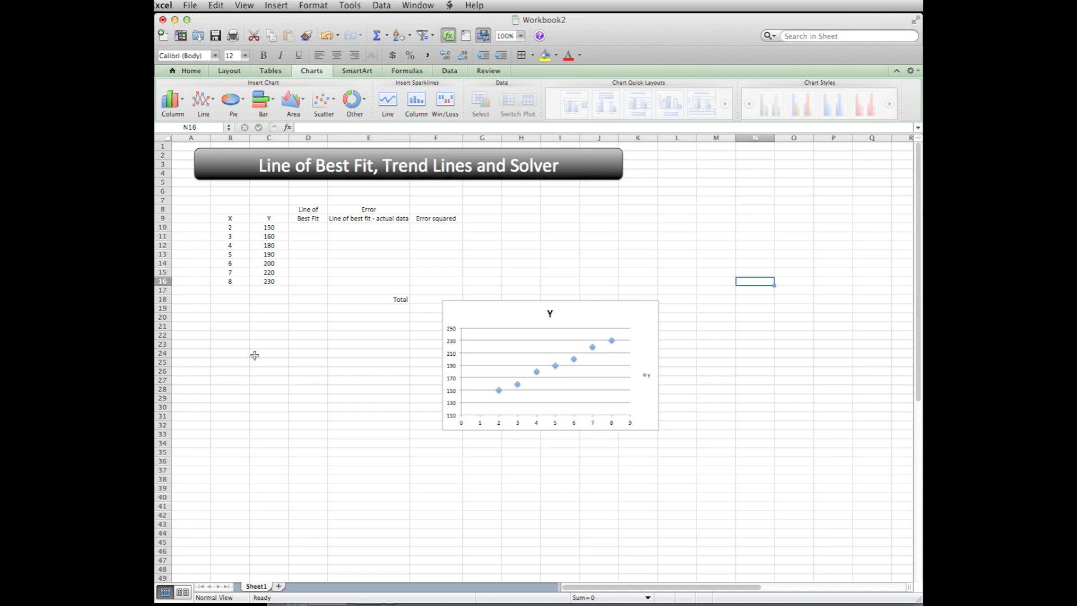
pyautogui.moveTo(270, 192)
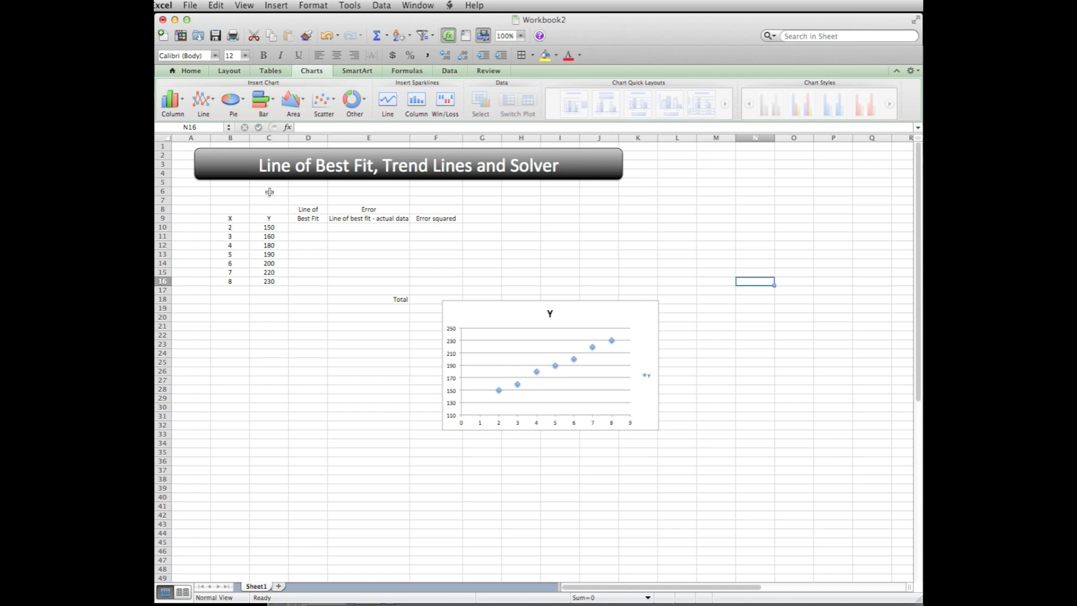
pyautogui.moveTo(508, 200)
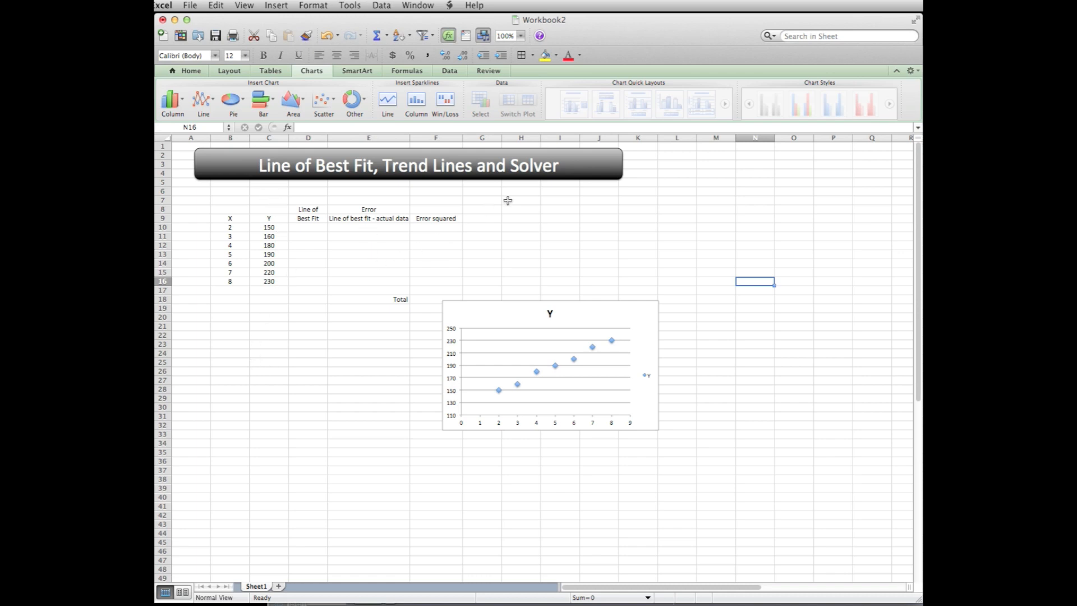
pyautogui.moveTo(228, 321)
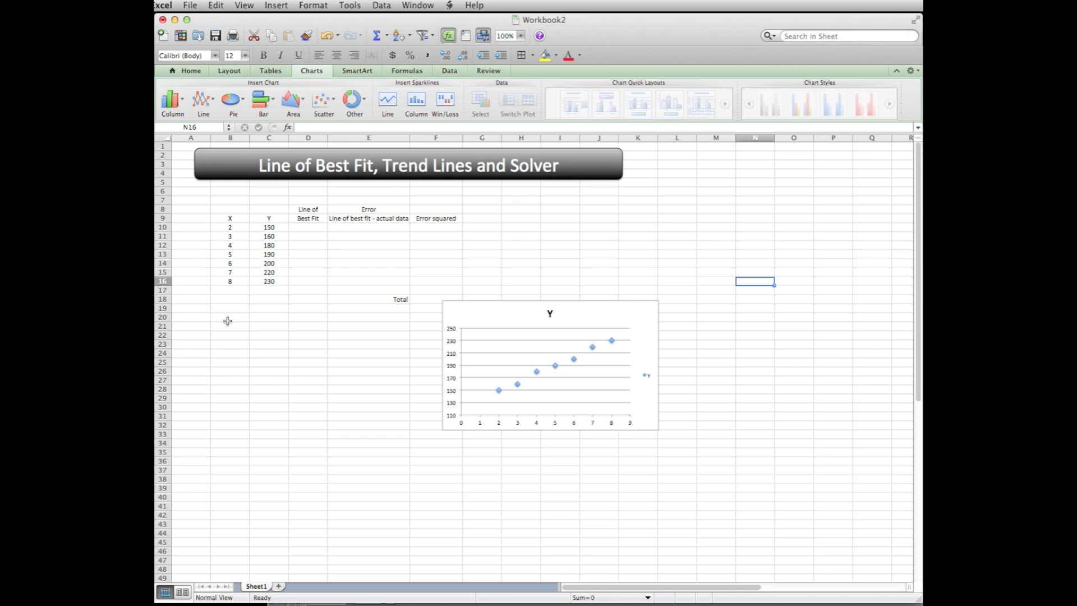
# Step: Enter the equation Y=M*x +B in B20 below the data
pyautogui.click(229, 316)
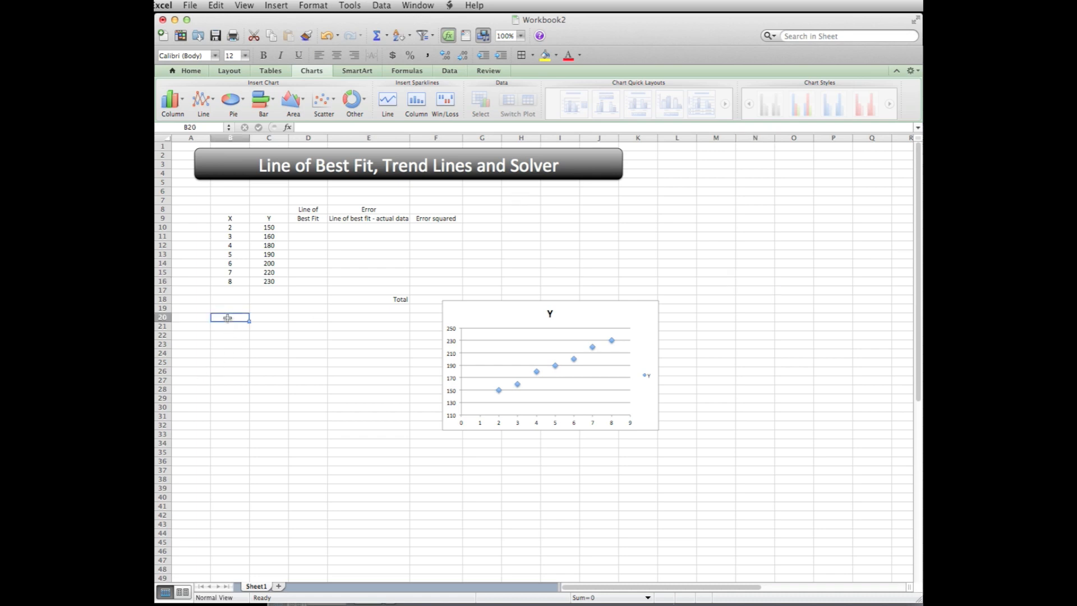
pyautogui.write('Y=')
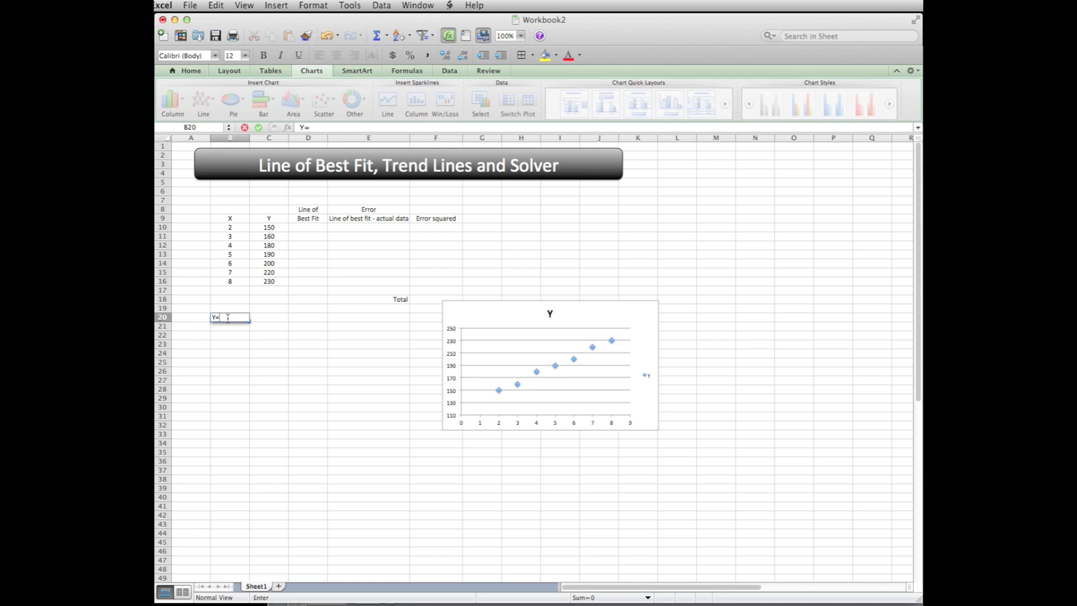
pyautogui.write('M*')
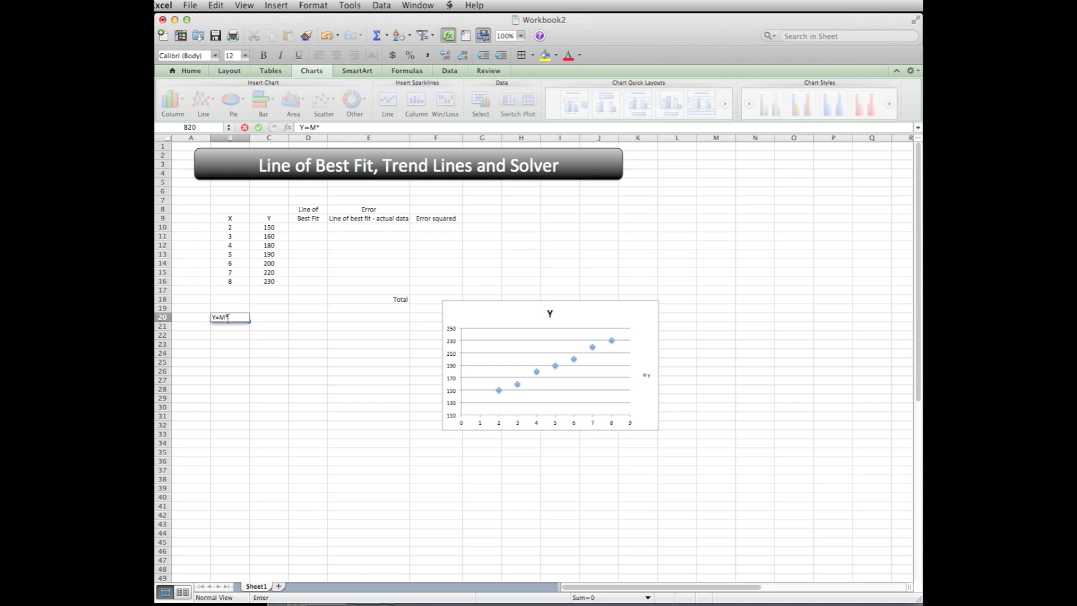
pyautogui.write('x +')
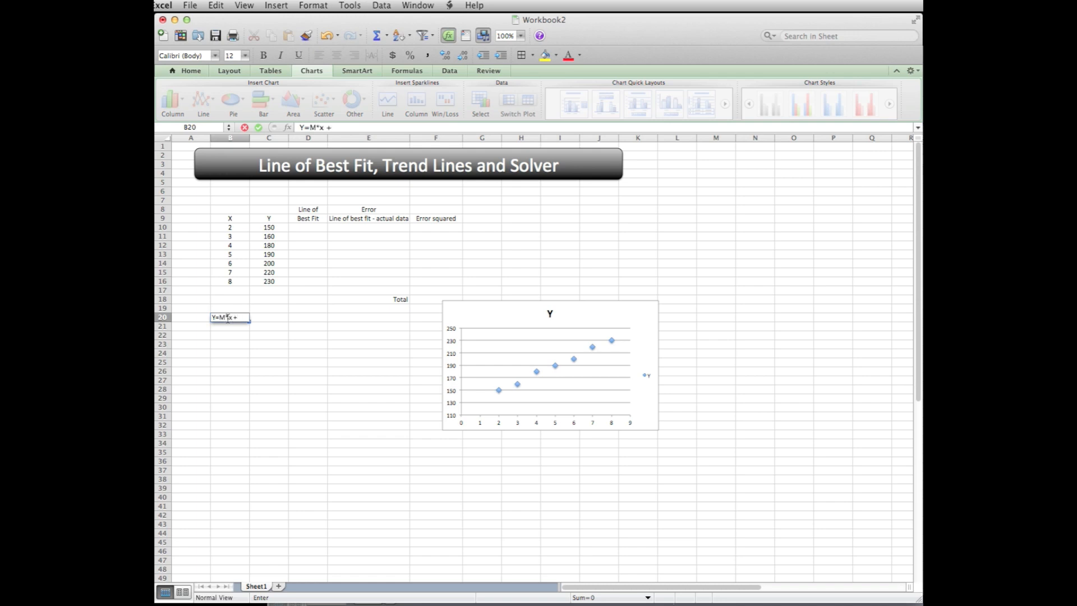
pyautogui.write('B')
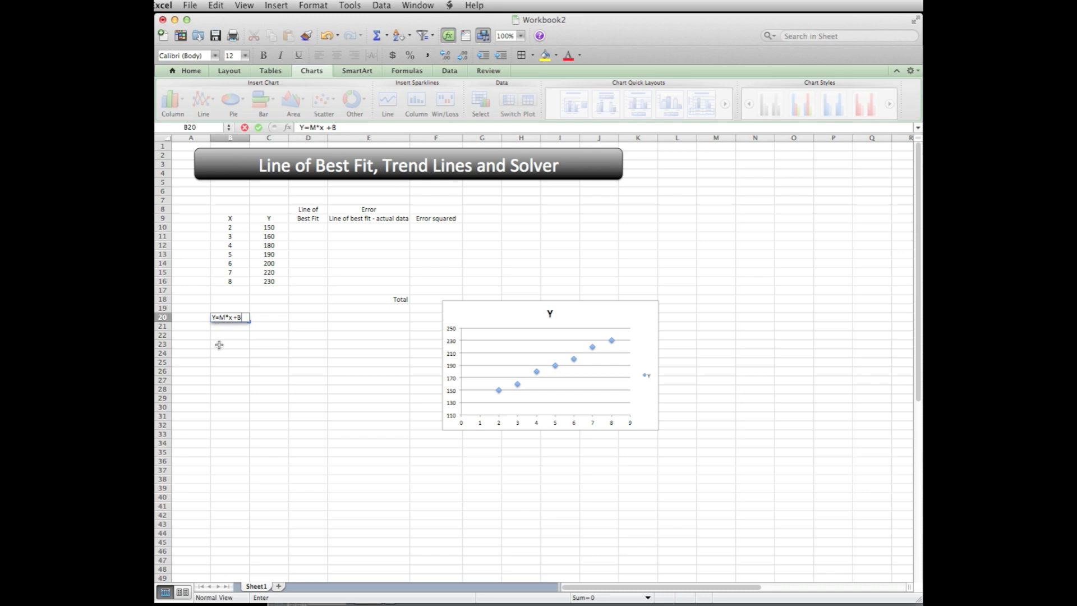
pyautogui.click(229, 345)
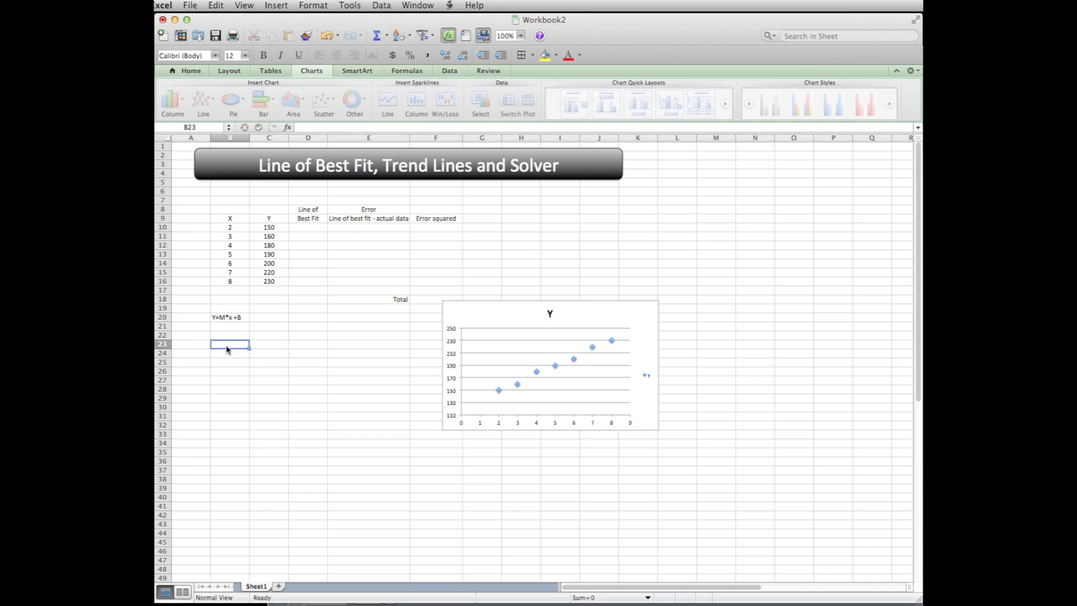
# Step: Add right-aligned M= and B= labels in B22 and B23 and move to C22 for the slope value
pyautogui.click(229, 336)
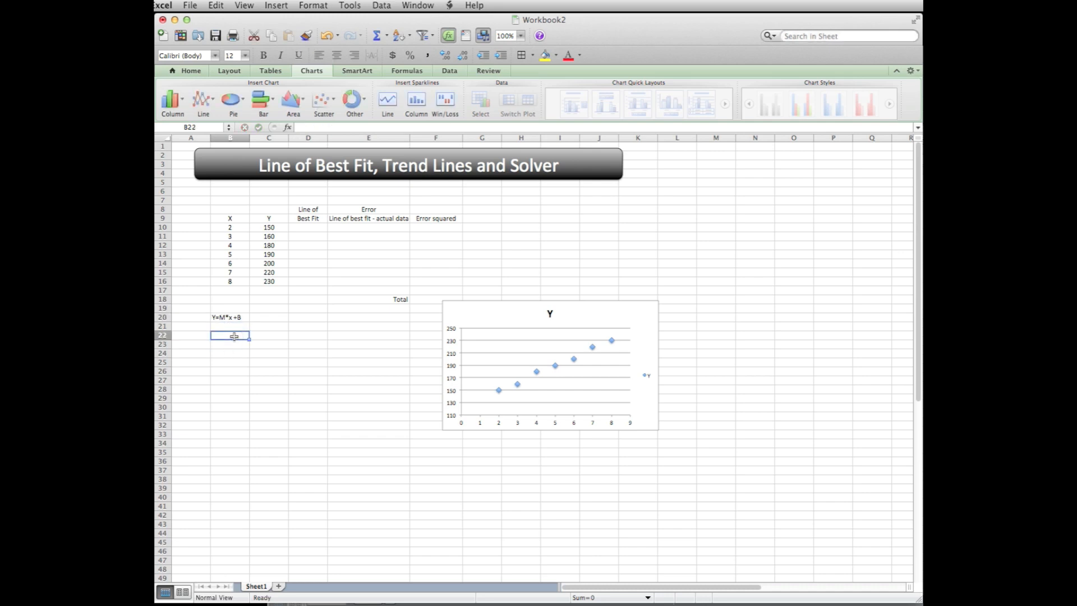
pyautogui.write('M=')
pyautogui.click(230, 343)
pyautogui.write('B=')
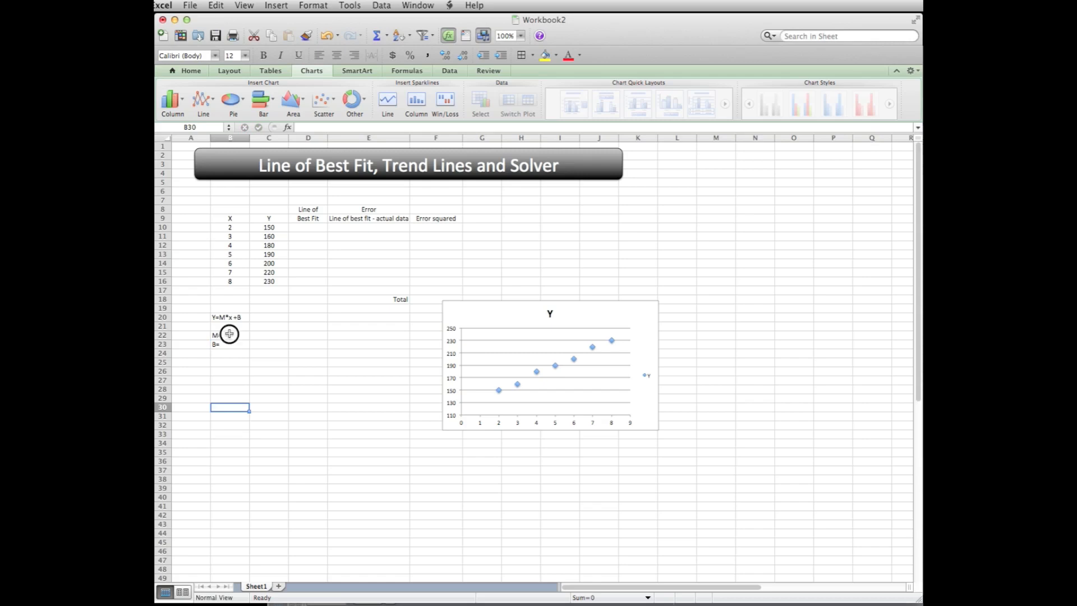
pyautogui.click(230, 335)
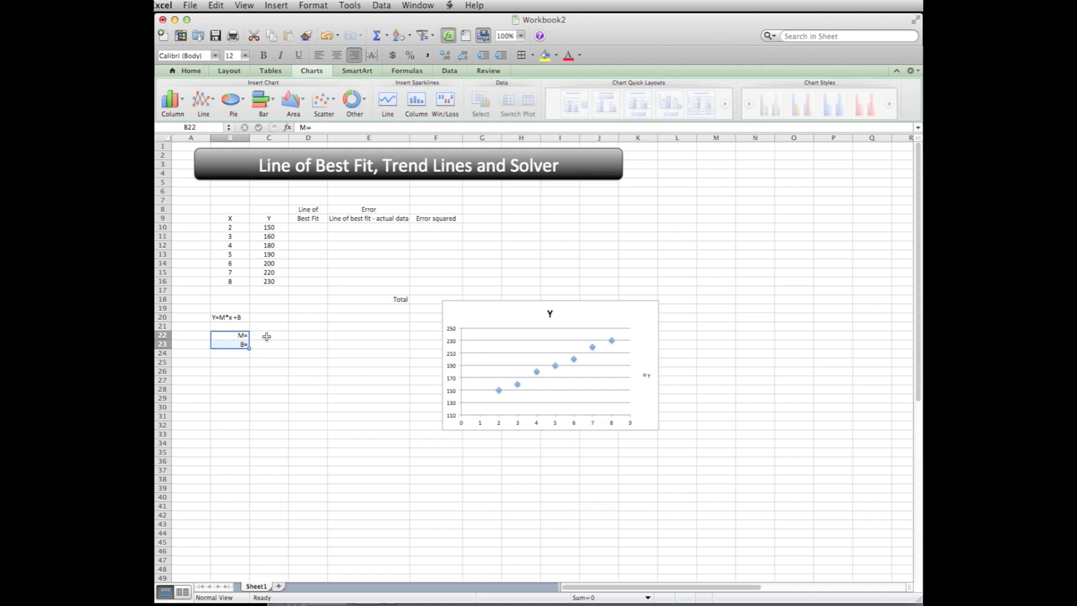
pyautogui.click(269, 335)
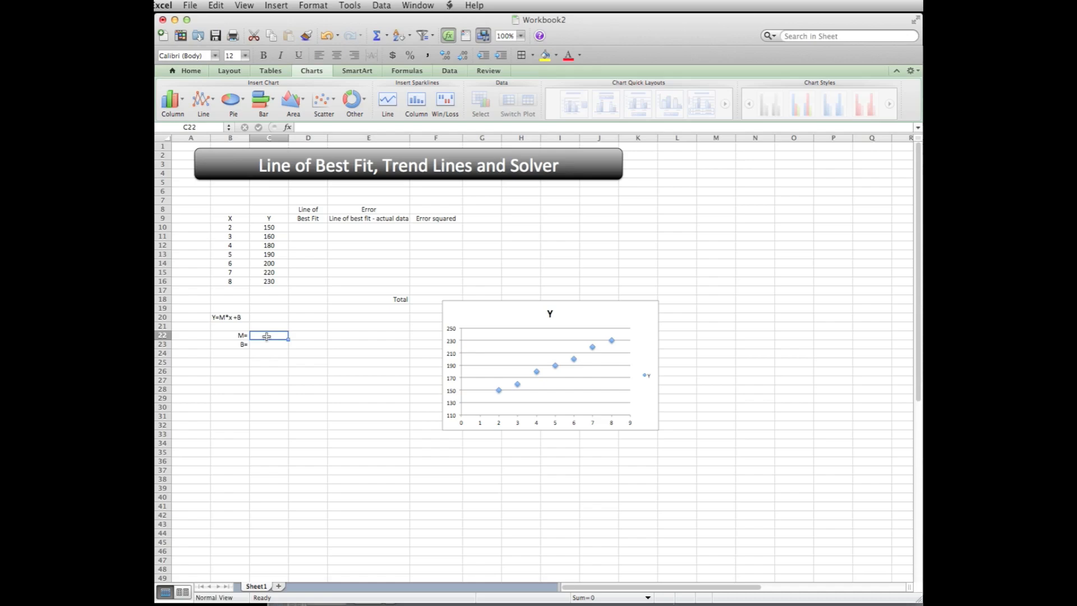
# Step: Enter a starting slope of 15 in C22 and type 125 as the intercept in C23
pyautogui.write('15')
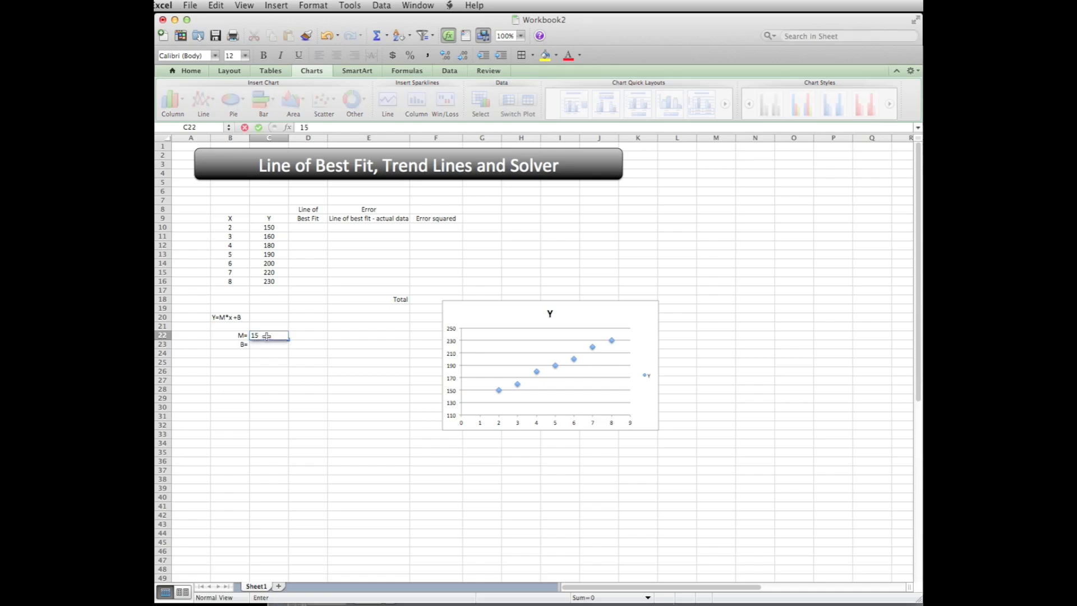
pyautogui.press('Return')
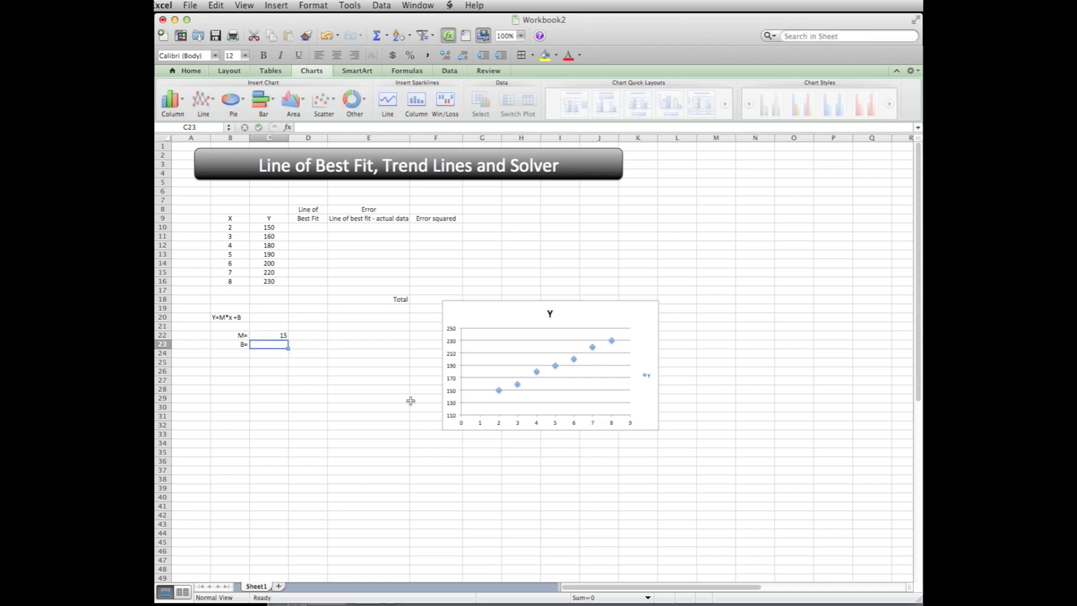
pyautogui.moveTo(461, 408)
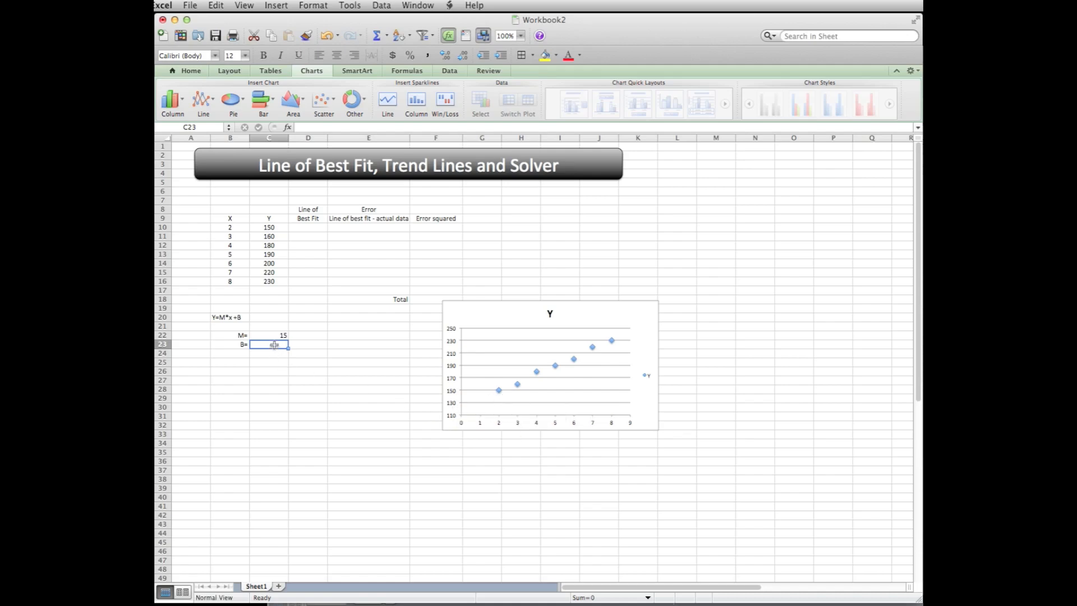
pyautogui.write('125')
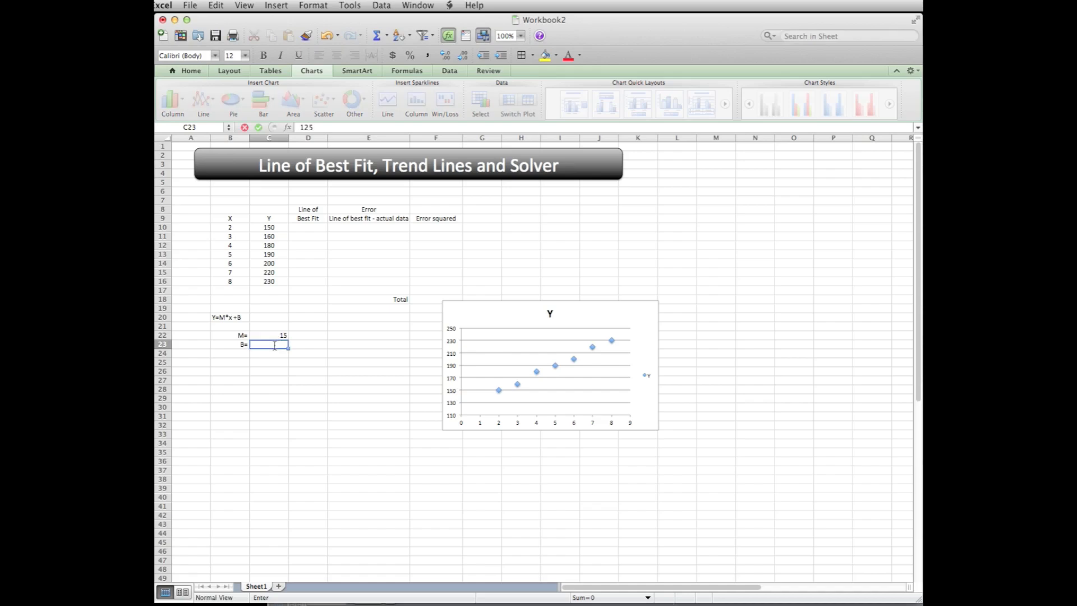
# Step: Confirm the intercept and build =C22*B10+C23 in D10, giving the first best-fit value 155
pyautogui.press('Return')
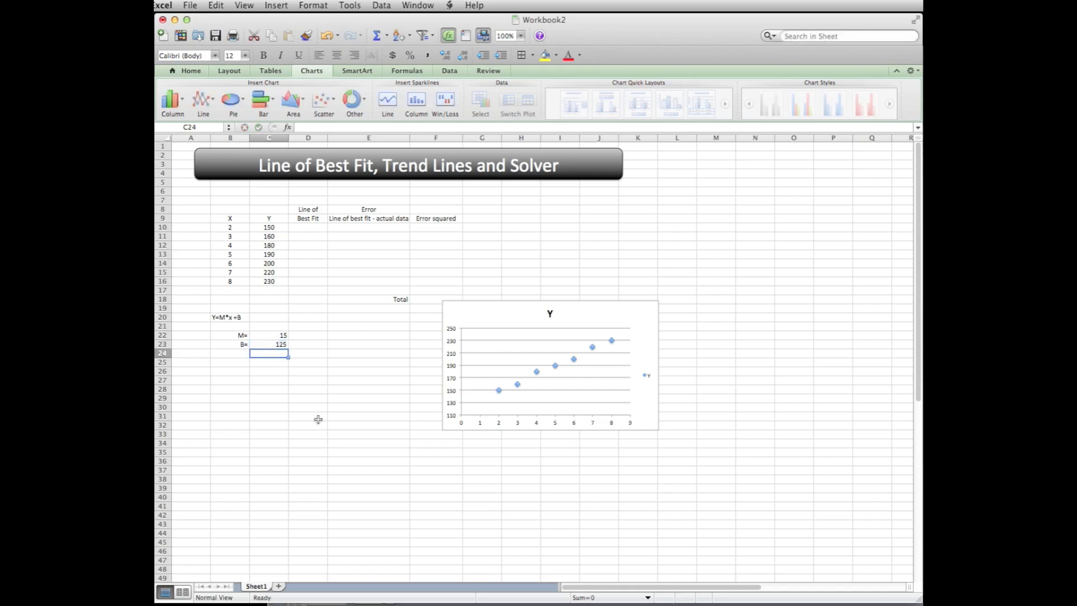
pyautogui.moveTo(304, 219)
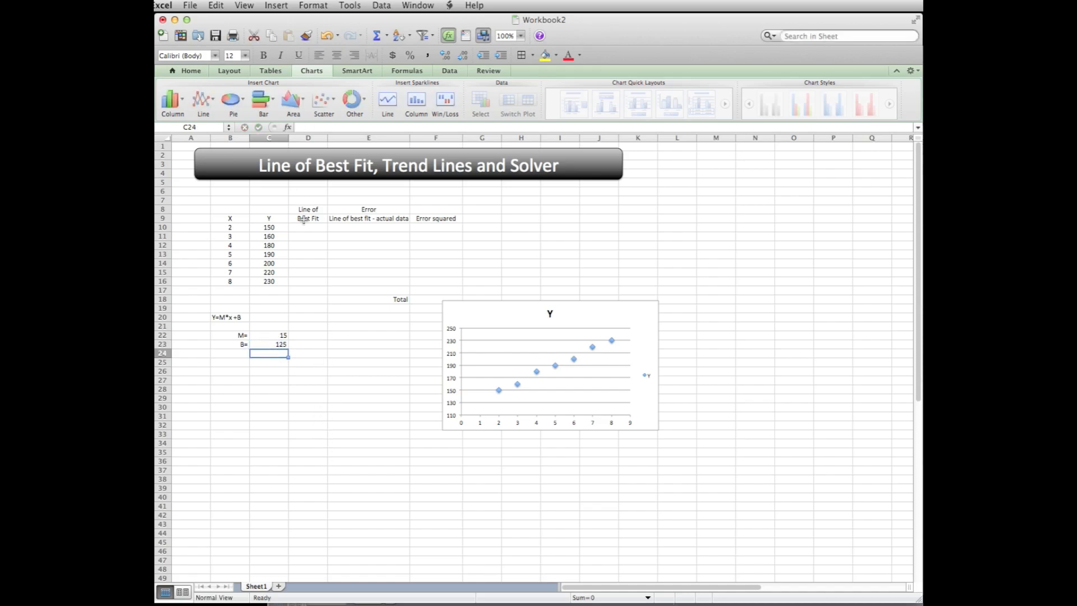
pyautogui.moveTo(314, 229)
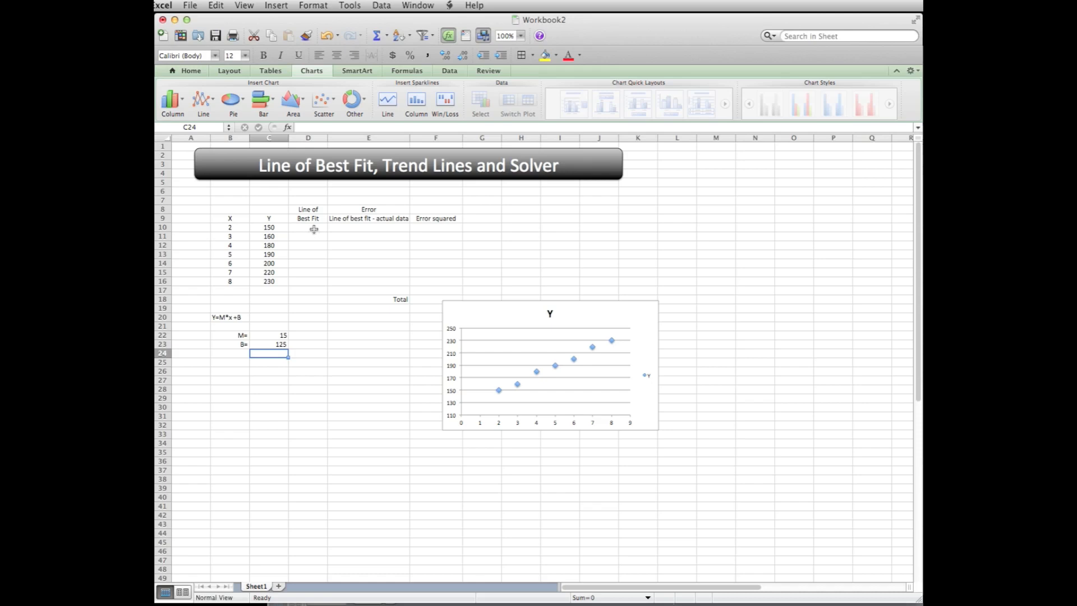
pyautogui.click(307, 228)
pyautogui.write('=')
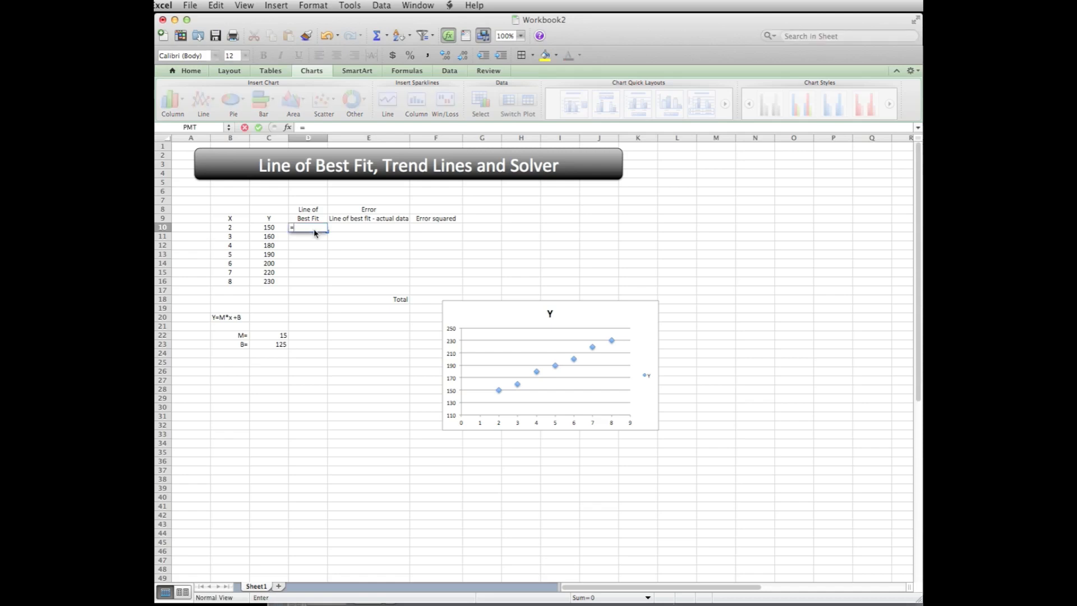
pyautogui.click(268, 316)
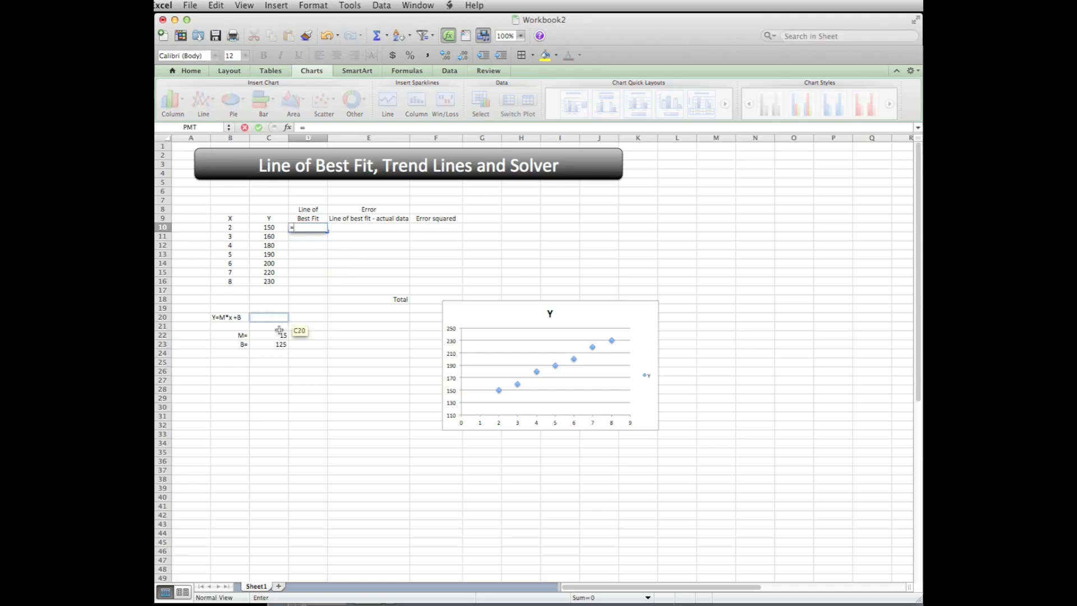
pyautogui.click(268, 336)
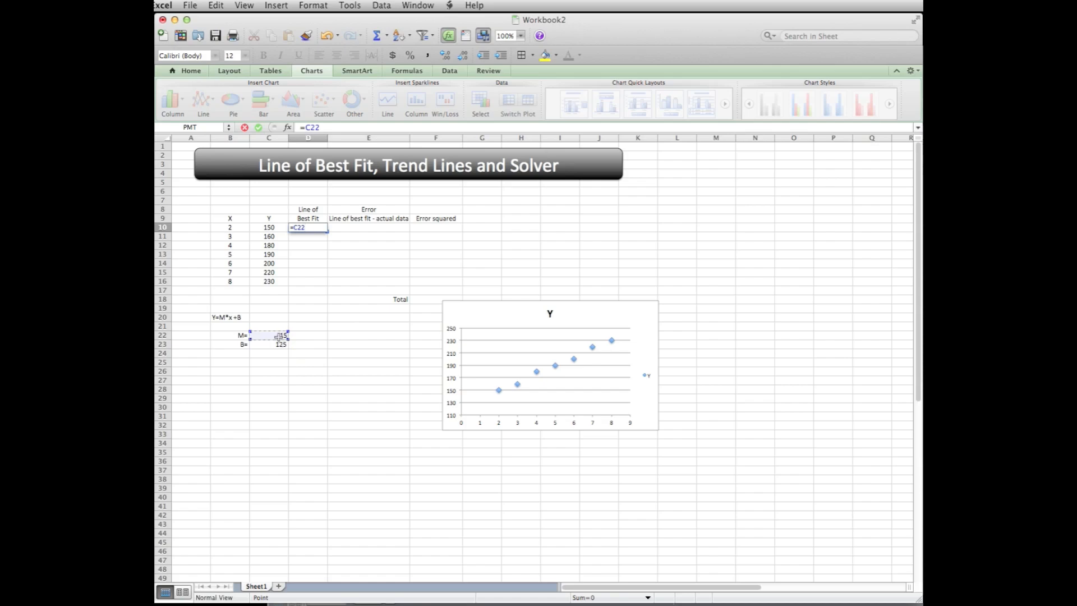
pyautogui.write('*')
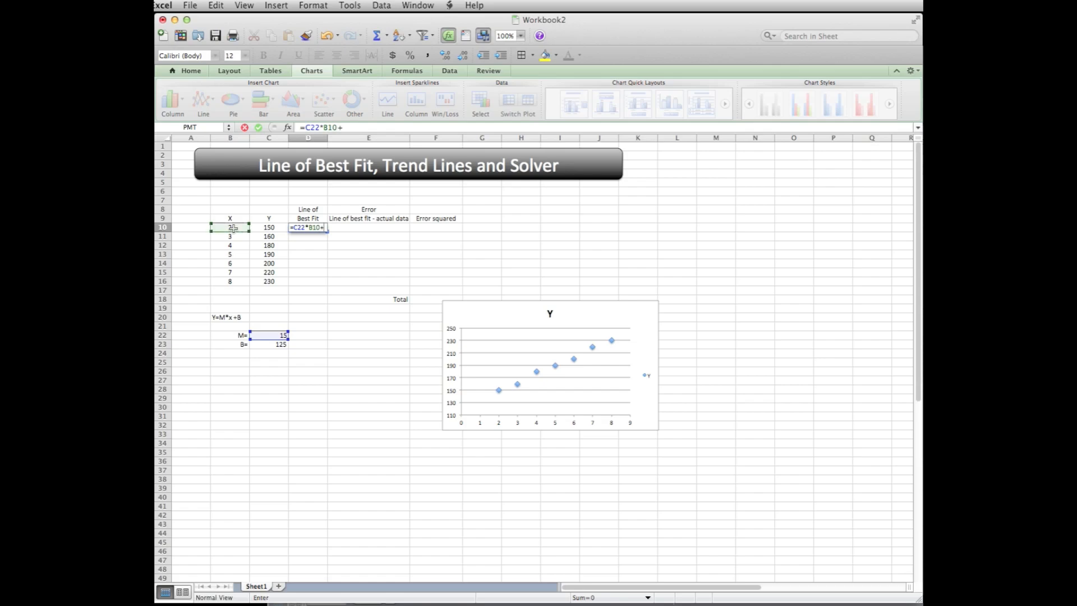
pyautogui.click(280, 345)
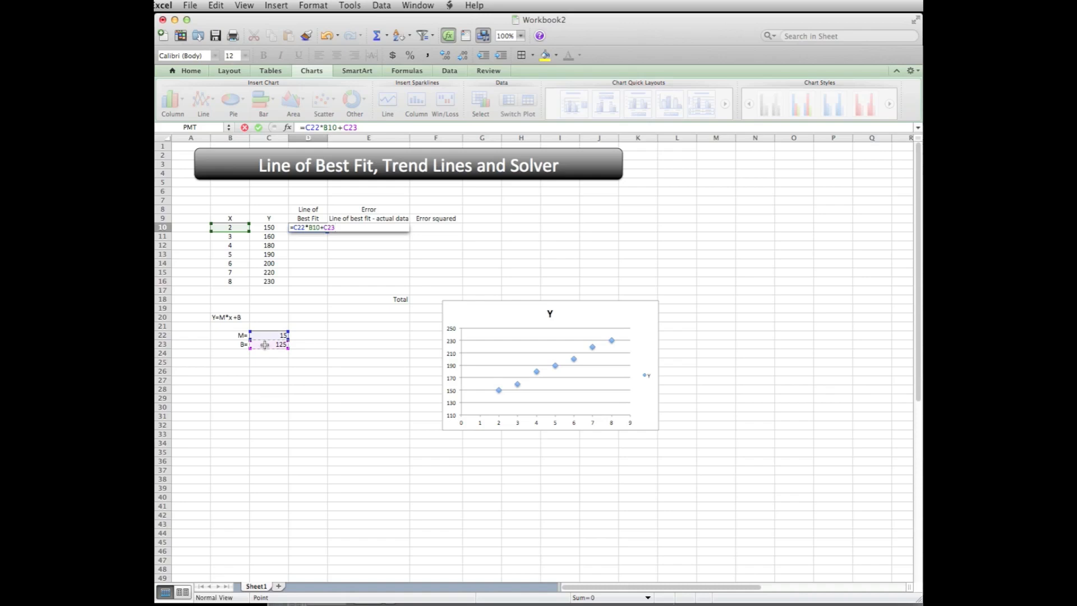
pyautogui.press('Return')
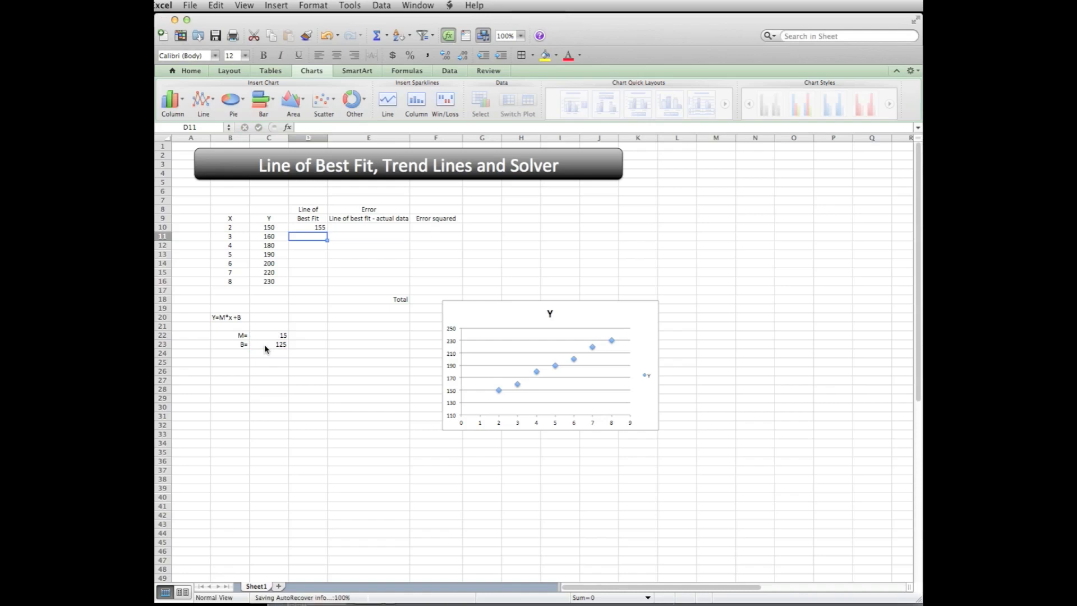
# Step: Inspect the shifted formulas below D10 to find the relative slope and intercept references
pyautogui.click(308, 226)
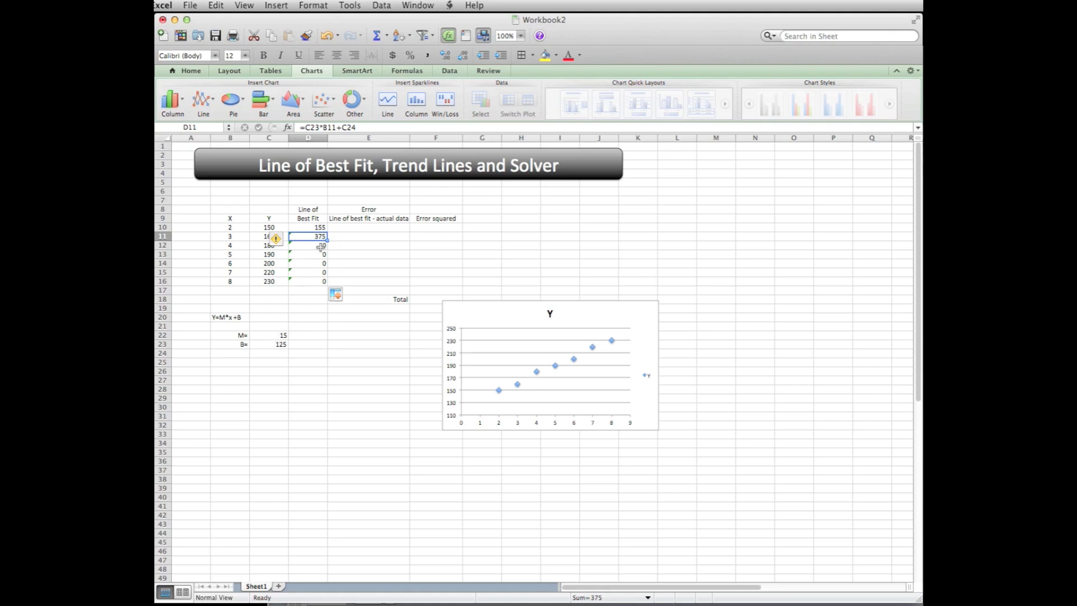
pyautogui.click(307, 255)
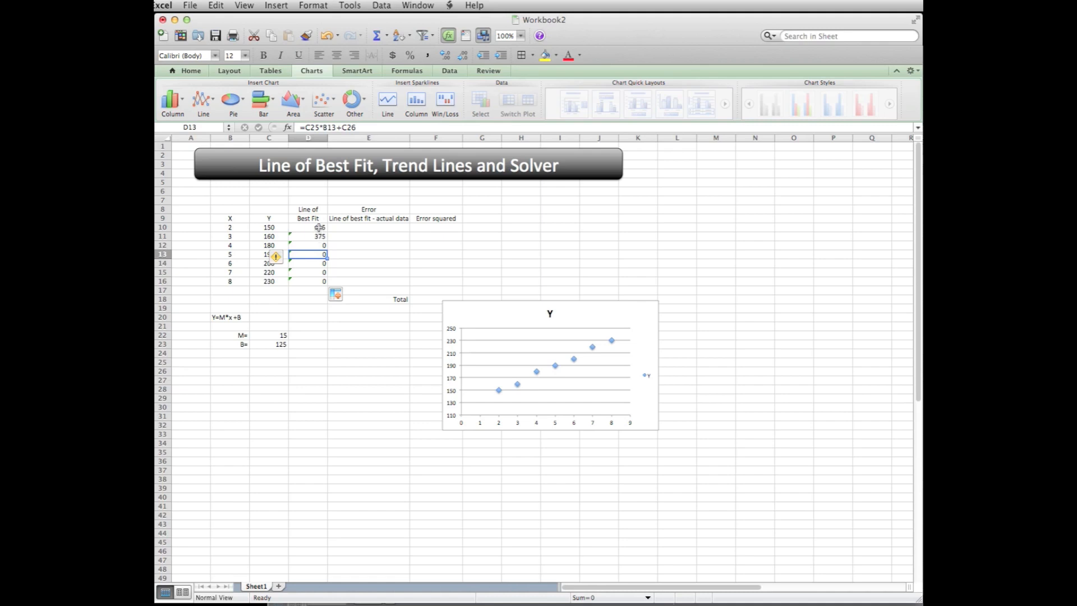
pyautogui.click(307, 226)
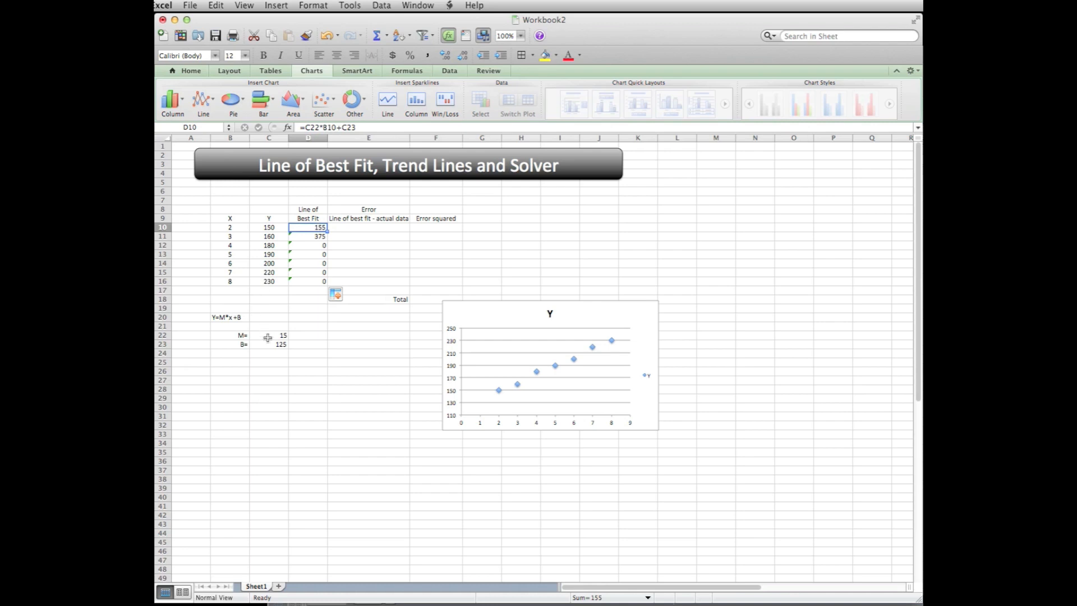
pyautogui.click(268, 335)
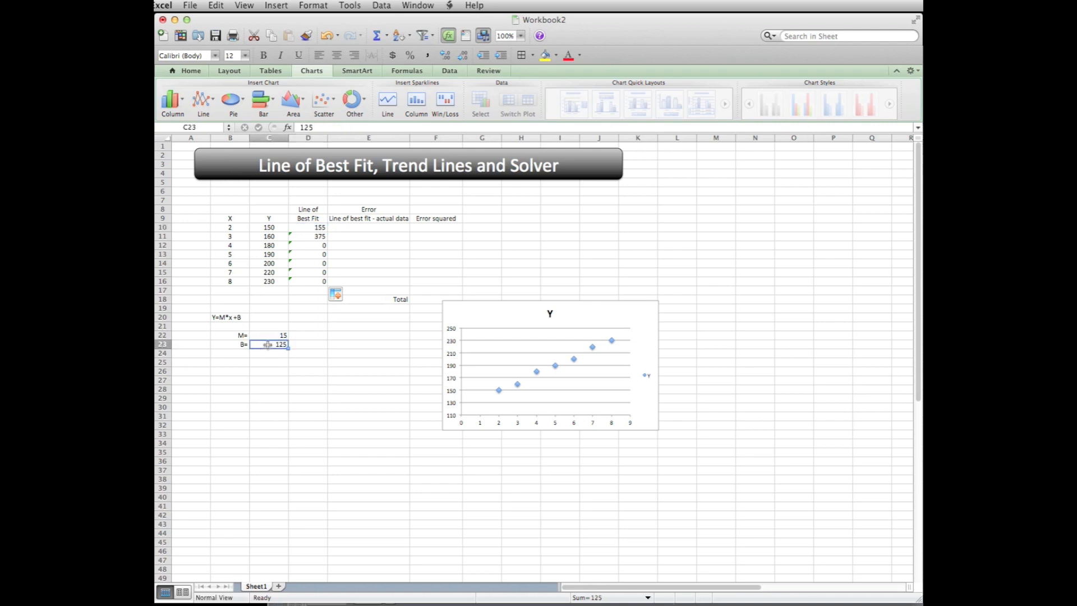
pyautogui.click(308, 227)
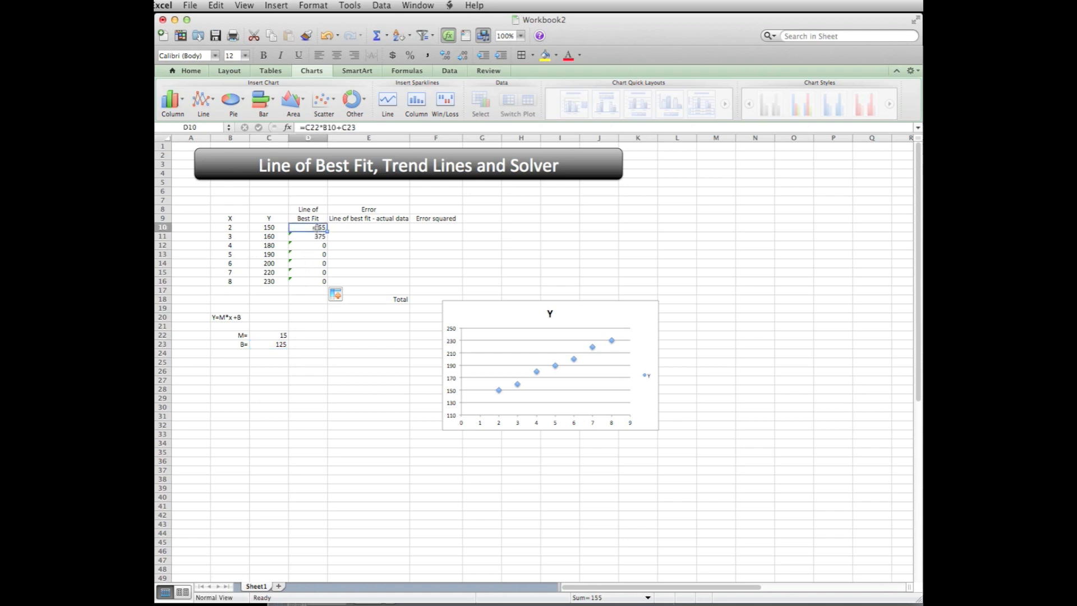
# Step: Edit D10 to use absolute references $C$22 and $C$23, still giving 155
pyautogui.doubleClick(308, 227)
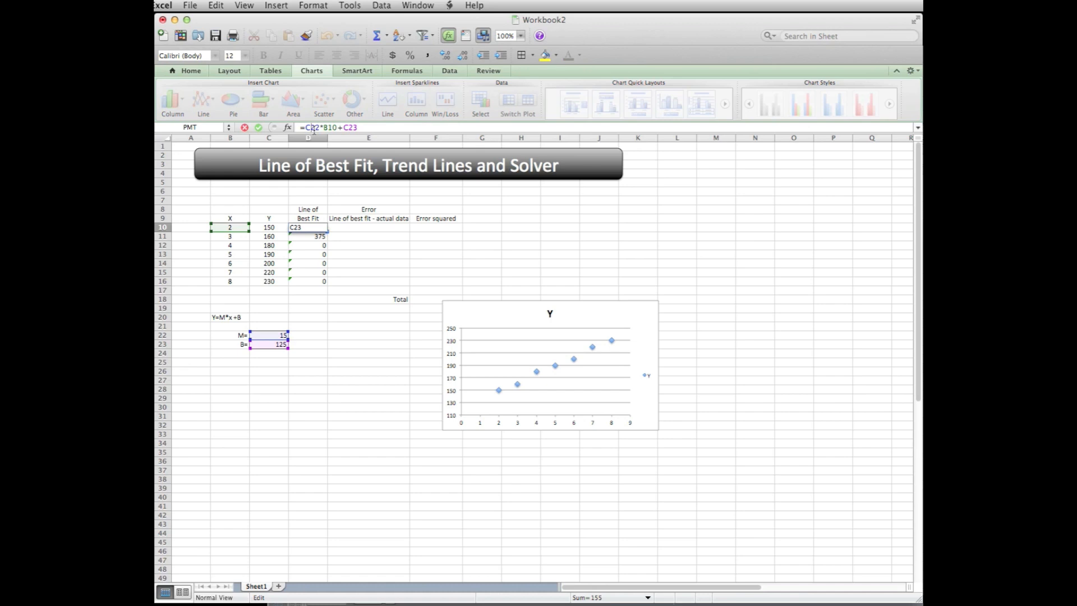
pyautogui.press('F4')
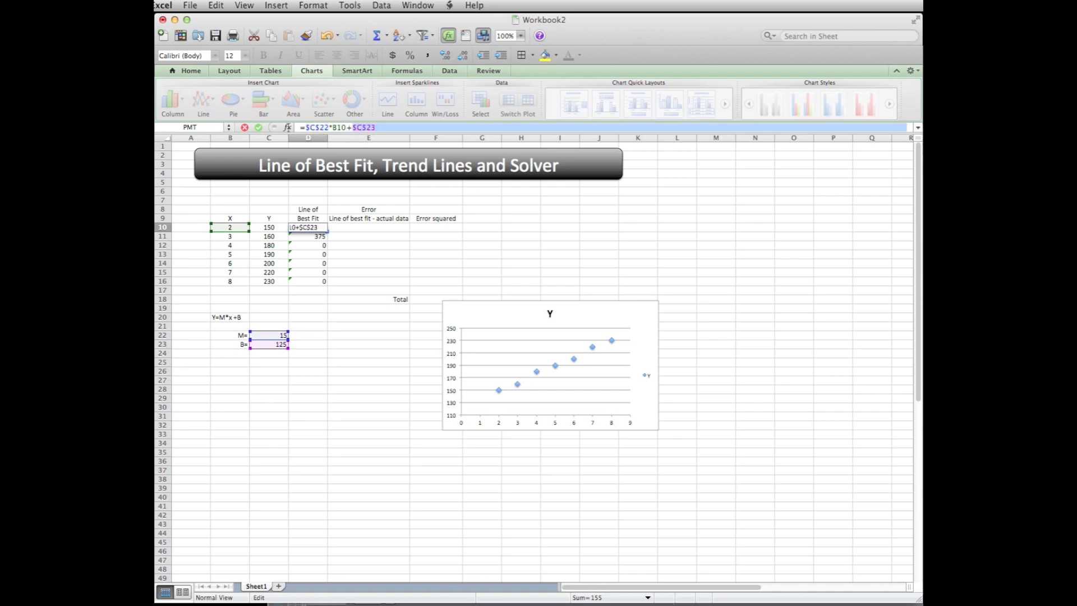
pyautogui.press('Return')
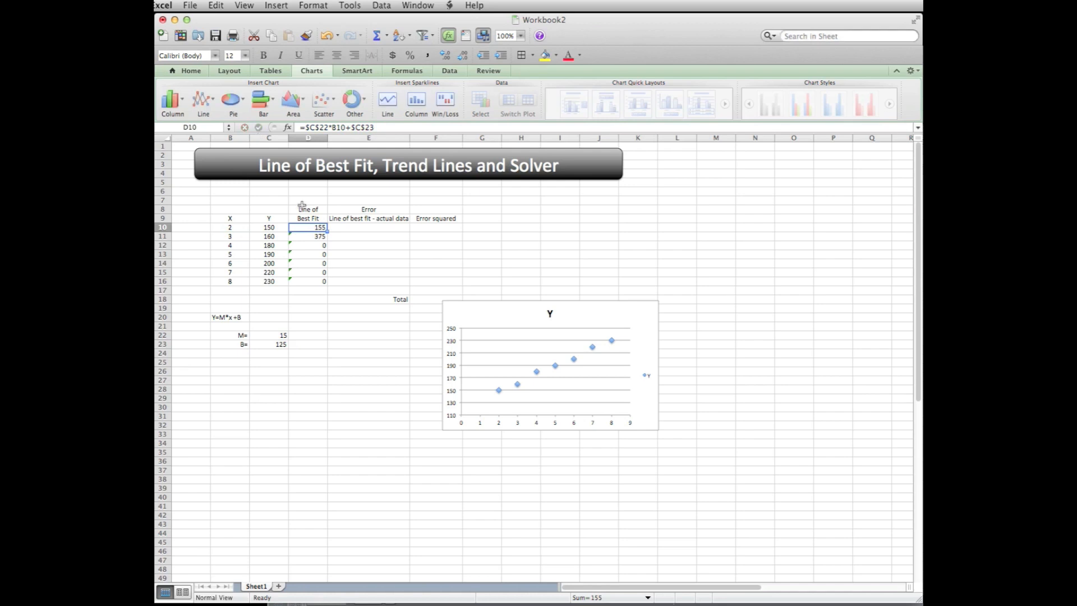
pyautogui.moveTo(326, 233)
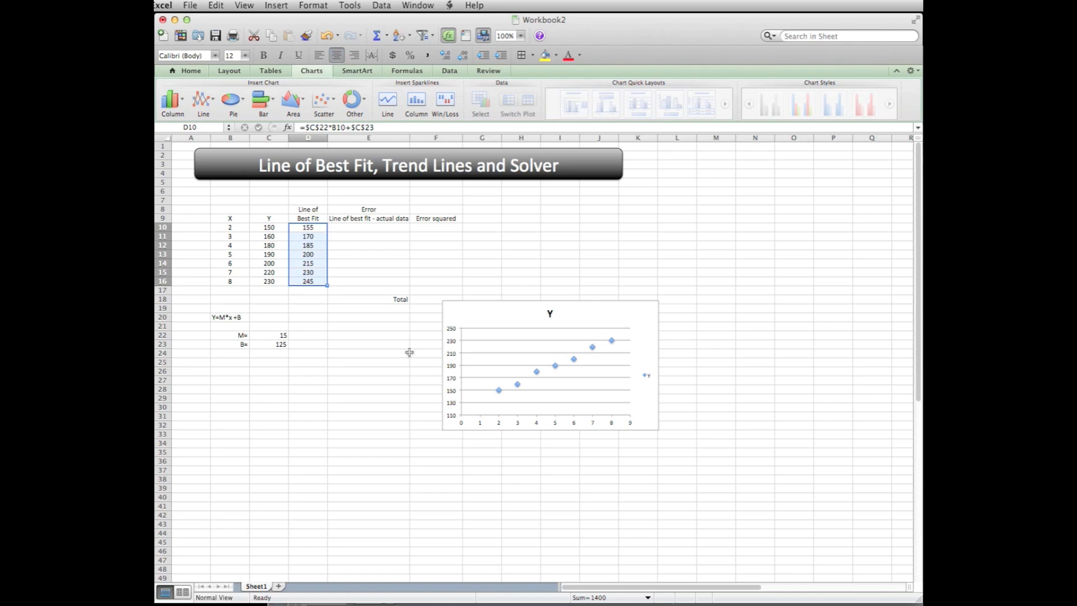
pyautogui.moveTo(469, 388)
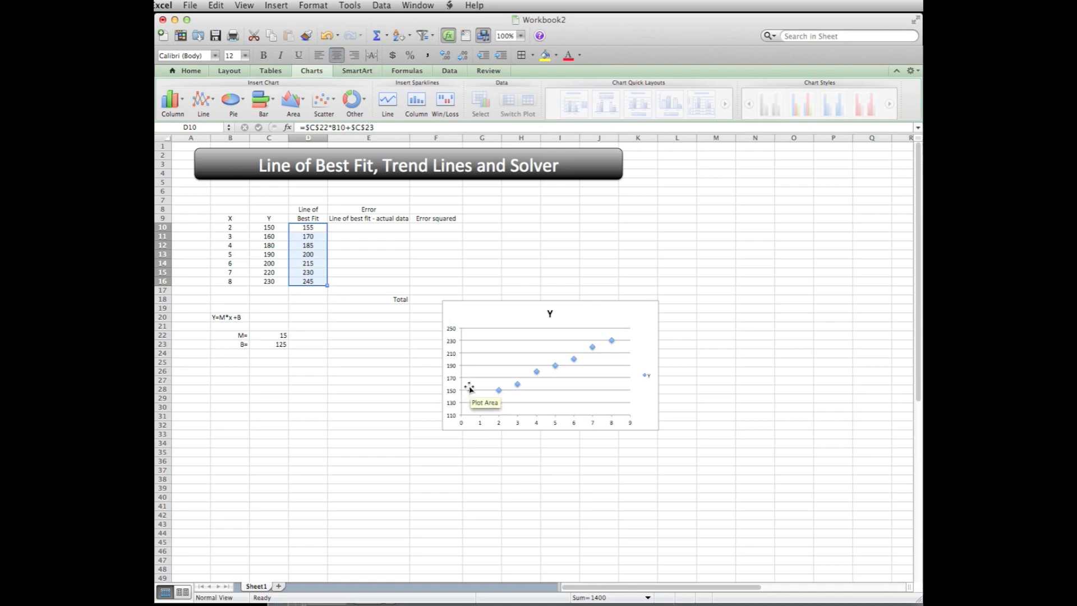
# Step: With best-fit values 155 to 245 filled down to D16, select the scatter chart
pyautogui.click(550, 377)
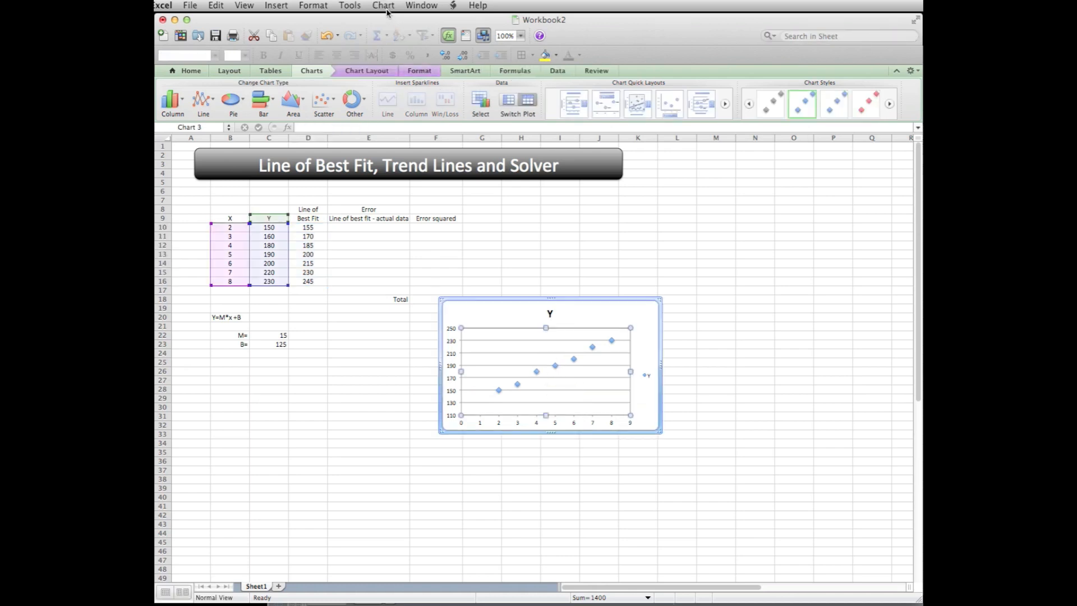
# Step: Add a new series named Line Best Fit in the chart's Source Data dialog
pyautogui.click(383, 6)
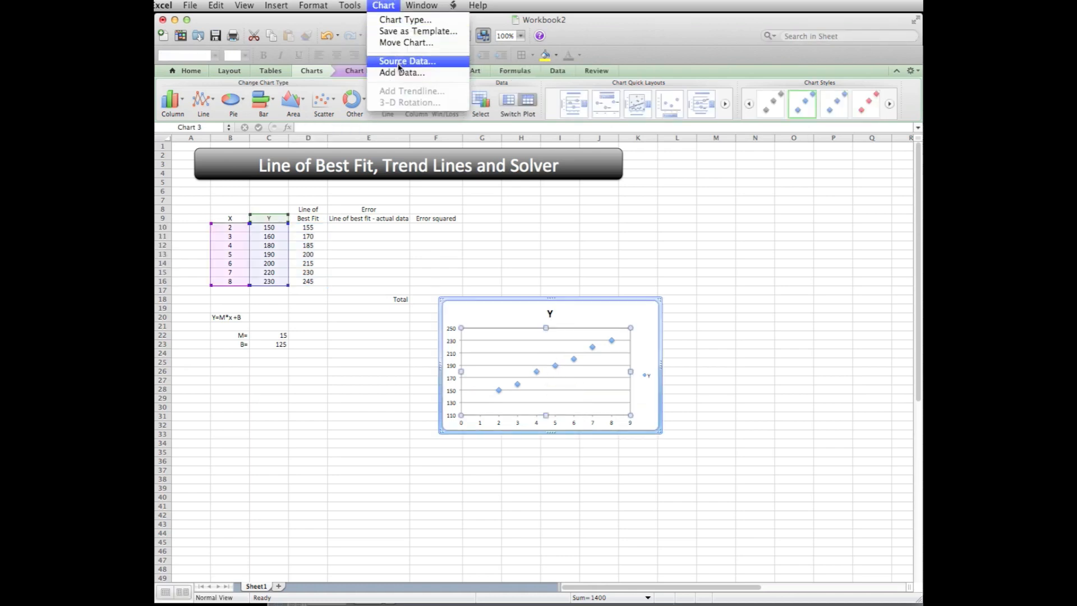
pyautogui.click(407, 60)
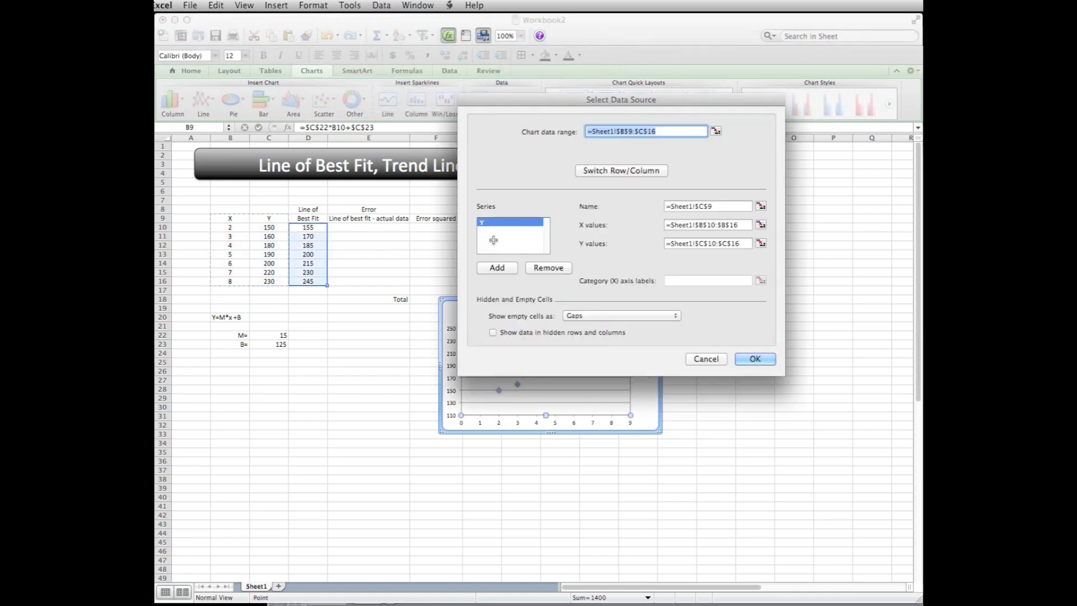
pyautogui.moveTo(601, 302)
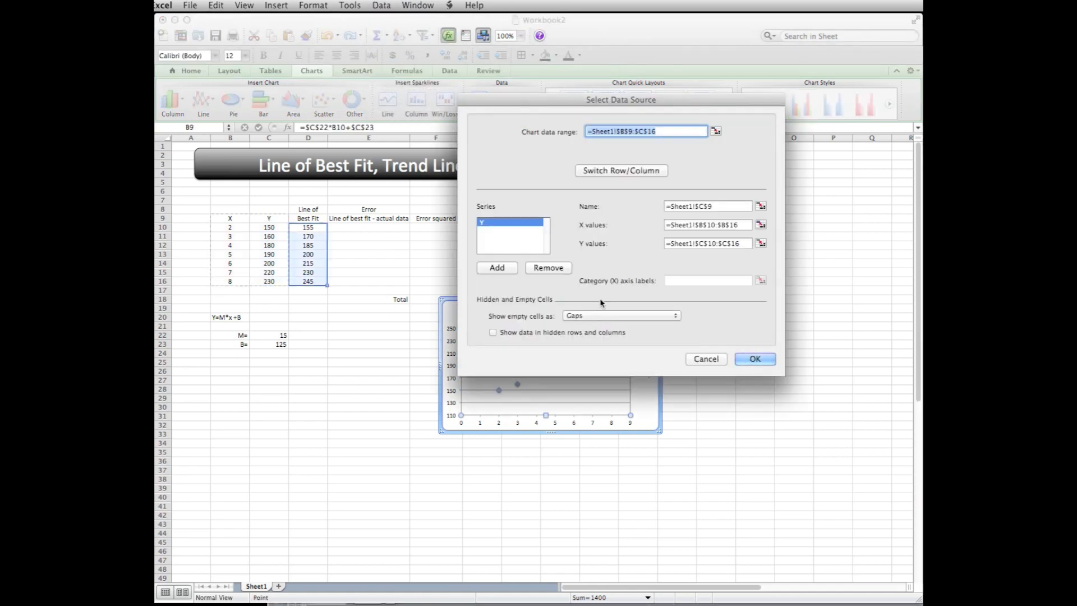
pyautogui.click(496, 267)
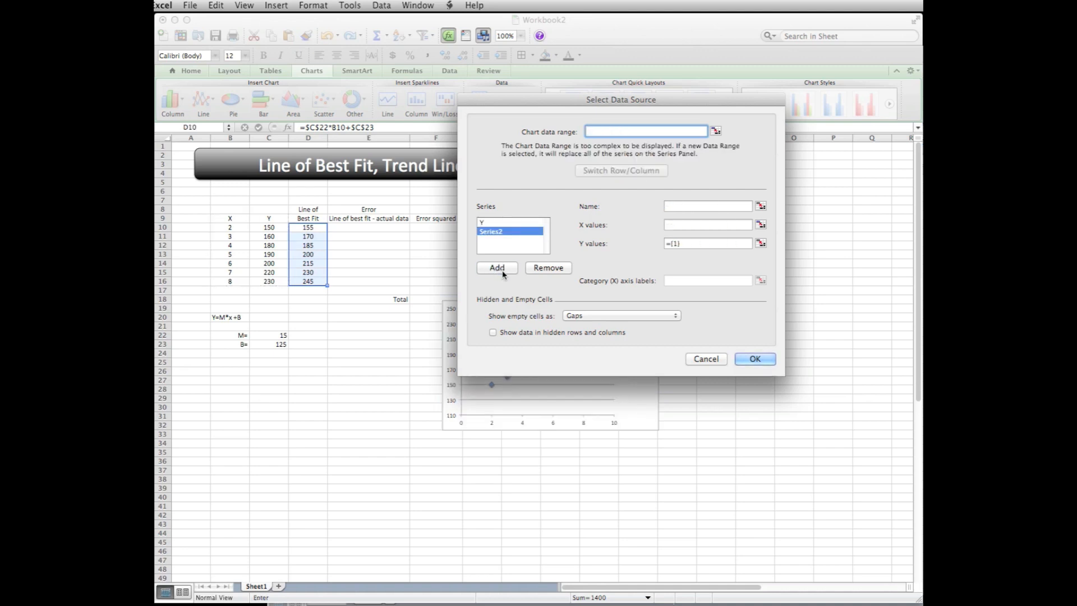
pyautogui.click(706, 206)
pyautogui.write('Line Best Fit')
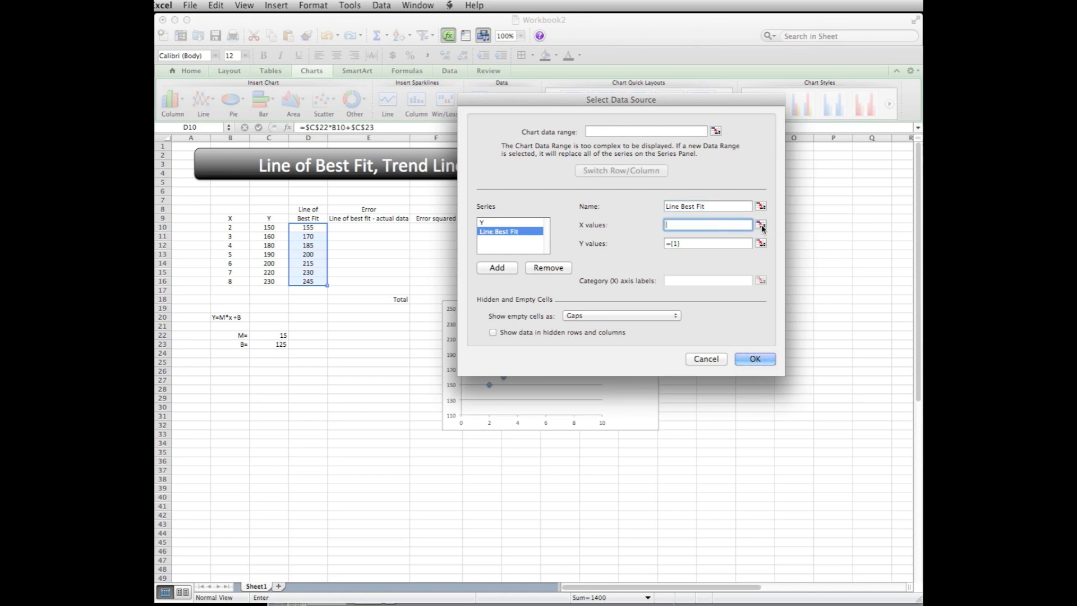
# Step: Set the series X values to B10:B16 and Y values to D10:D16 and confirm
pyautogui.click(761, 224)
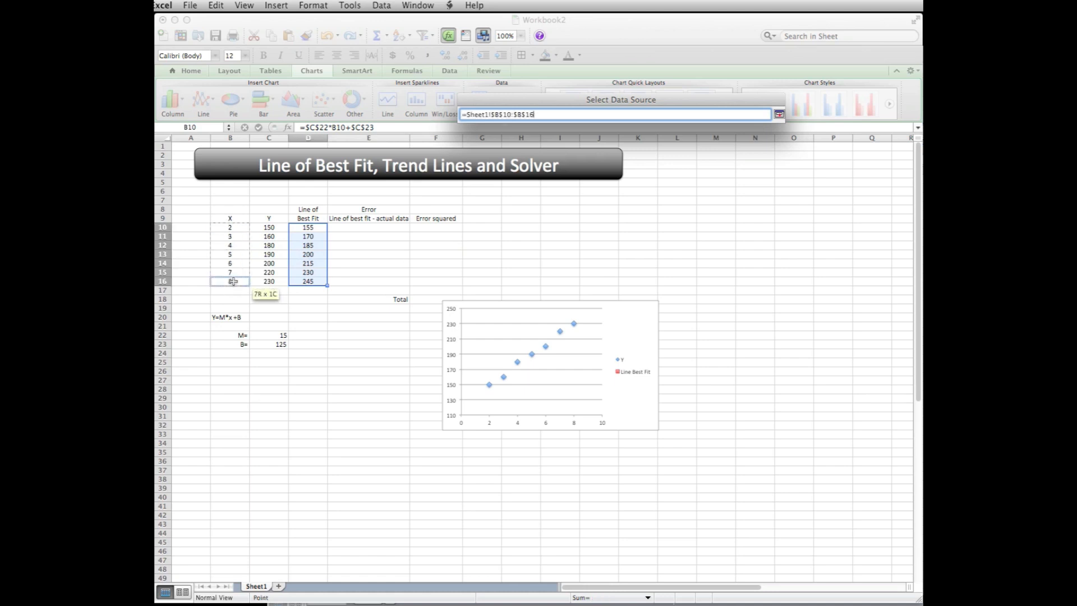
pyautogui.click(777, 114)
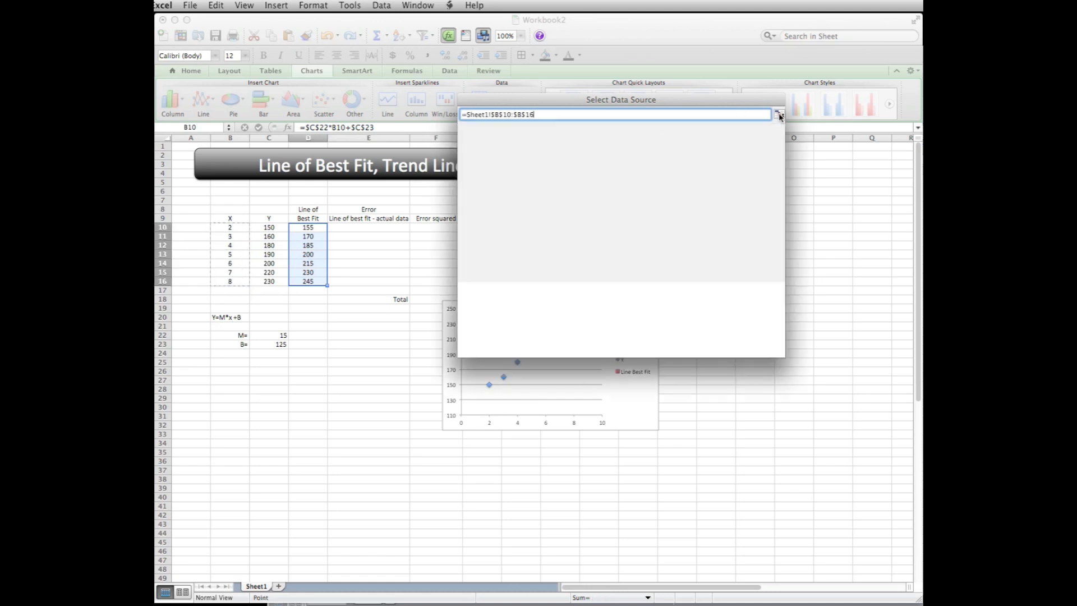
pyautogui.click(779, 115)
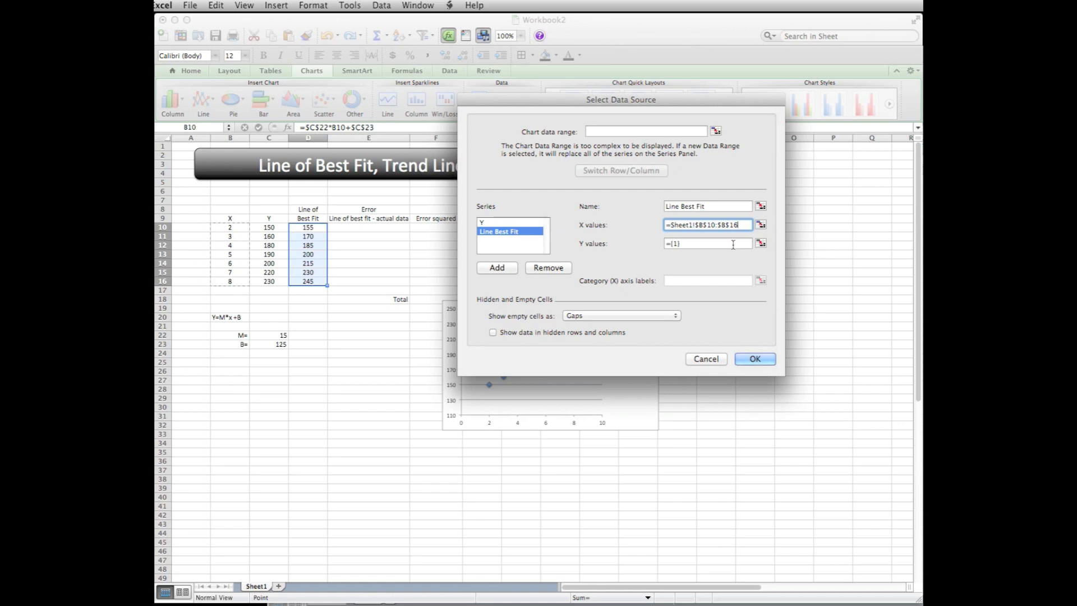
pyautogui.click(706, 244)
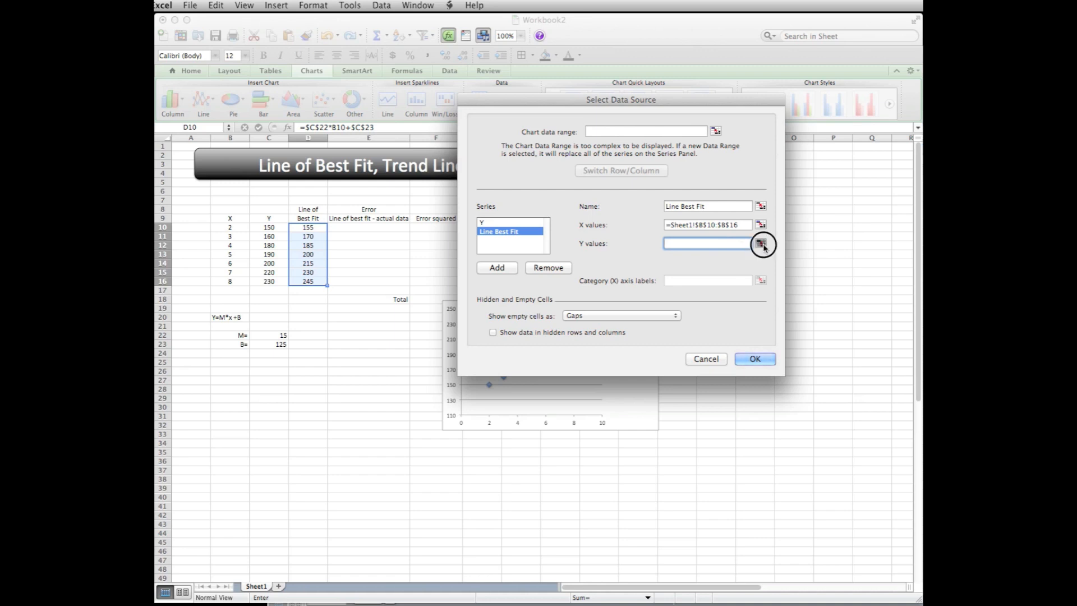
pyautogui.click(762, 244)
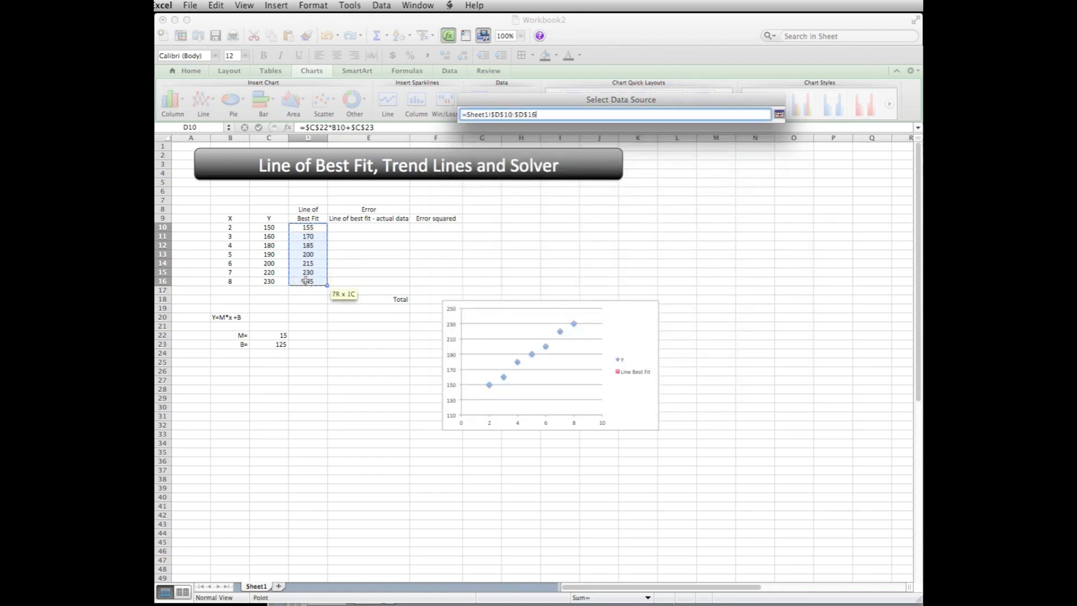
pyautogui.click(779, 115)
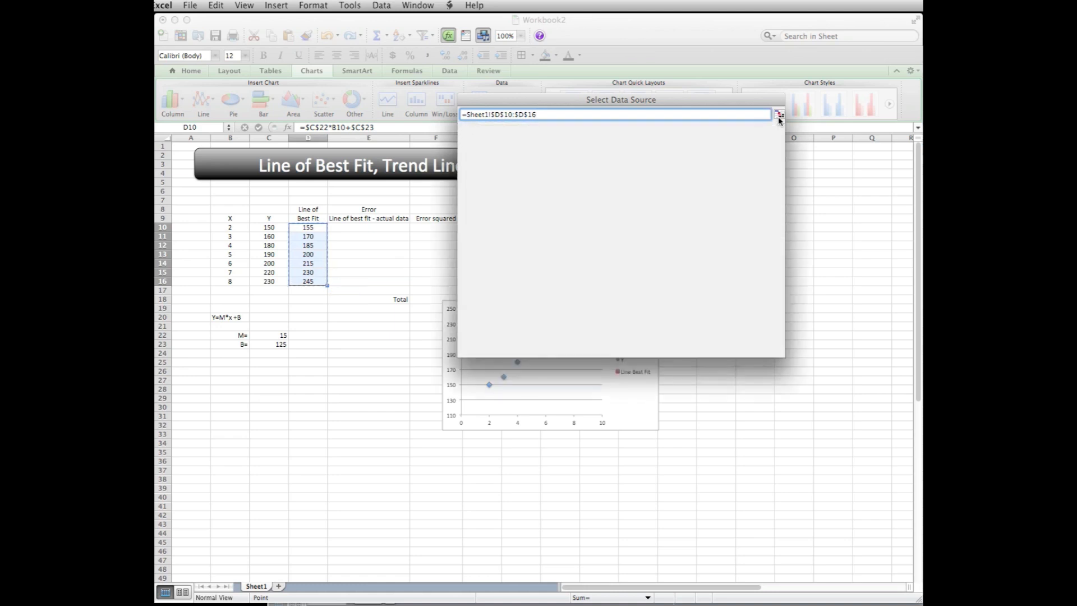
pyautogui.click(779, 114)
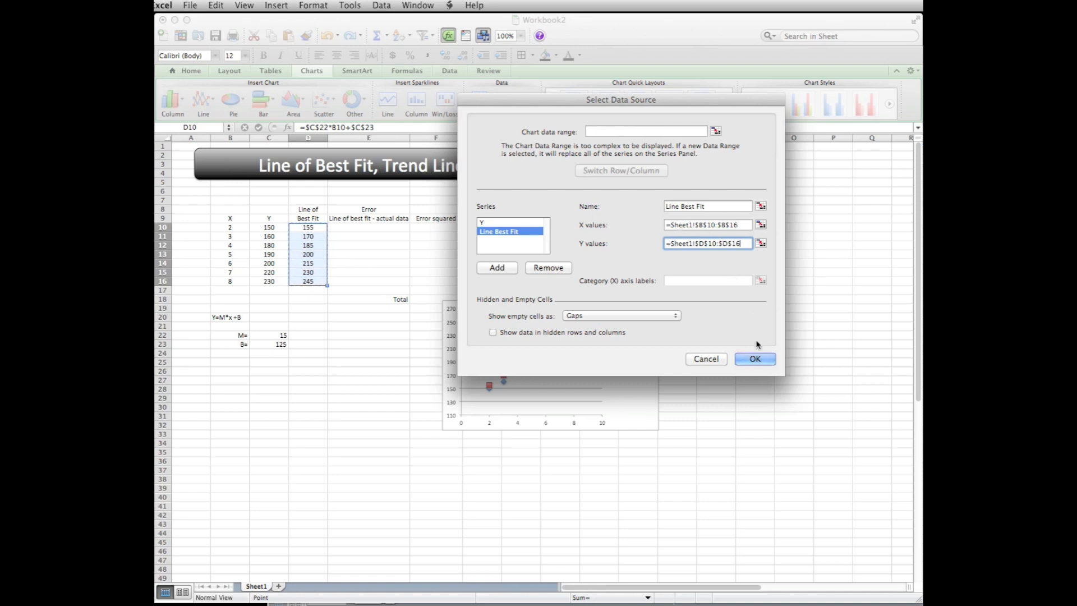
pyautogui.click(754, 359)
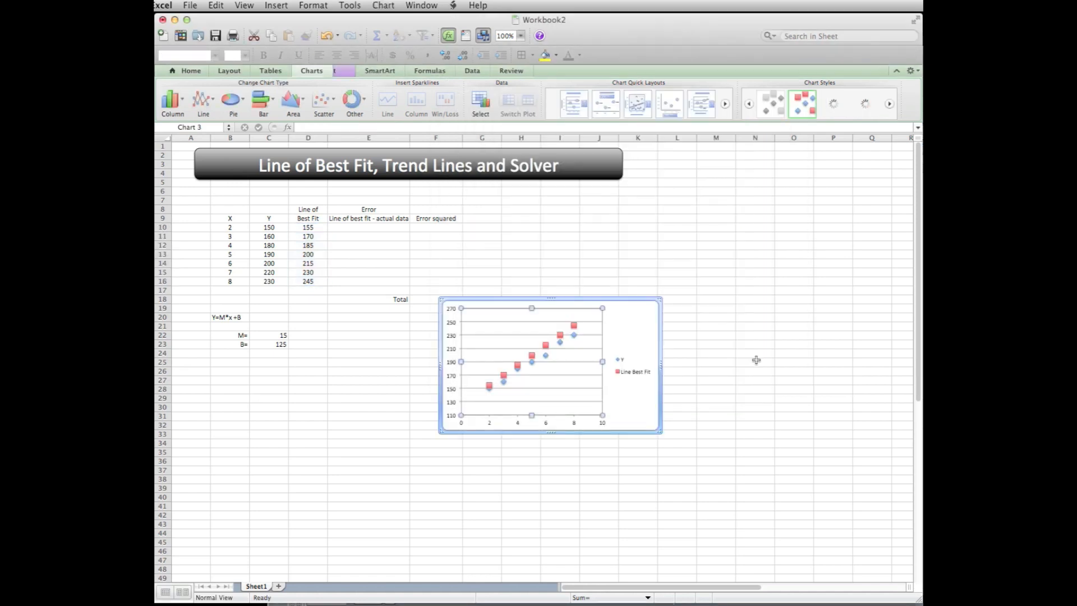
# Step: Select the chart and enlarge it to compare the red best-fit markers with the blue Y points
pyautogui.click(587, 424)
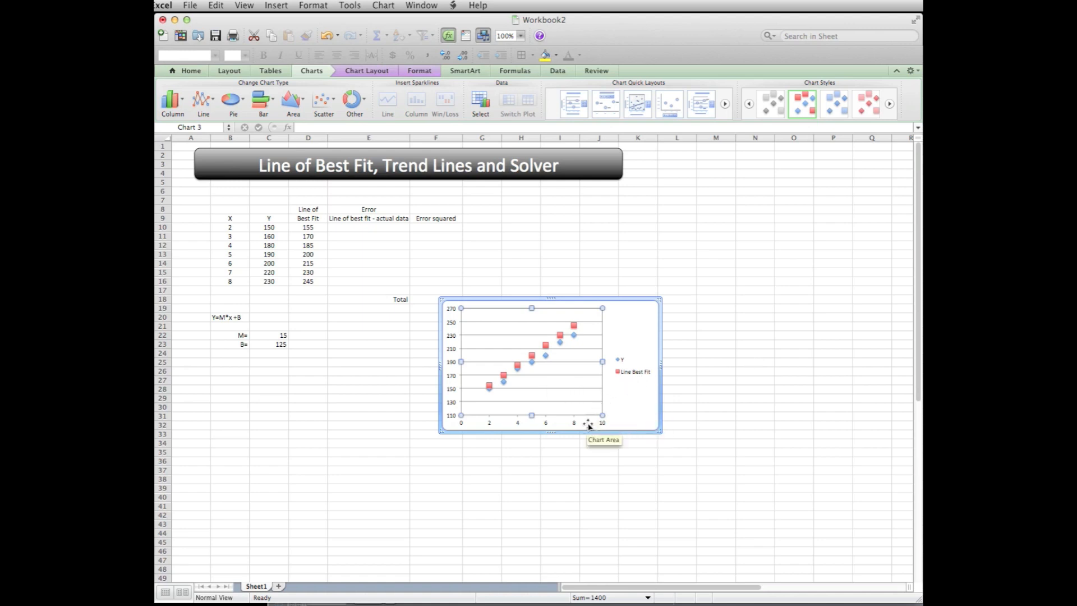
pyautogui.moveTo(575, 347)
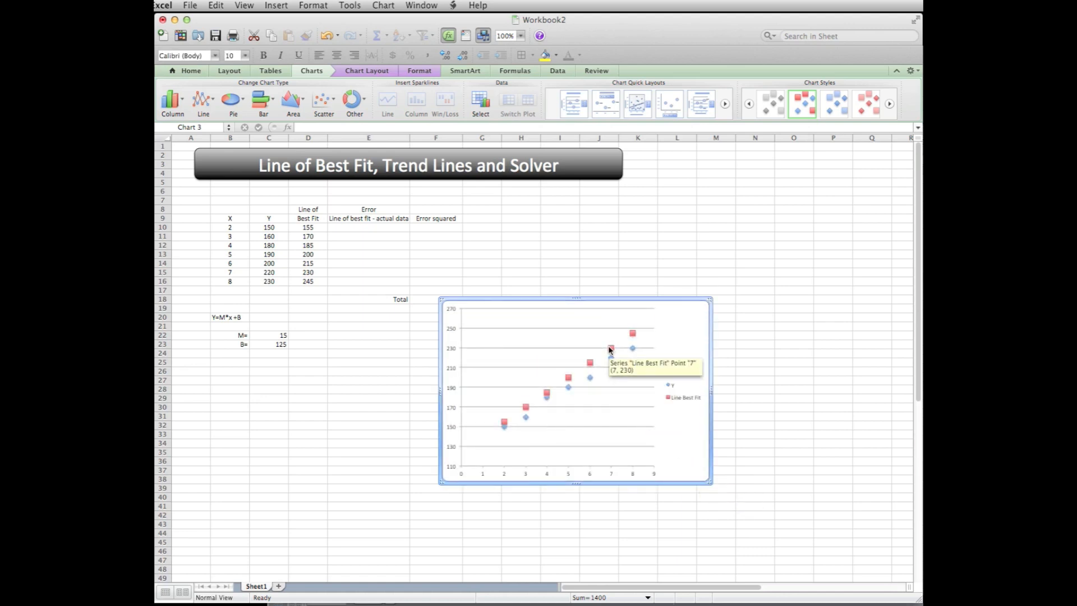
pyautogui.moveTo(615, 352)
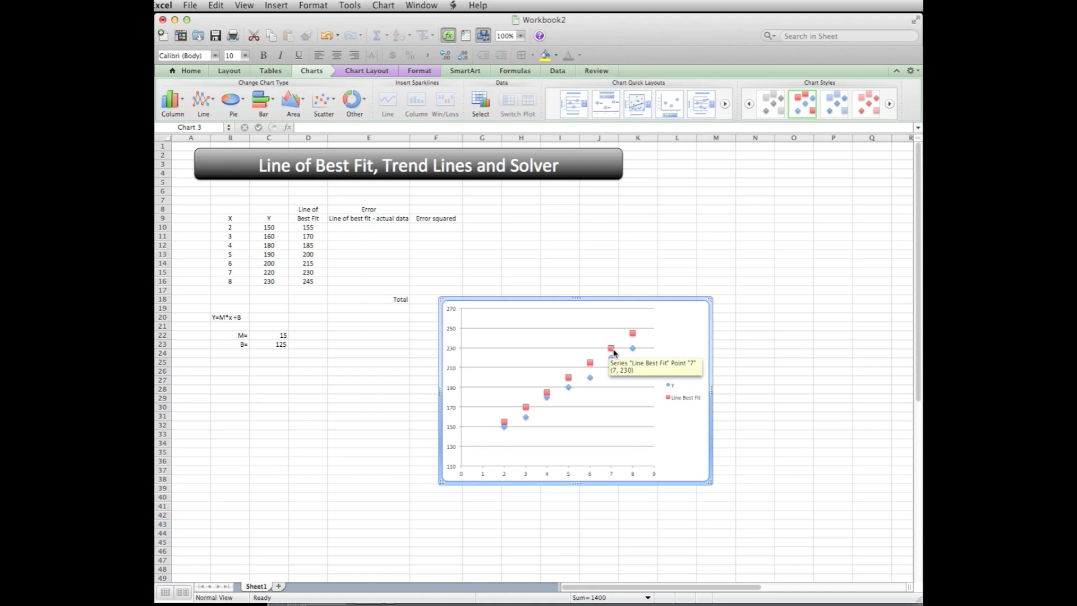
# Step: Colour the Line Best Fit series red and remove the marker outlines
pyautogui.rightClick(611, 348)
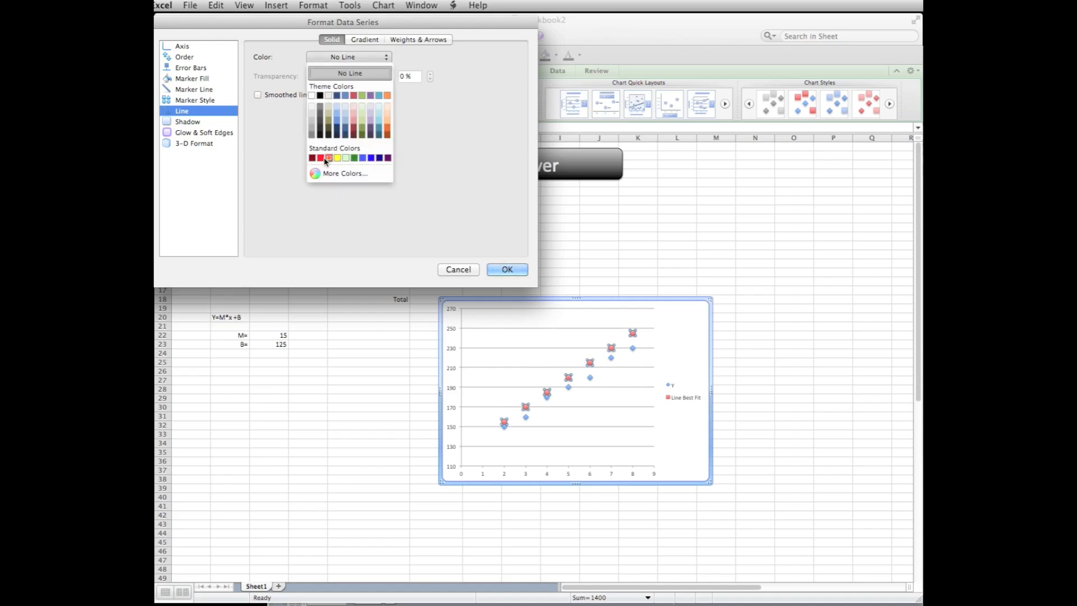
pyautogui.click(329, 158)
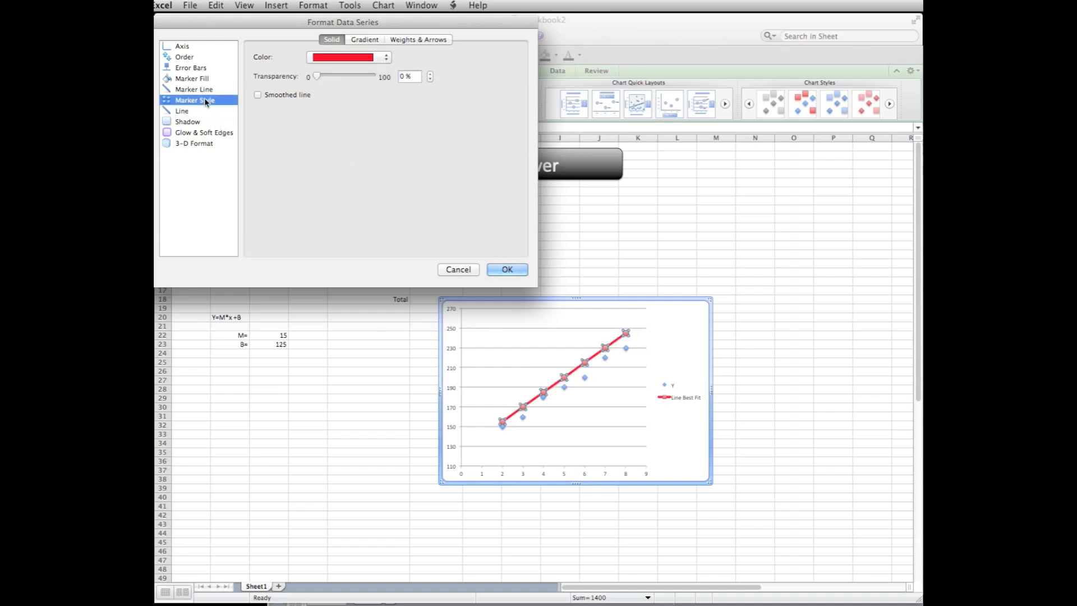
pyautogui.click(194, 90)
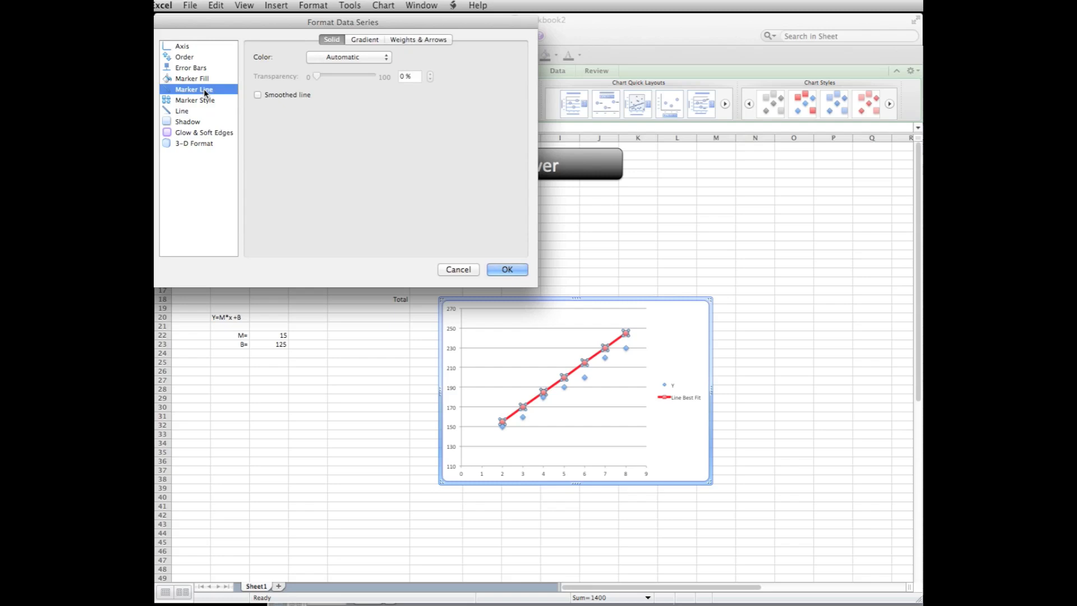
pyautogui.moveTo(348, 85)
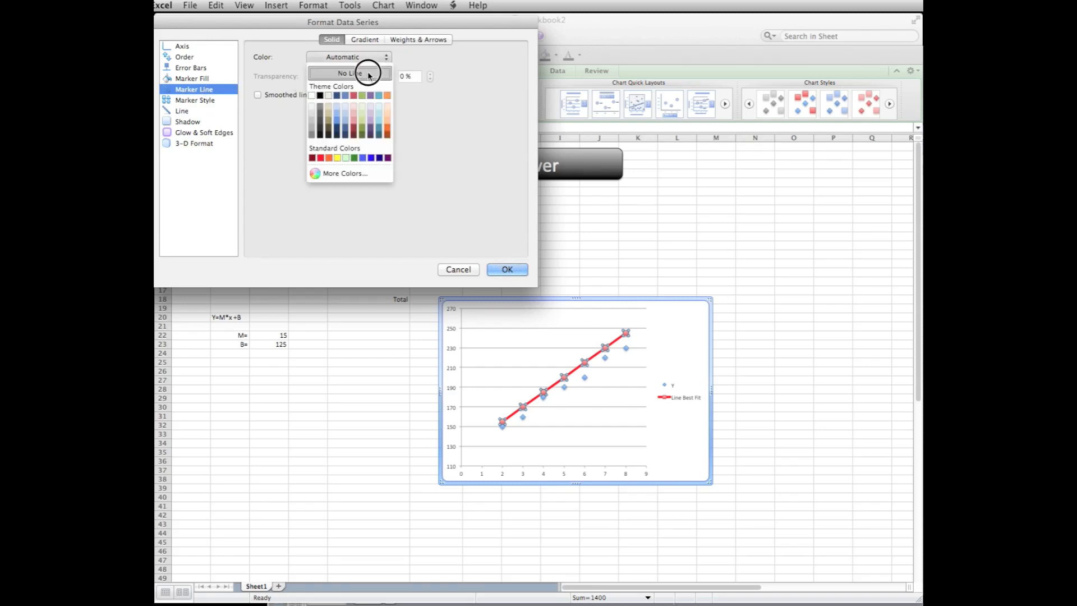
pyautogui.click(507, 268)
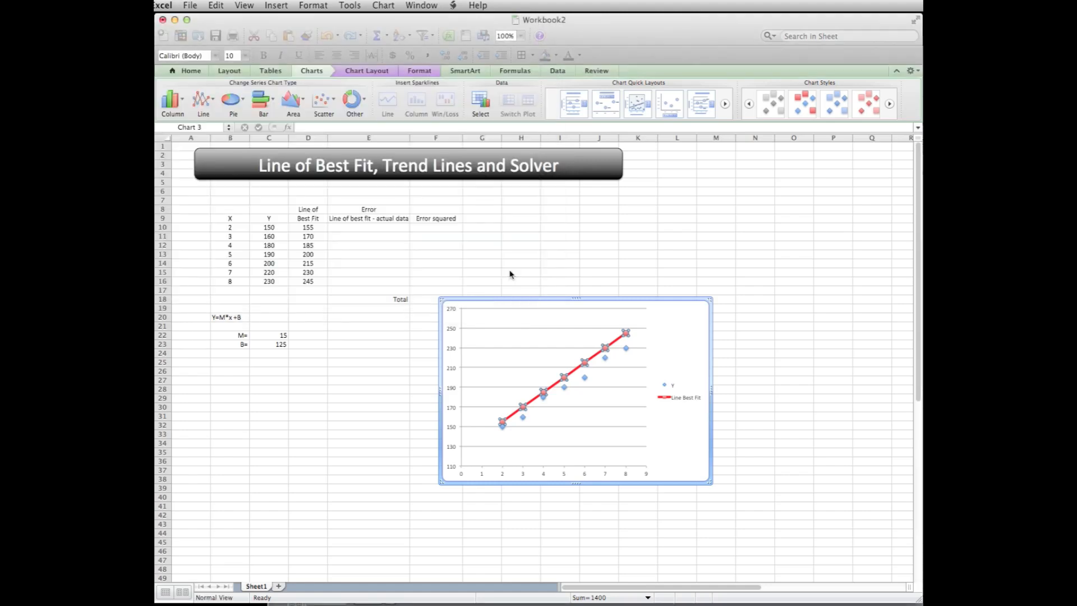
pyautogui.click(583, 357)
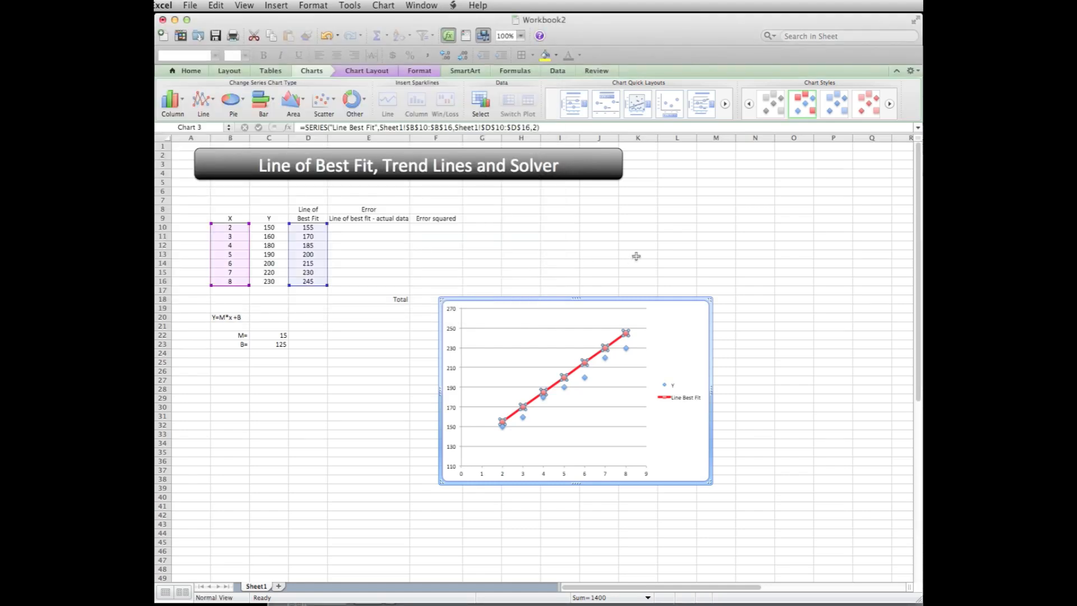
pyautogui.click(678, 255)
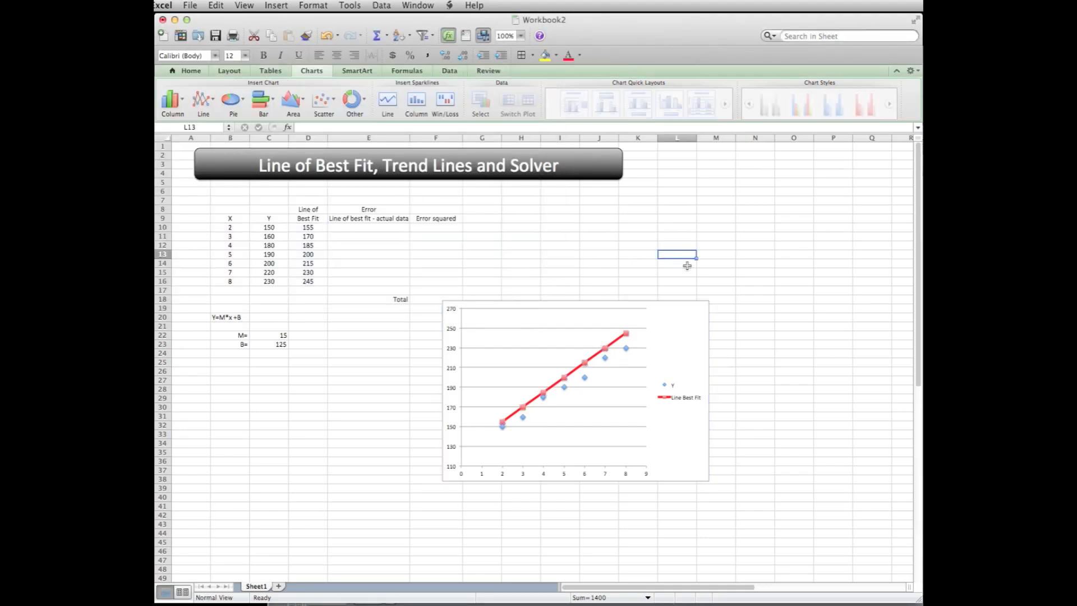
pyautogui.moveTo(624, 337)
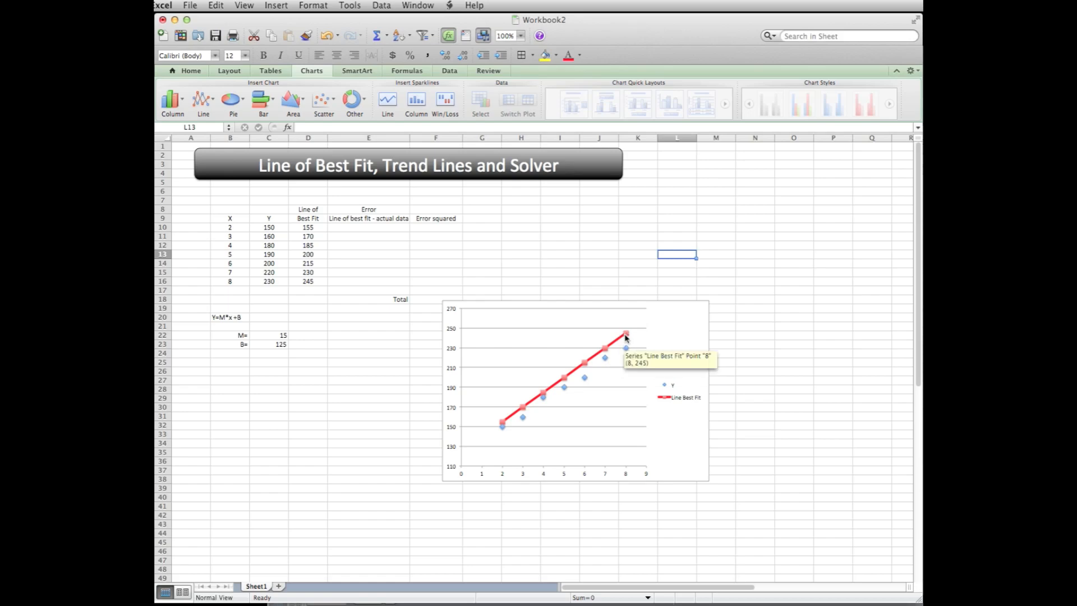
# Step: Set the Line Best Fit markers to No Fill and apply the formatting
pyautogui.rightClick(625, 335)
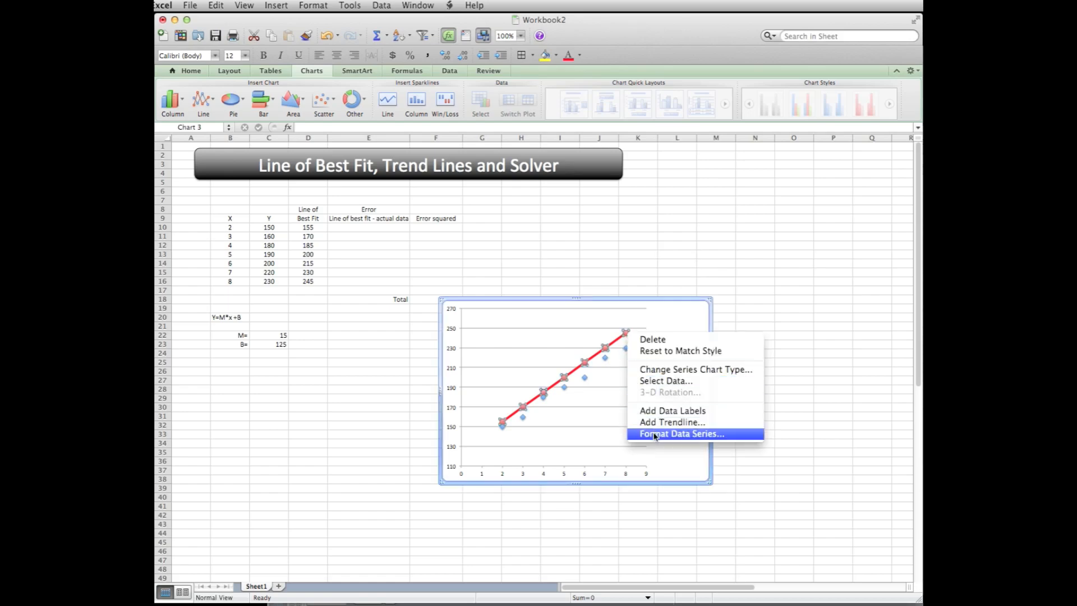
pyautogui.click(681, 433)
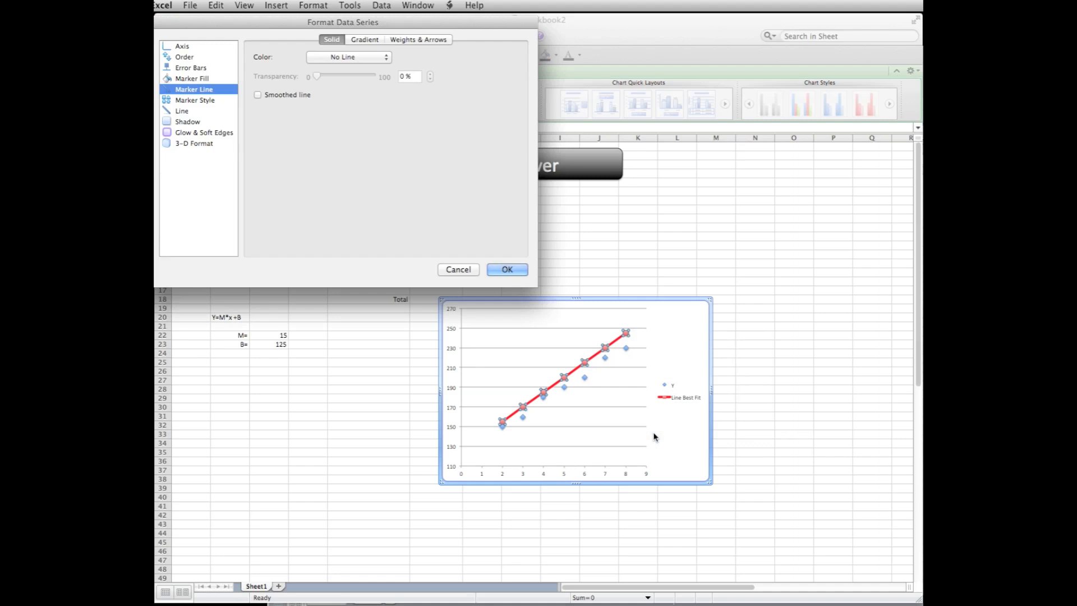
pyautogui.moveTo(210, 96)
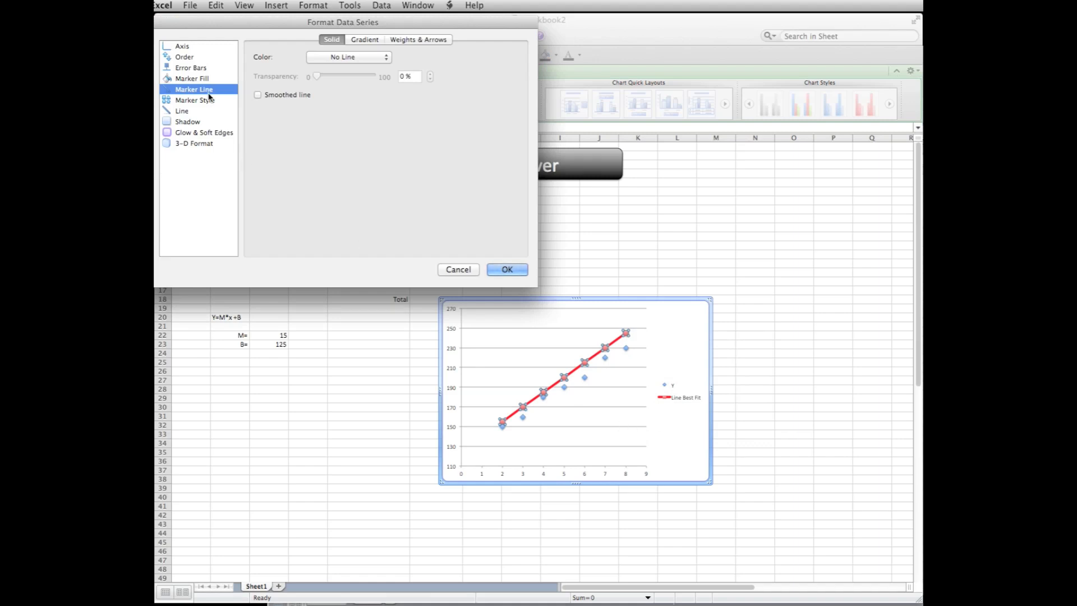
pyautogui.click(192, 79)
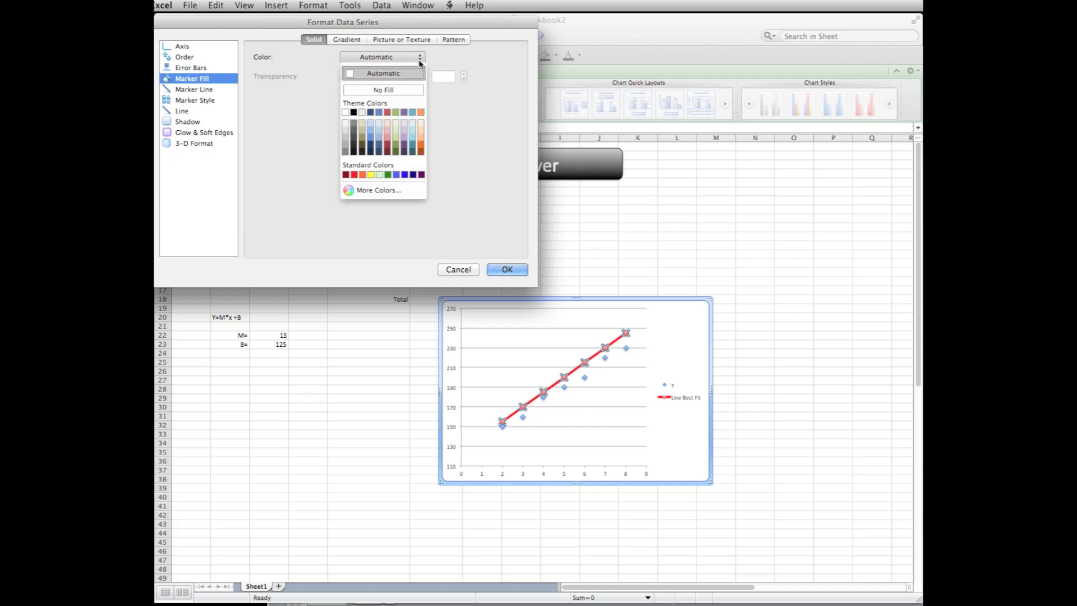
pyautogui.click(382, 73)
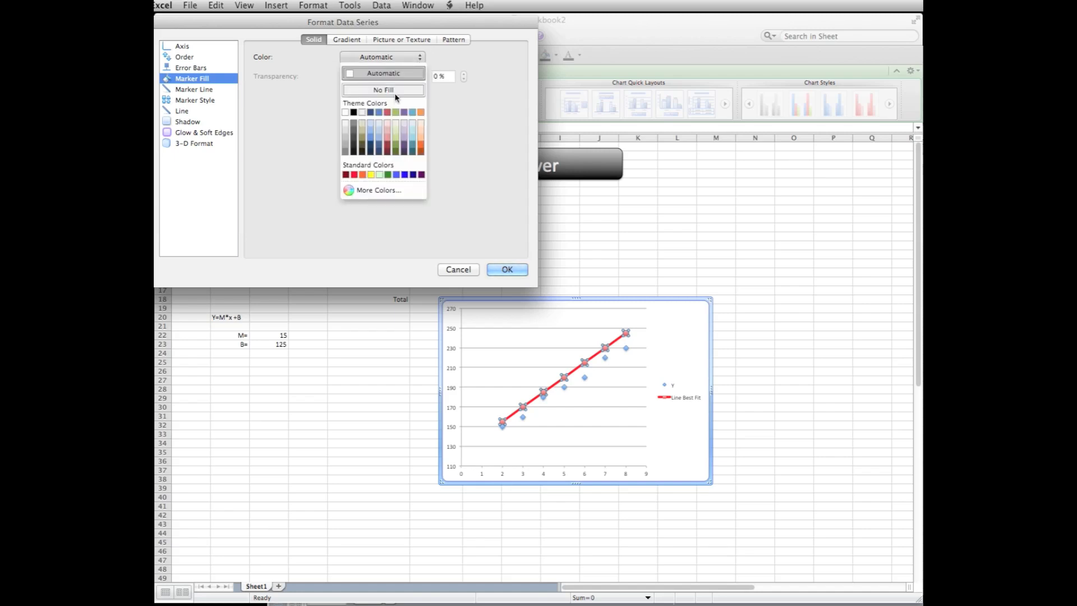
pyautogui.click(382, 90)
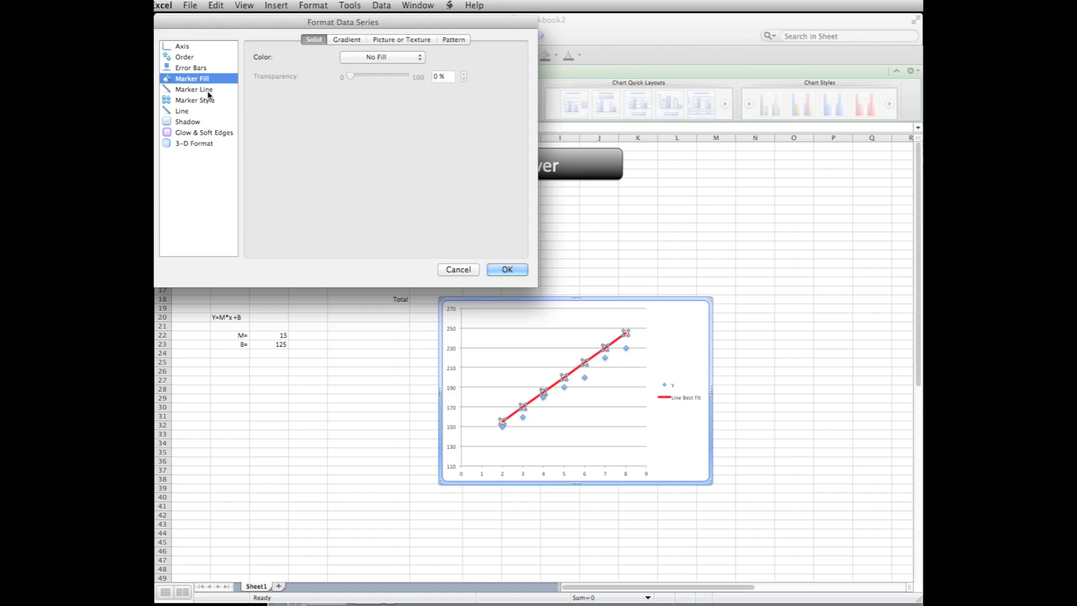
pyautogui.click(194, 100)
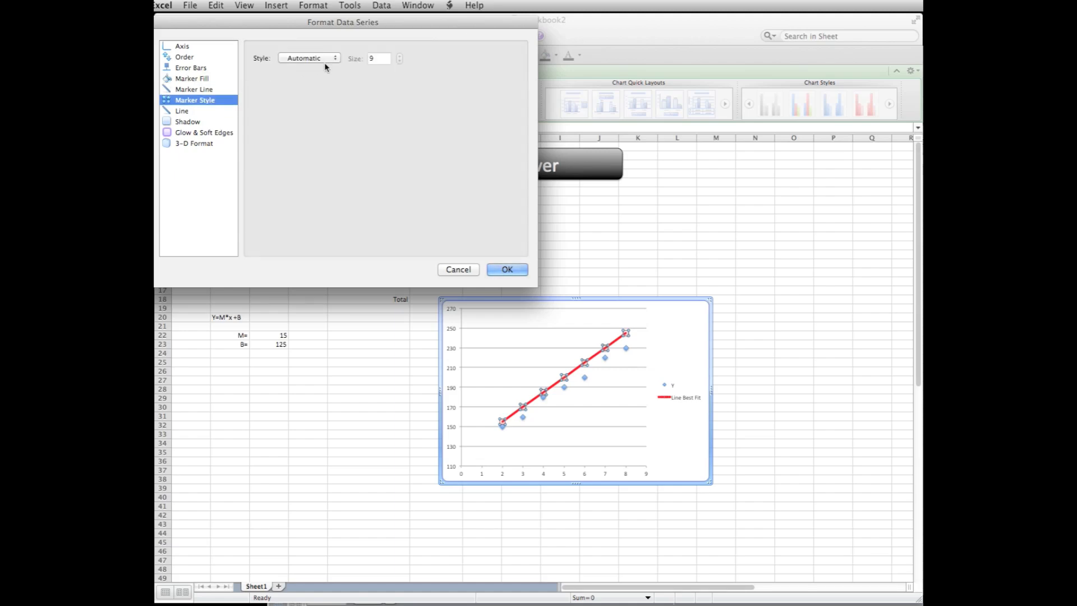
pyautogui.click(310, 58)
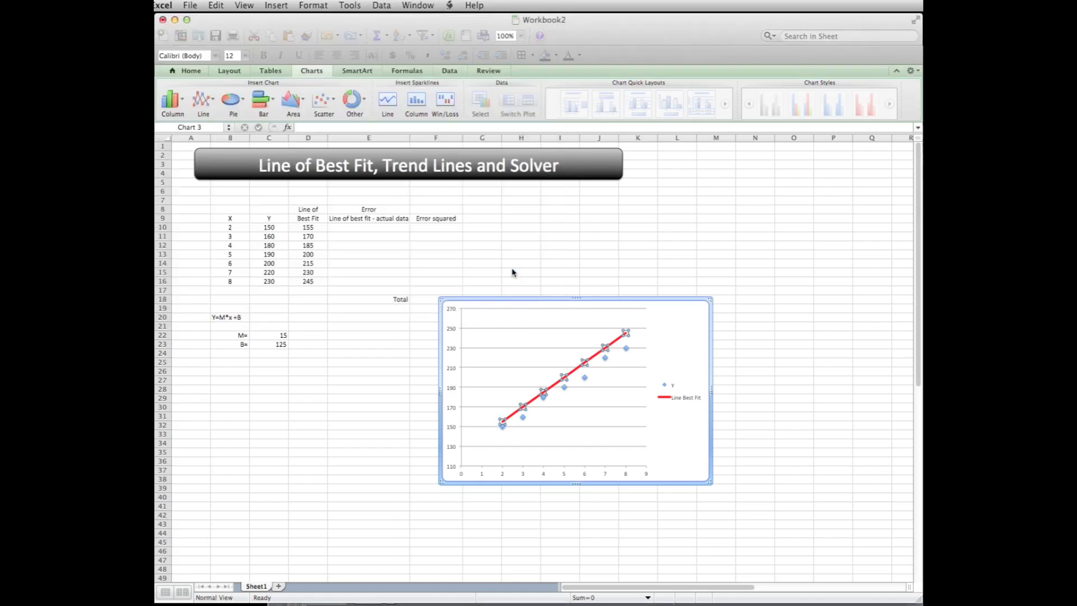
# Step: Try intercept B values of 120 then 112 to move the red line toward the points
pyautogui.click(672, 334)
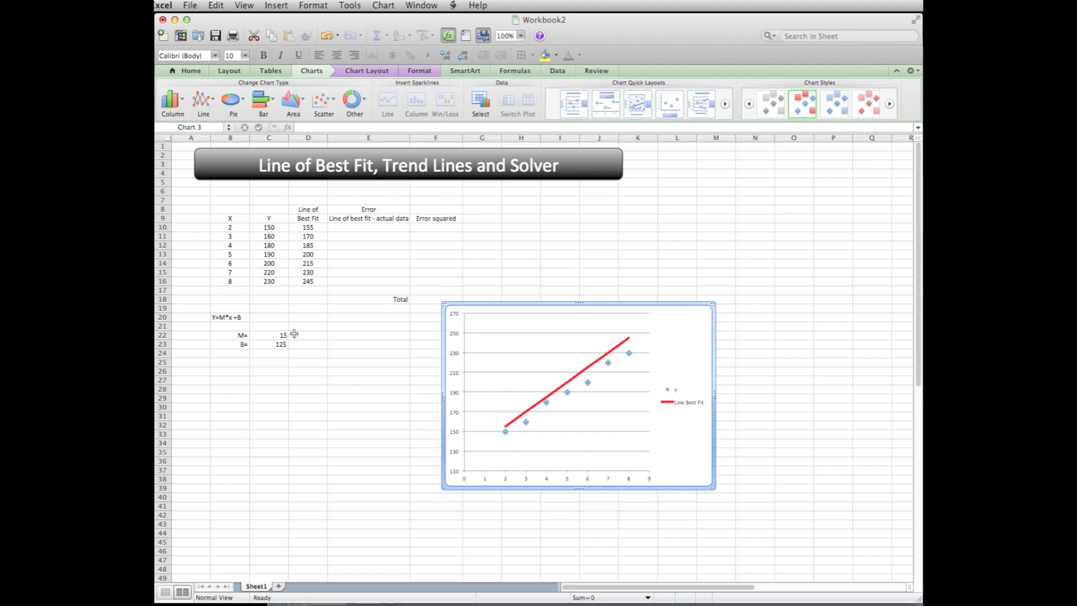
pyautogui.moveTo(277, 338)
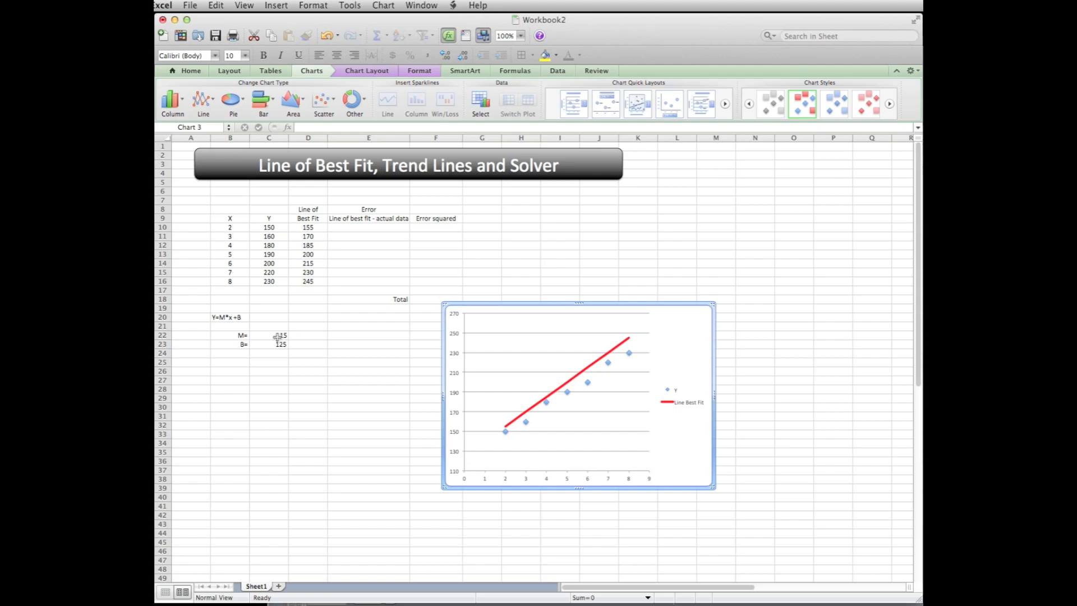
pyautogui.click(274, 335)
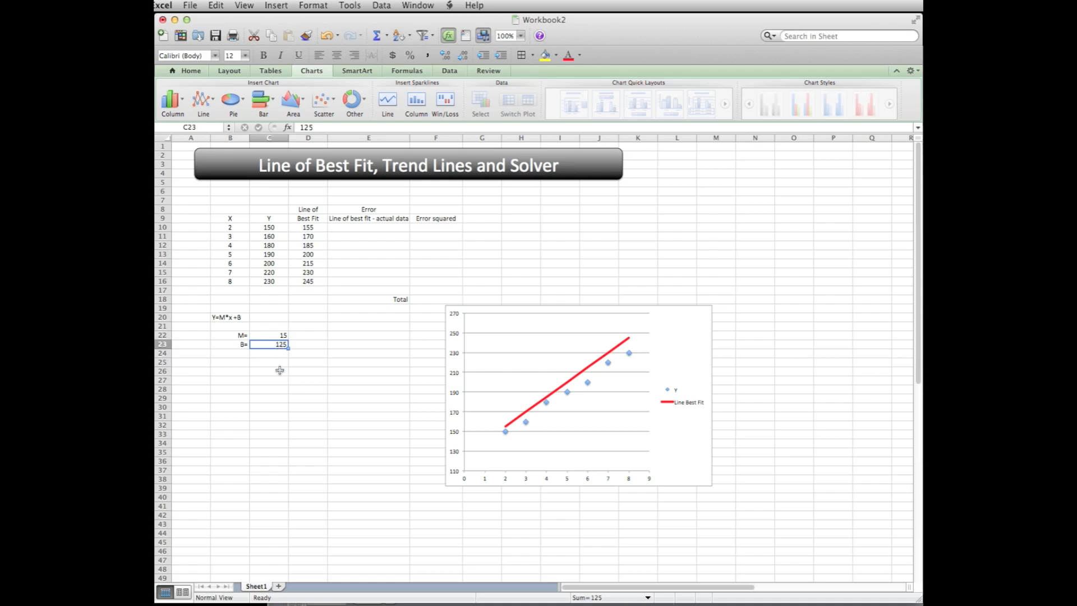
pyautogui.write('120')
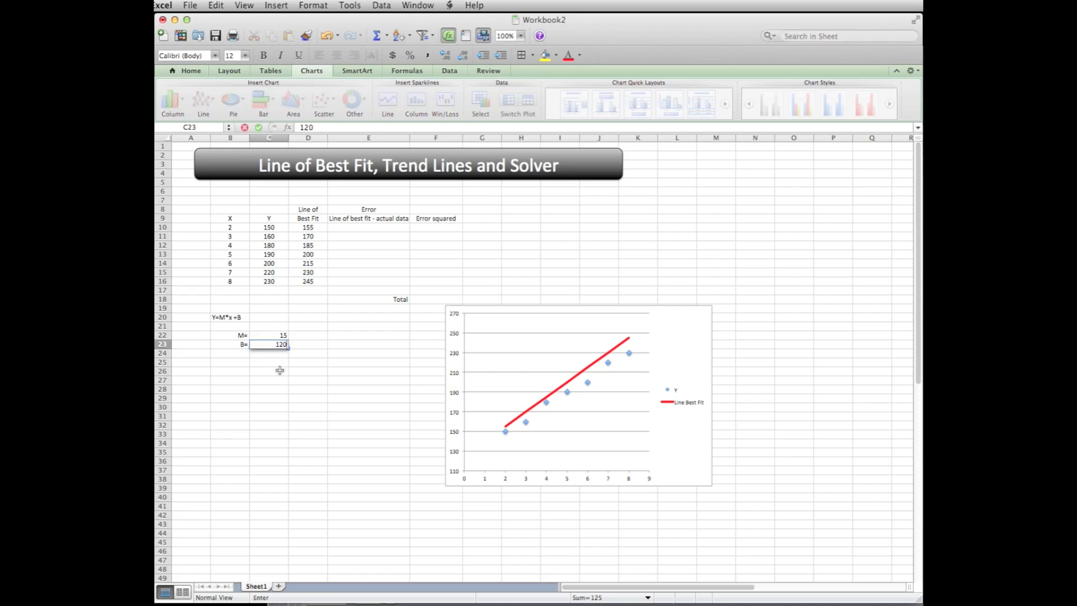
pyautogui.press('Return')
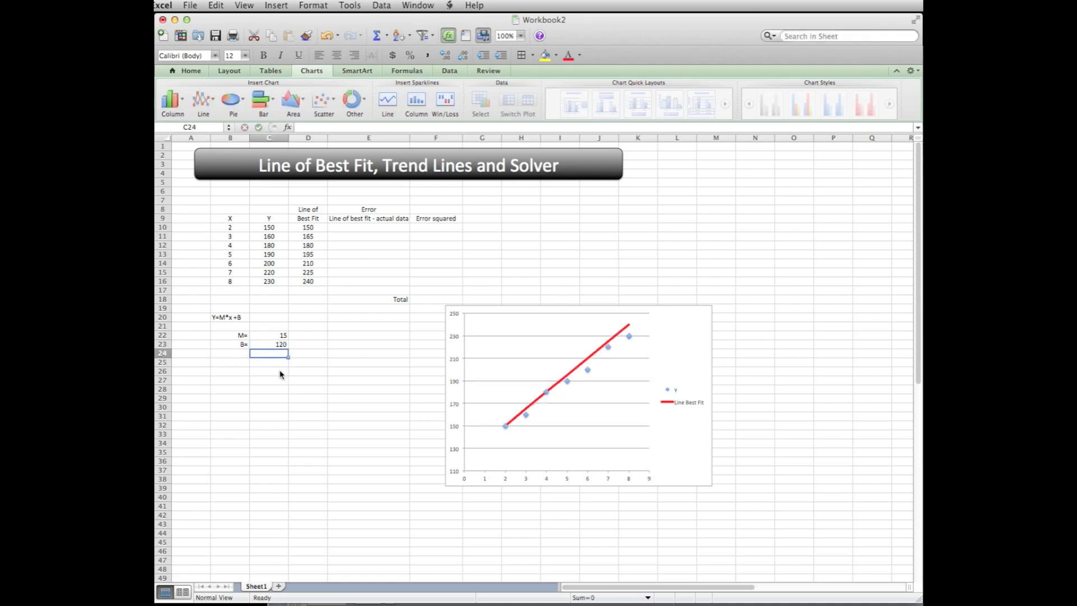
pyautogui.moveTo(281, 364)
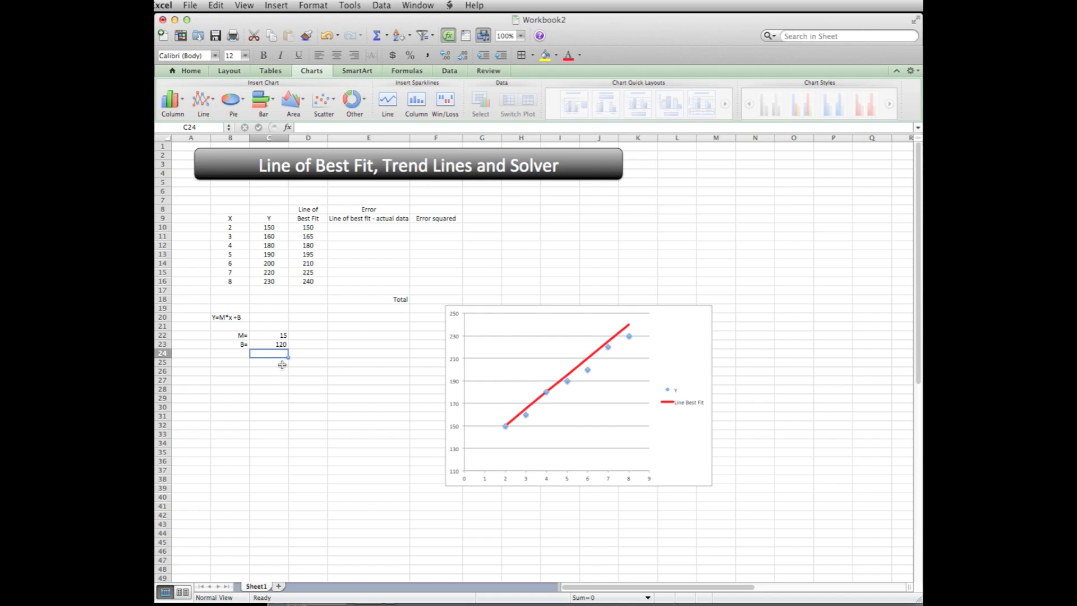
pyautogui.click(280, 344)
pyautogui.write('112')
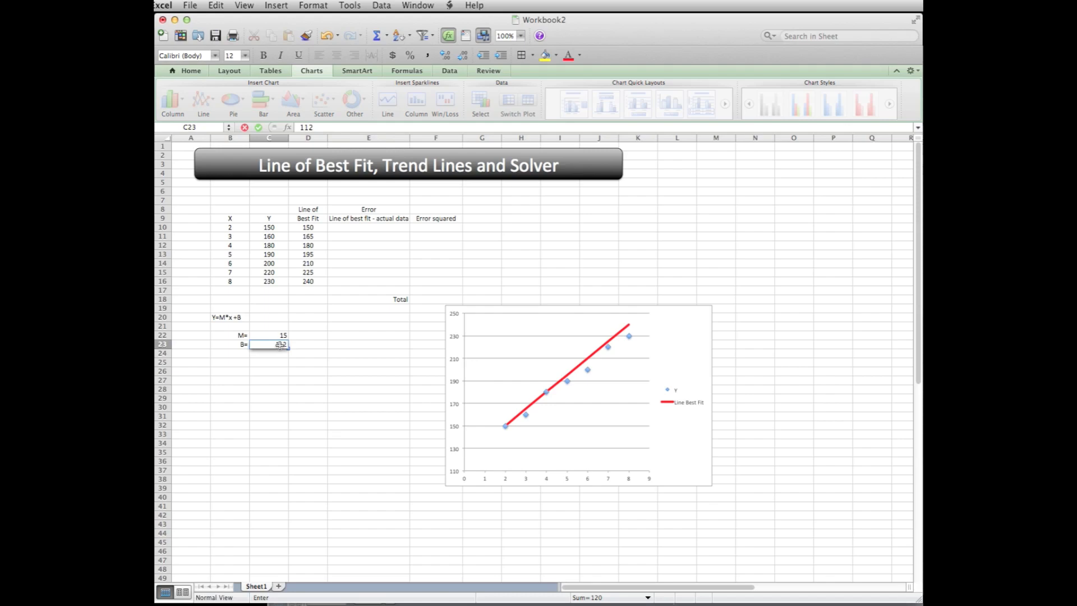
pyautogui.press('Return')
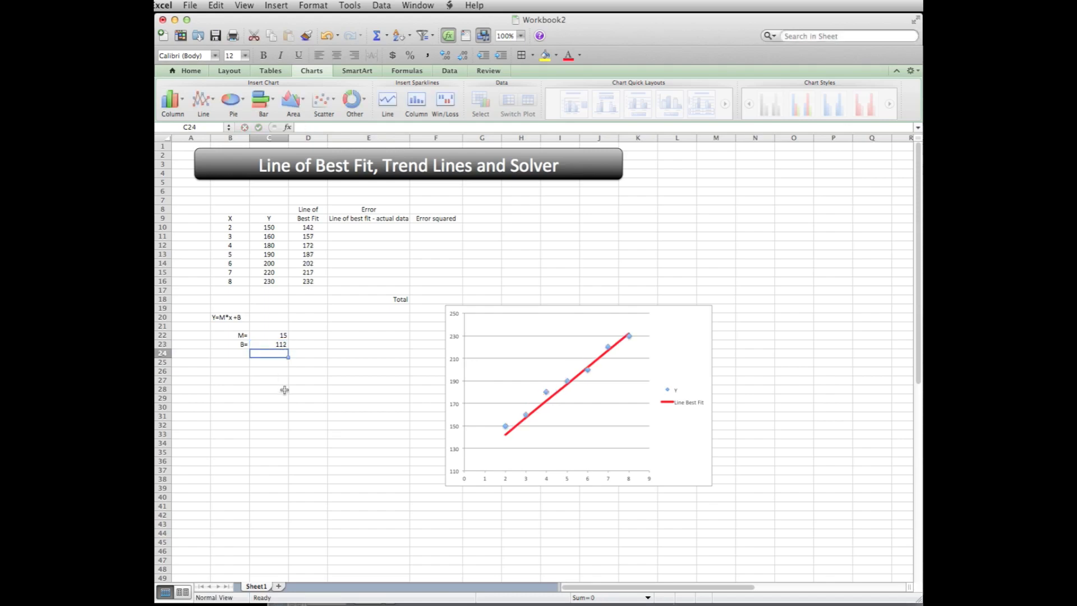
# Step: Try slope 17, then settle on M=14 and B=114 so the line hugs the data
pyautogui.click(278, 336)
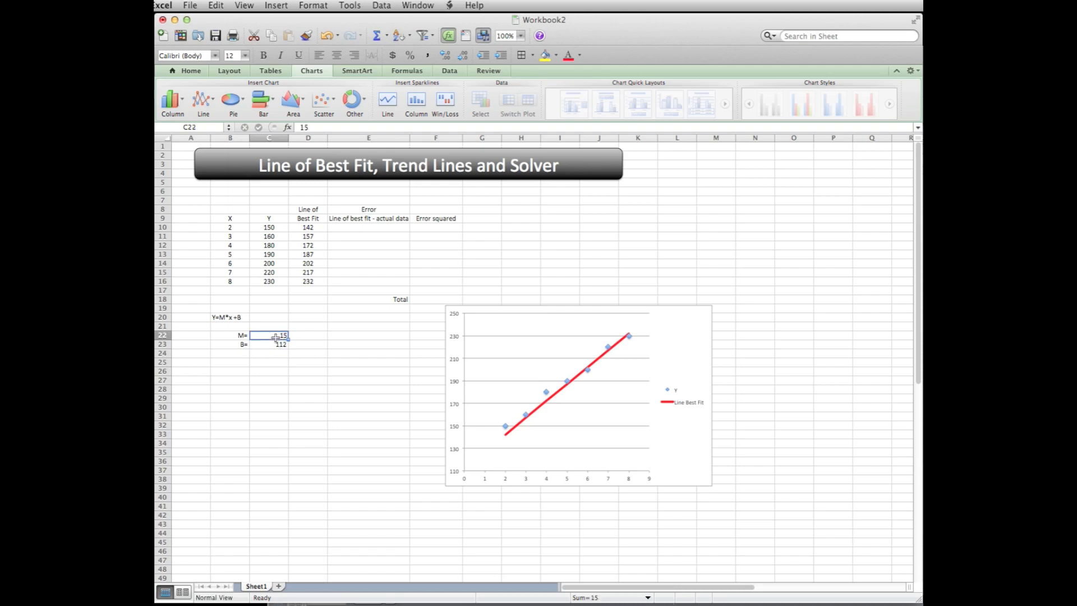
pyautogui.write('17')
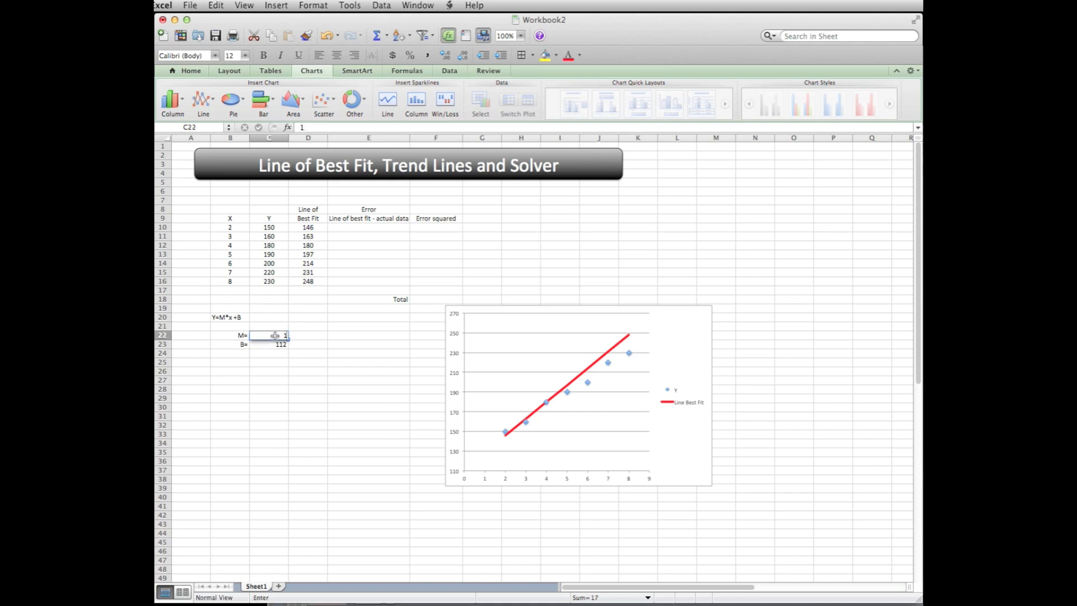
pyautogui.write('4')
pyautogui.press('Return')
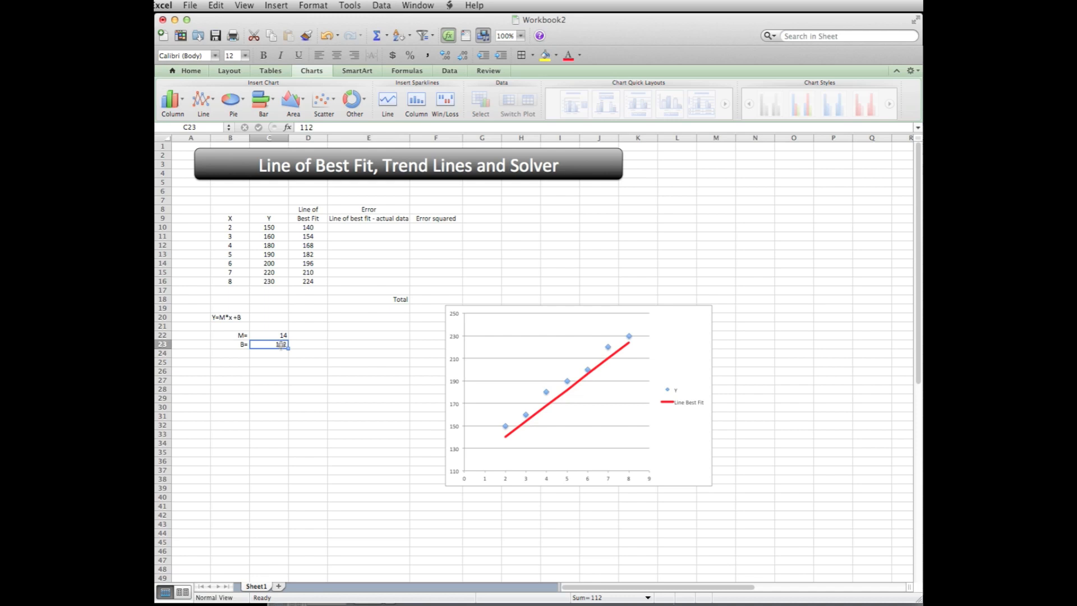
pyautogui.write('114')
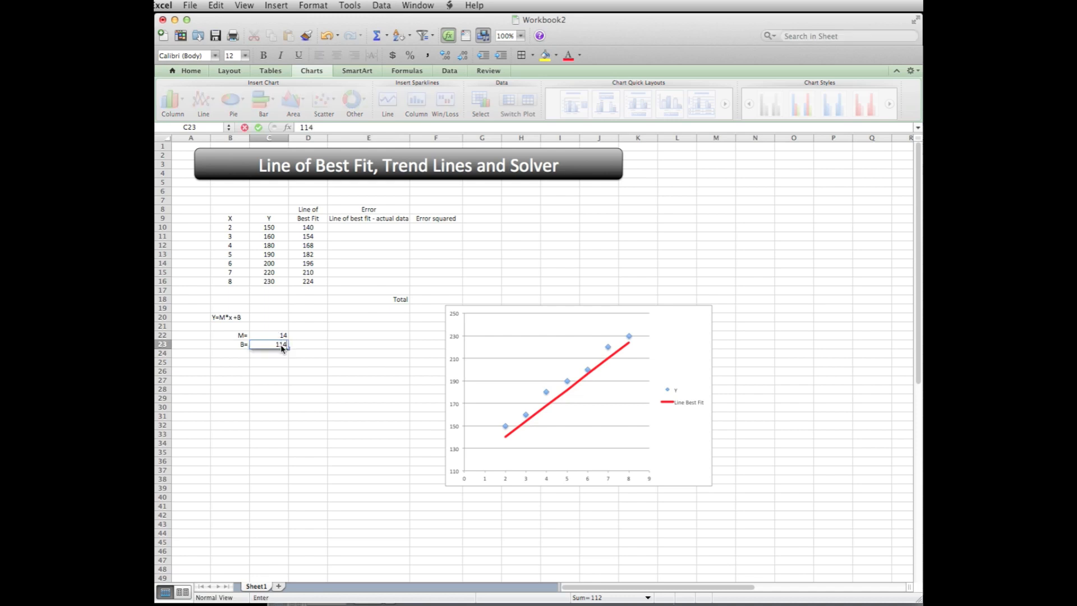
pyautogui.press('Return')
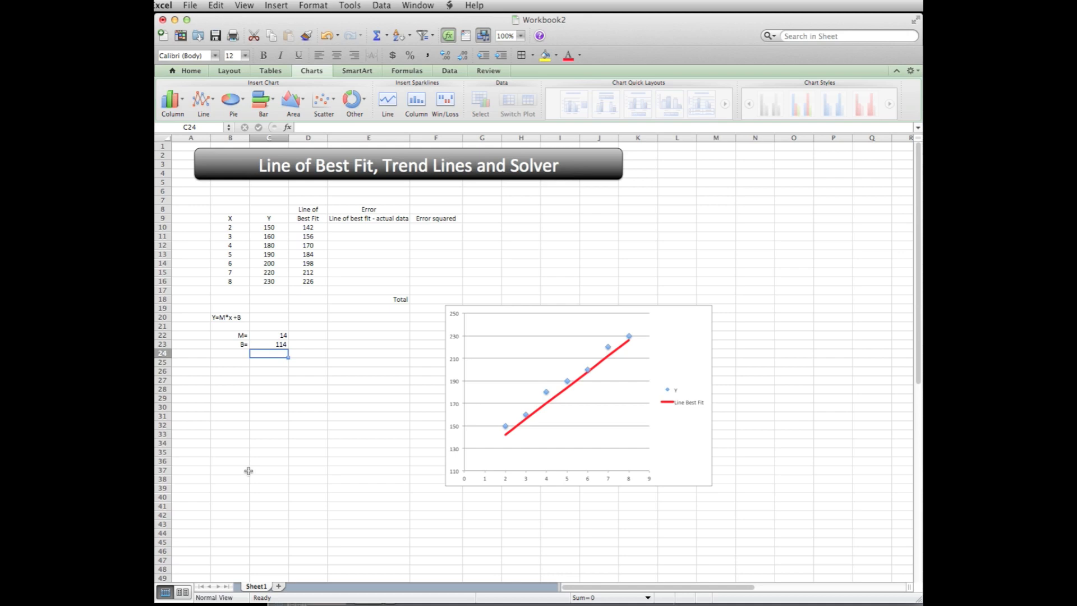
pyautogui.moveTo(299, 224)
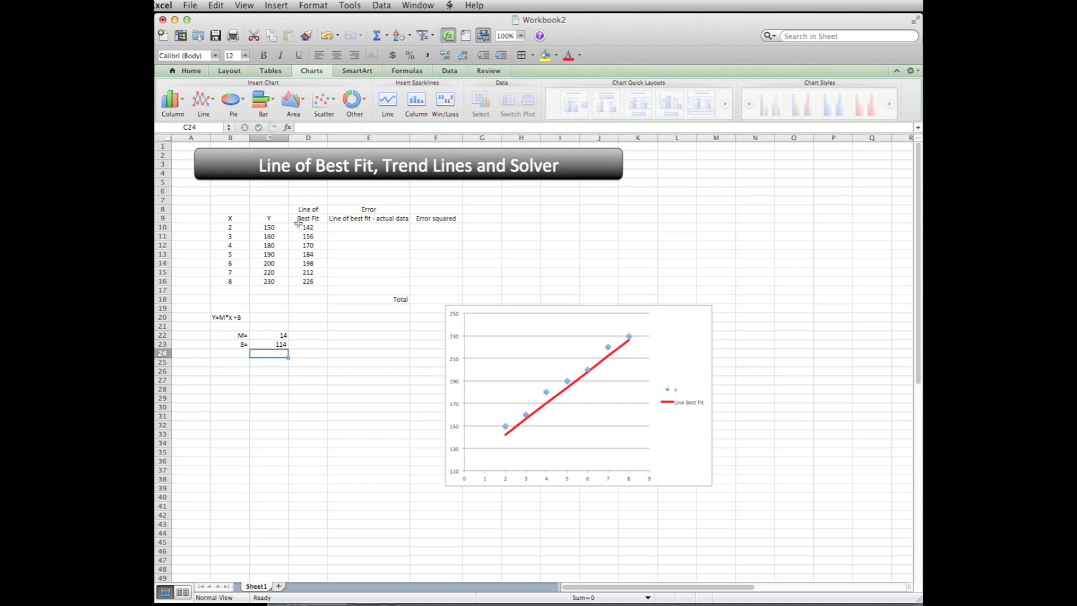
pyautogui.moveTo(346, 300)
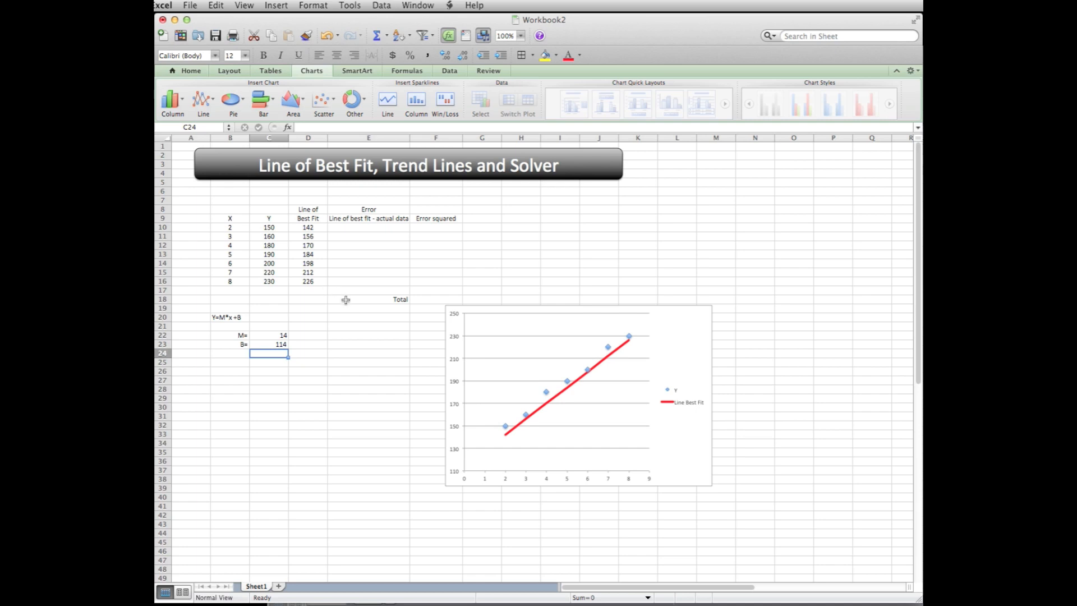
pyautogui.moveTo(399, 166)
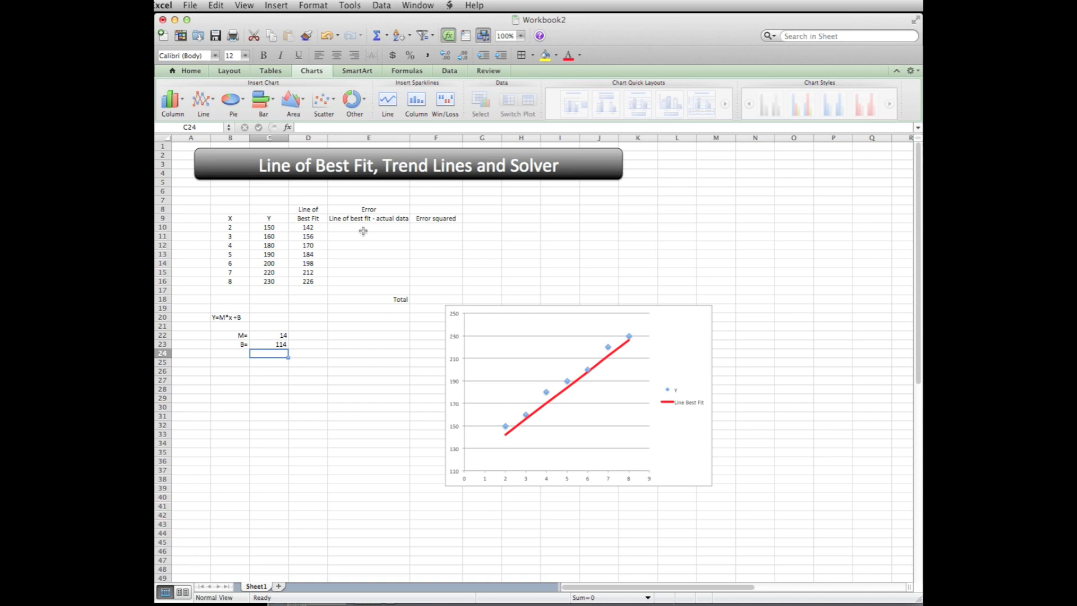
# Step: Enter =D10-C10 in E10 and fill the error formula down to E16
pyautogui.click(368, 228)
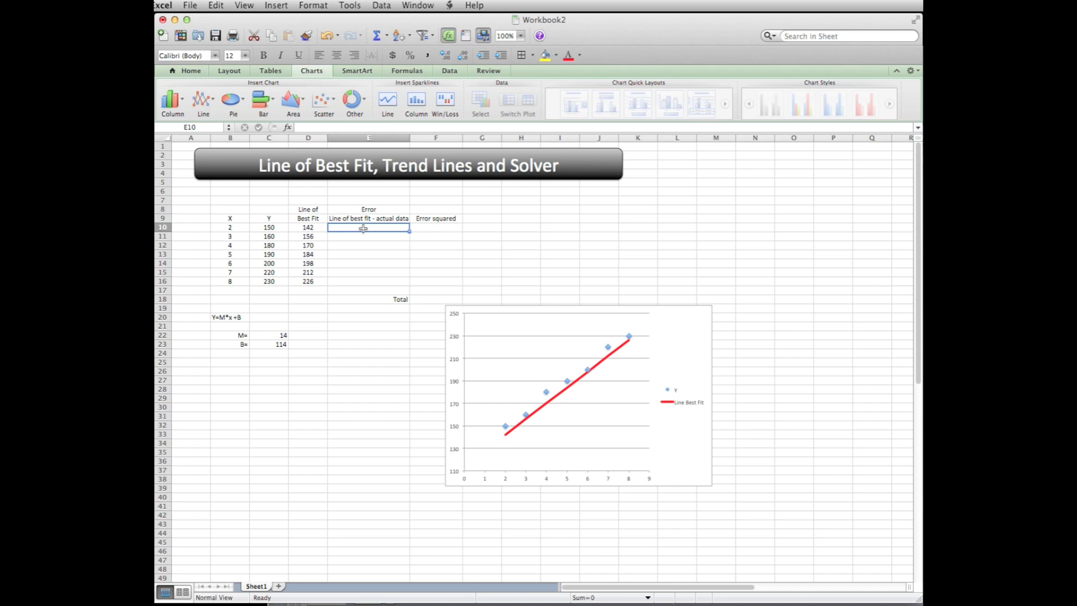
pyautogui.write('=D10')
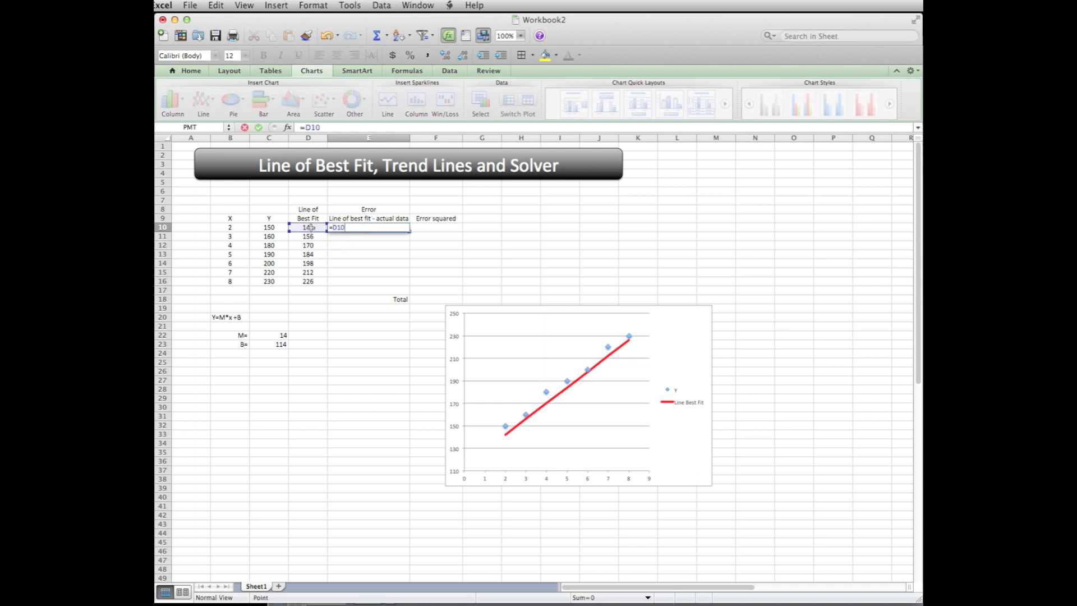
pyautogui.write('-')
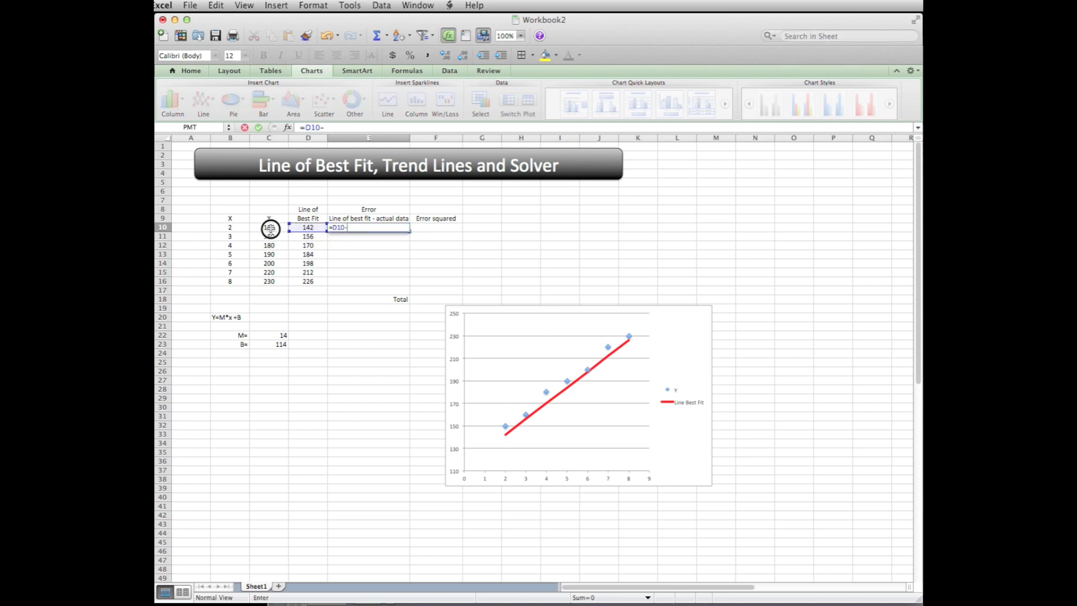
pyautogui.click(269, 226)
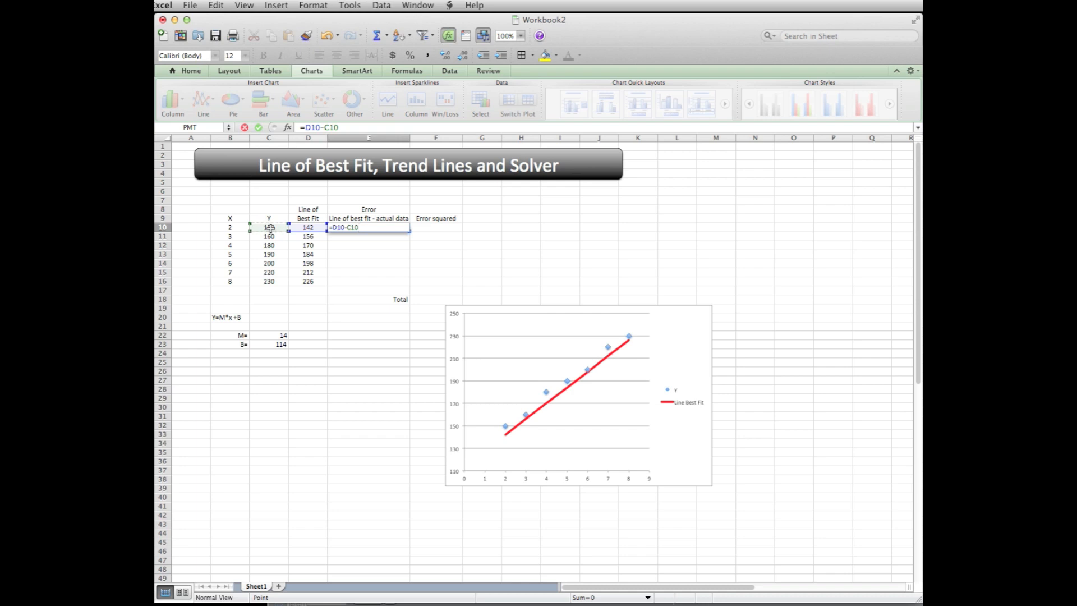
pyautogui.press('Return')
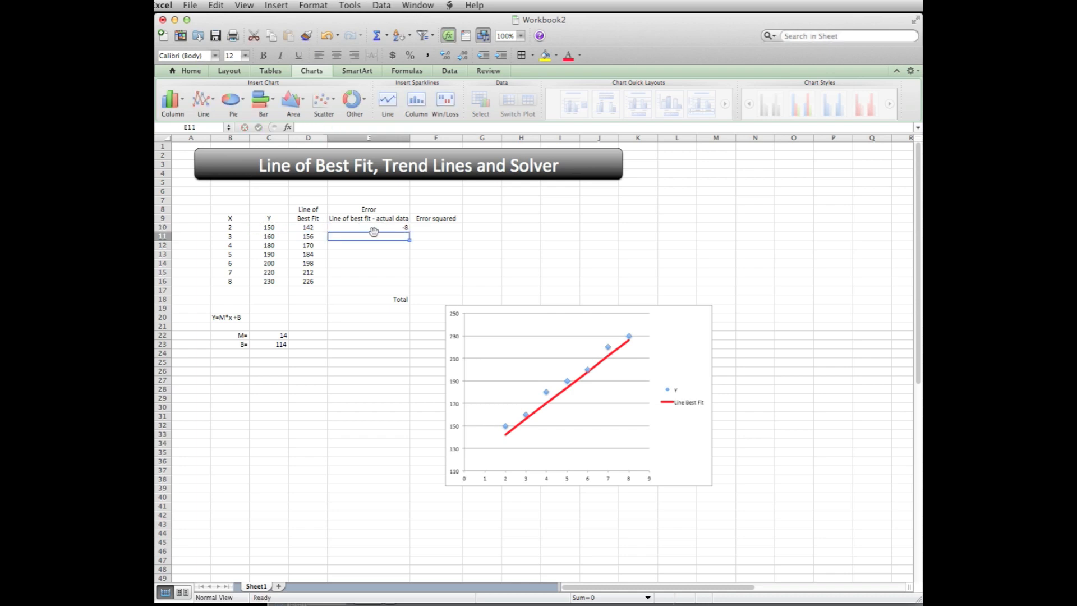
pyautogui.click(369, 227)
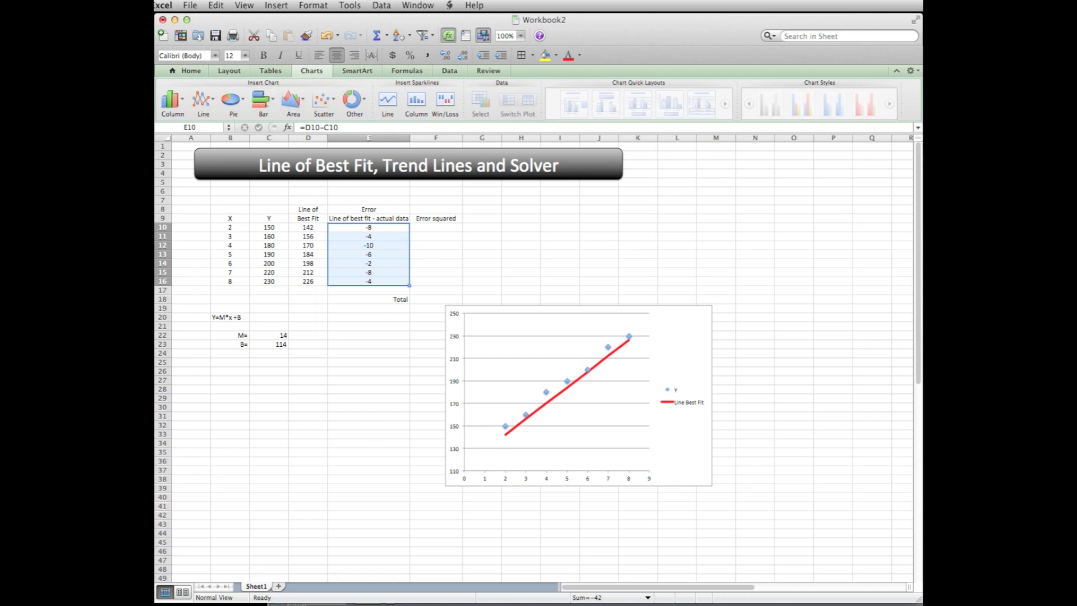
# Step: Set slope M in C22 to 20, updating best-fit and error values
pyautogui.click(508, 252)
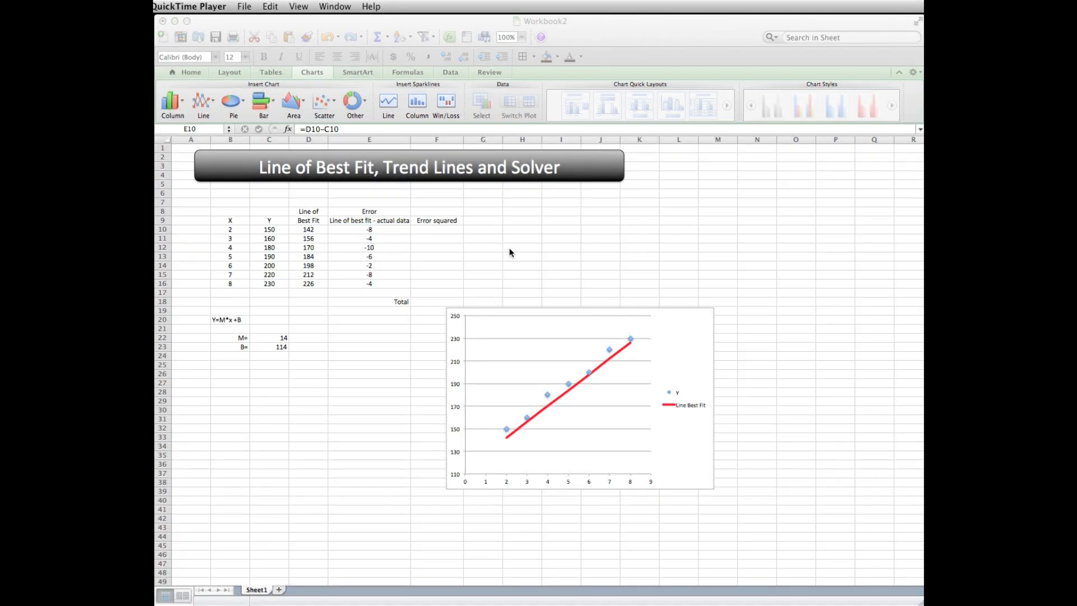
pyautogui.moveTo(390, 289)
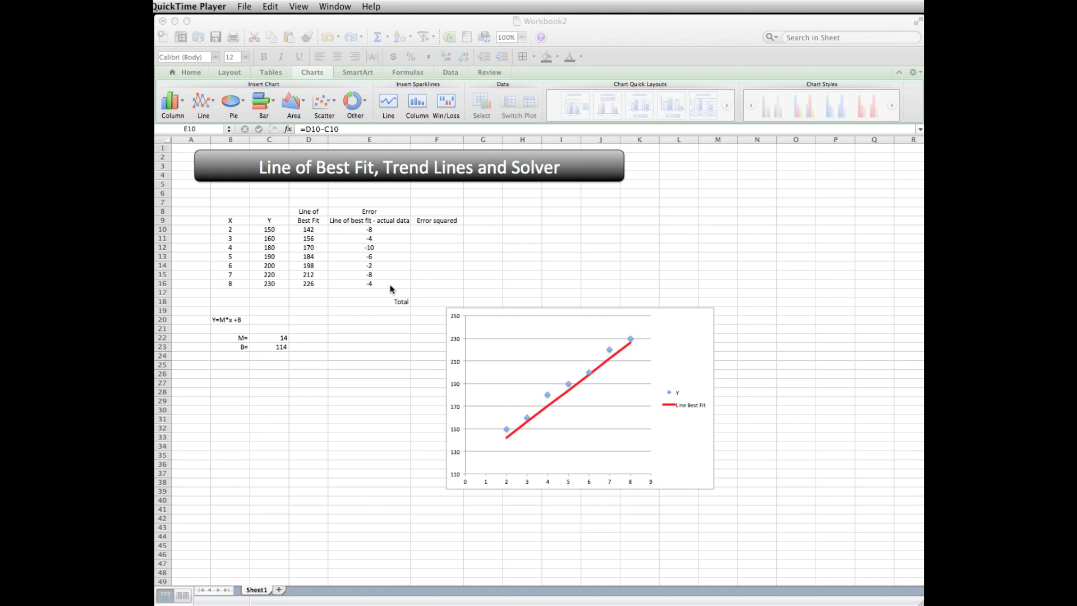
pyautogui.moveTo(382, 330)
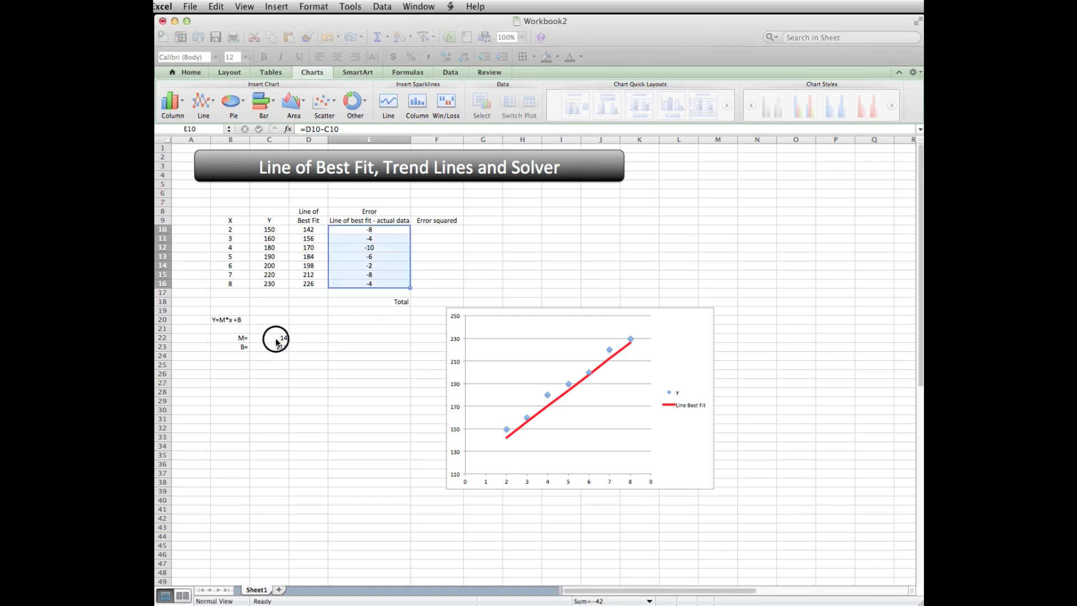
pyautogui.click(278, 338)
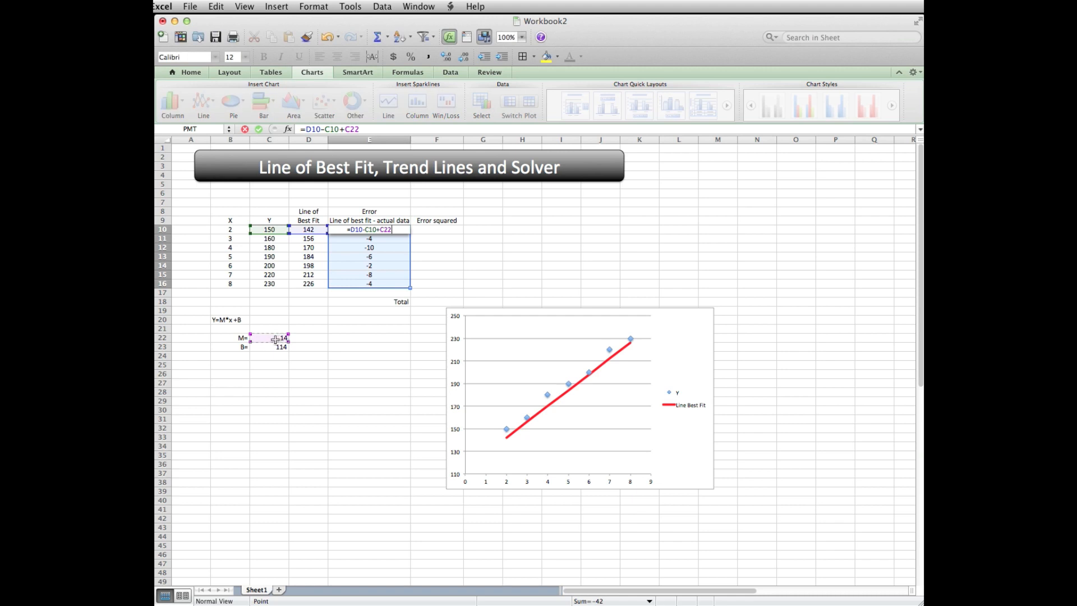
pyautogui.press('Return')
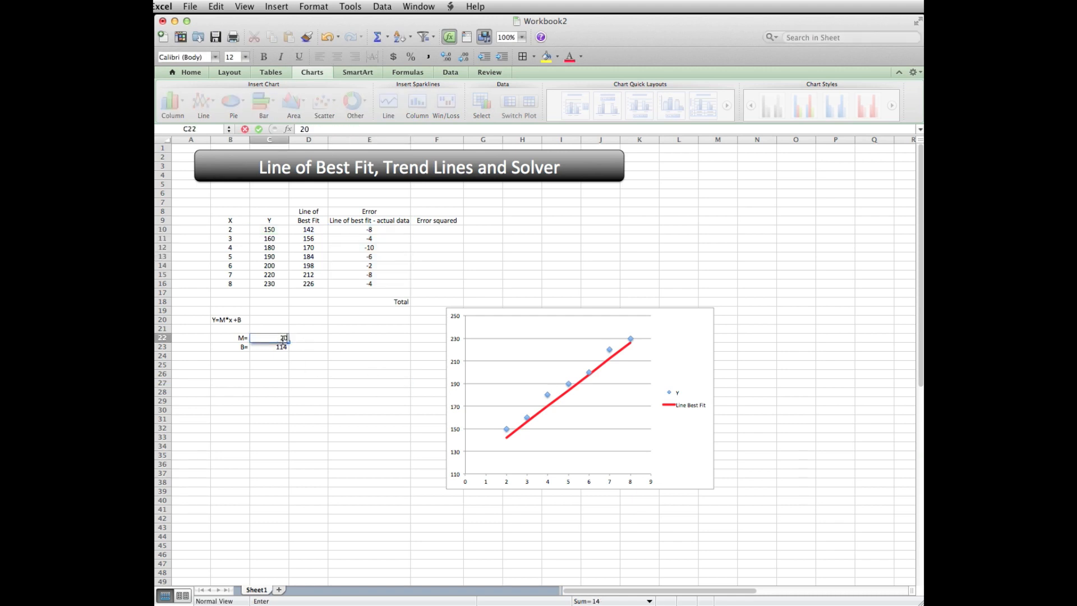
pyautogui.press('Return')
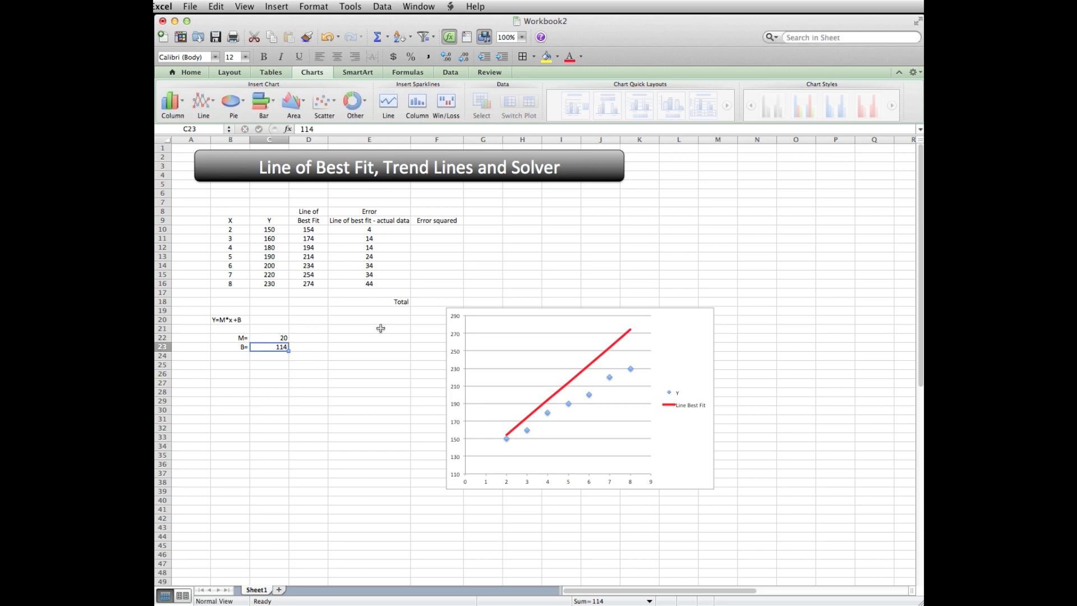
pyautogui.moveTo(329, 335)
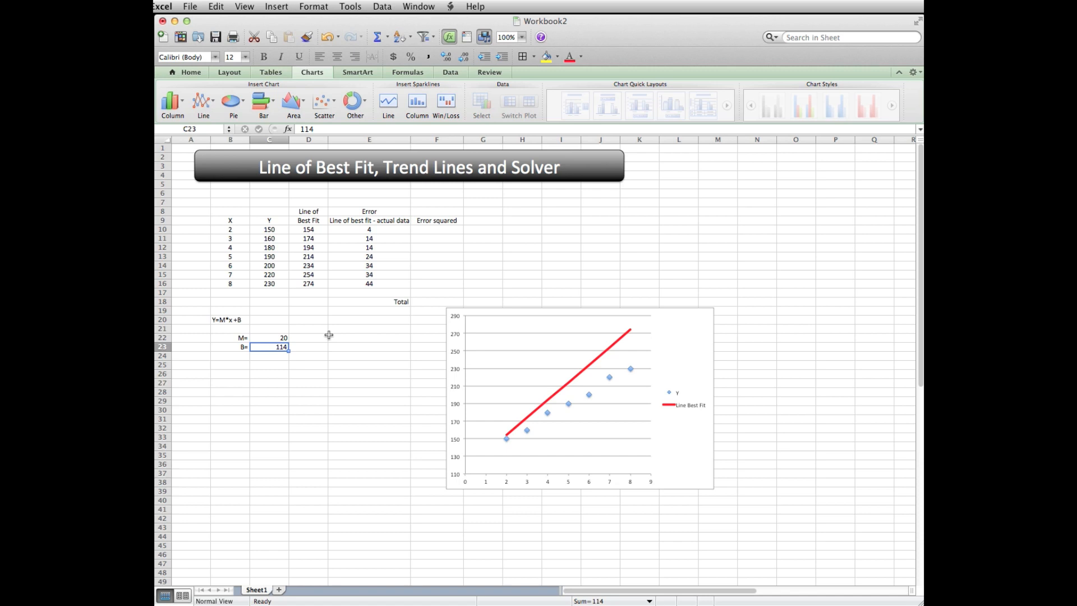
pyautogui.moveTo(320, 333)
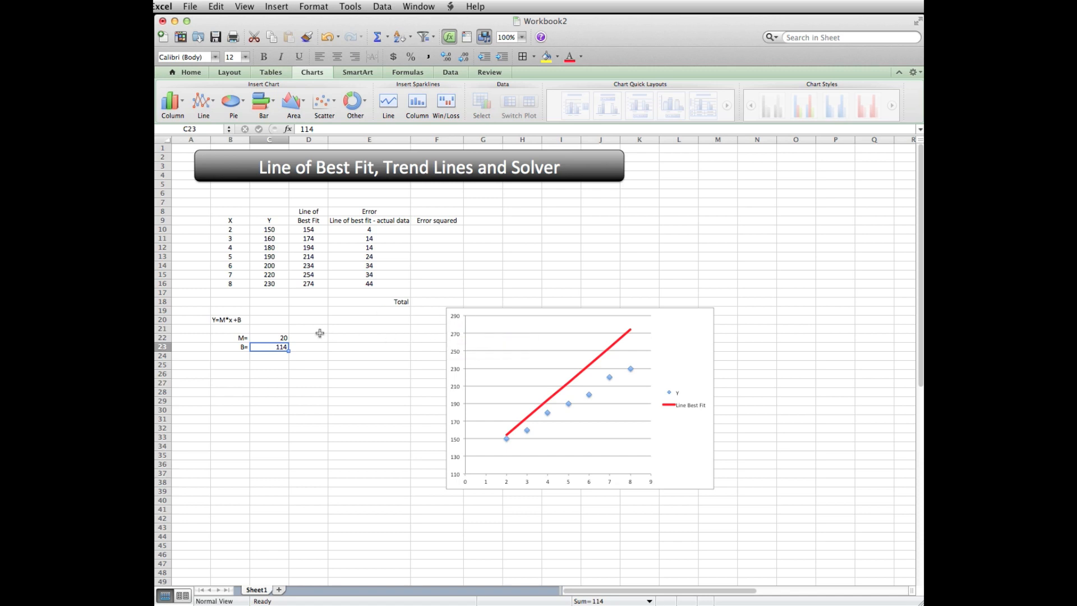
pyautogui.moveTo(433, 230)
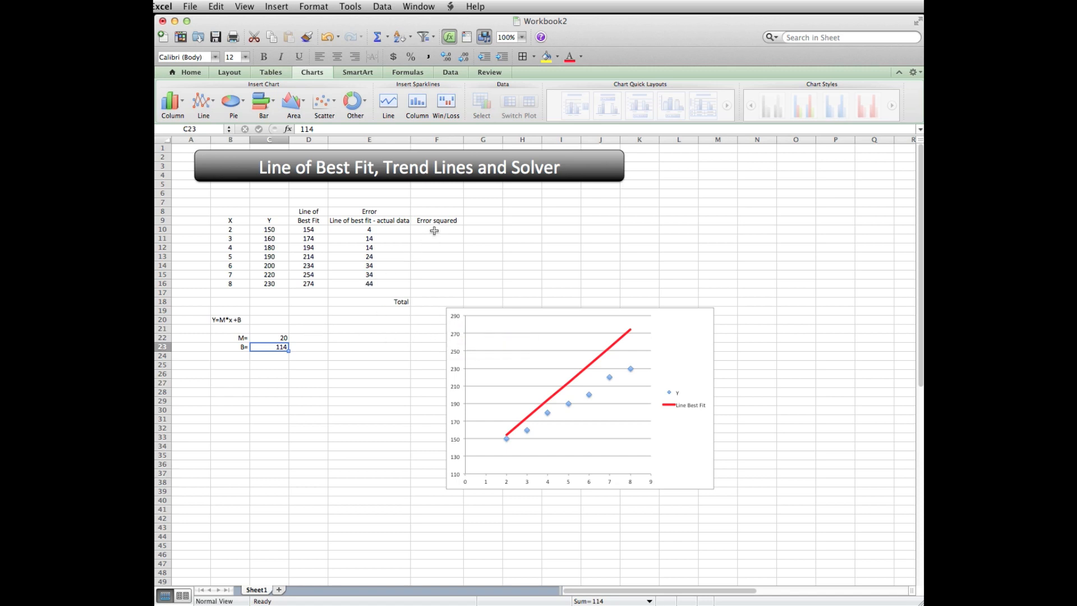
pyautogui.moveTo(272, 338)
pyautogui.write('16')
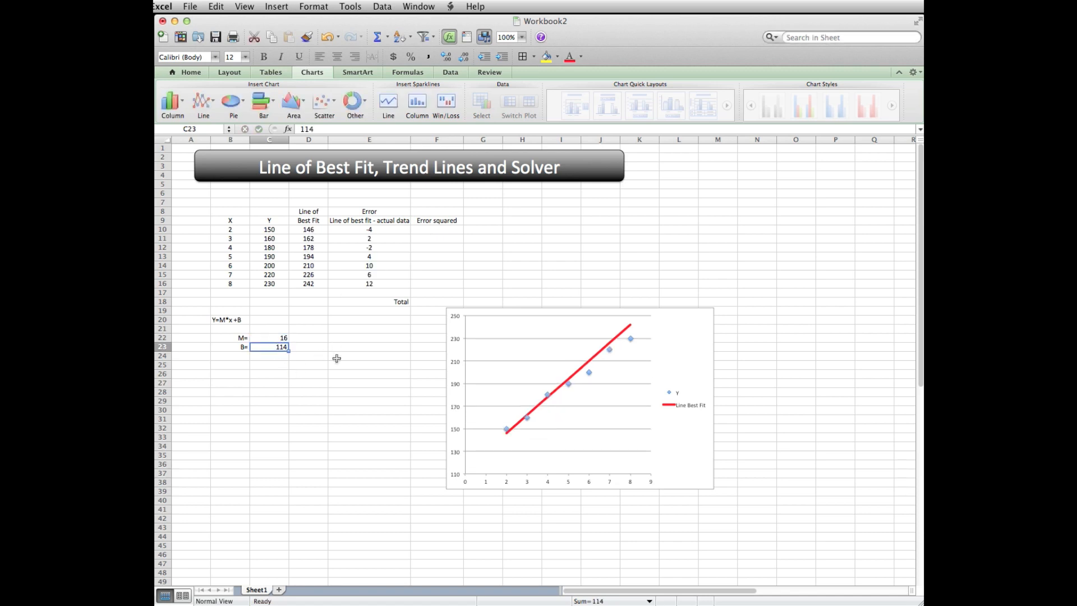
# Step: Enter =E10^2 in F10 and fill squared errors down to F16, giving 16 to 144
pyautogui.click(437, 229)
pyautogui.write('=')
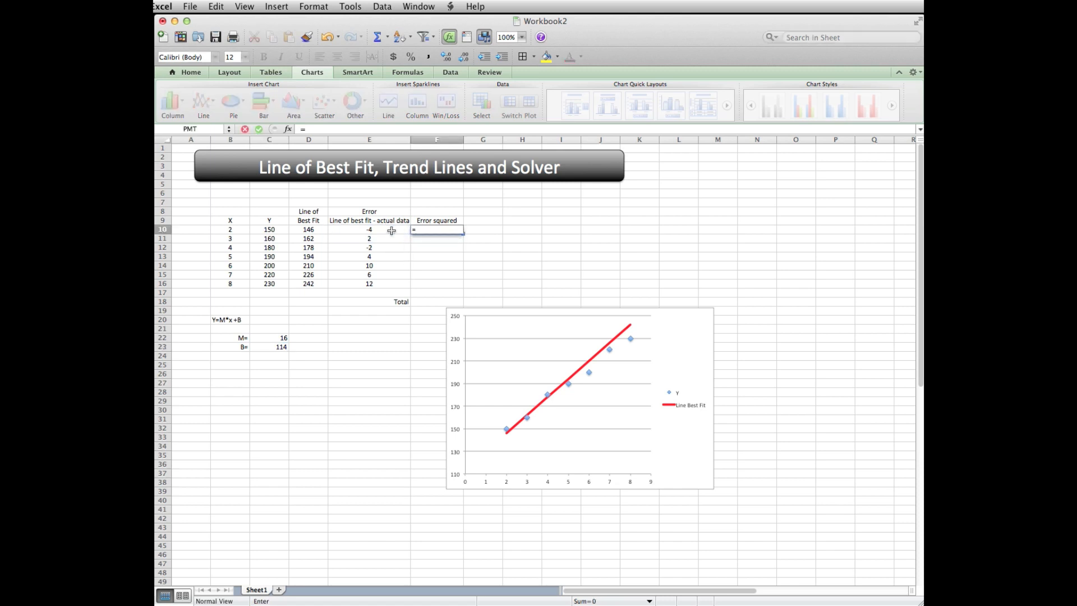
pyautogui.write('E10^')
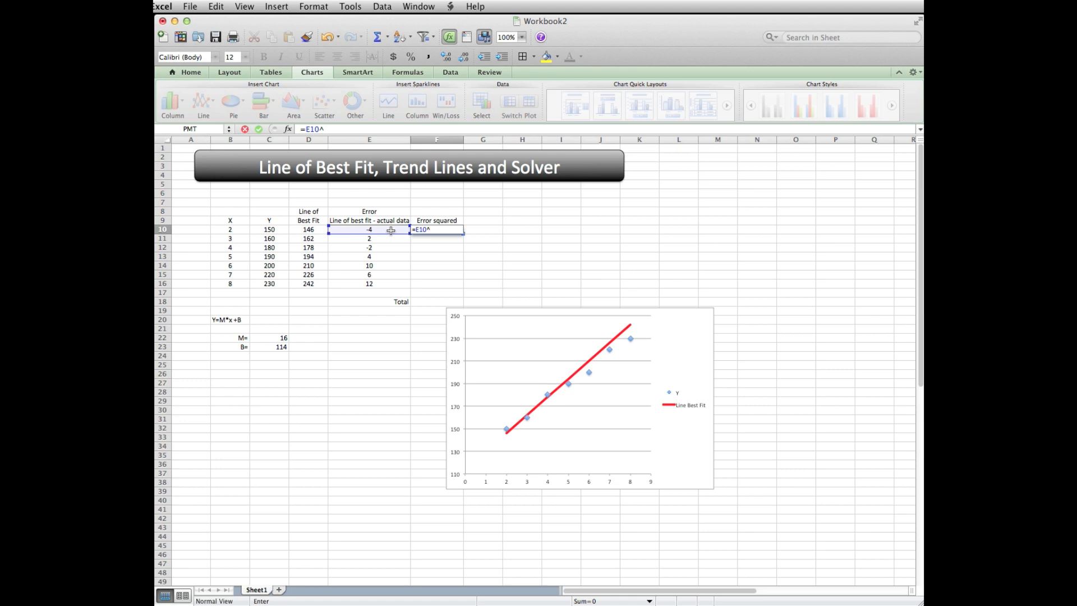
pyautogui.write('2')
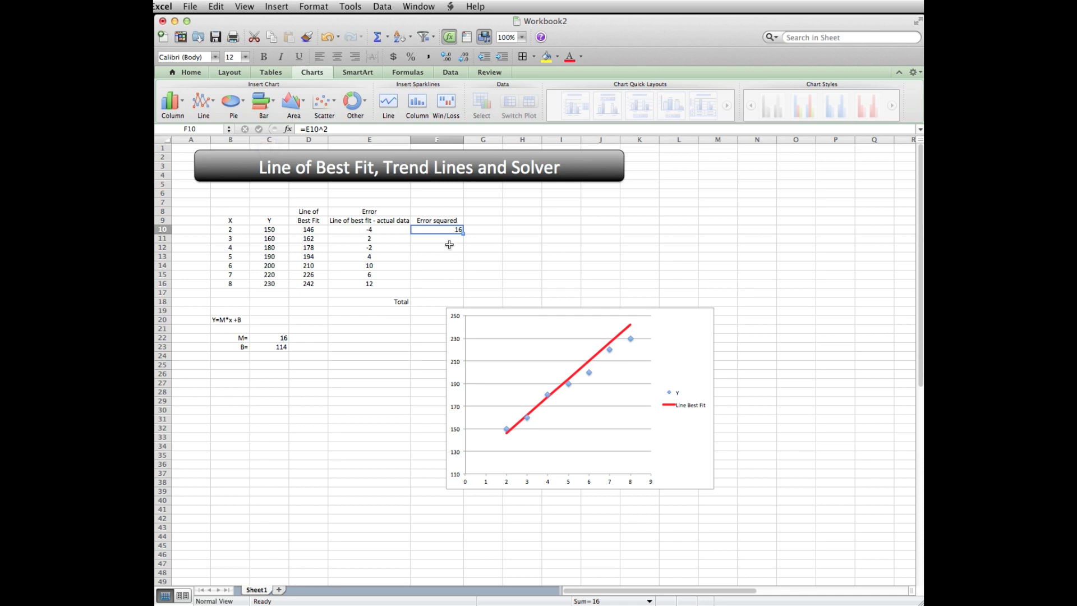
pyautogui.moveTo(462, 235)
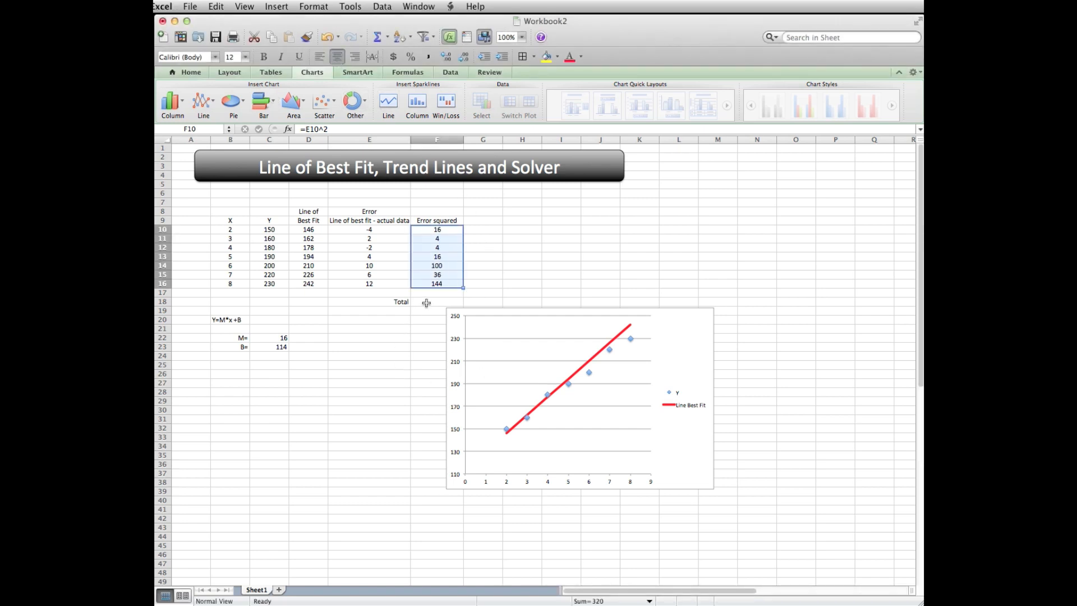
pyautogui.click(436, 302)
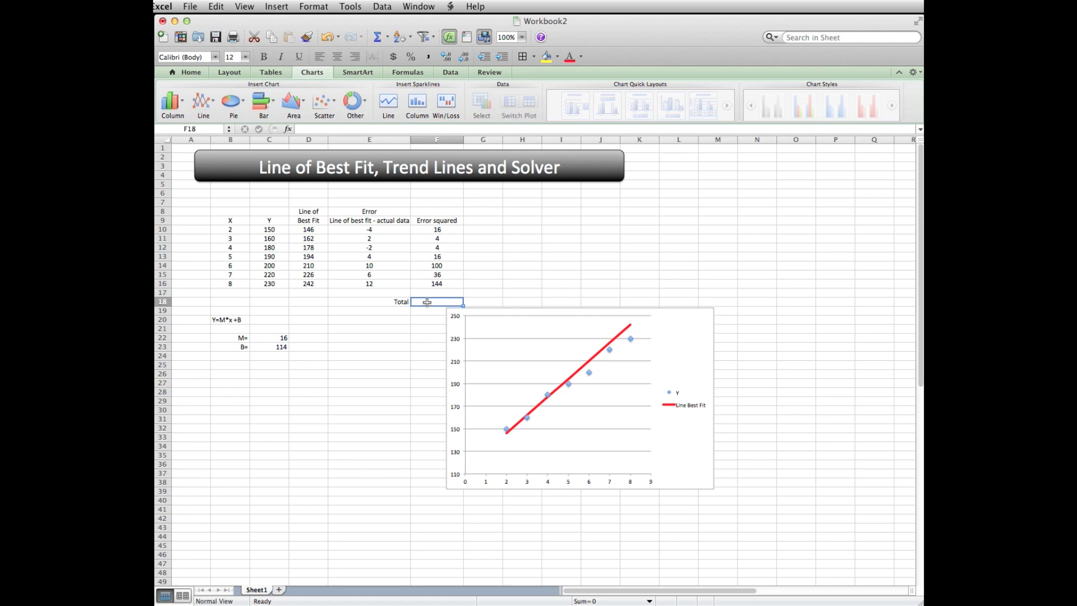
# Step: Enter =SUM(F10:F16) in F18 to total the squared errors at 320
pyautogui.write('=suM')
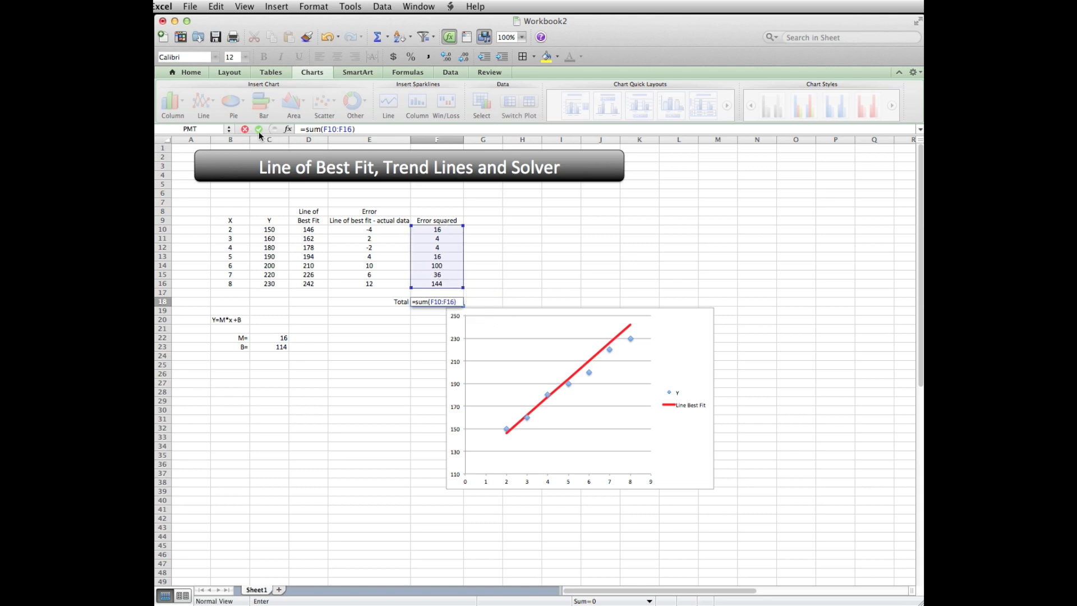
pyautogui.click(260, 129)
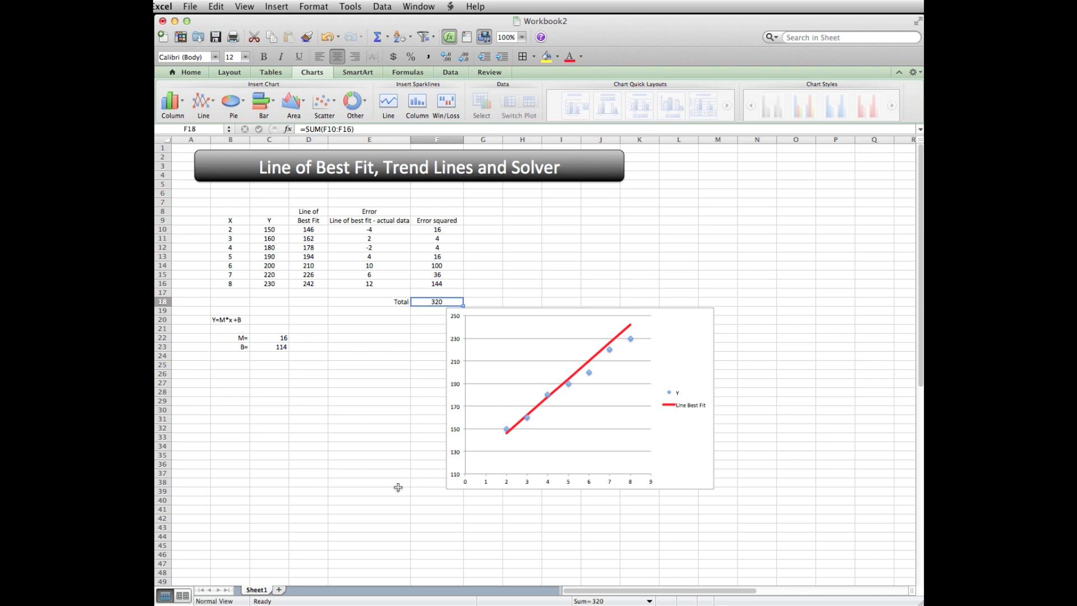
pyautogui.moveTo(402, 483)
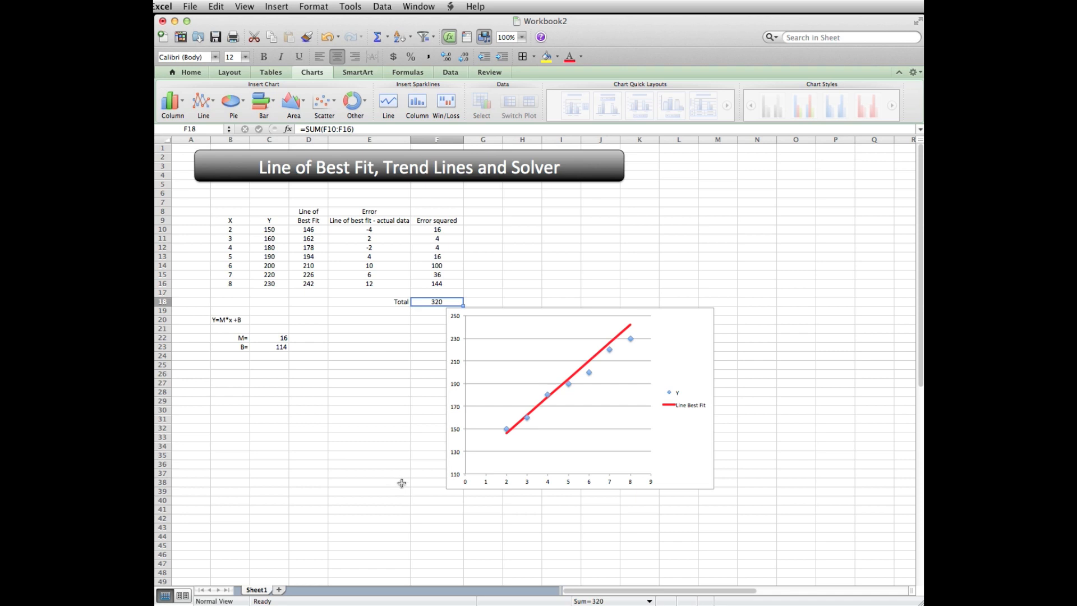
pyautogui.moveTo(274, 348)
pyautogui.write('20')
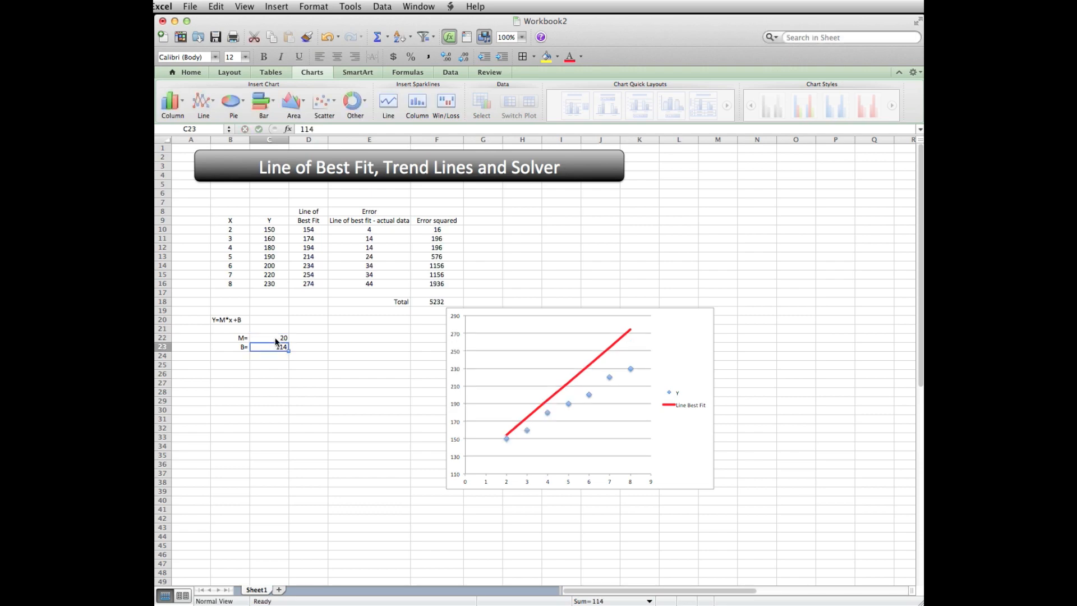
pyautogui.moveTo(315, 390)
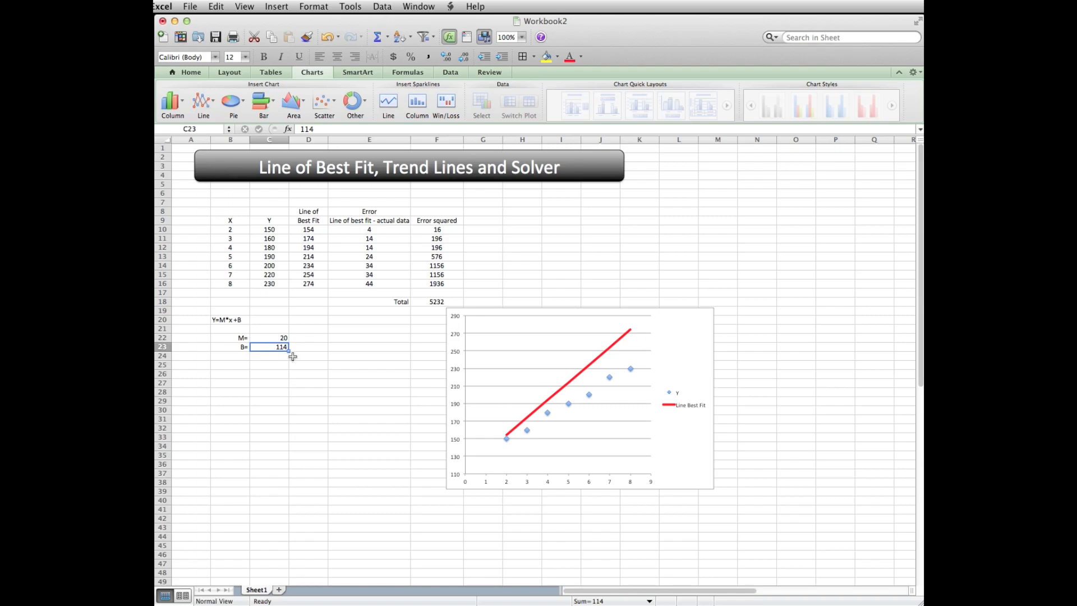
pyautogui.moveTo(305, 376)
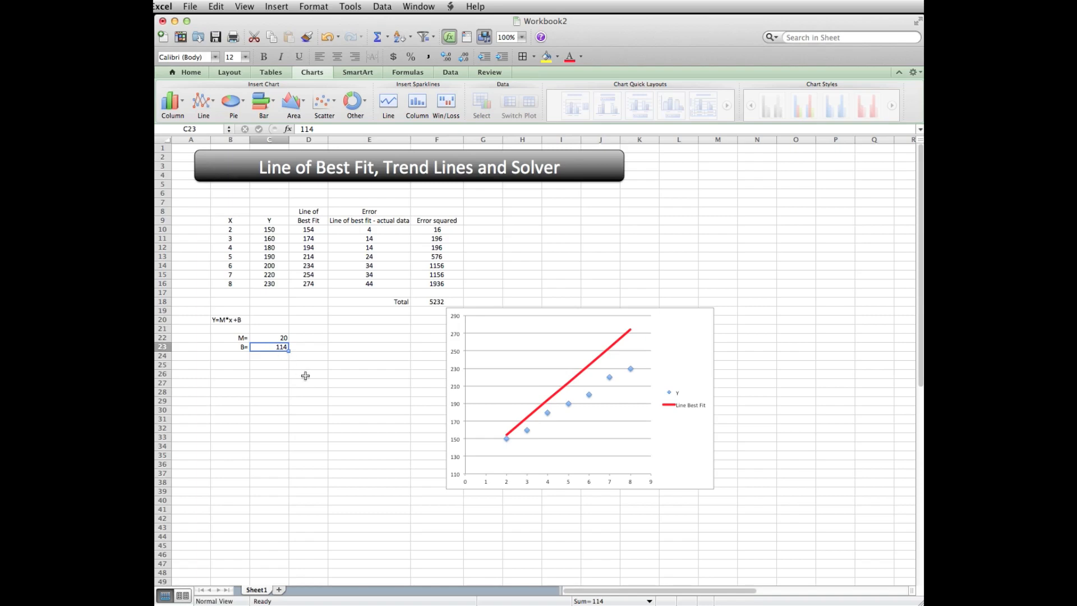
pyautogui.moveTo(310, 373)
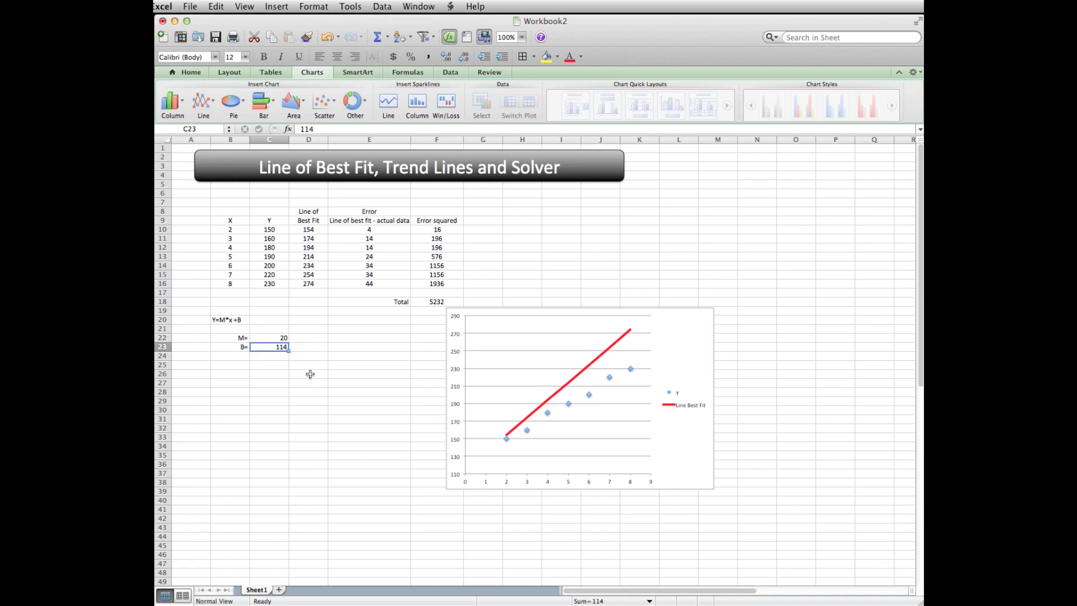
pyautogui.moveTo(376, 381)
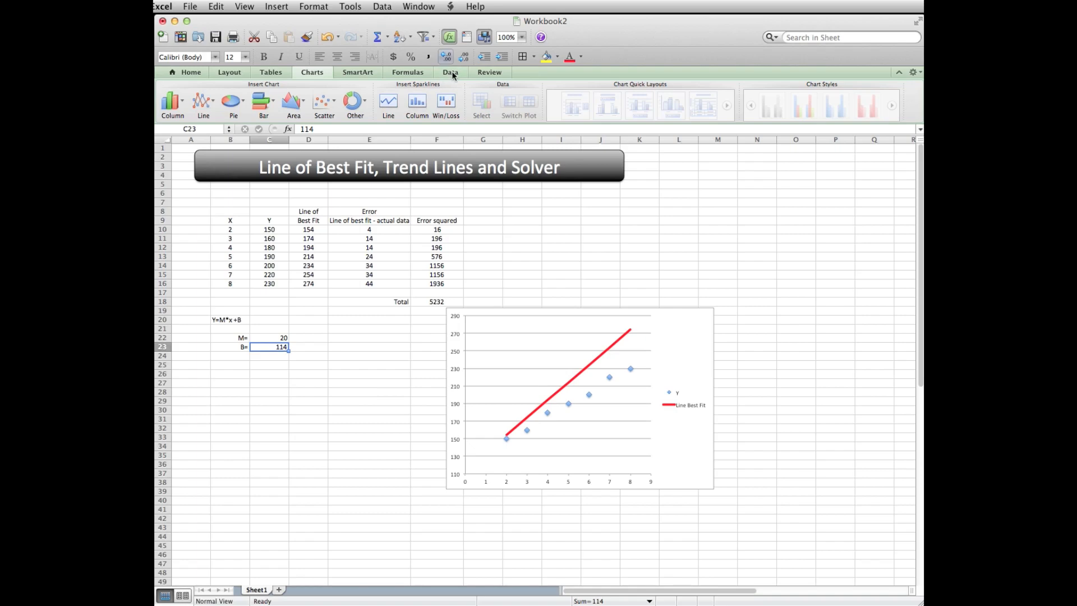
# Step: Enable the Solver.Xlam add-in from Data > Tools > Add-Ins
pyautogui.click(450, 72)
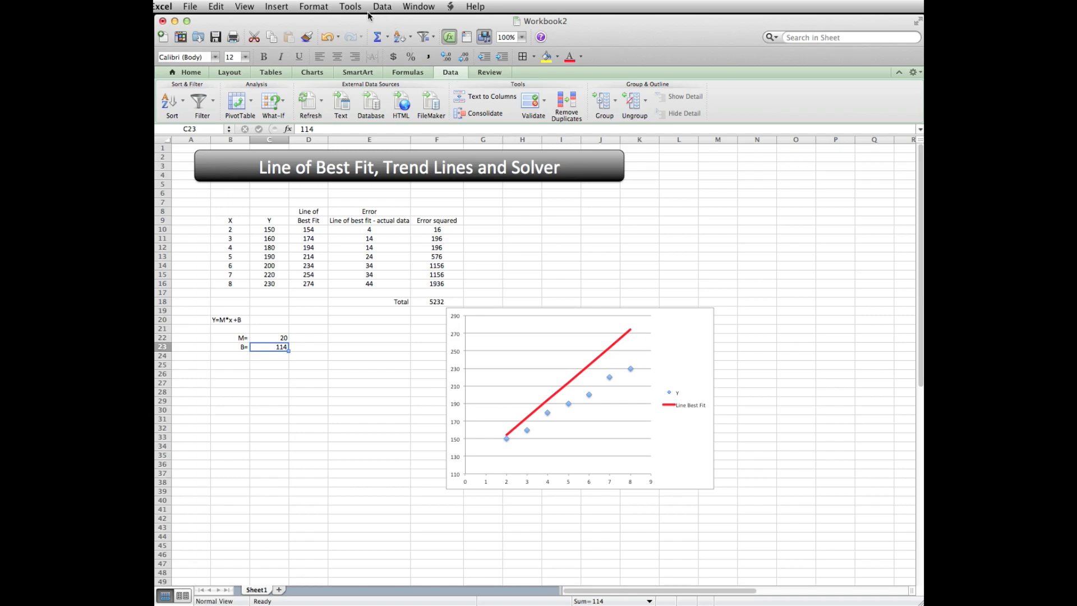
pyautogui.moveTo(368, 13)
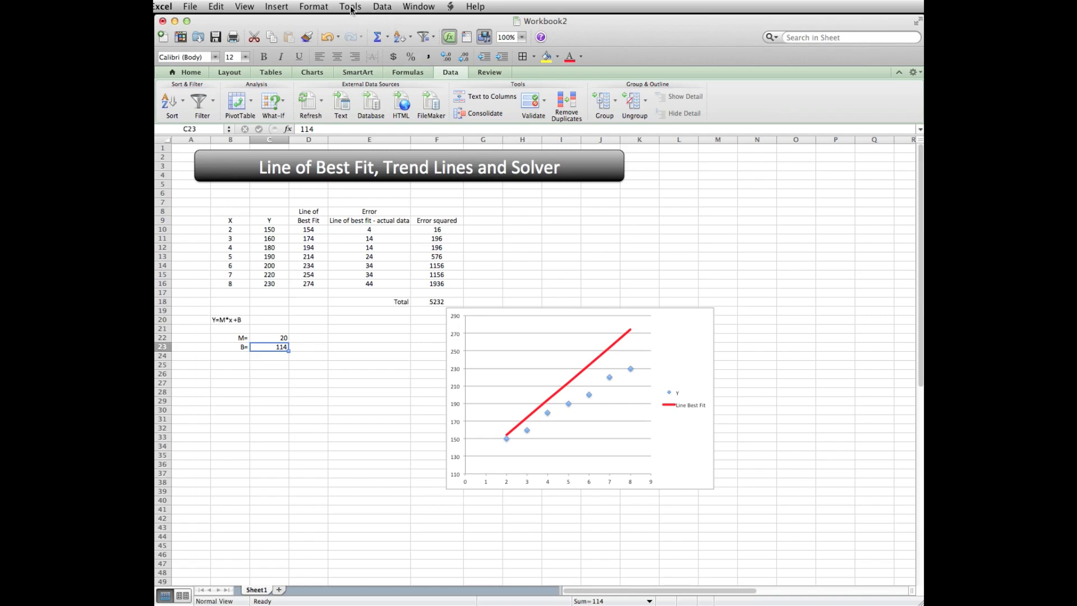
pyautogui.click(350, 7)
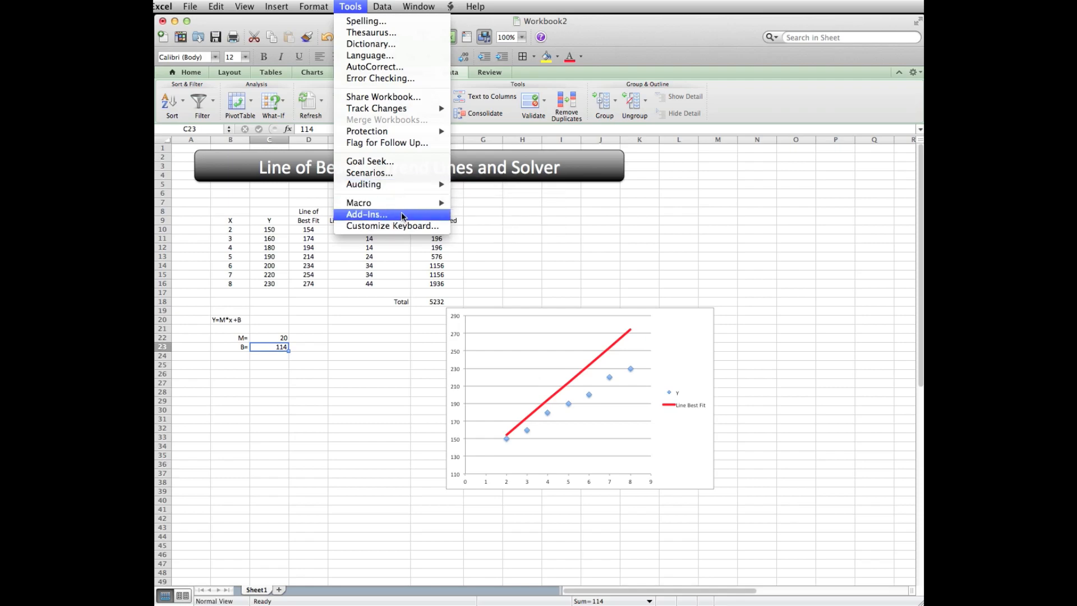
pyautogui.click(366, 214)
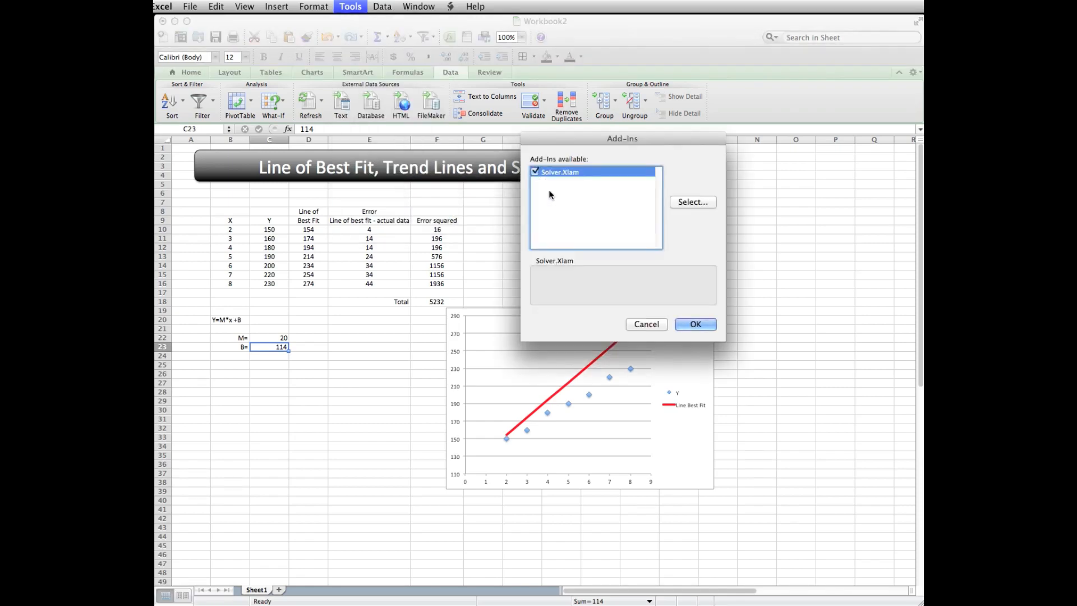
pyautogui.click(695, 323)
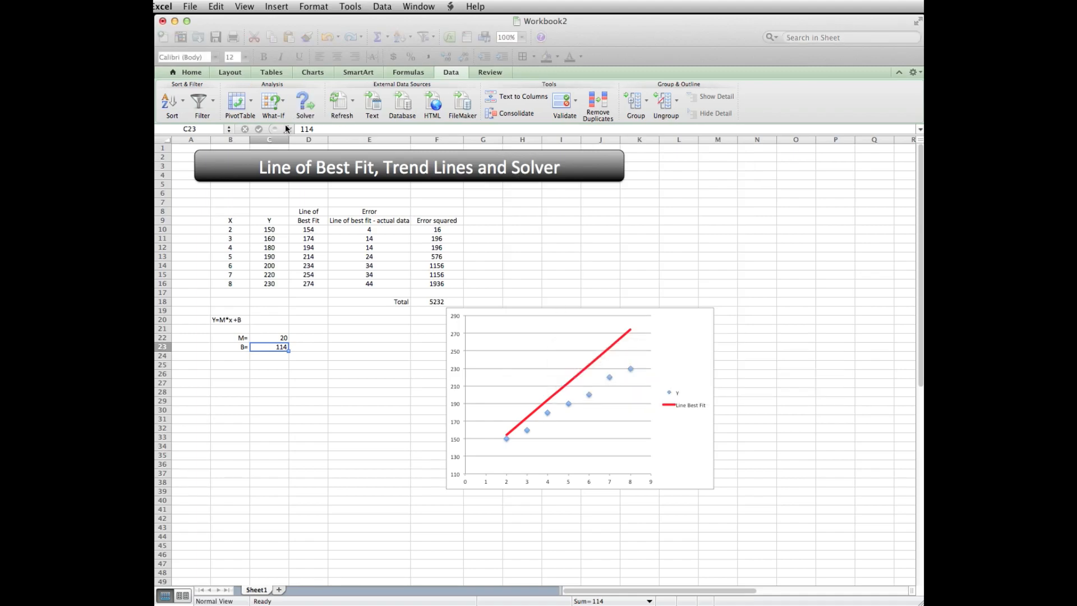
pyautogui.moveTo(304, 101)
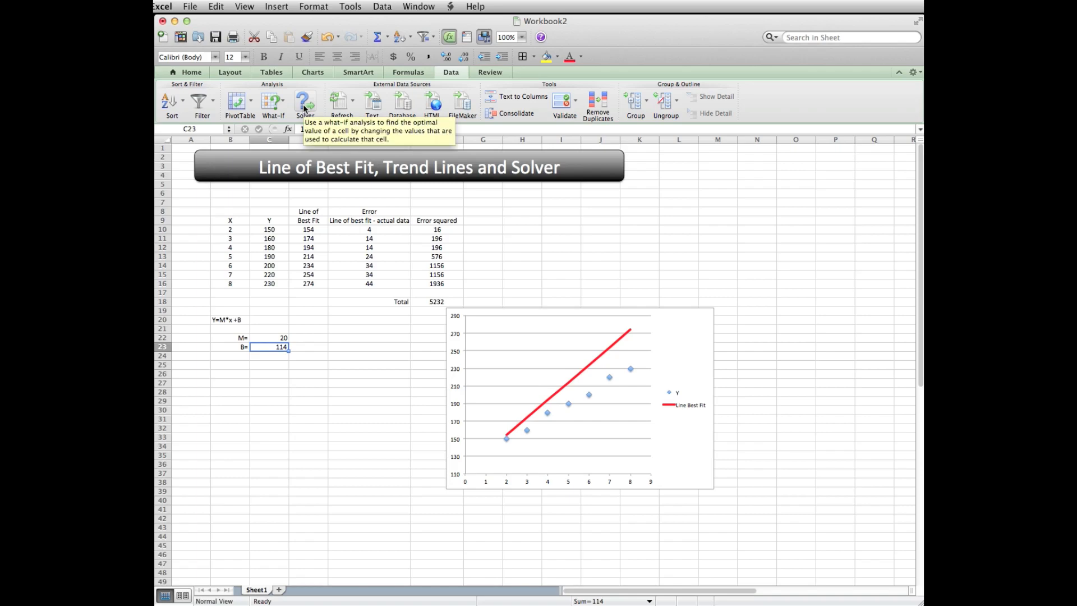
pyautogui.moveTo(308, 118)
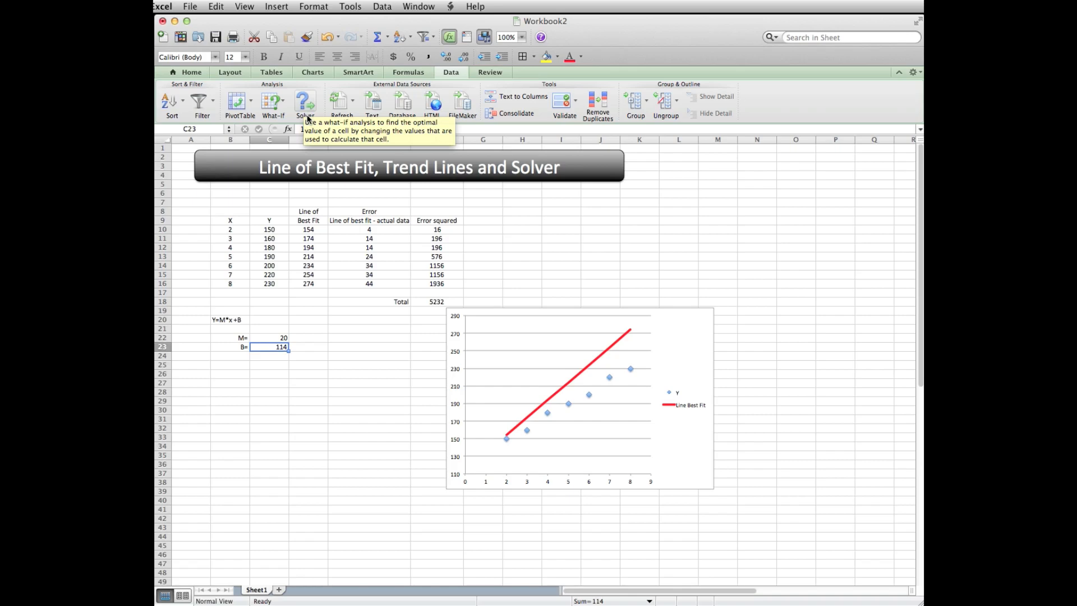
pyautogui.moveTo(299, 467)
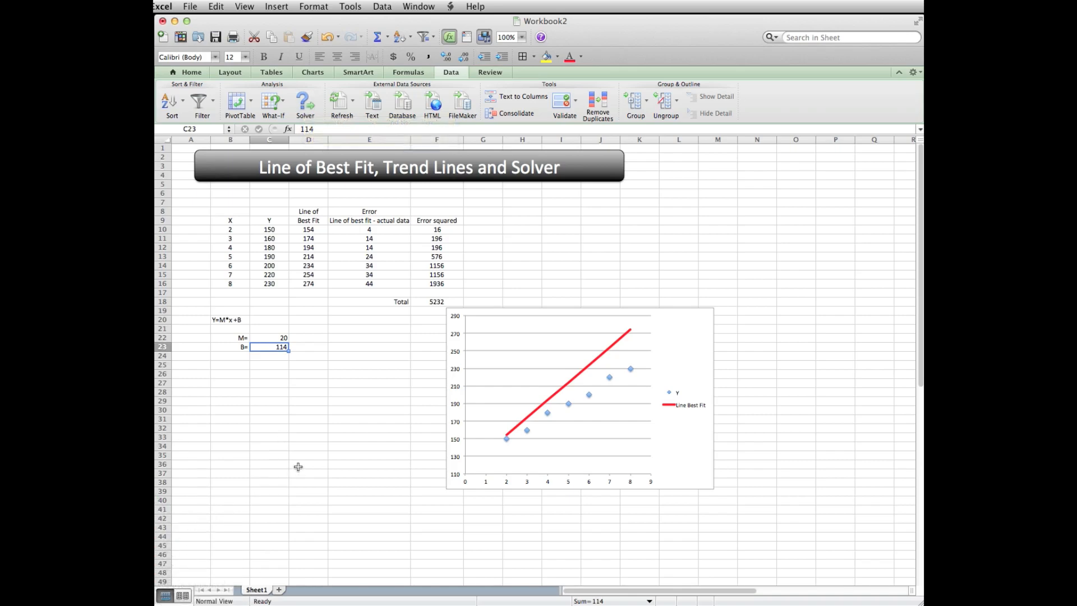
pyautogui.moveTo(305, 103)
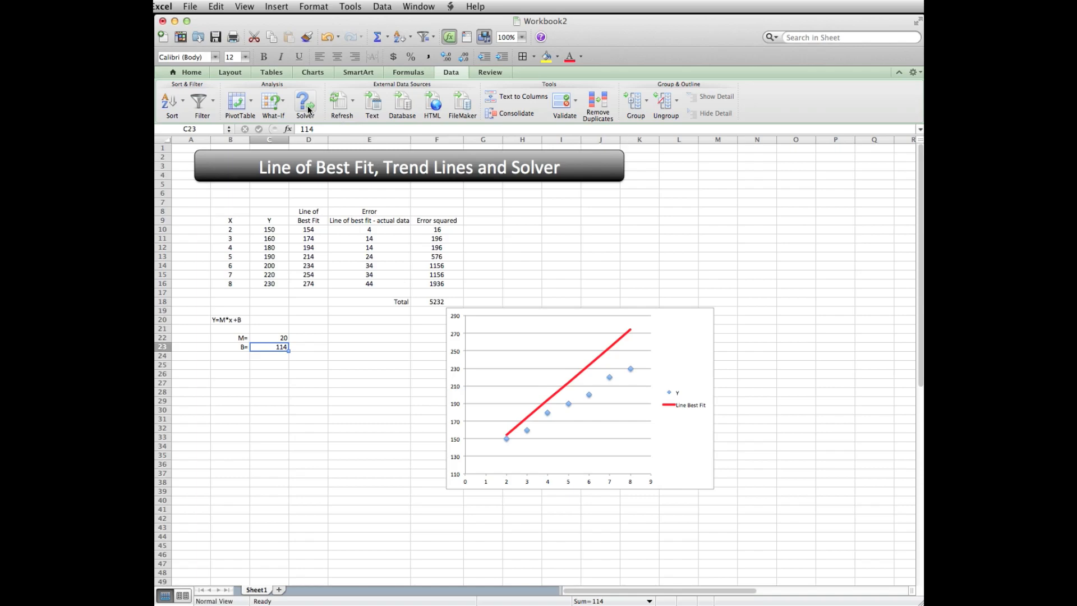
pyautogui.click(305, 103)
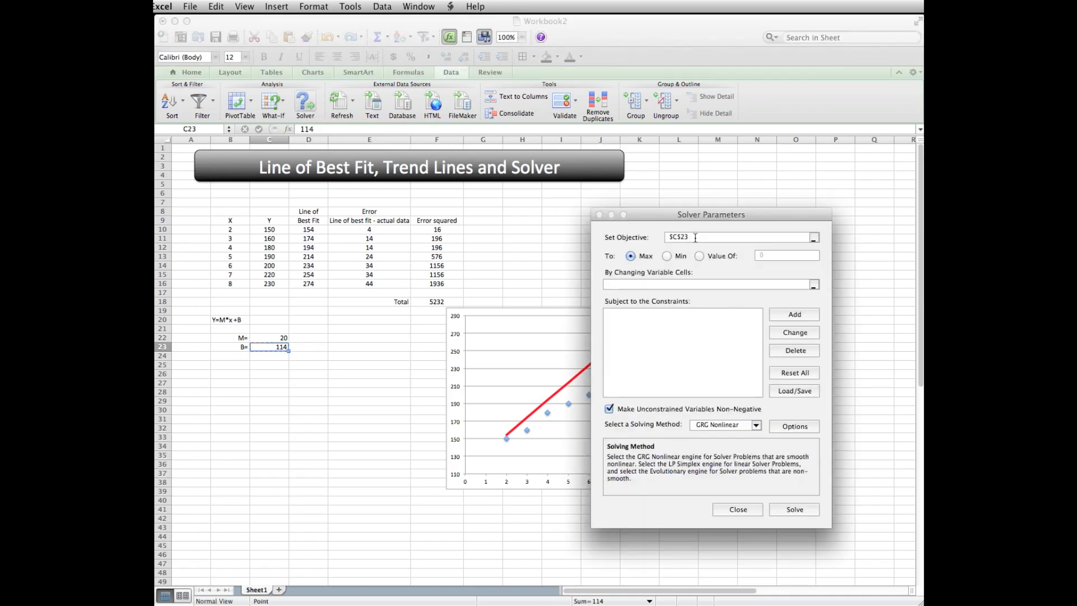
# Step: Set Solver objective F18 to Min by changing C22:C23 and solve, giving M≈13.57, B≈122.14
pyautogui.click(437, 302)
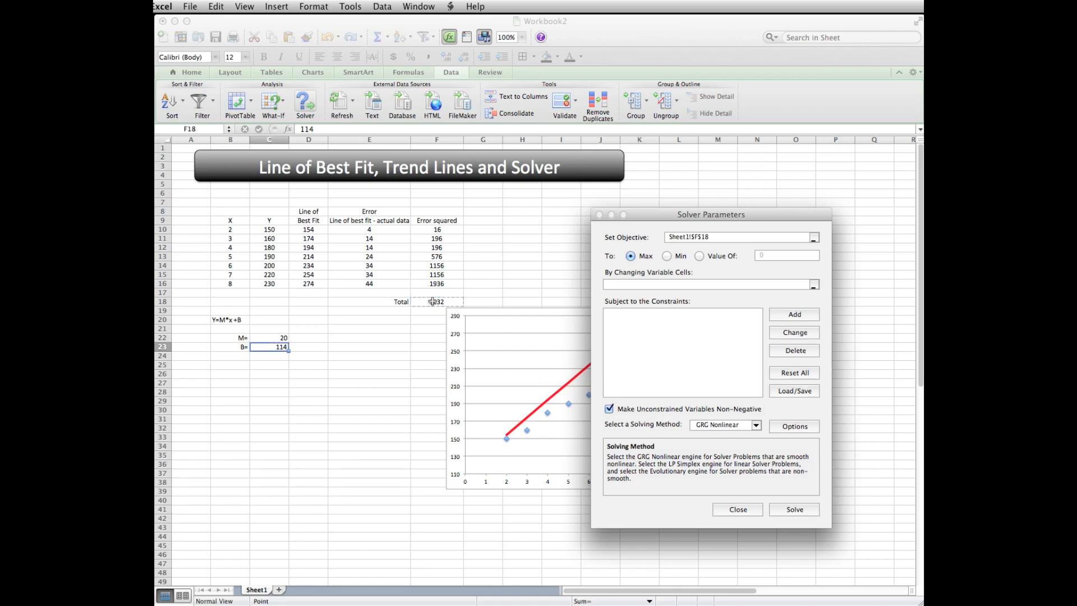
pyautogui.click(666, 256)
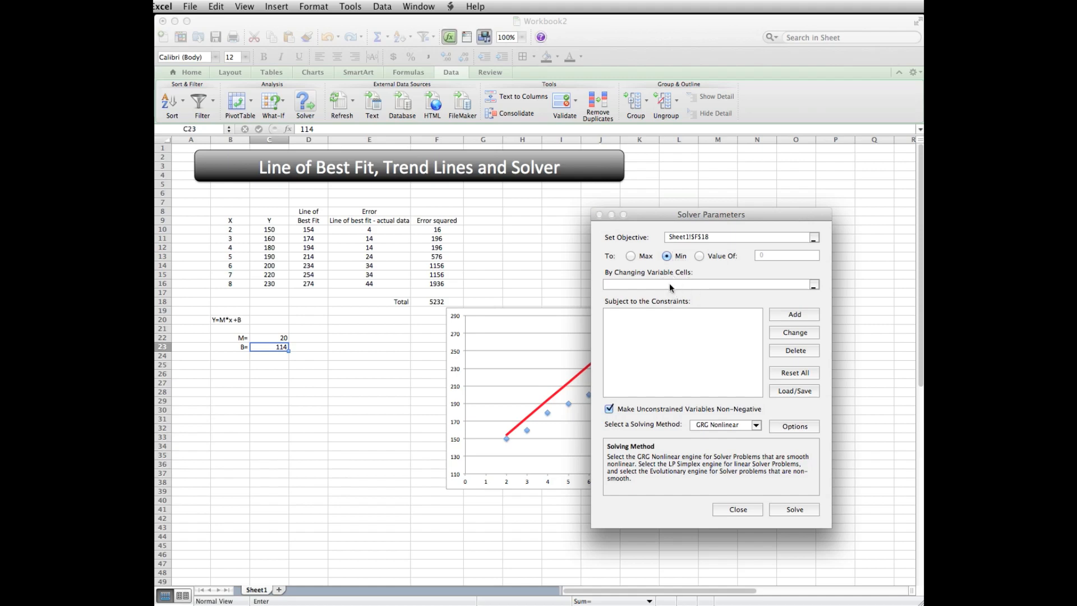
pyautogui.click(268, 338)
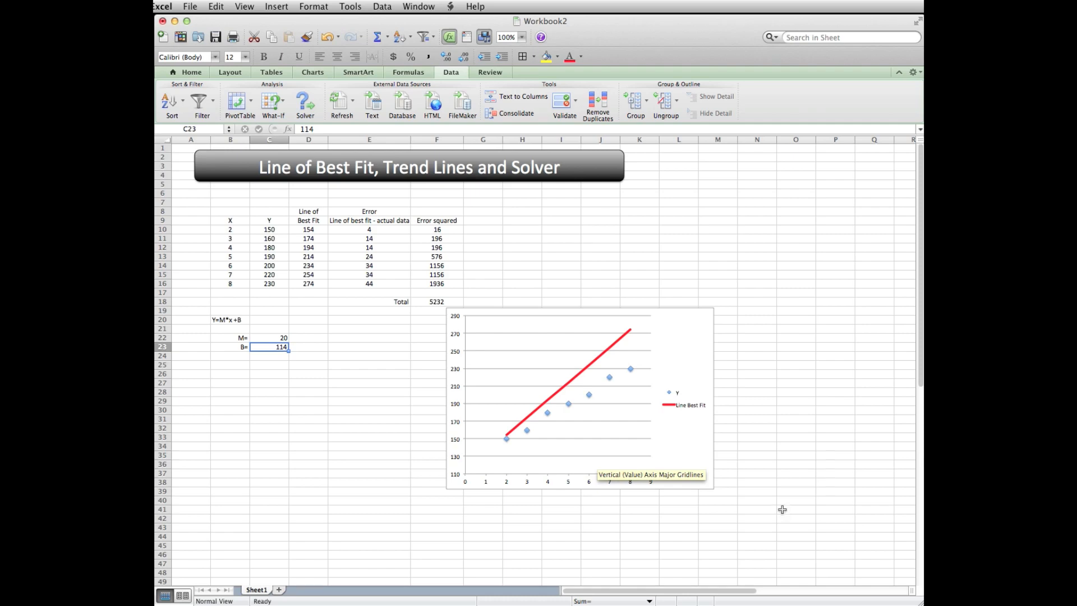
pyautogui.moveTo(782, 509)
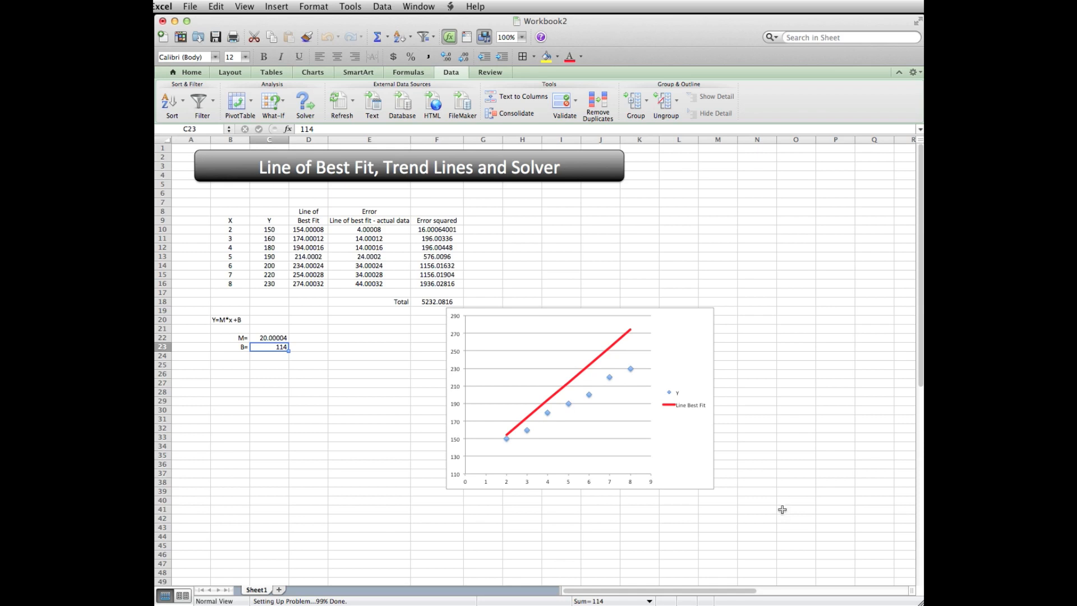
pyautogui.click(304, 104)
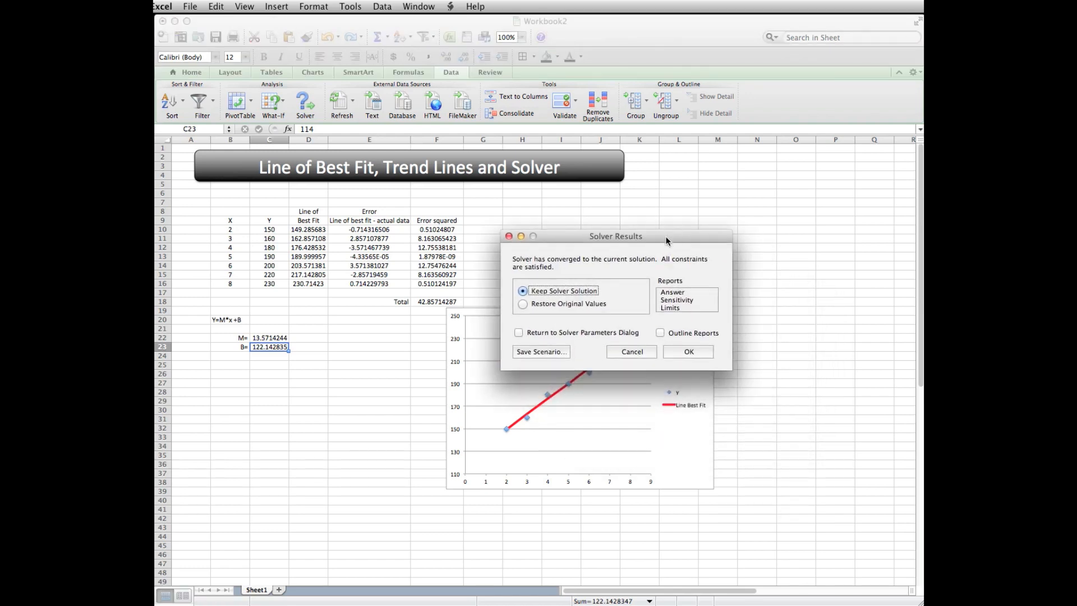
pyautogui.moveTo(579, 323)
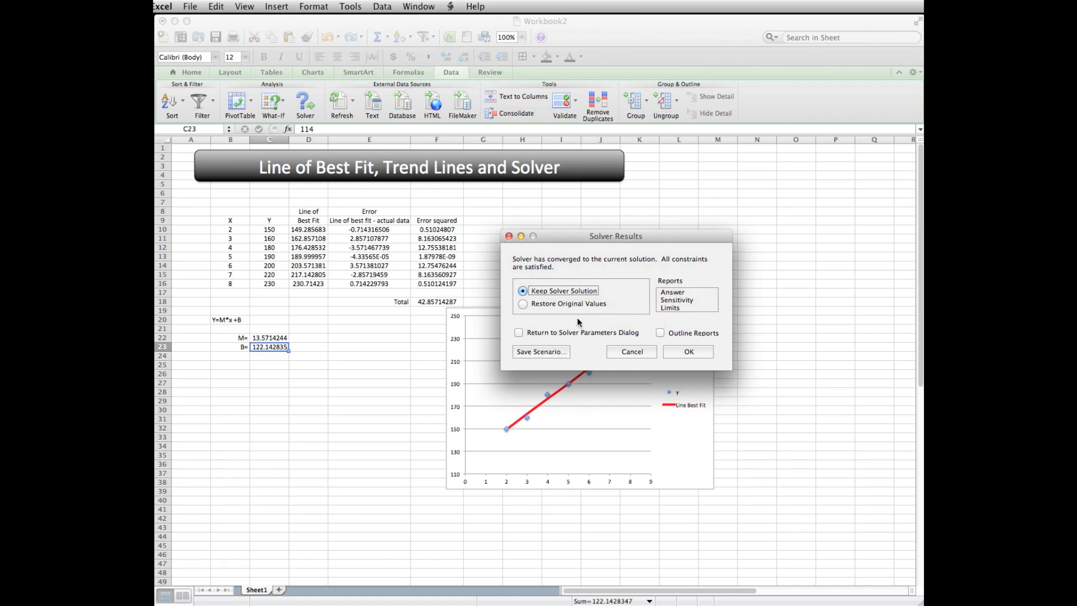
pyautogui.moveTo(535, 328)
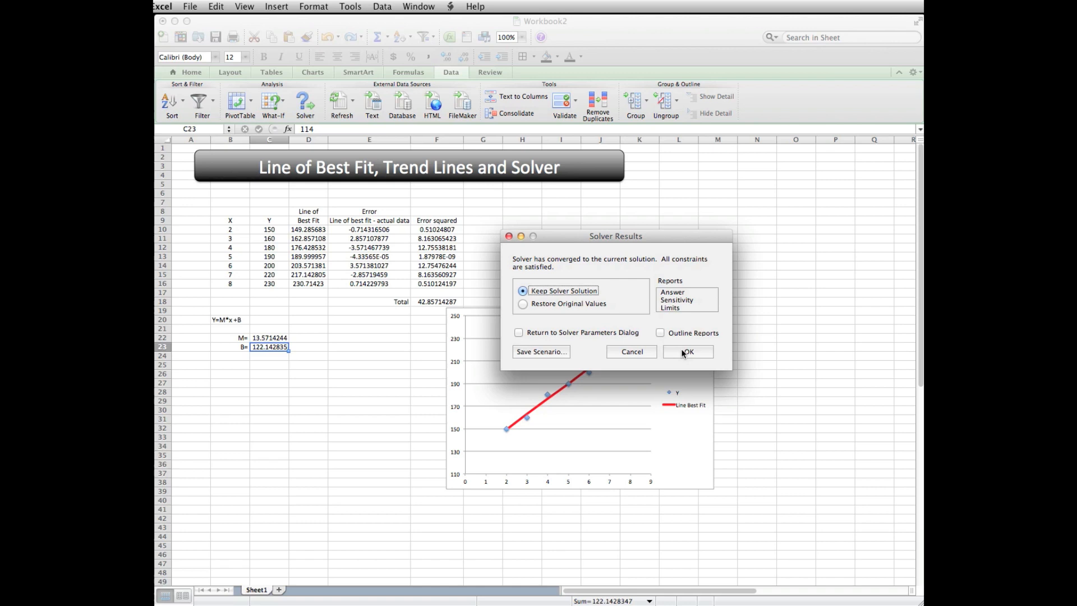
pyautogui.moveTo(683, 355)
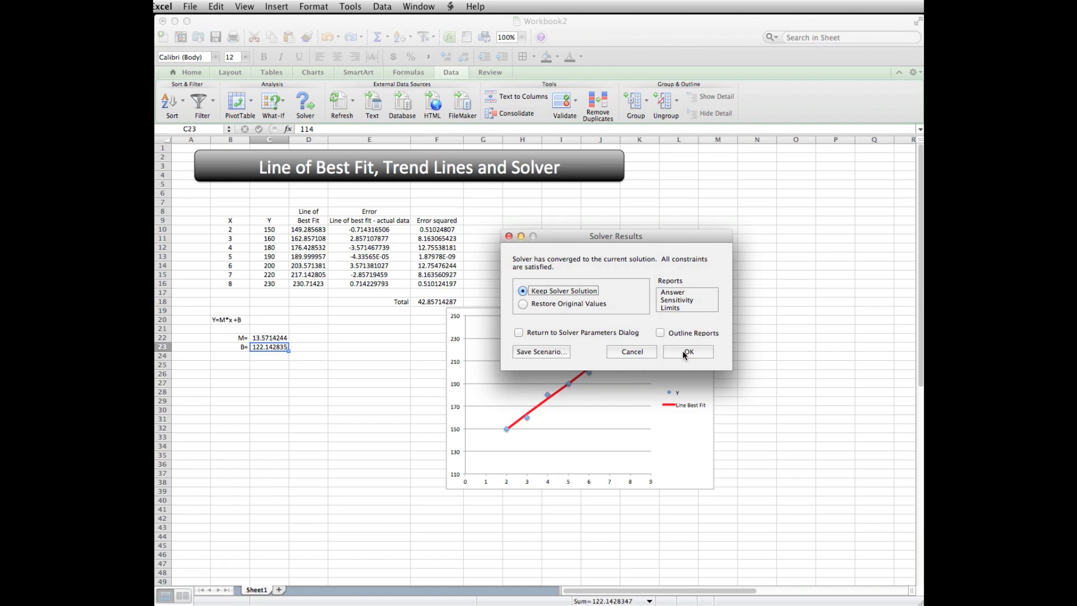
pyautogui.click(688, 352)
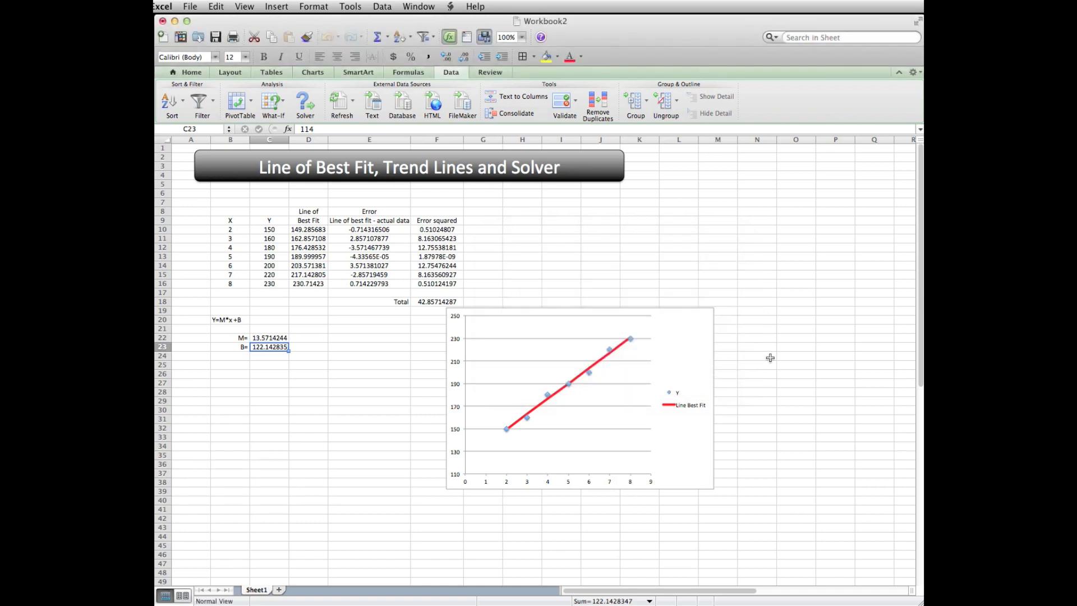
pyautogui.moveTo(305, 378)
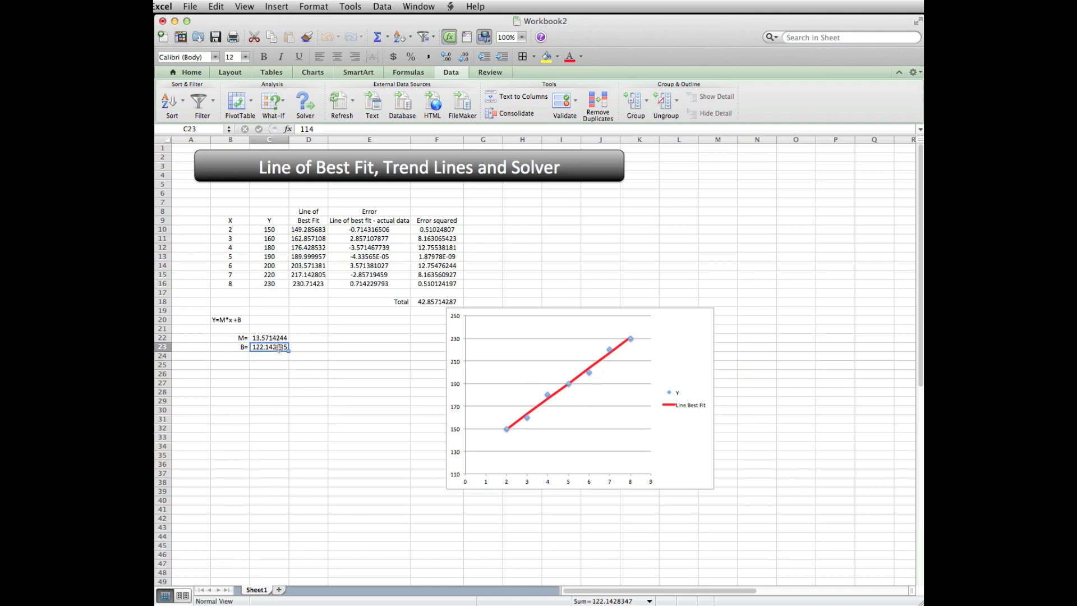
pyautogui.moveTo(287, 383)
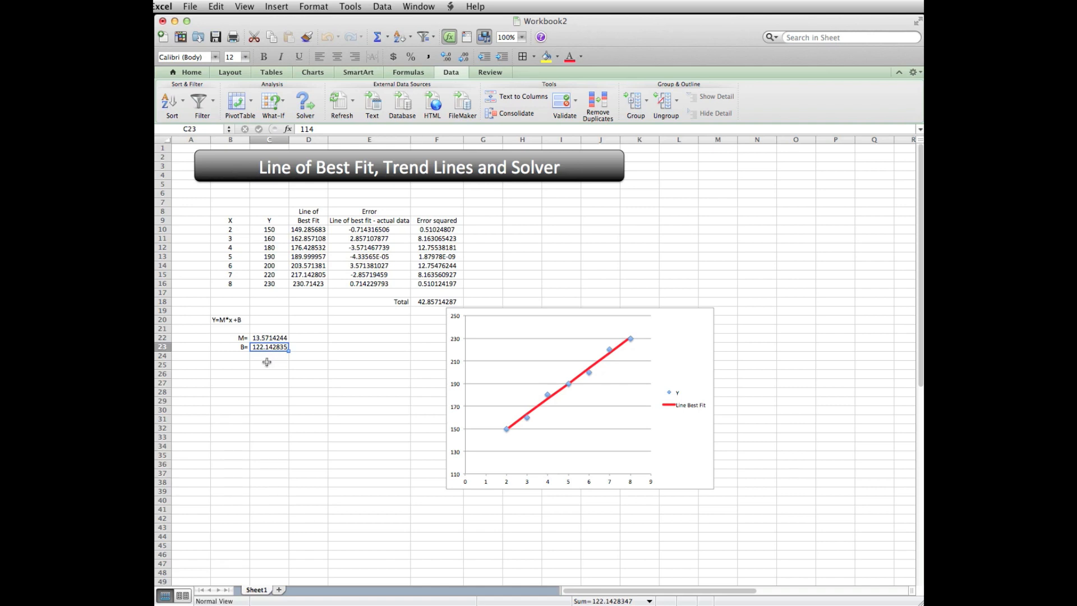
pyautogui.moveTo(263, 402)
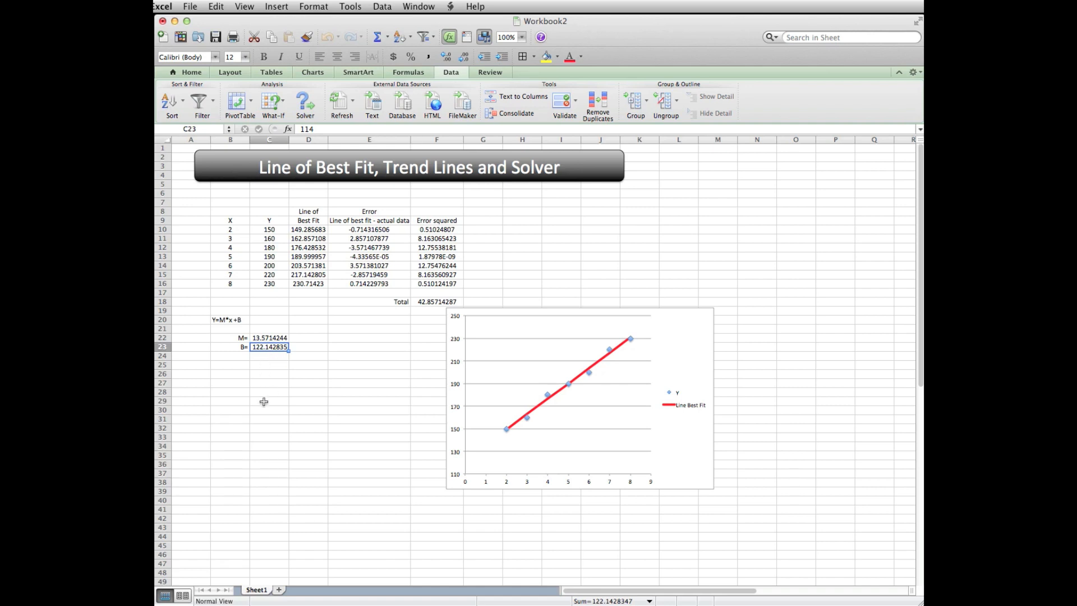
pyautogui.moveTo(333, 423)
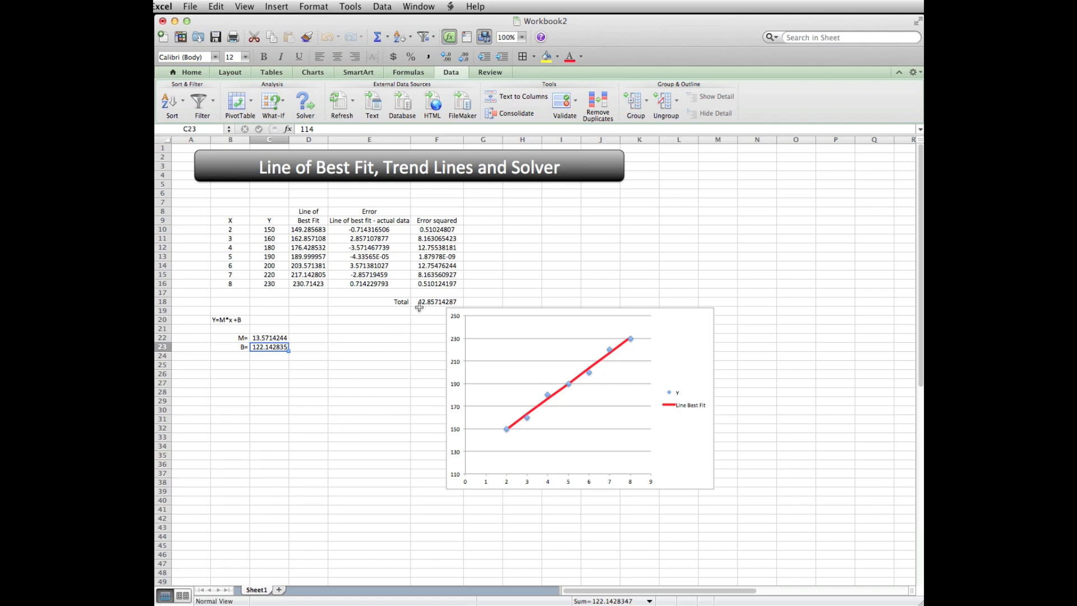
pyautogui.click(268, 338)
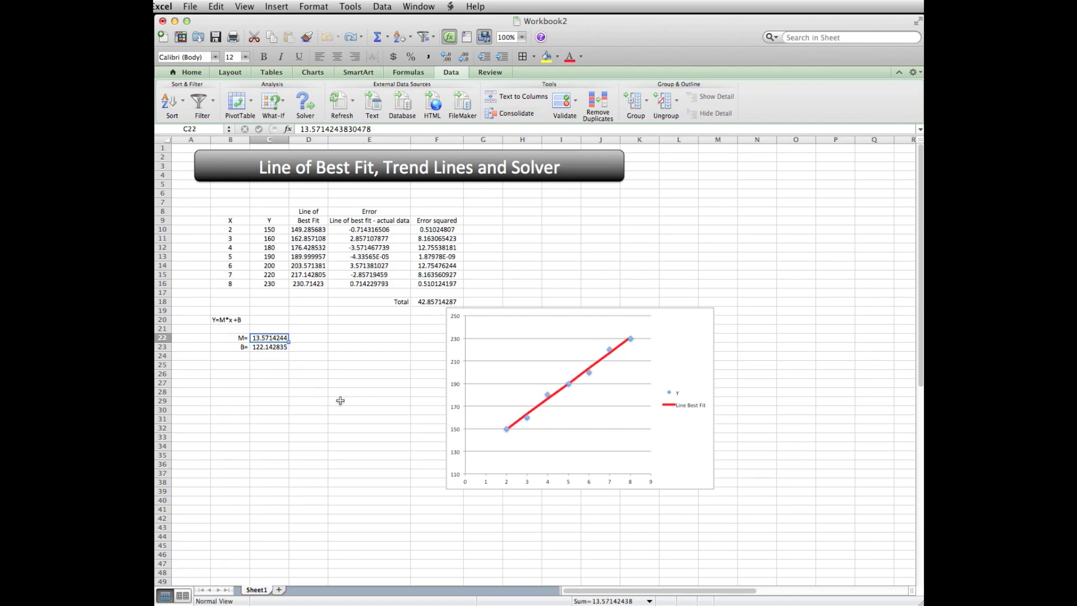
pyautogui.click(369, 402)
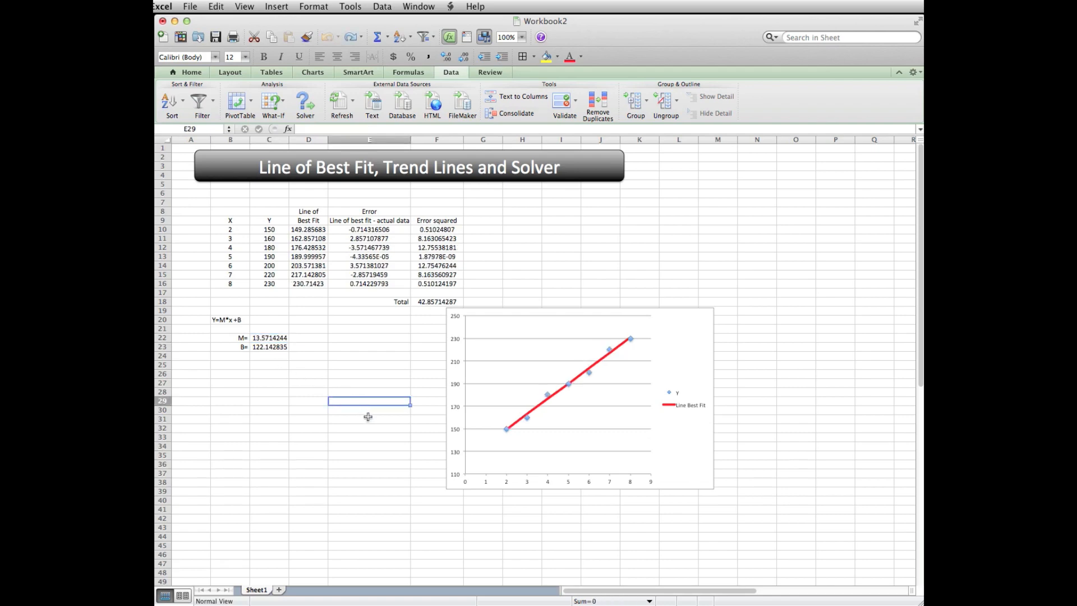
pyautogui.moveTo(291, 226)
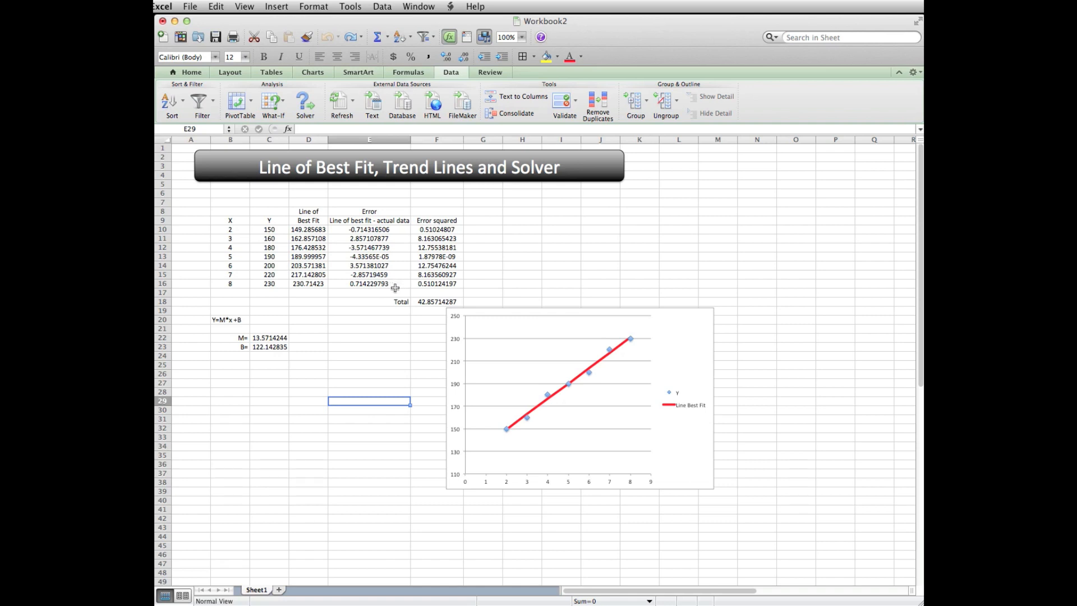
pyautogui.moveTo(402, 415)
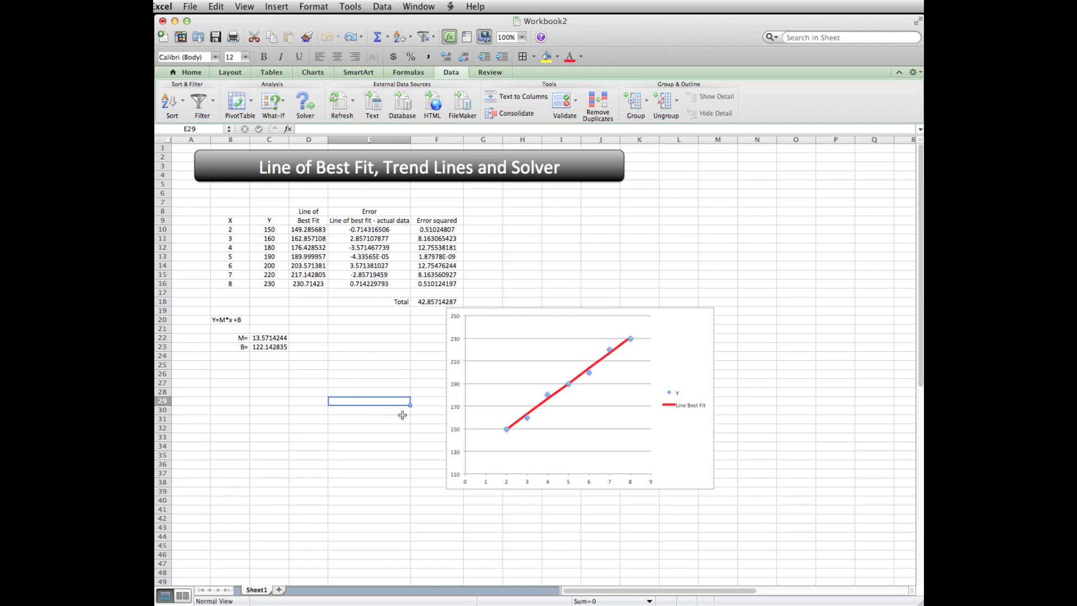
pyautogui.moveTo(537, 411)
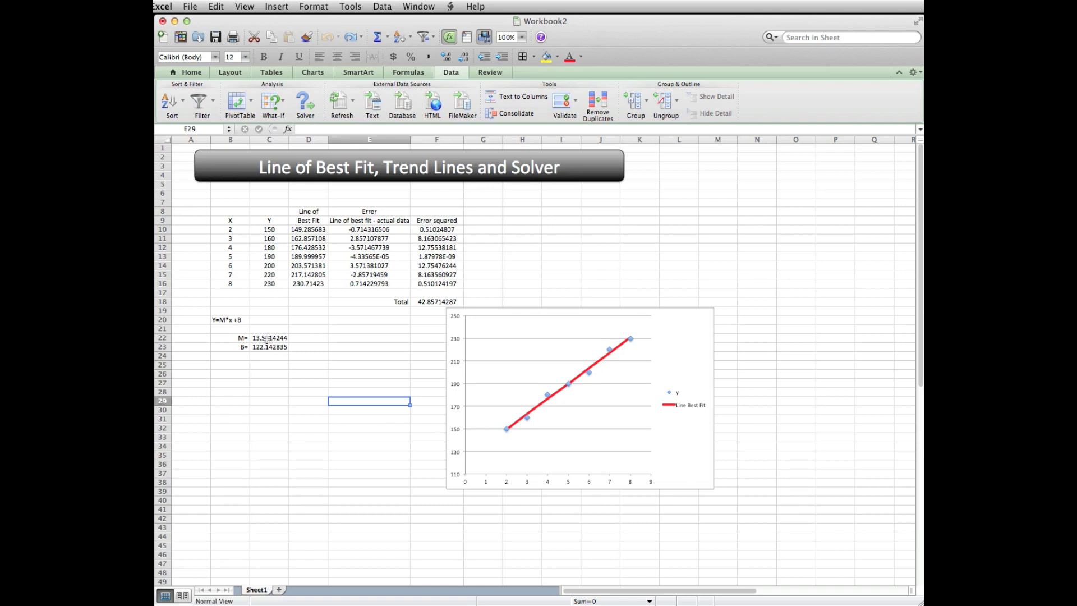
# Step: Set intercept B in C23 to 170, lifting the red line above the points
pyautogui.click(271, 346)
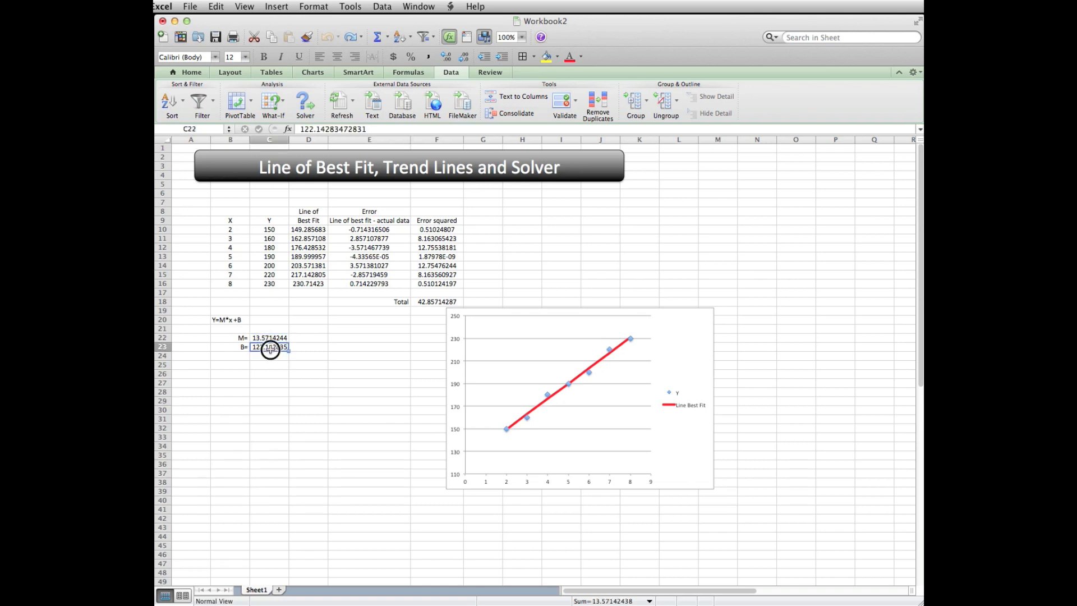
pyautogui.click(270, 346)
pyautogui.write('170')
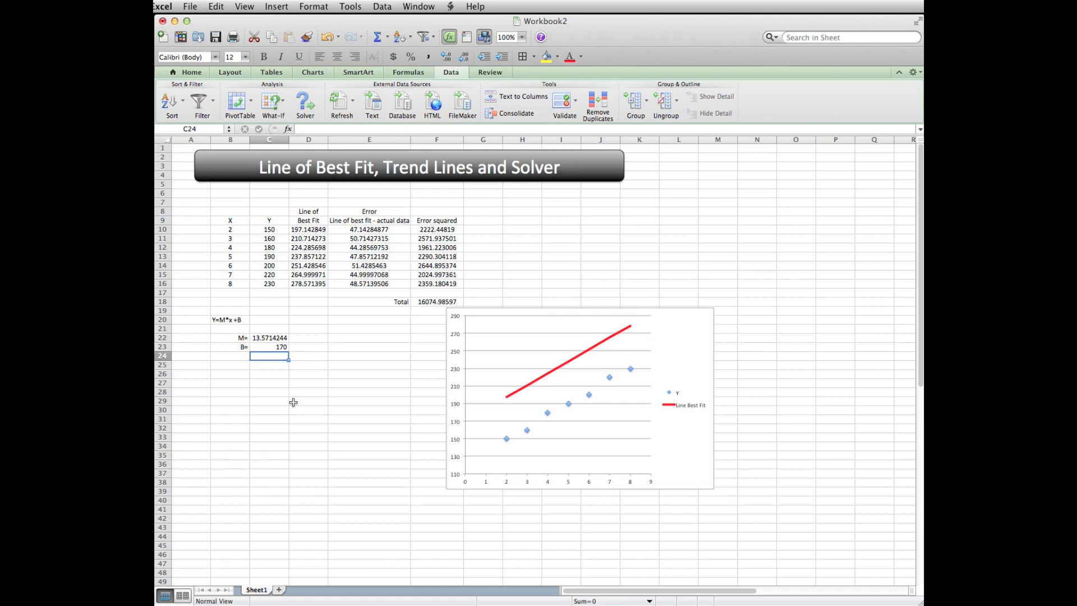
pyautogui.moveTo(385, 421)
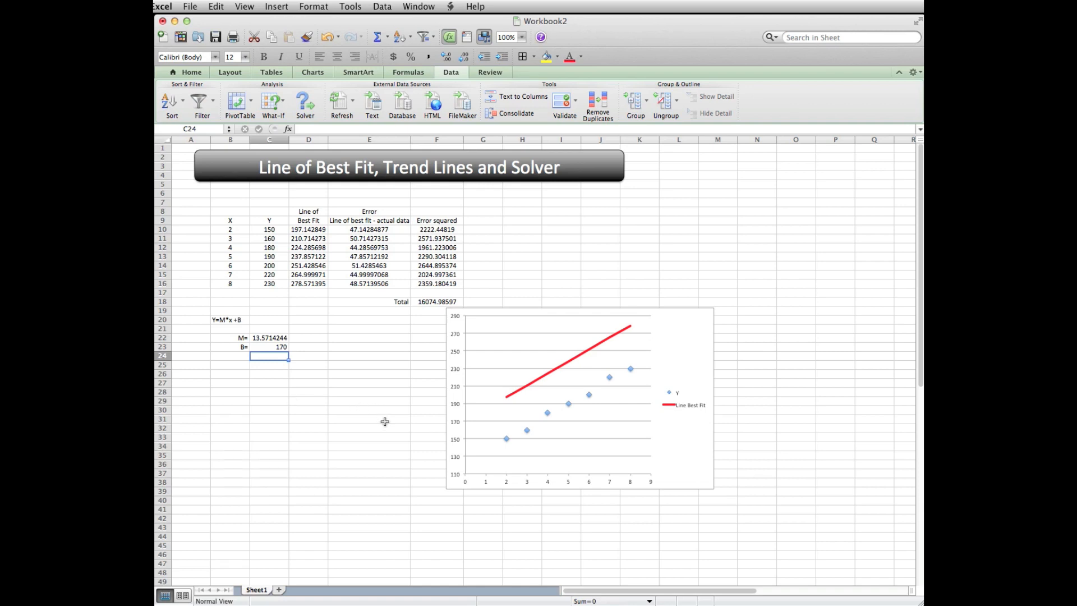
pyautogui.moveTo(423, 445)
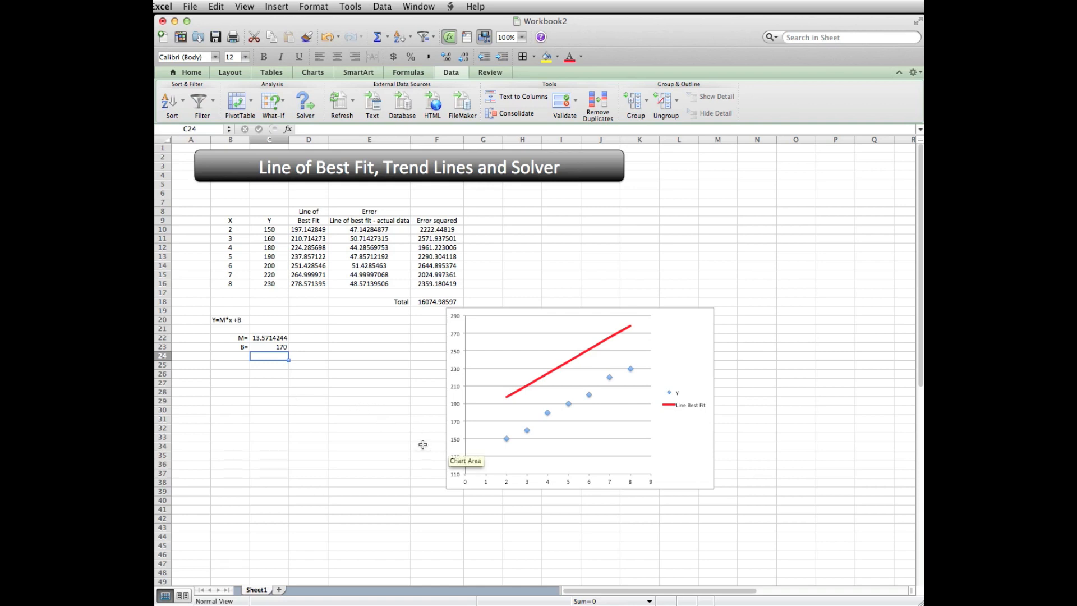
pyautogui.moveTo(415, 445)
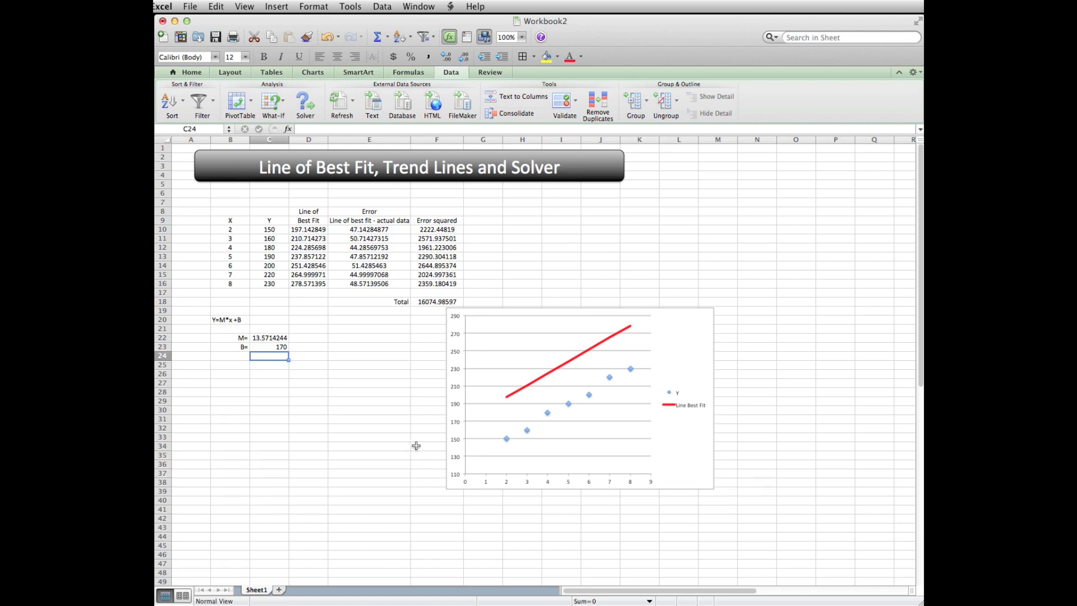
pyautogui.moveTo(568, 425)
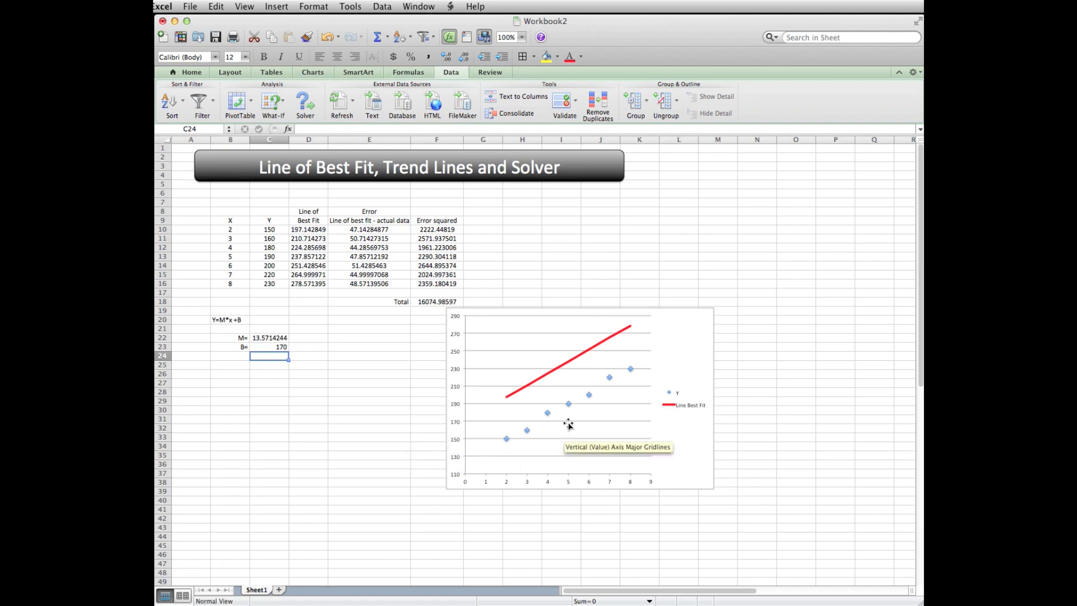
pyautogui.click(547, 412)
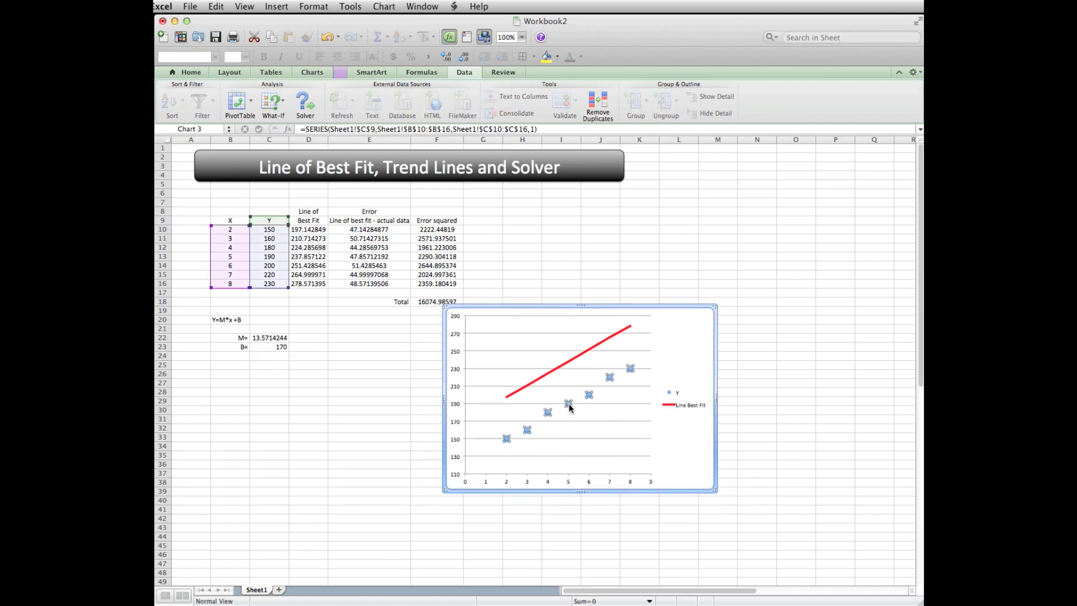
# Step: Add a Linear trendline through the Y data series
pyautogui.rightClick(568, 403)
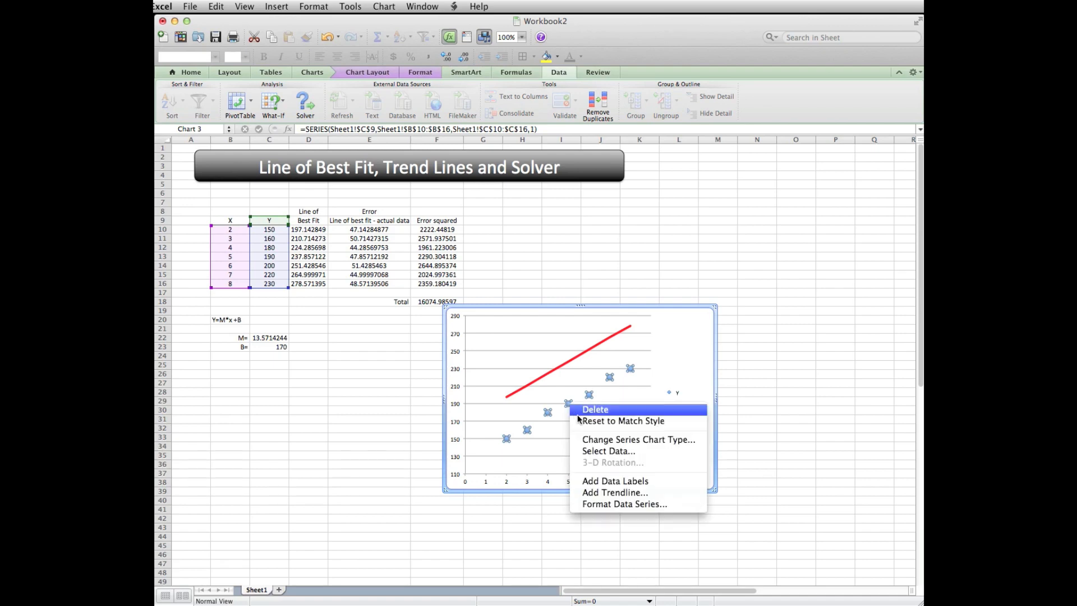
pyautogui.click(614, 492)
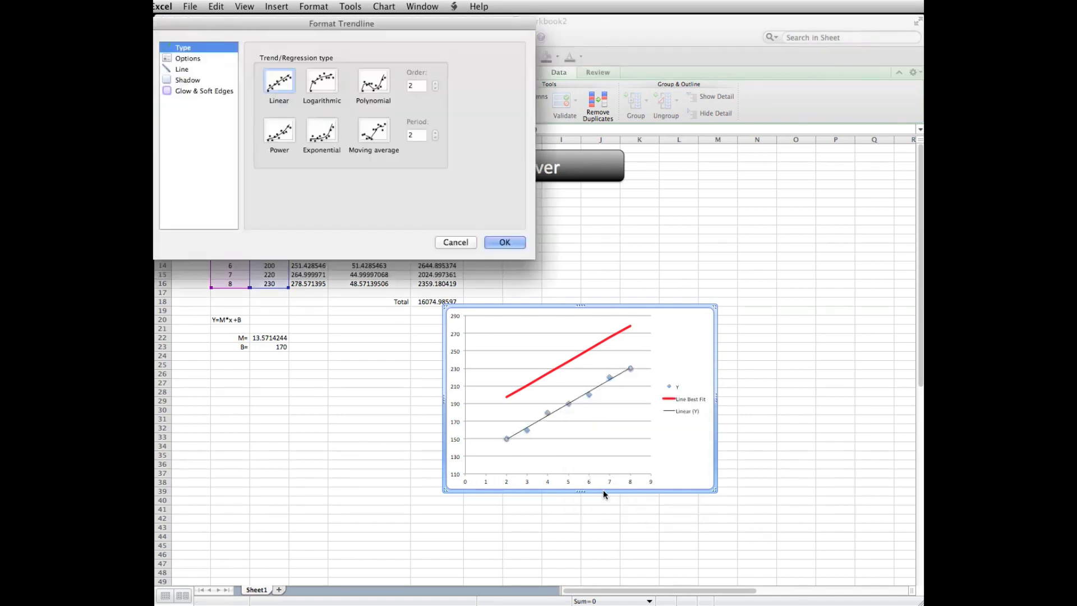
pyautogui.click(279, 82)
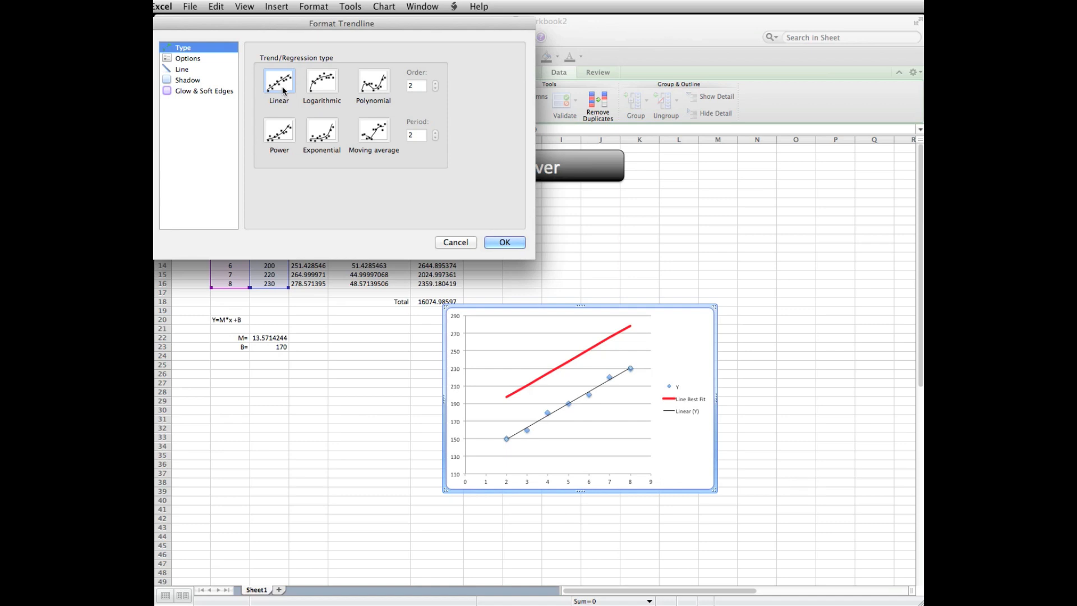
pyautogui.click(504, 243)
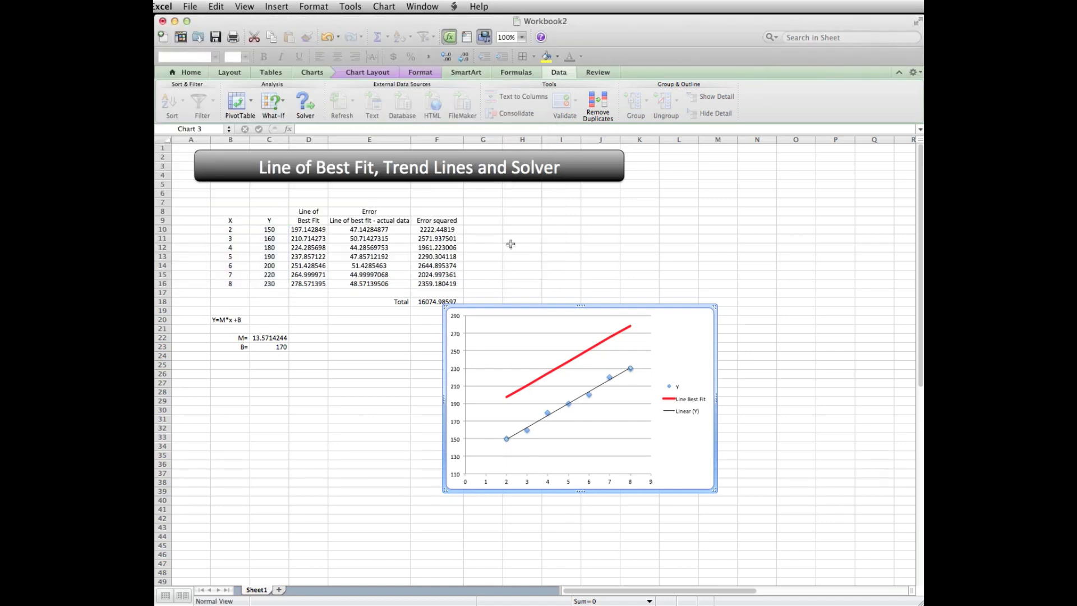
pyautogui.moveTo(574, 436)
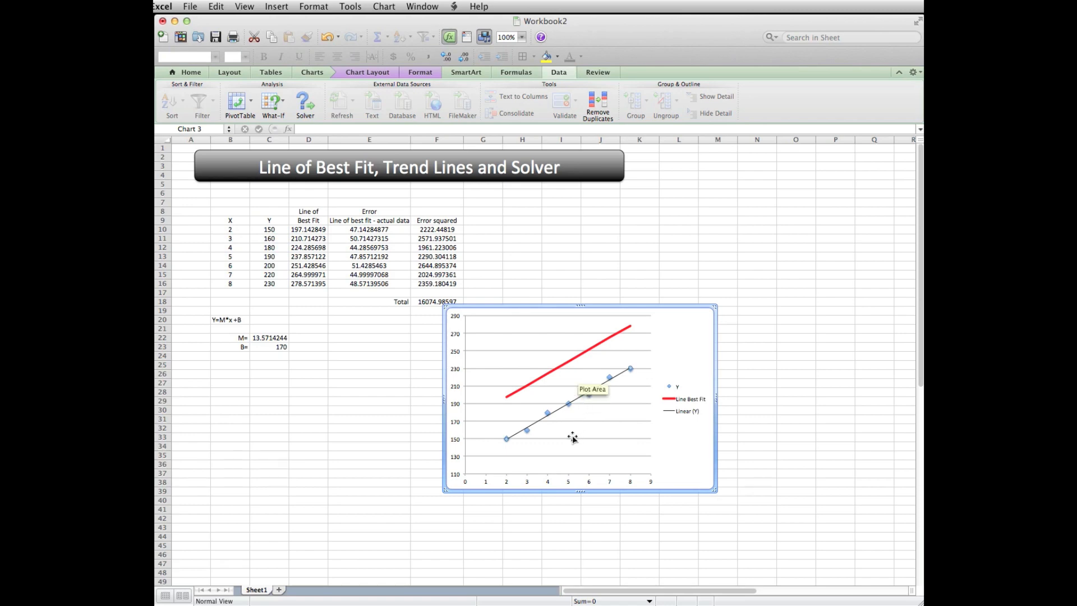
pyautogui.moveTo(576, 440)
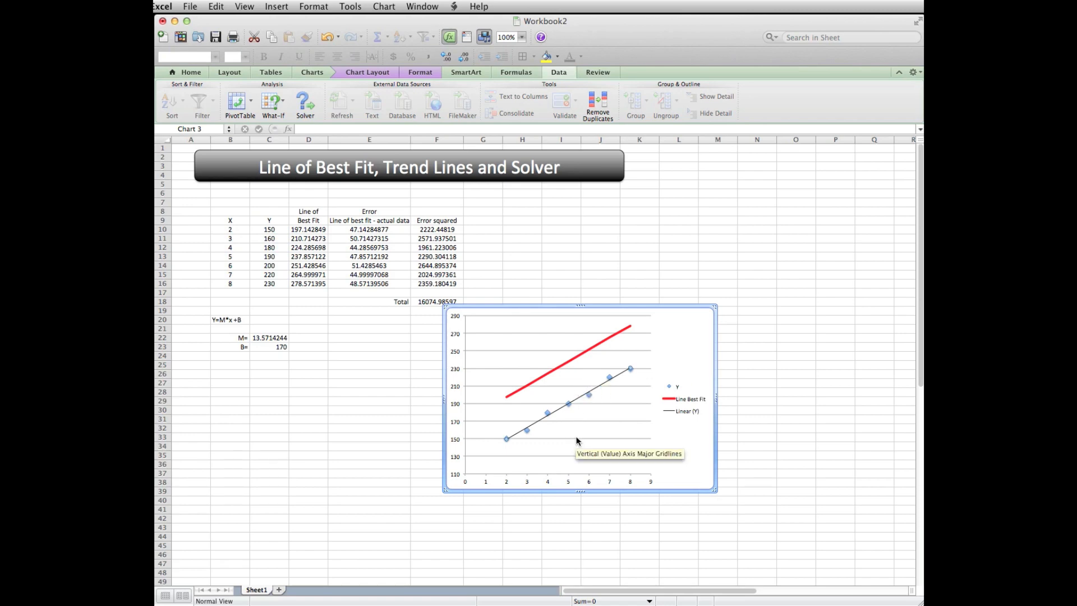
pyautogui.moveTo(577, 402)
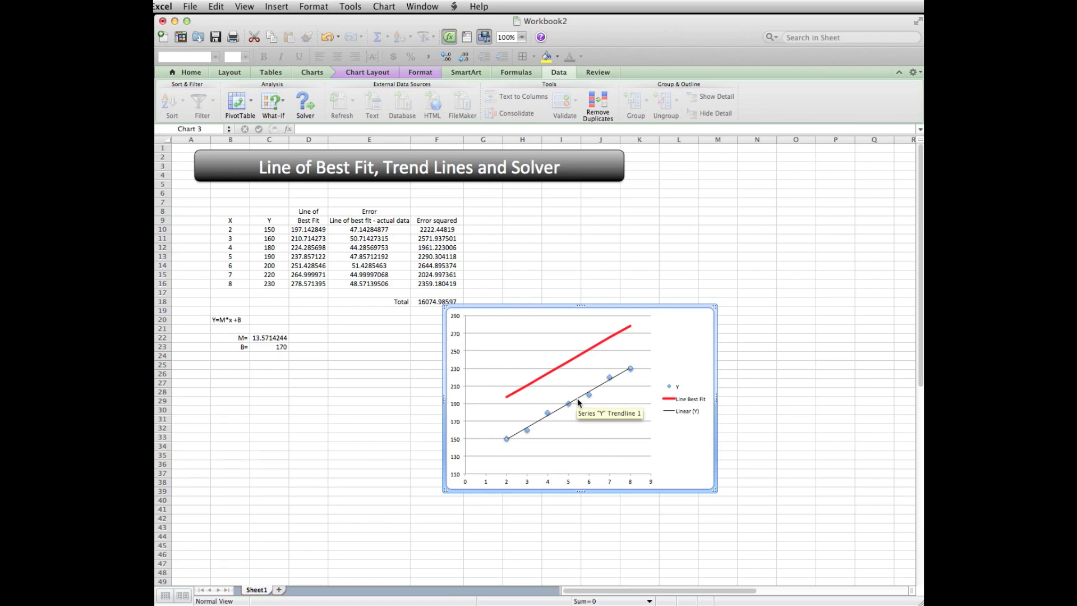
# Step: Display the trendline equation y = 13.571x + 122.14 and R² ≈ 0.99 on the chart
pyautogui.rightClick(577, 402)
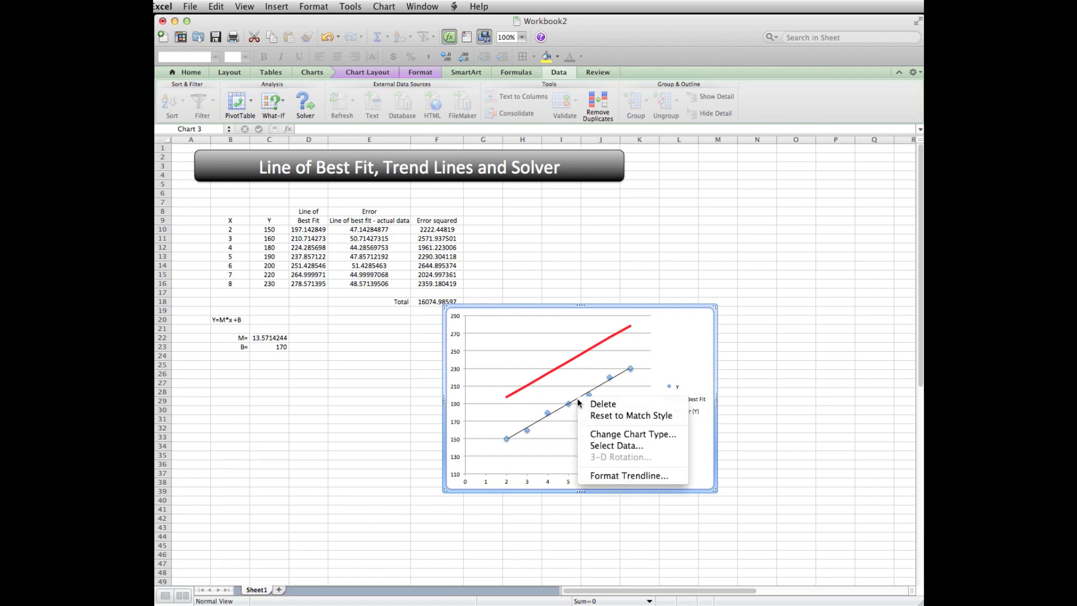
pyautogui.moveTo(628, 475)
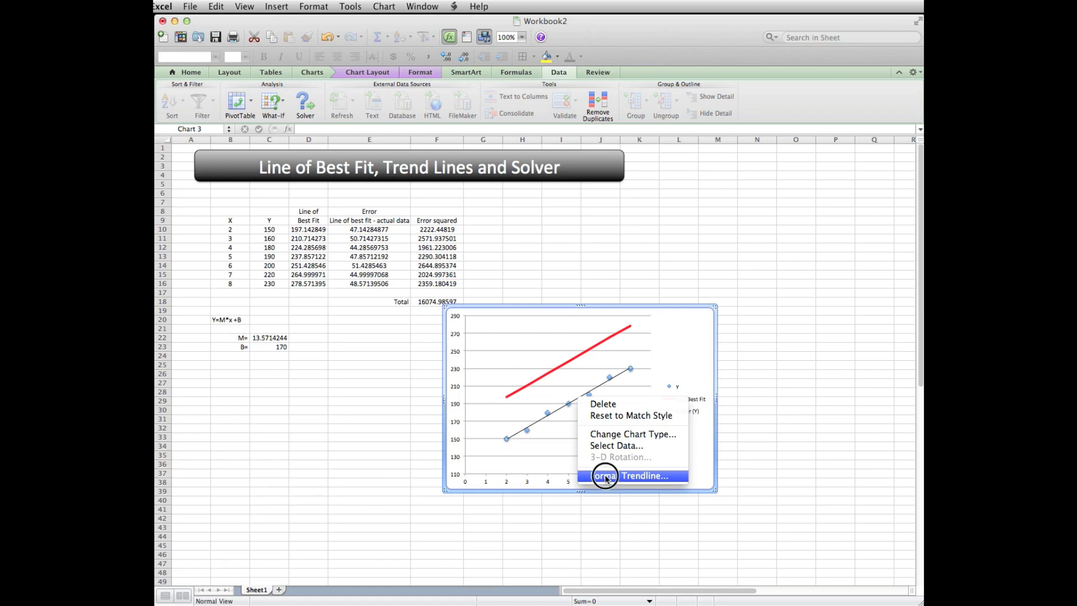
pyautogui.click(642, 476)
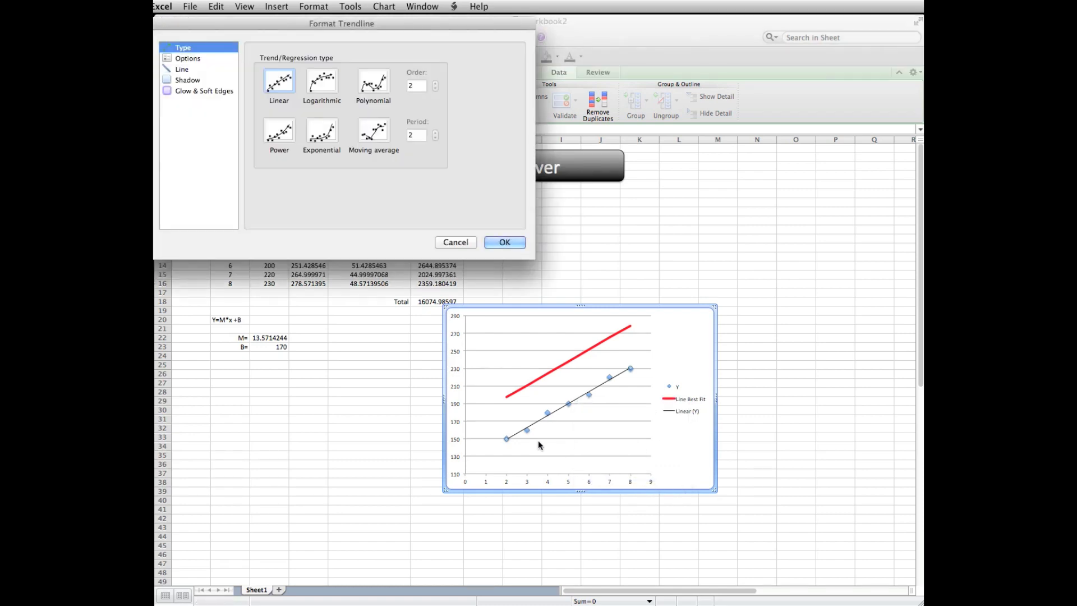
pyautogui.moveTo(191, 86)
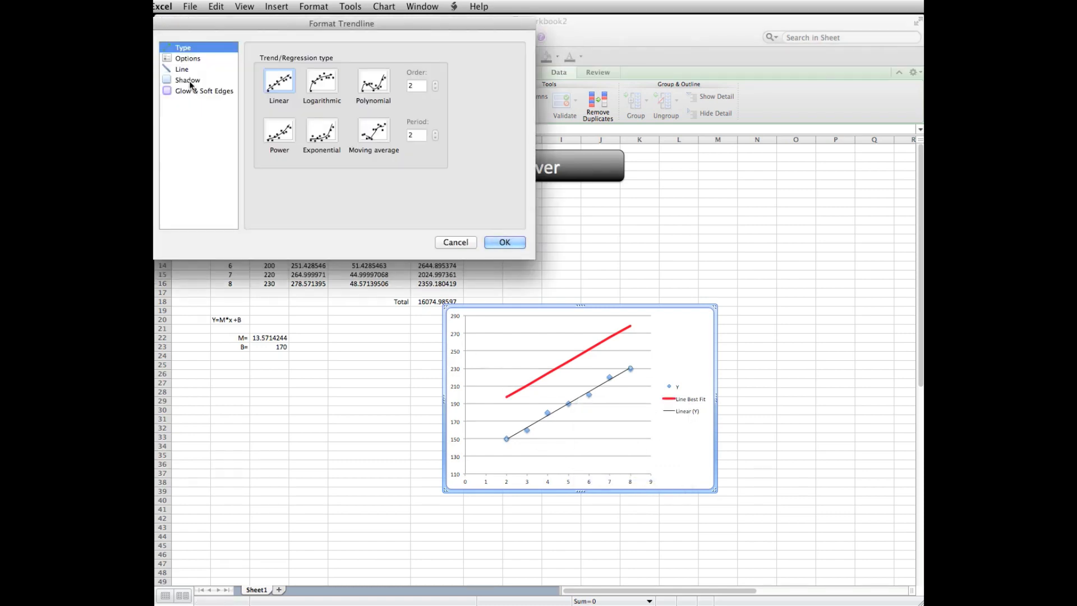
pyautogui.click(188, 58)
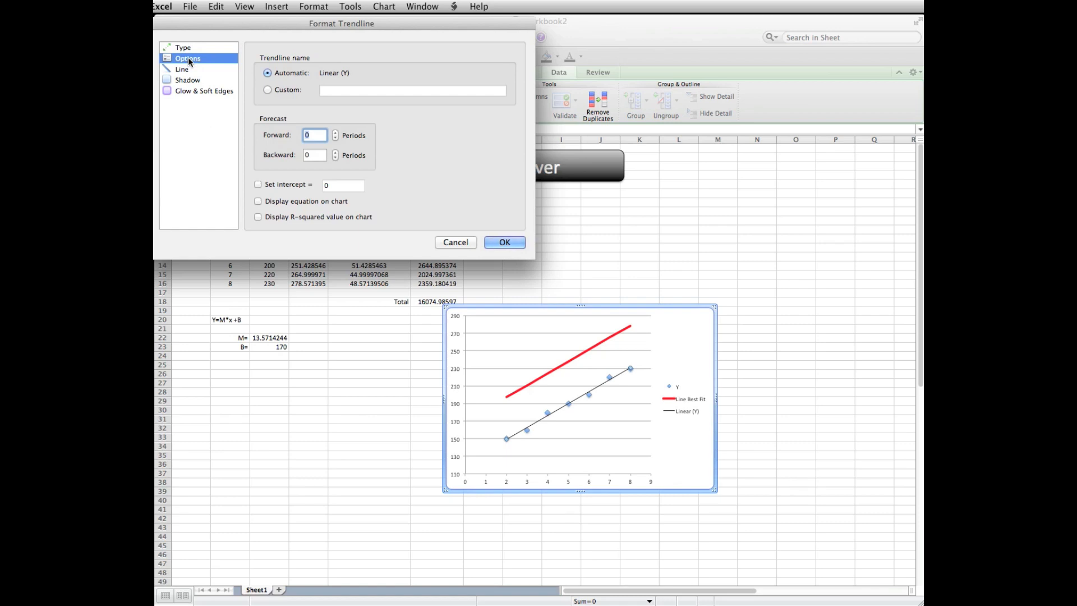
pyautogui.click(258, 201)
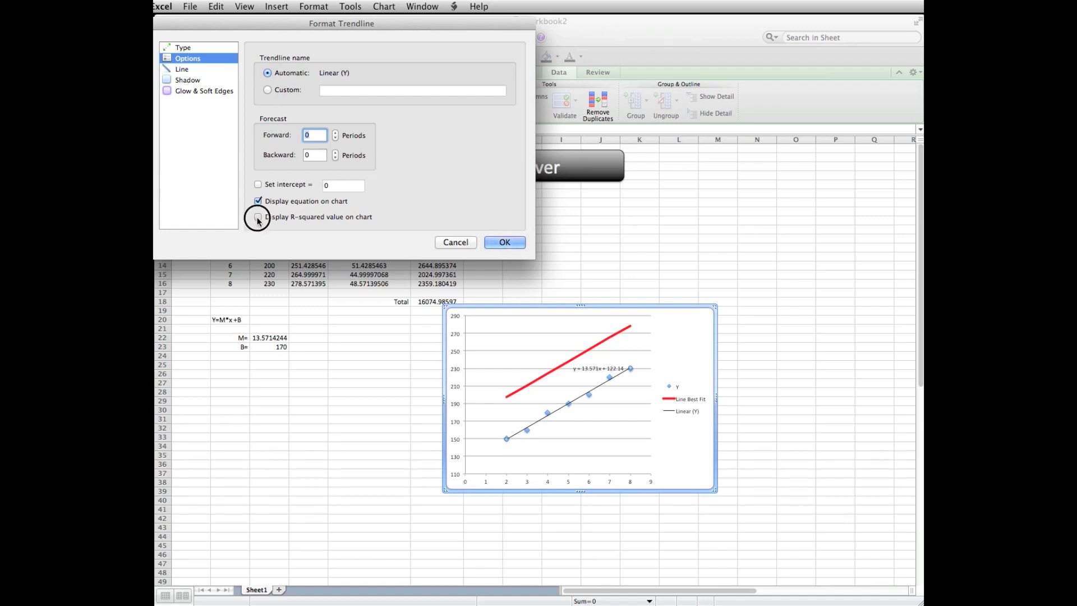
pyautogui.click(258, 216)
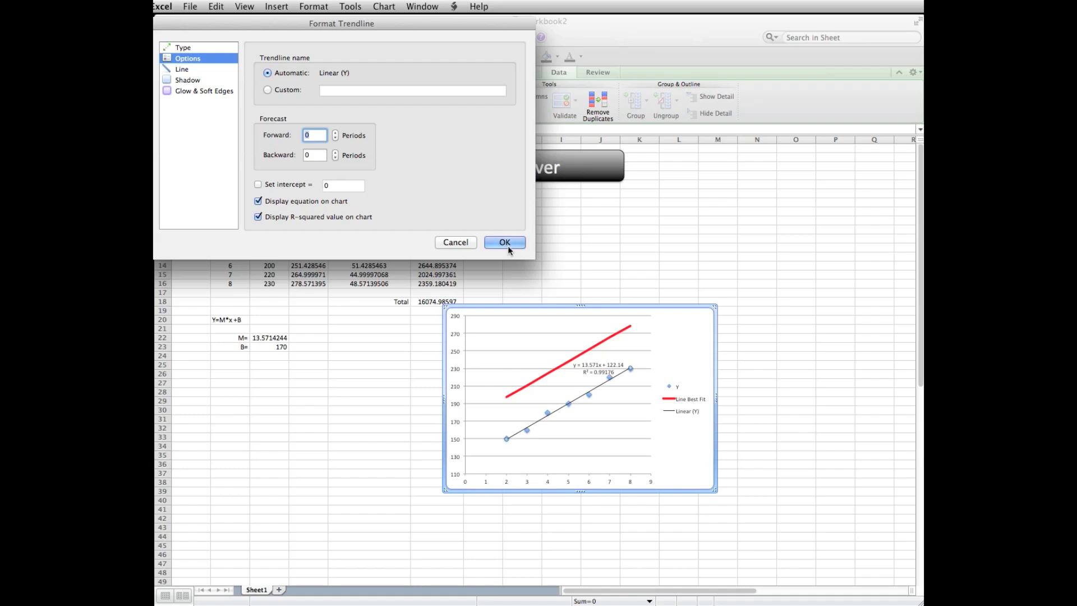
pyautogui.click(505, 243)
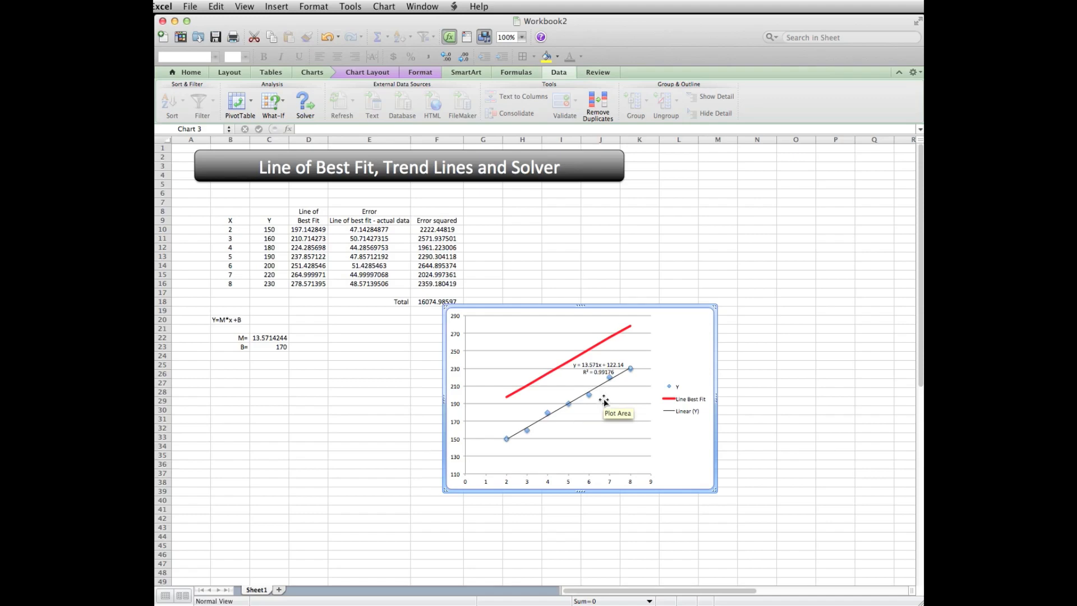
pyautogui.moveTo(596, 428)
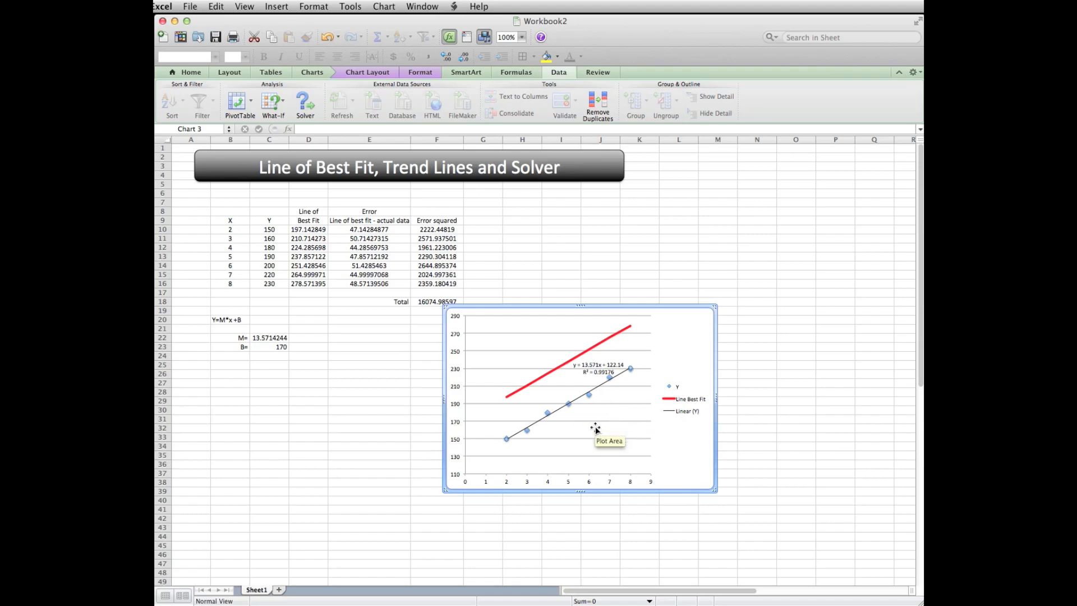
pyautogui.moveTo(589, 381)
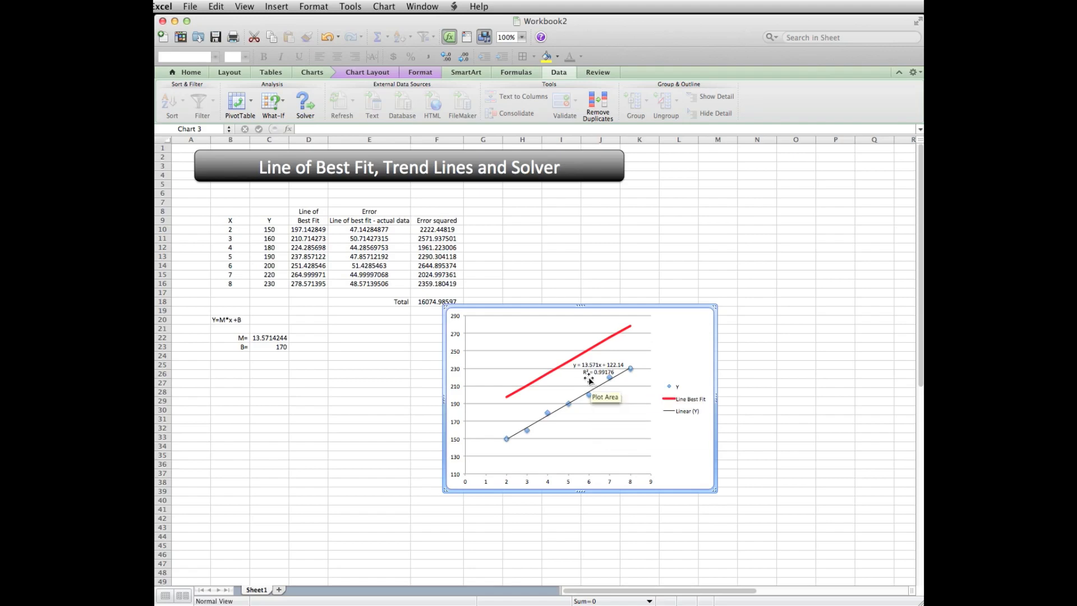
pyautogui.moveTo(583, 372)
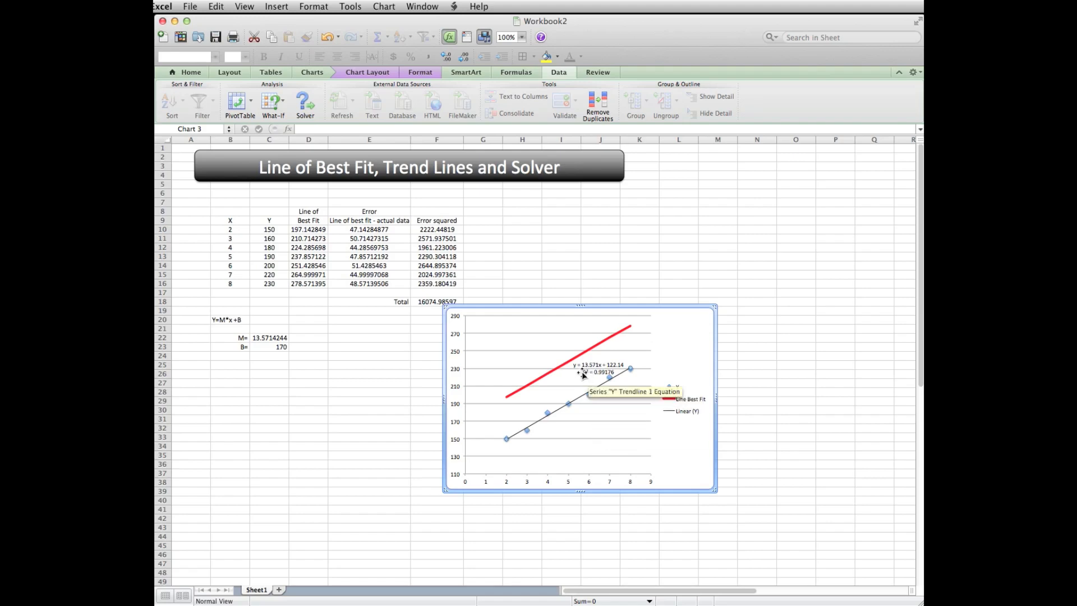
pyautogui.moveTo(525, 325)
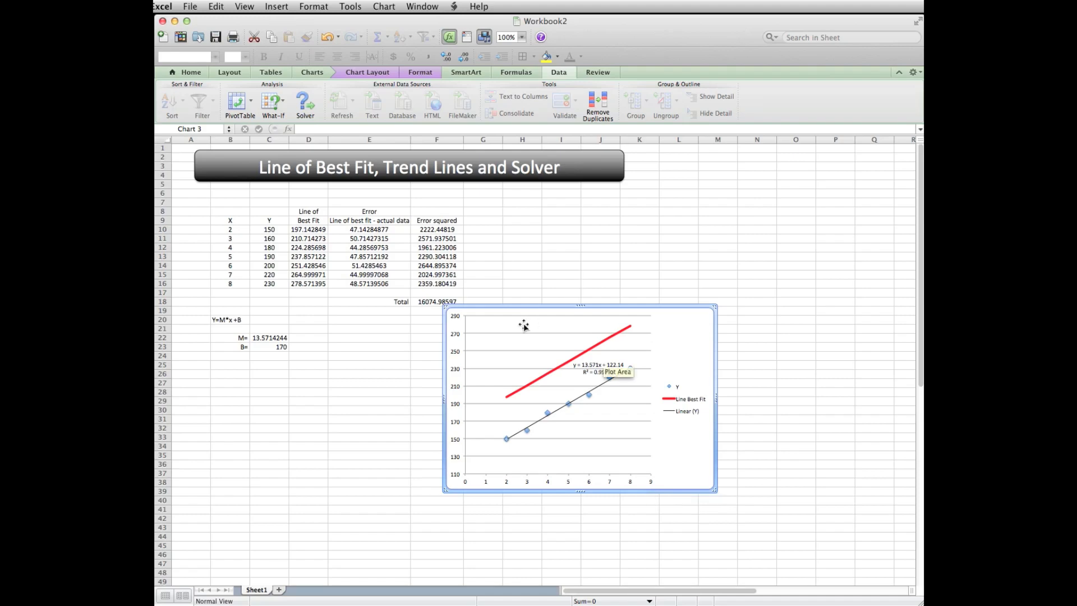
pyautogui.moveTo(691, 470)
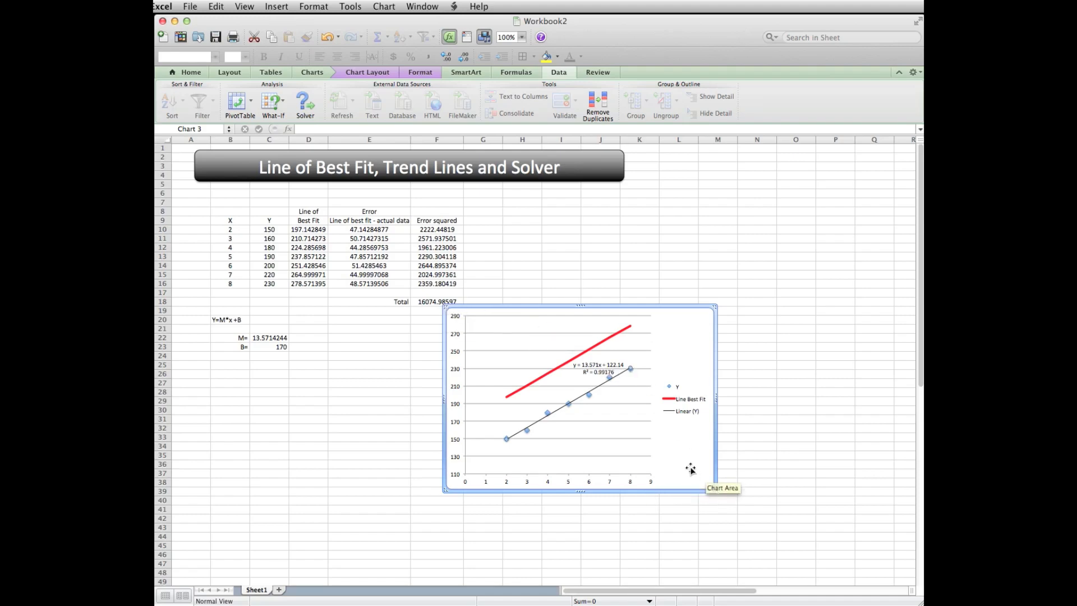
pyautogui.moveTo(589, 372)
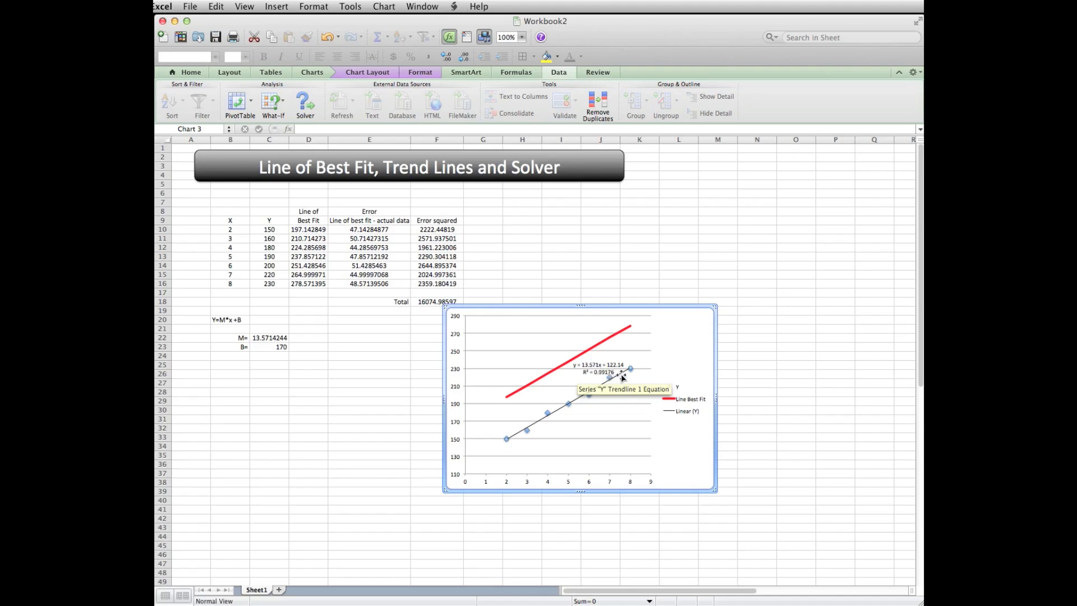
# Step: Inspect intercept cell C23, then bring up Solver from the Data ribbon
pyautogui.click(281, 347)
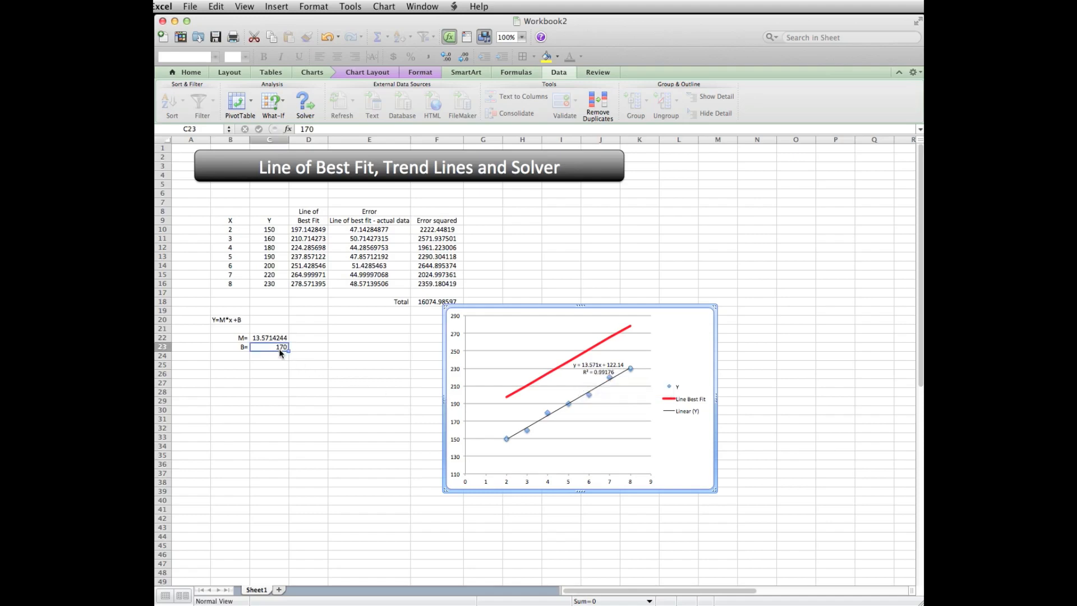
pyautogui.click(279, 347)
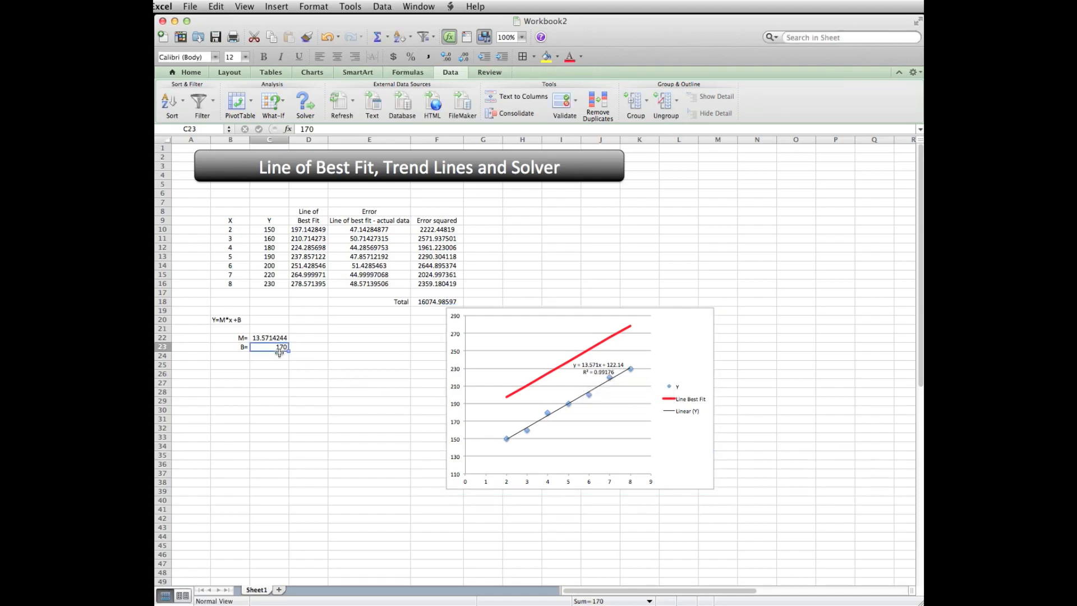
pyautogui.moveTo(311, 455)
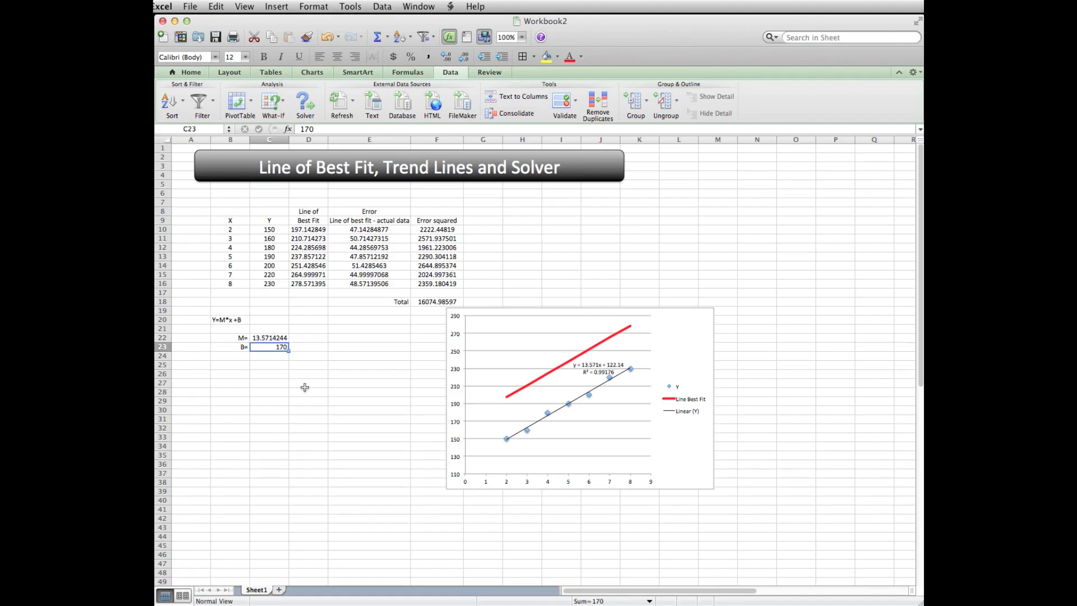
pyautogui.click(370, 420)
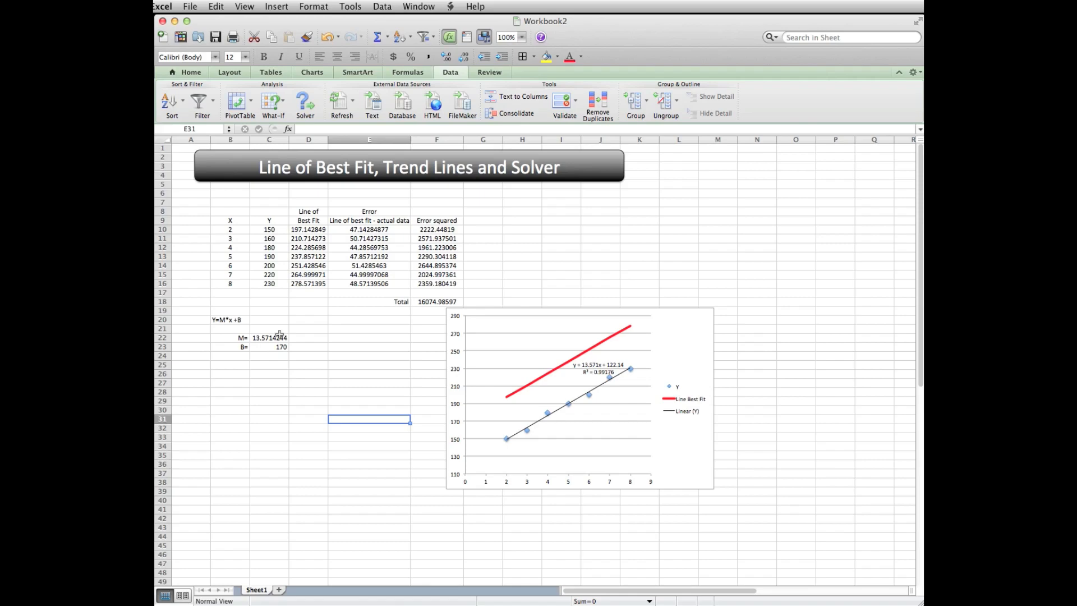
pyautogui.click(304, 103)
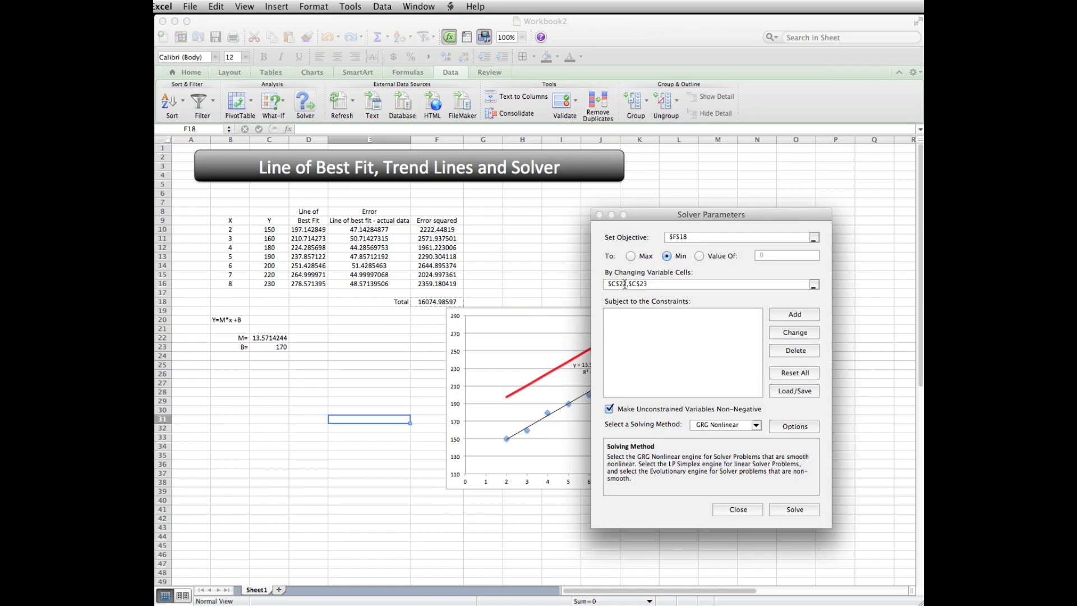
# Step: Solve minimizing $F$18 by changing $C$22,$C$23 and keep slope ≈13.57, intercept ≈122.14, error 42.86
pyautogui.click(795, 510)
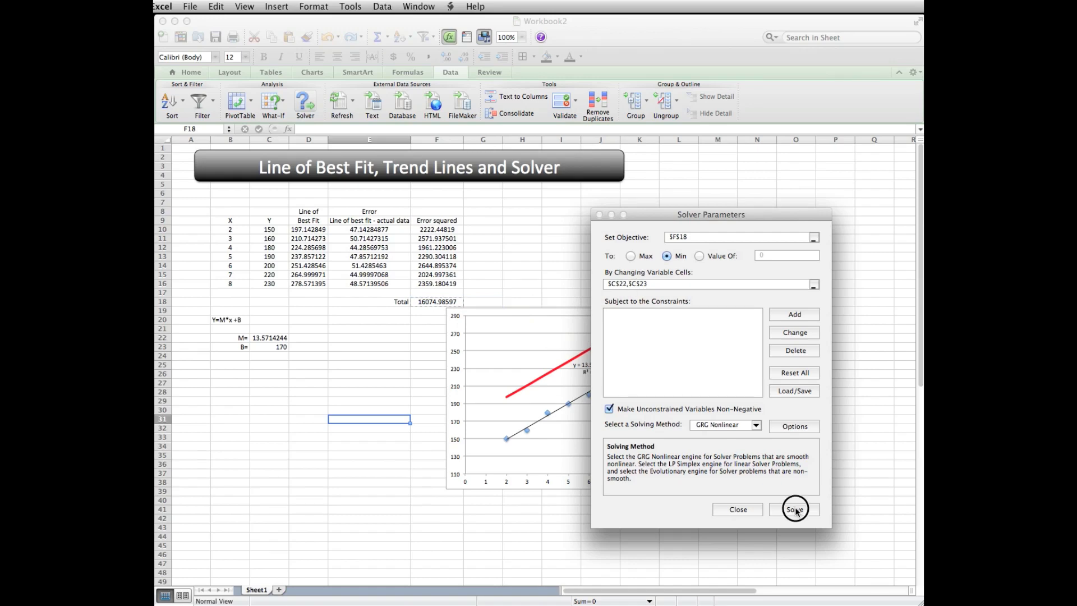
pyautogui.click(795, 509)
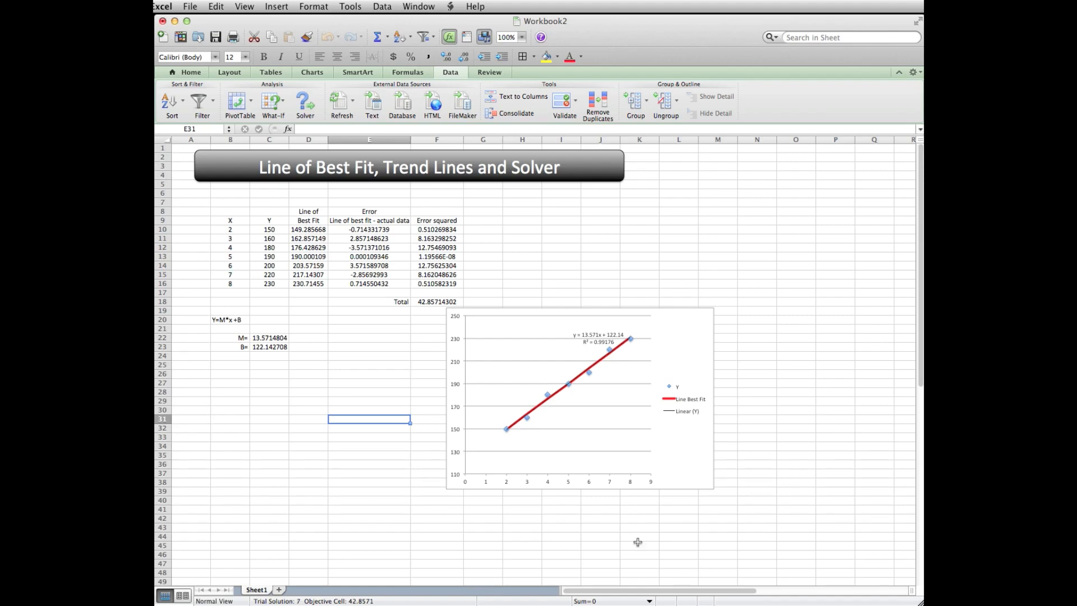
pyautogui.click(304, 103)
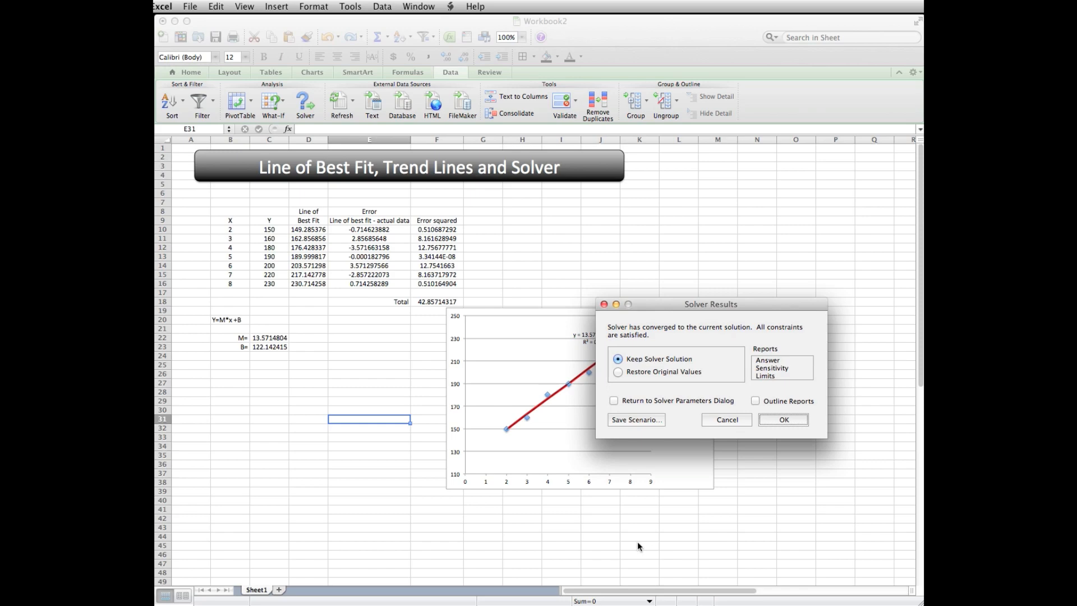
pyautogui.click(782, 420)
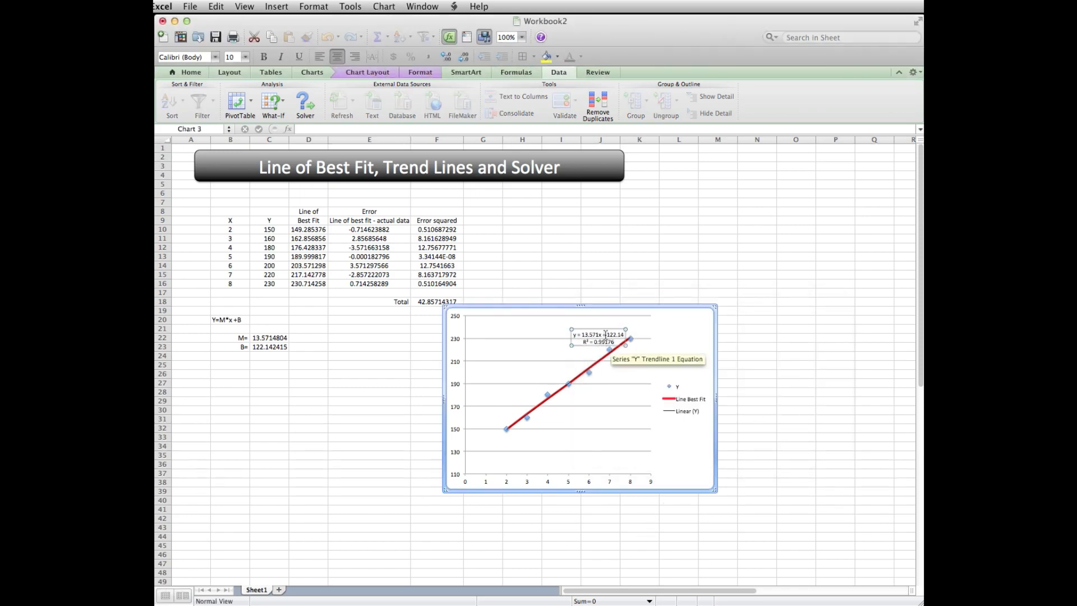
# Step: Set the trendline equation and R² label font size to 16
pyautogui.rightClick(603, 337)
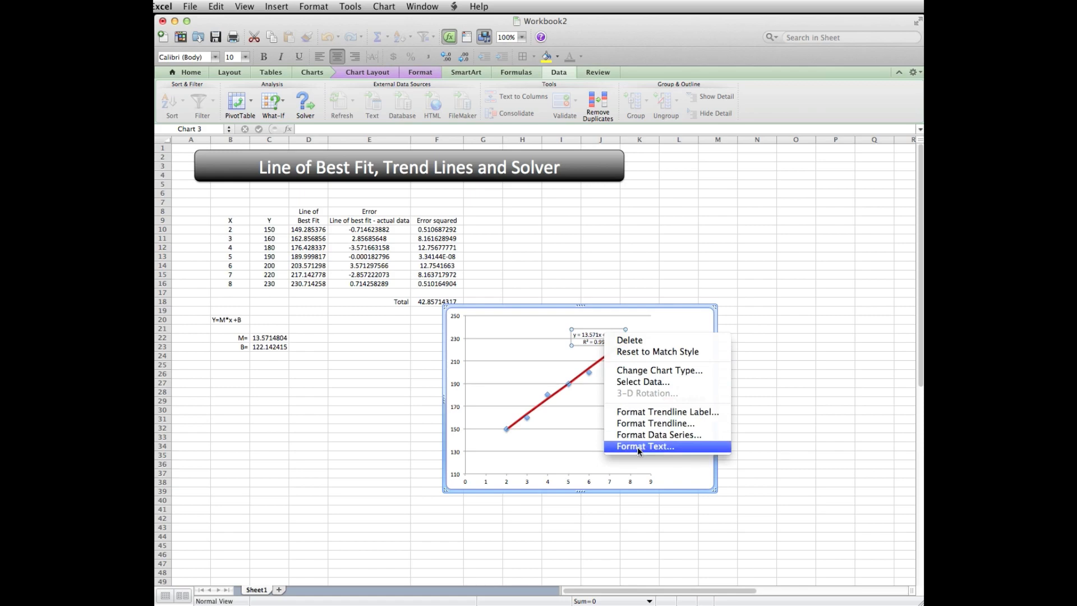
pyautogui.click(638, 451)
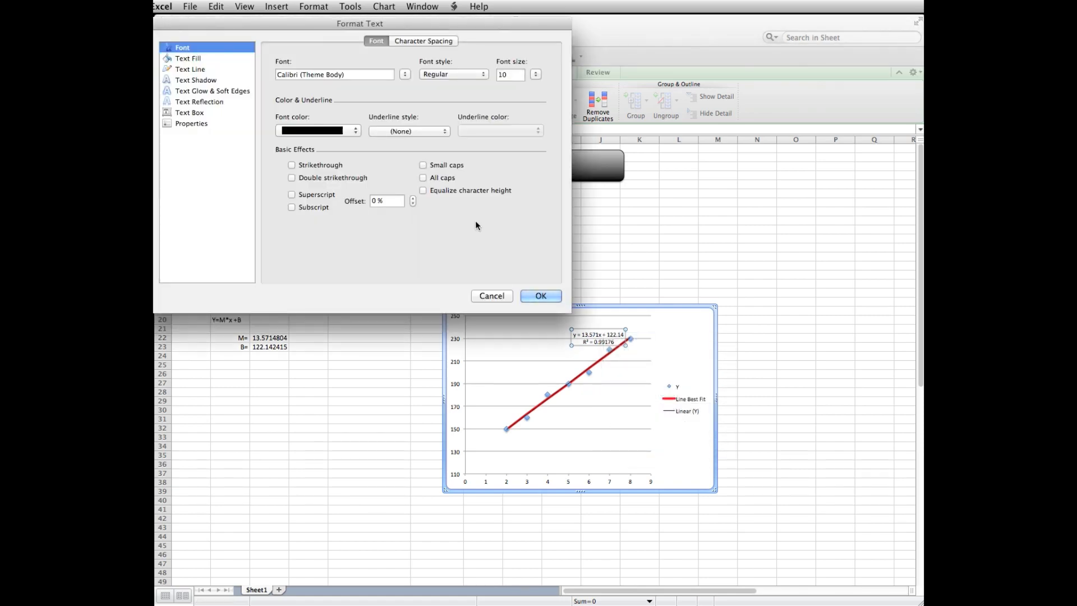
pyautogui.click(535, 74)
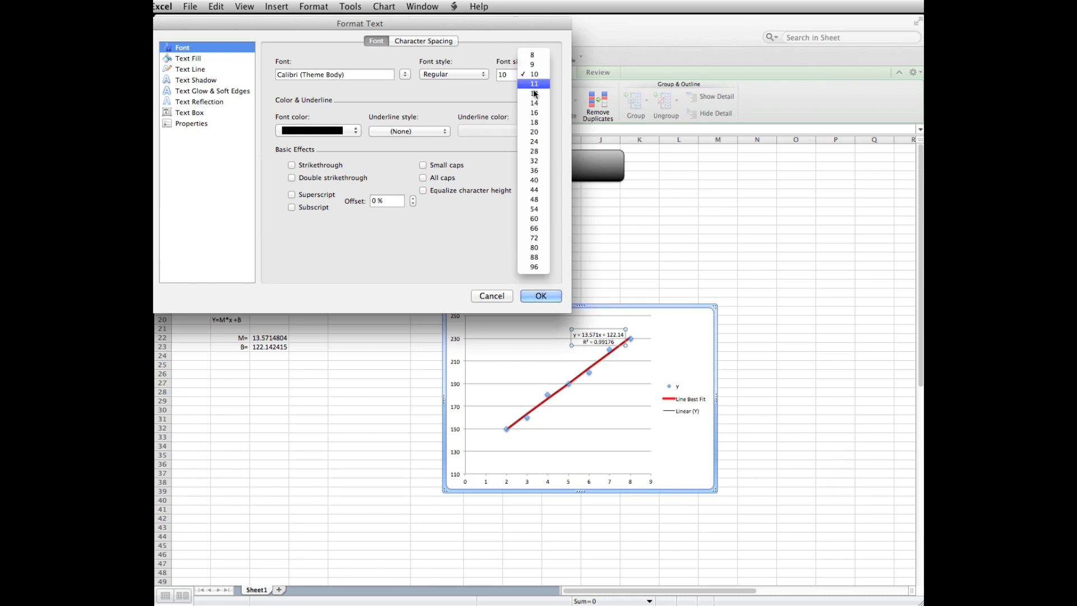
pyautogui.click(535, 112)
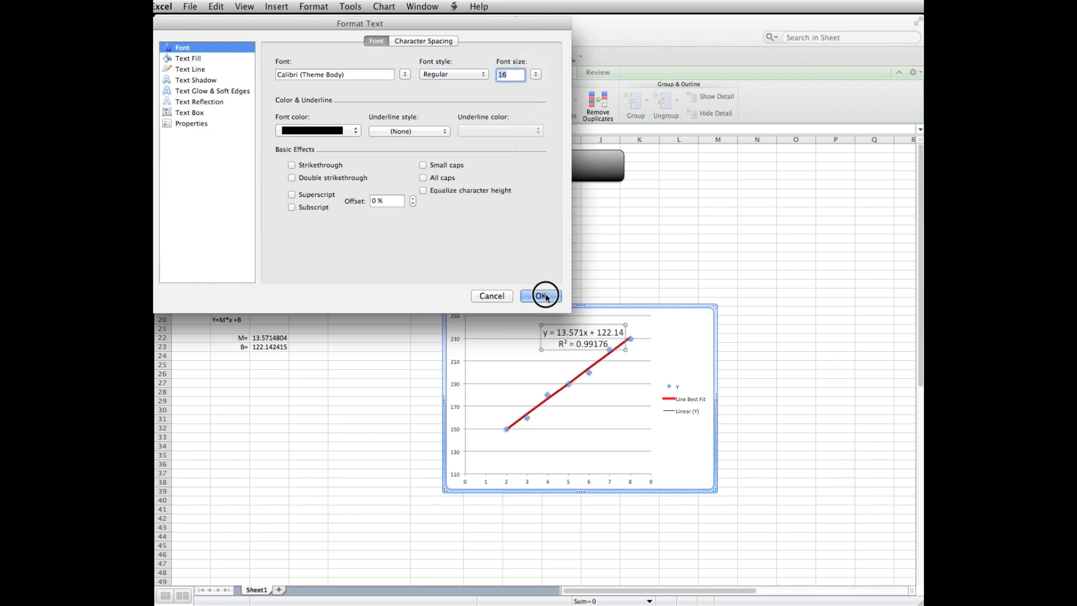
pyautogui.click(541, 295)
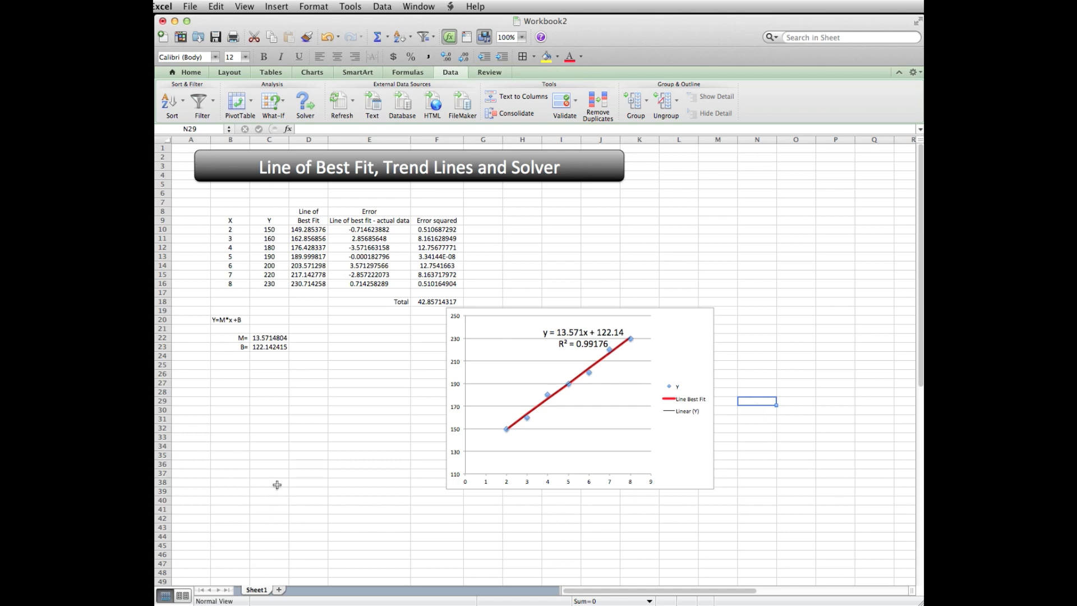
pyautogui.moveTo(295, 485)
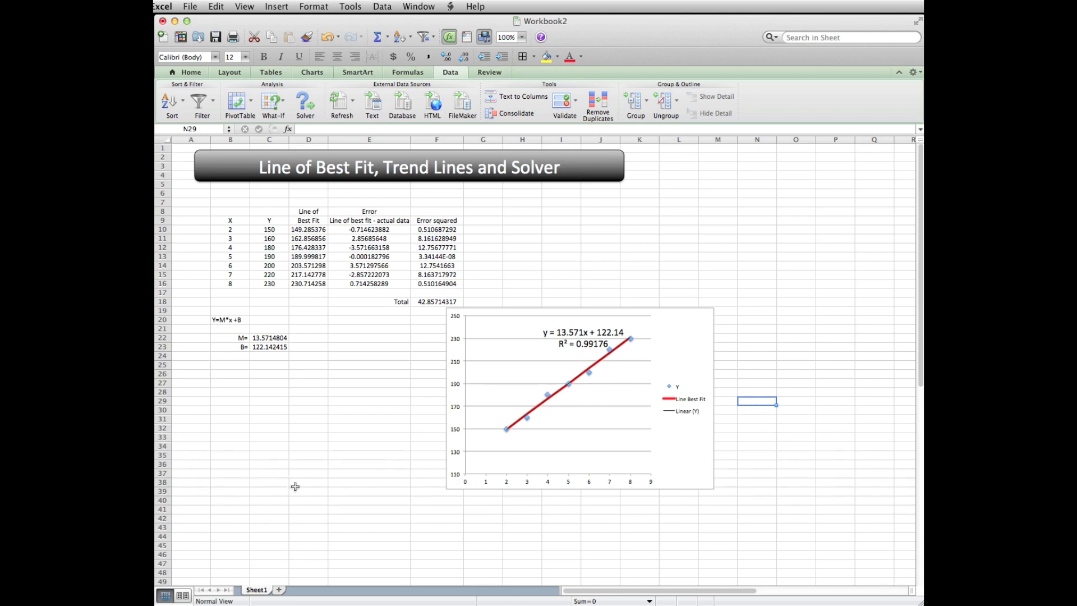
pyautogui.moveTo(286, 229)
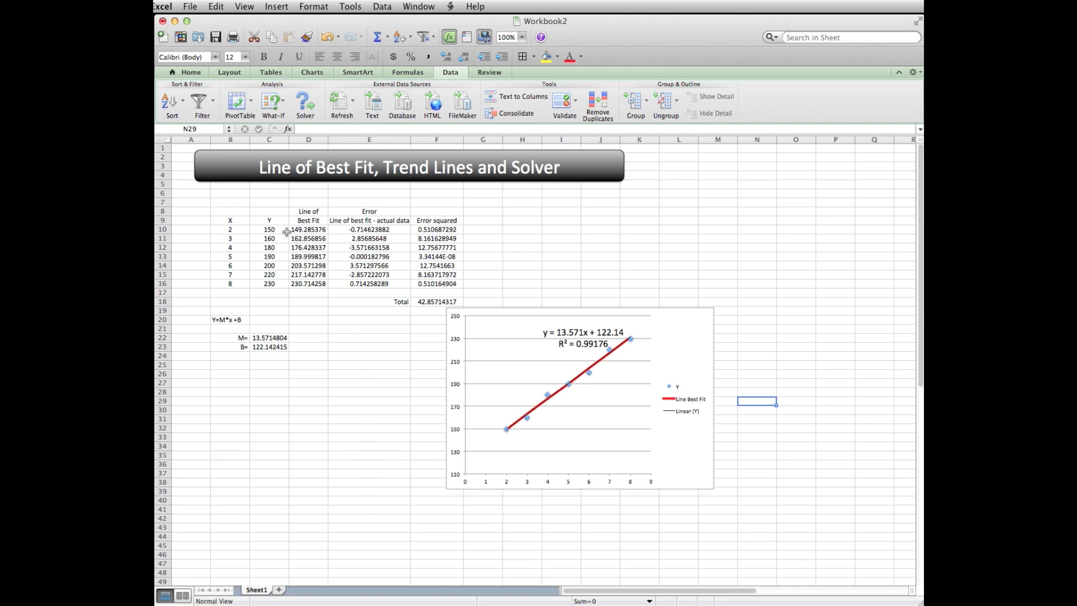
pyautogui.moveTo(430, 284)
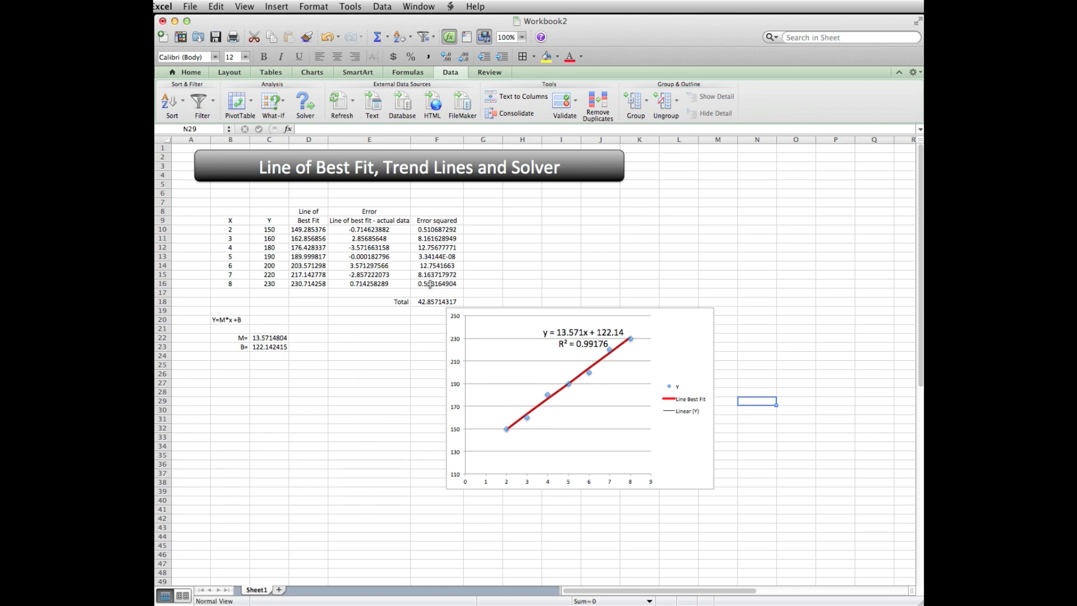
pyautogui.moveTo(273, 359)
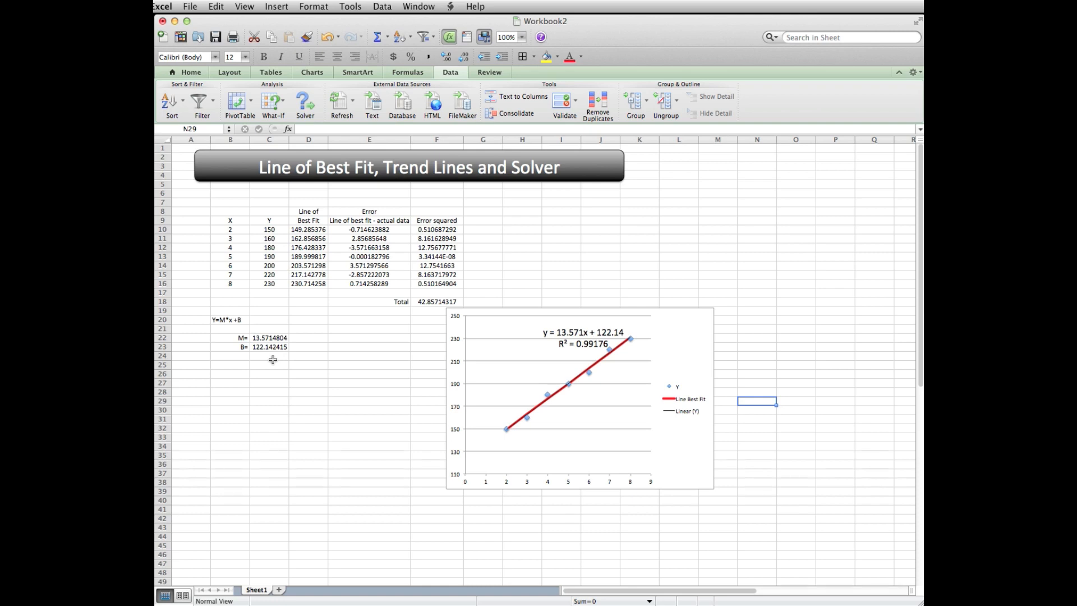
pyautogui.moveTo(288, 368)
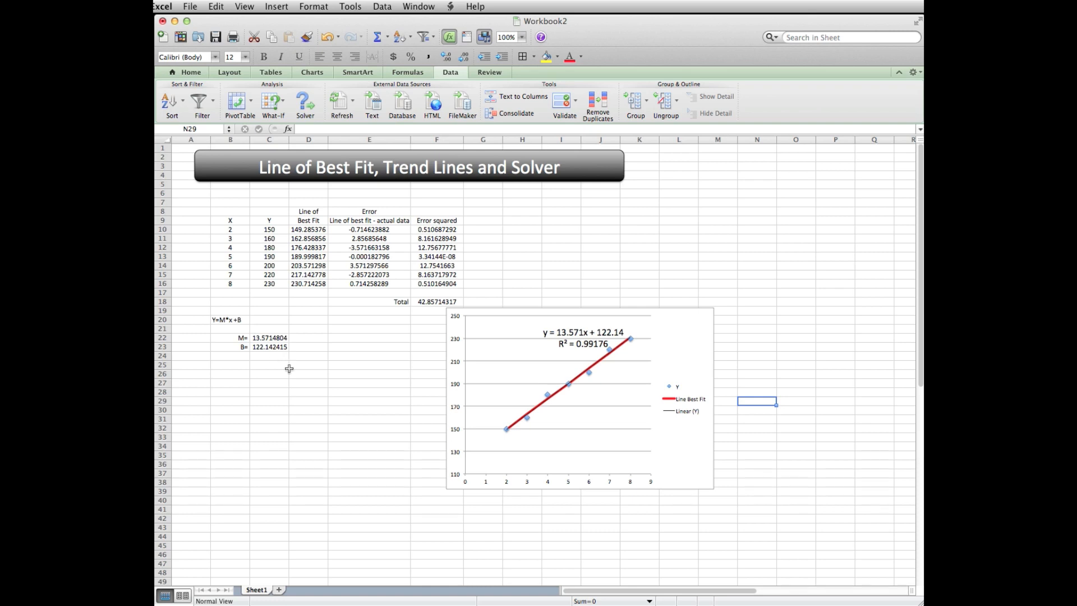
pyautogui.click(268, 347)
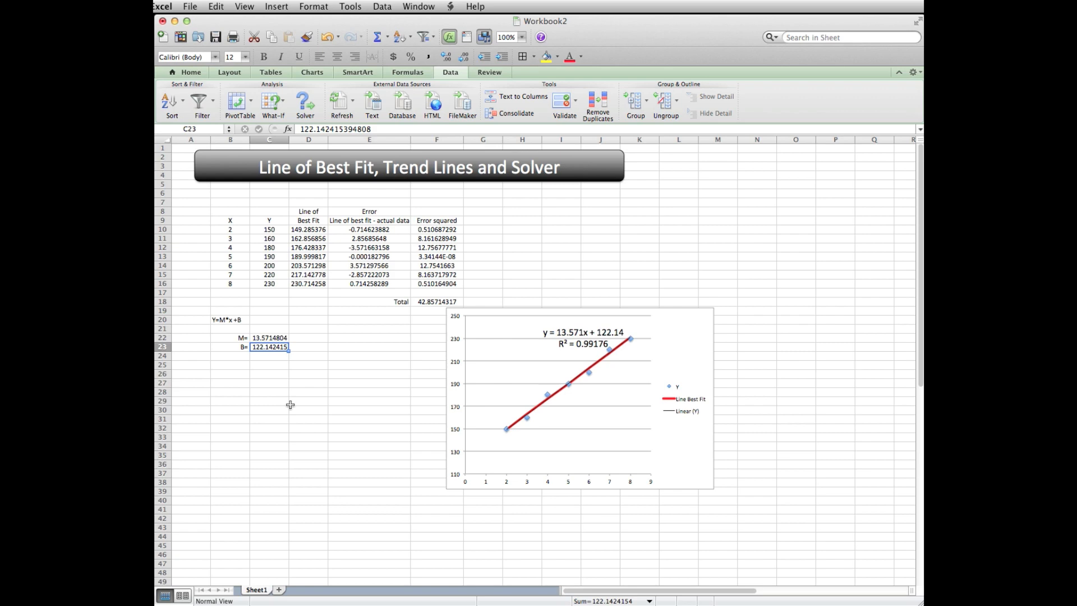
pyautogui.moveTo(300, 425)
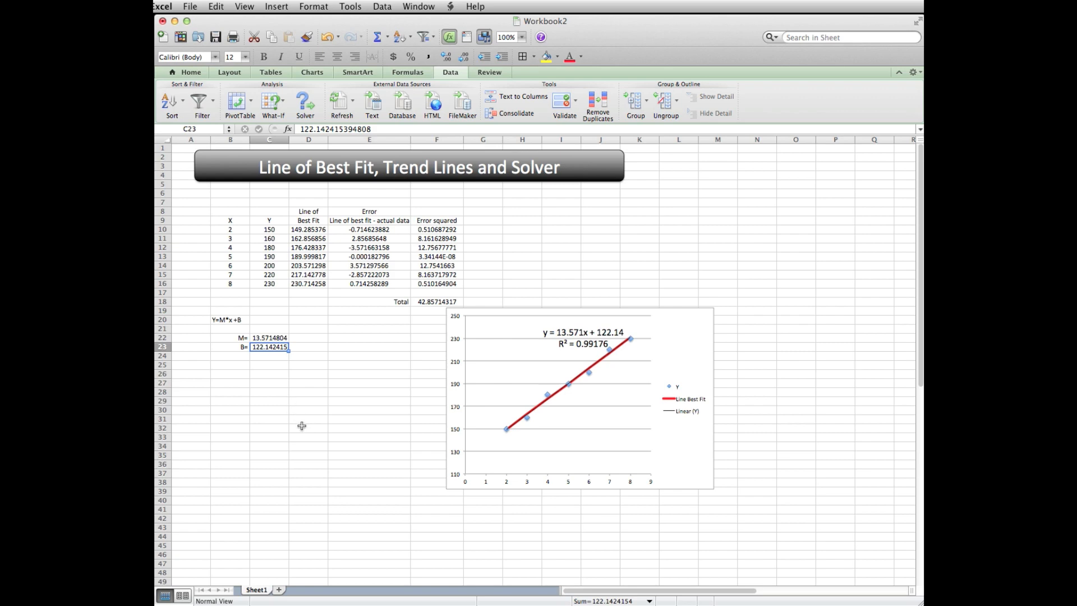